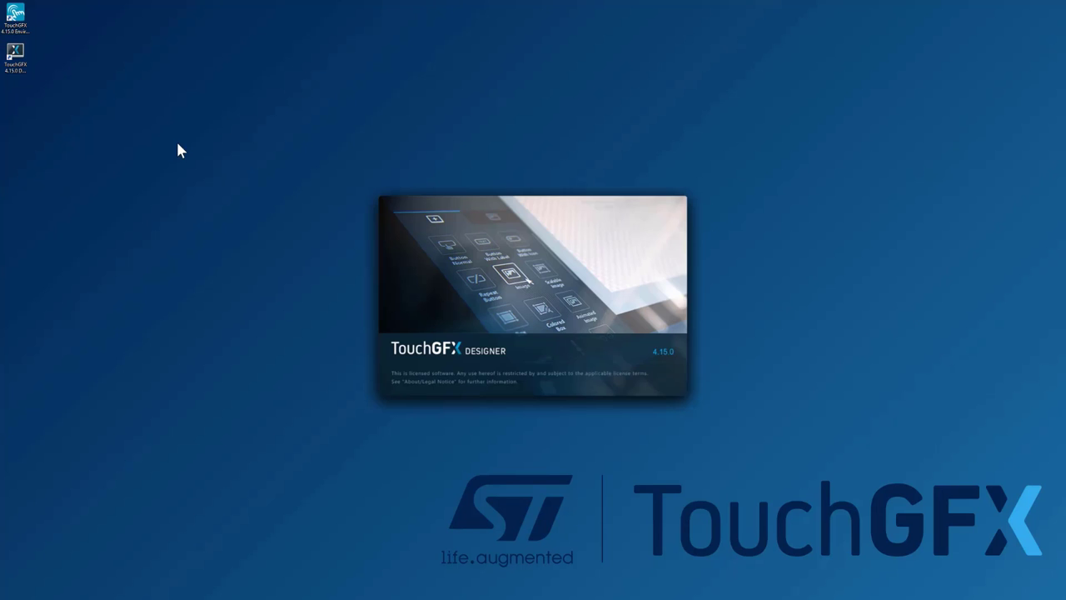
{"action": "mouse_move", "coordinate": [256, 178]}
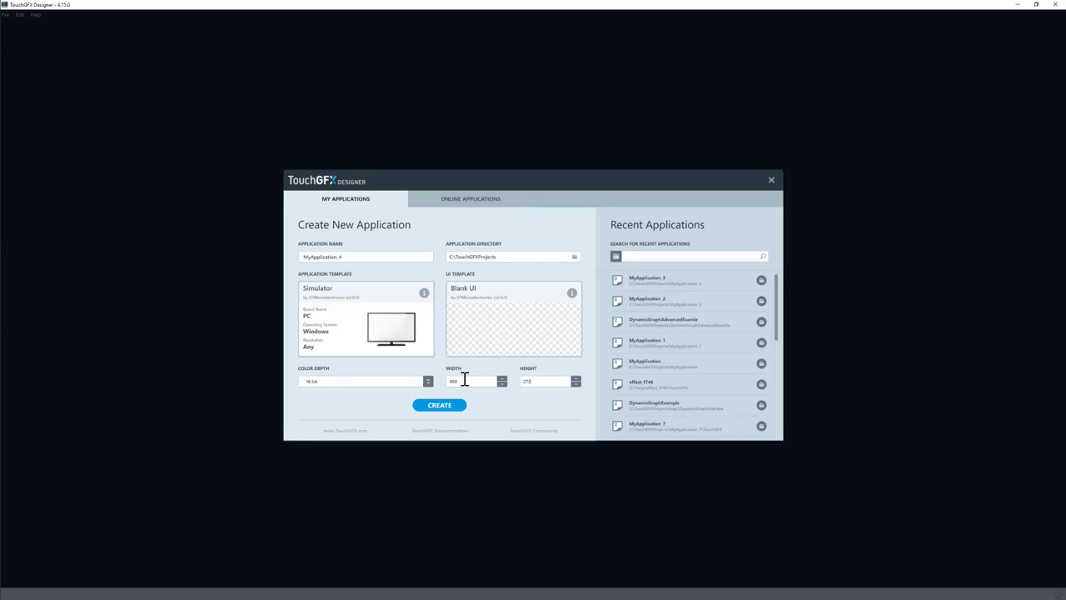
{"action": "mouse_move", "coordinate": [440, 405]}
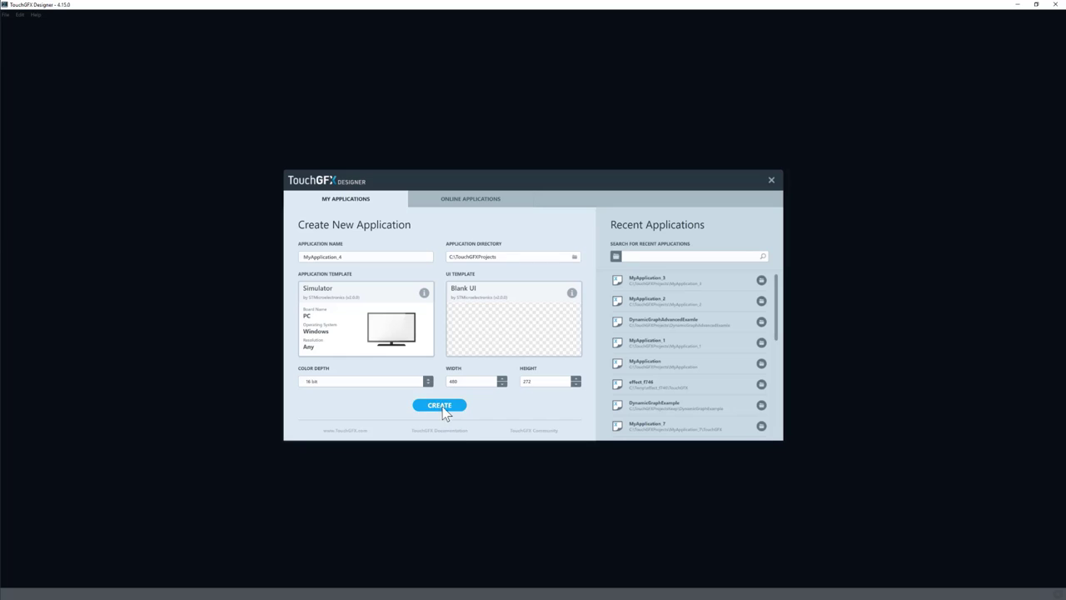
- Create the application, add an Image and a Box With Border, and stretch the box almost full-screen
{"action": "left_click", "coordinate": [439, 405]}
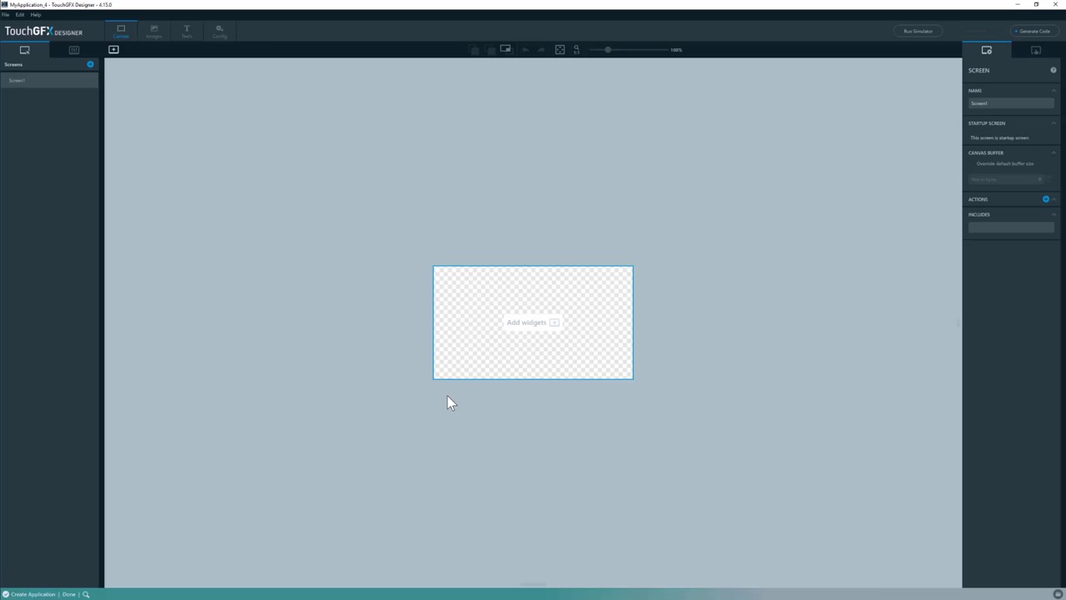
{"action": "mouse_move", "coordinate": [185, 153]}
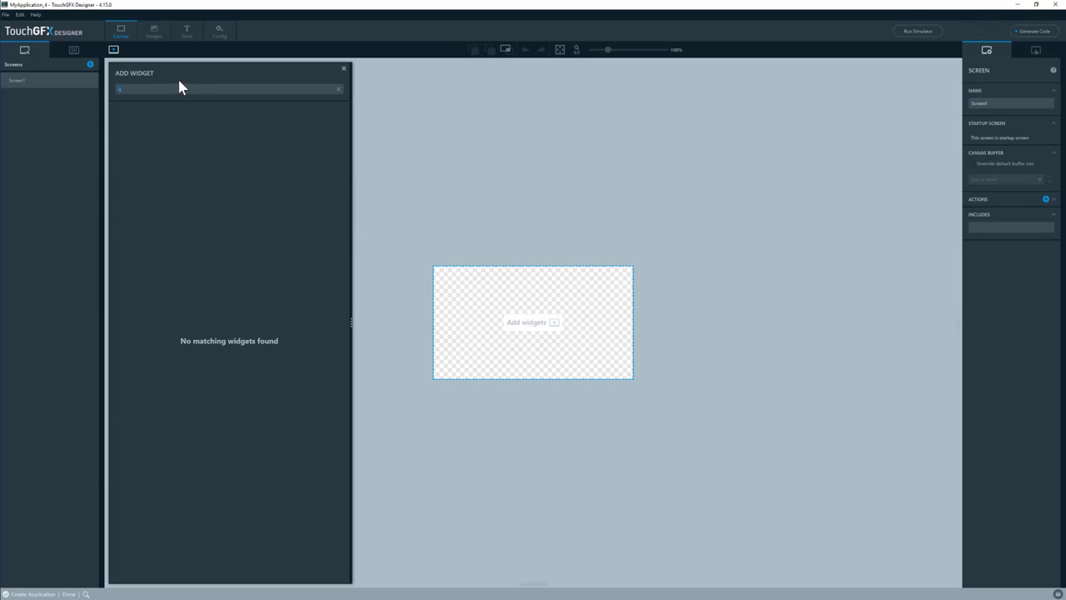
{"action": "left_click", "coordinate": [338, 89]}
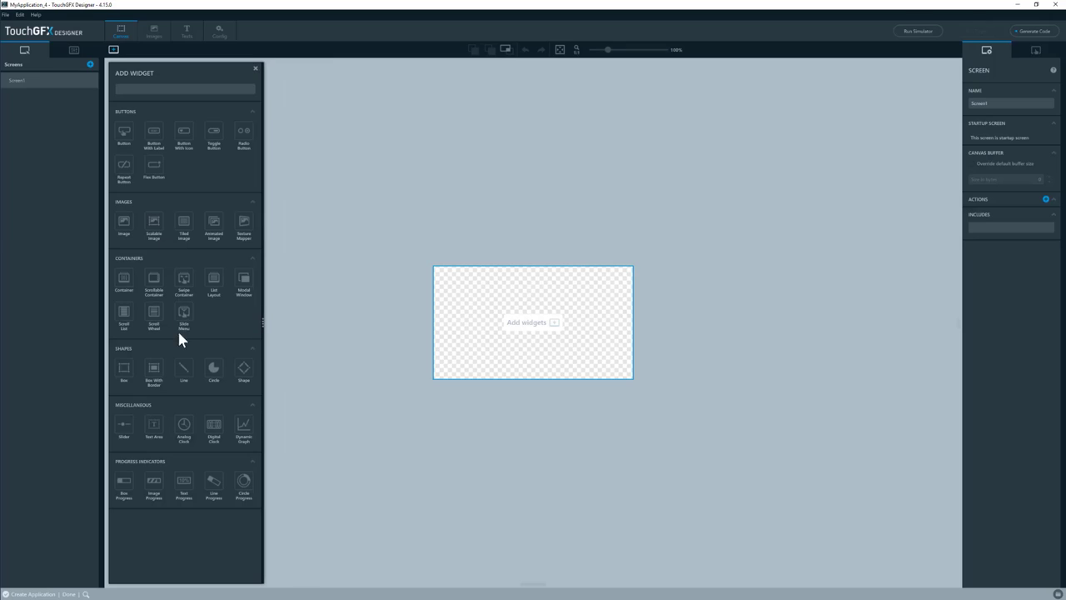
{"action": "mouse_move", "coordinate": [124, 282]}
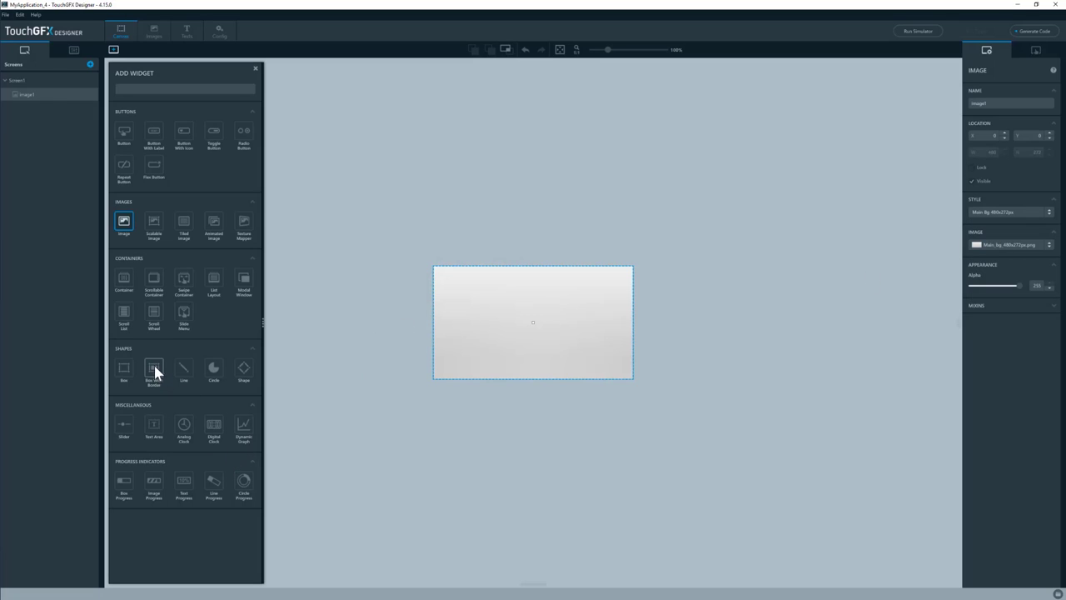
{"action": "left_click", "coordinate": [153, 368]}
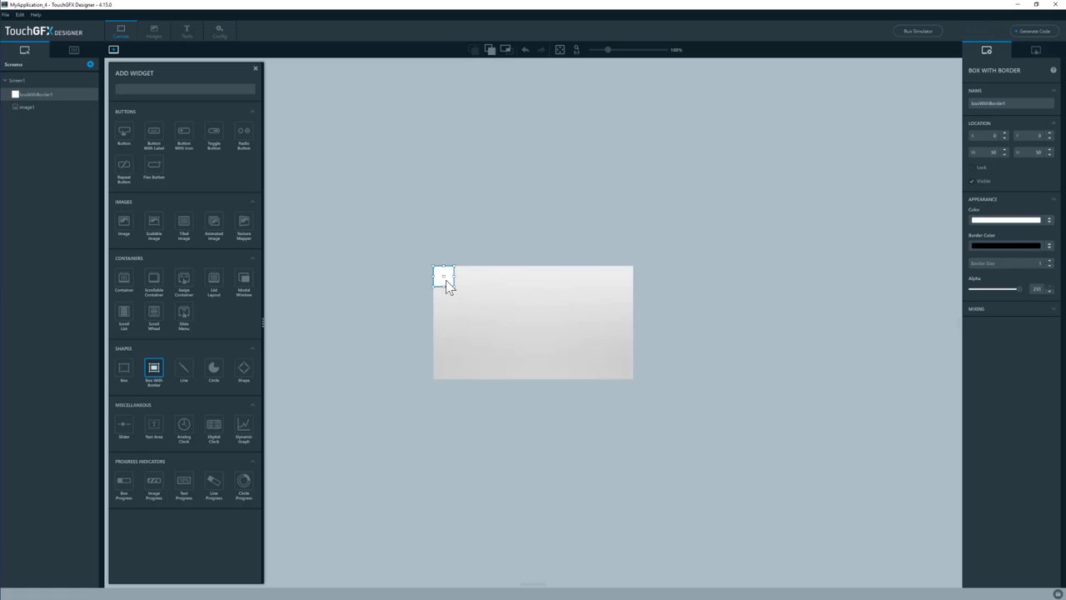
{"action": "left_click_drag", "start_coordinate": [444, 282], "coordinate": [449, 289]}
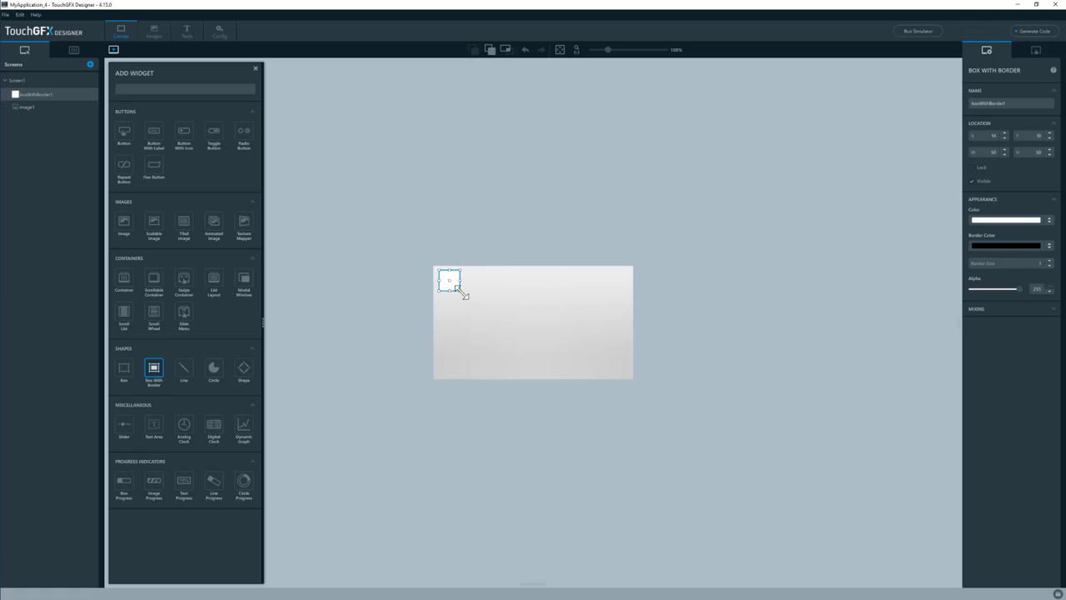
{"action": "left_click_drag", "start_coordinate": [464, 294], "coordinate": [624, 376]}
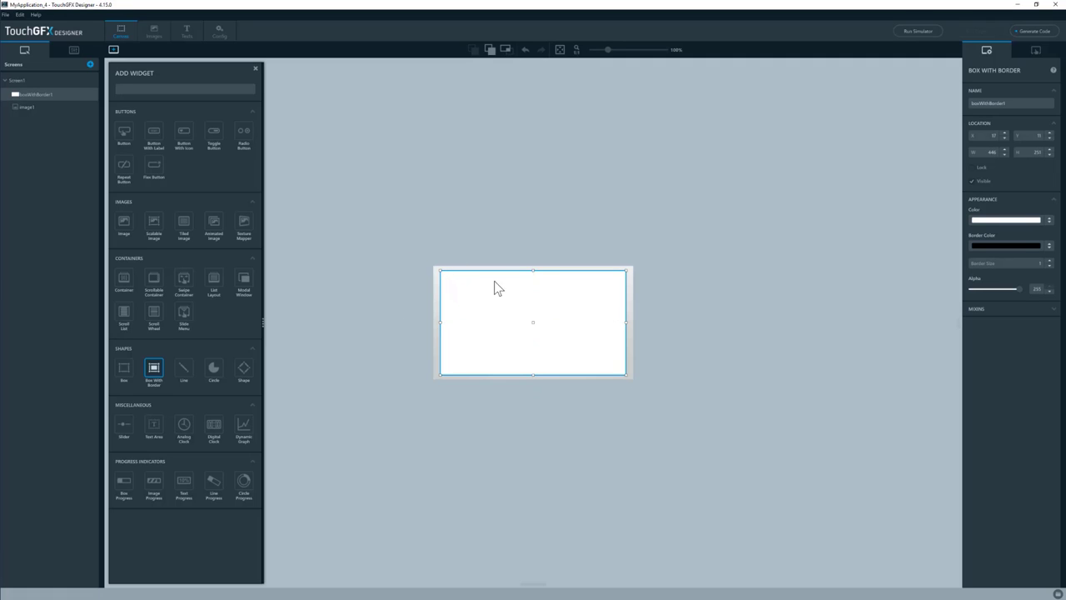
{"action": "mouse_move", "coordinate": [243, 431]}
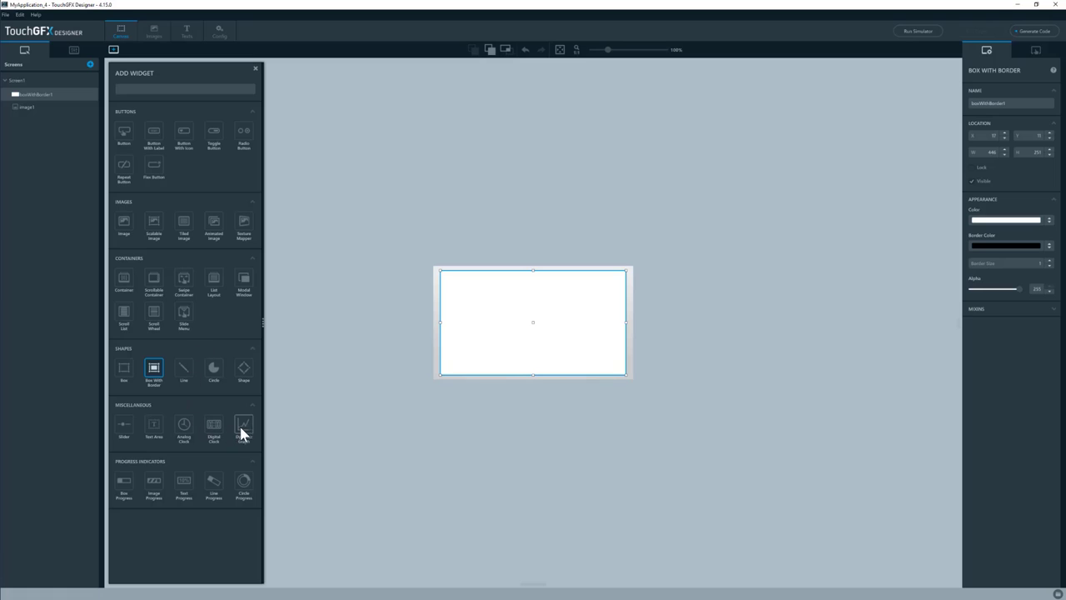
- Add a Dynamic Graph over the box with graph area margins top 6, bottom 22, left 34
{"action": "left_click", "coordinate": [244, 426]}
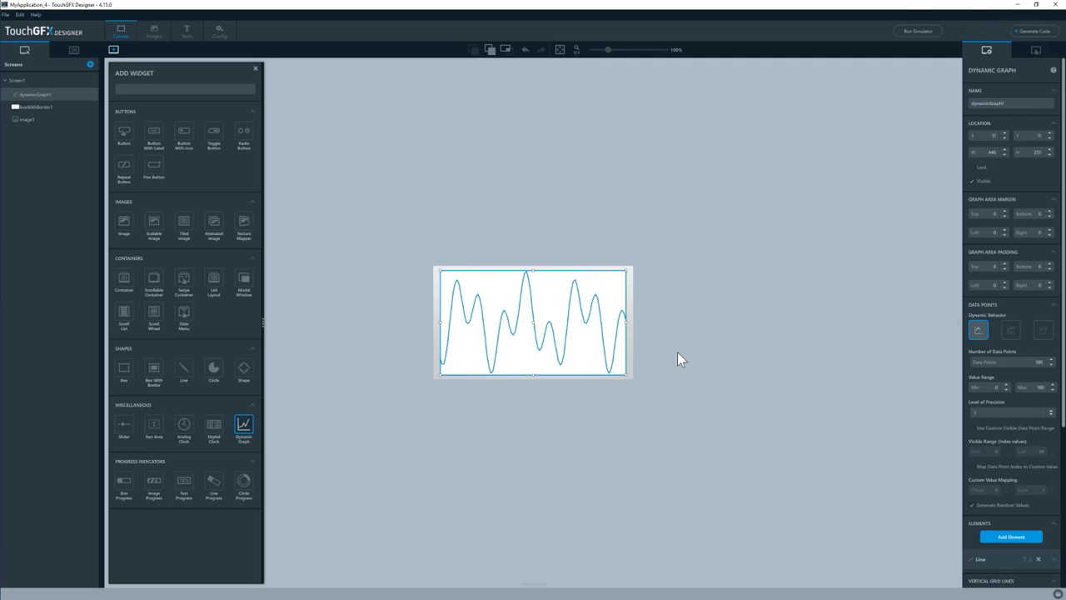
{"action": "mouse_move", "coordinate": [432, 341]}
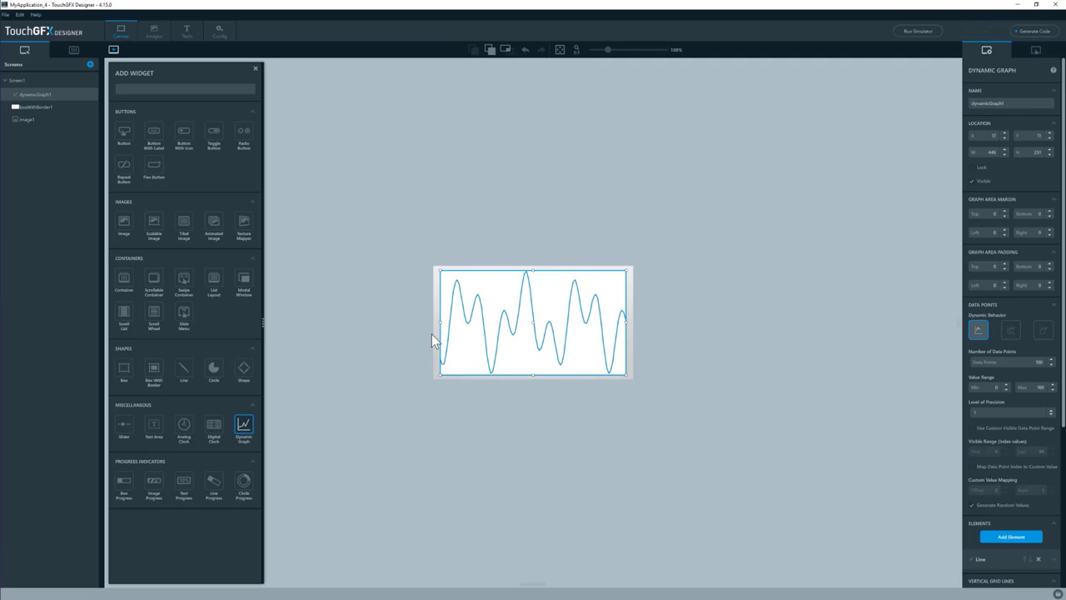
{"action": "mouse_move", "coordinate": [456, 373]}
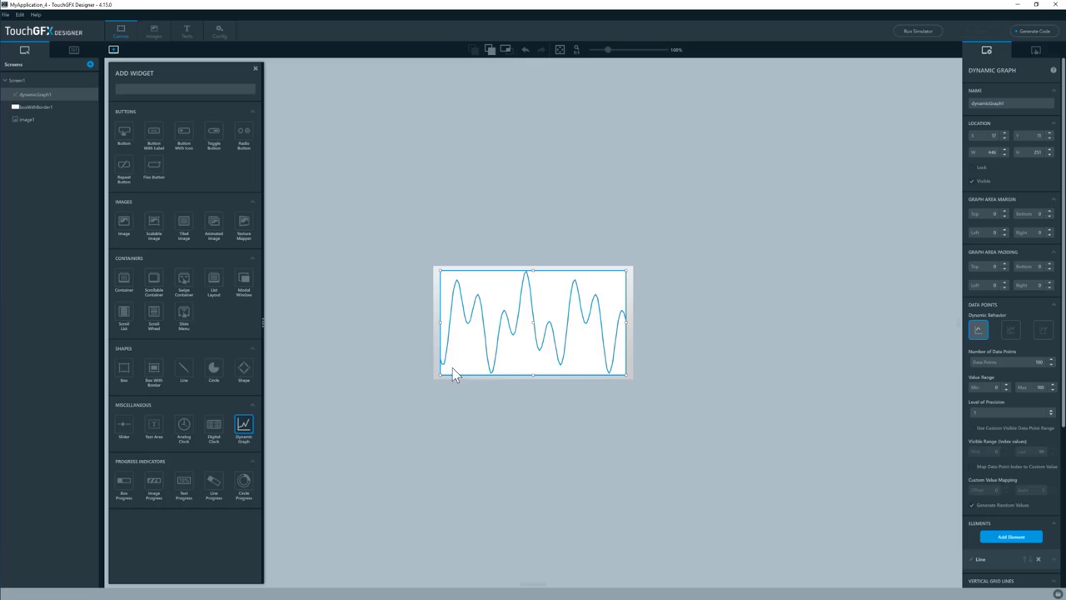
{"action": "mouse_move", "coordinate": [628, 272]}
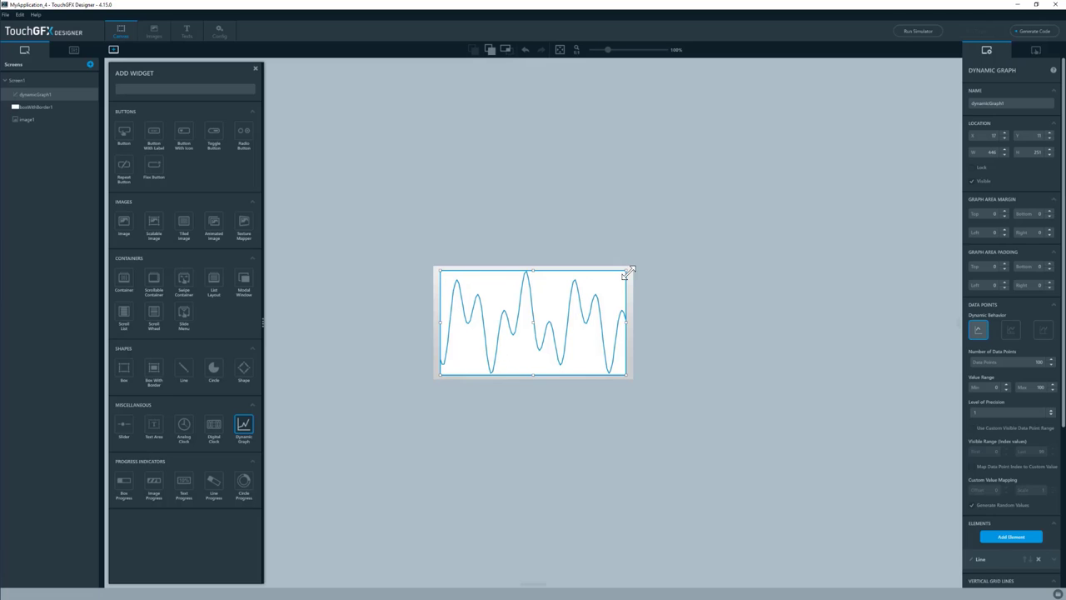
{"action": "mouse_move", "coordinate": [460, 379]}
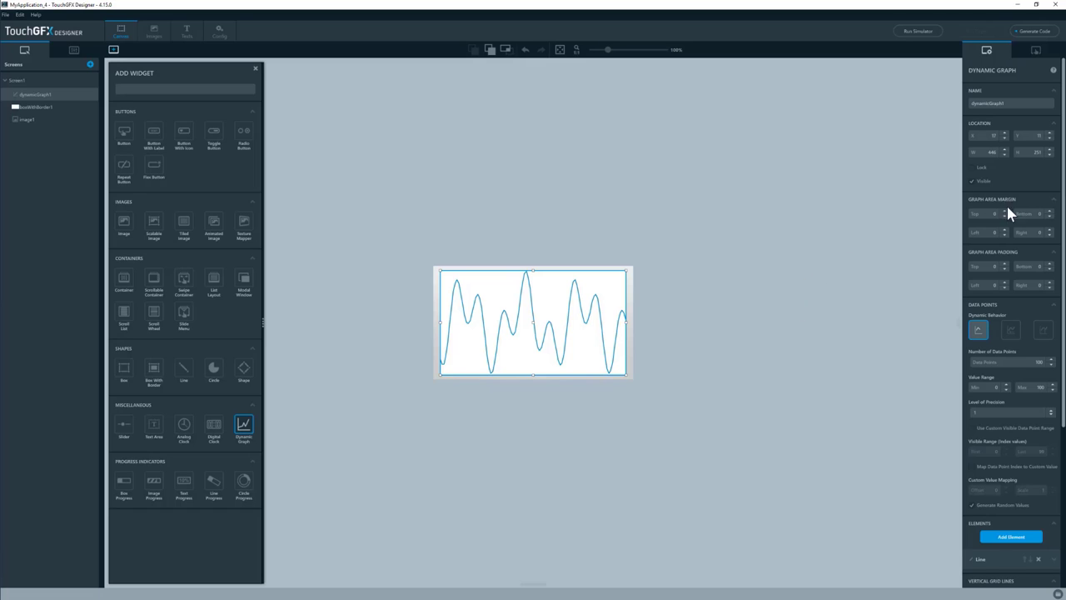
{"action": "mouse_move", "coordinate": [453, 309]}
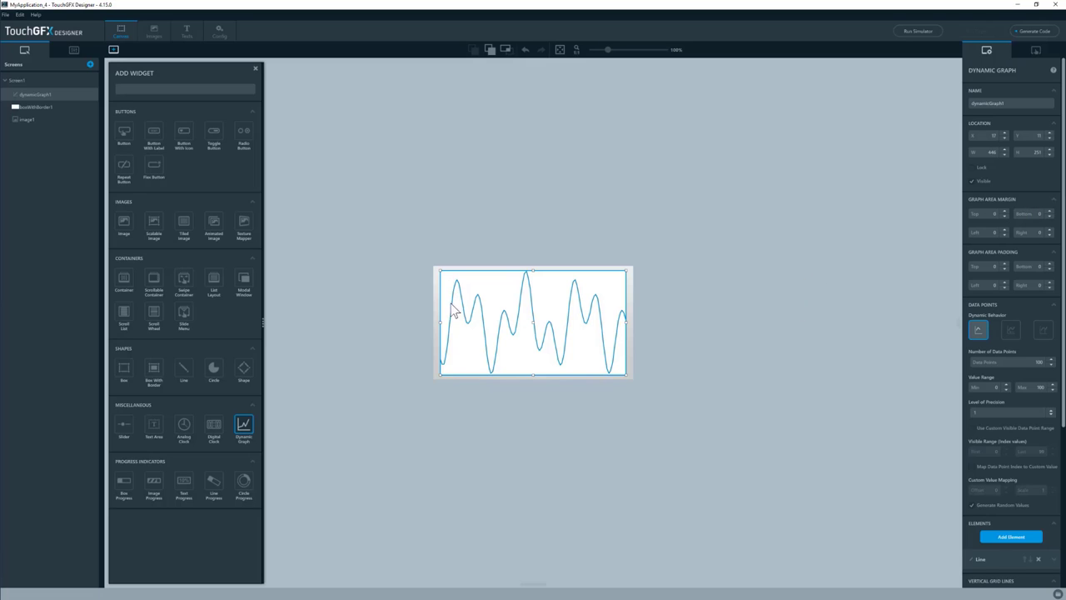
{"action": "mouse_move", "coordinate": [432, 292]}
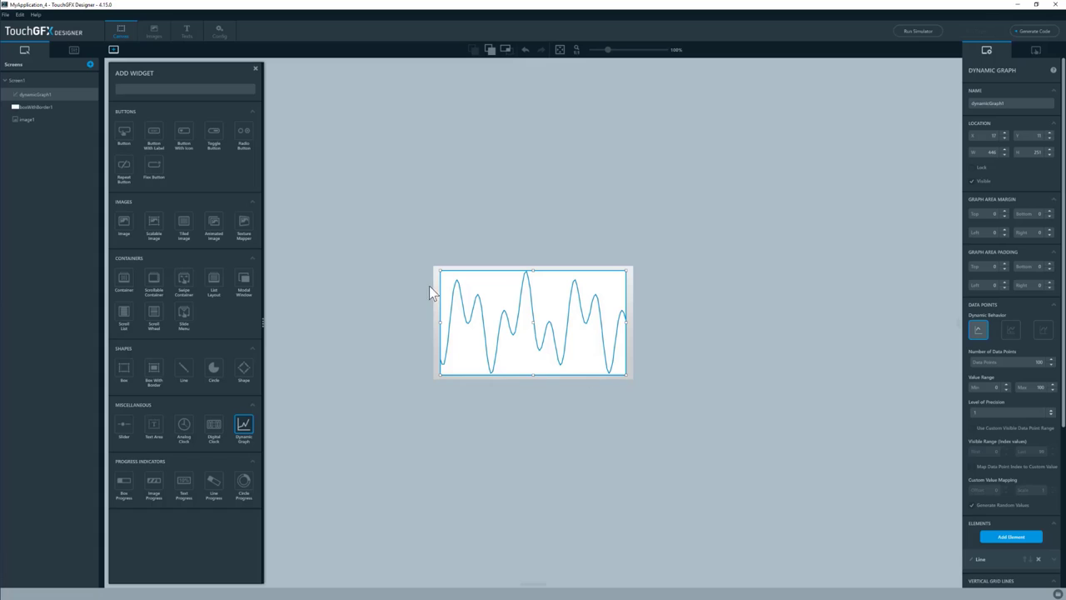
{"action": "mouse_move", "coordinate": [450, 374]}
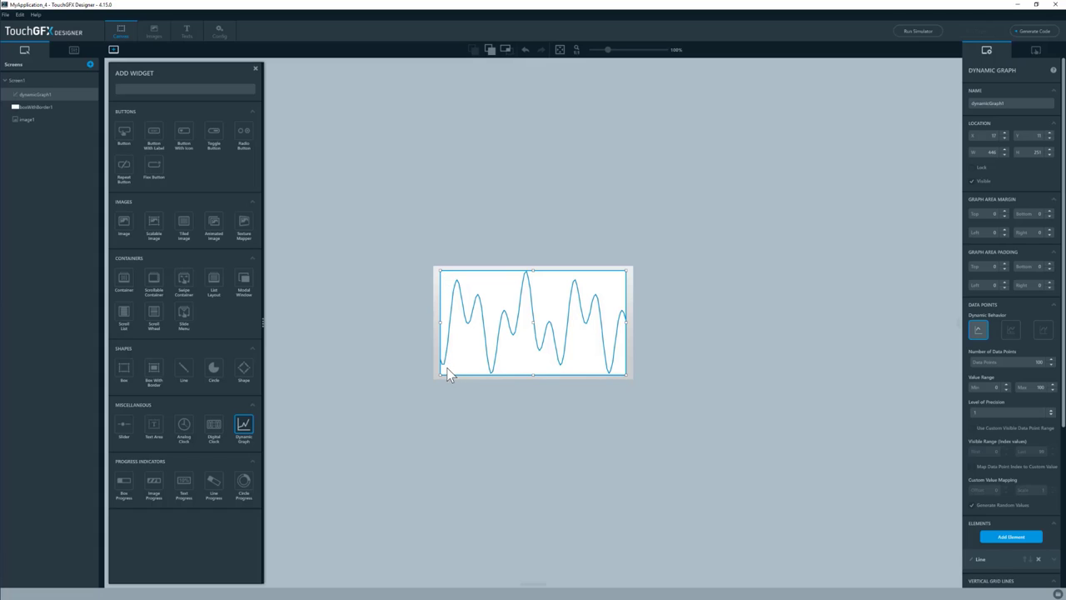
{"action": "mouse_move", "coordinate": [612, 374]}
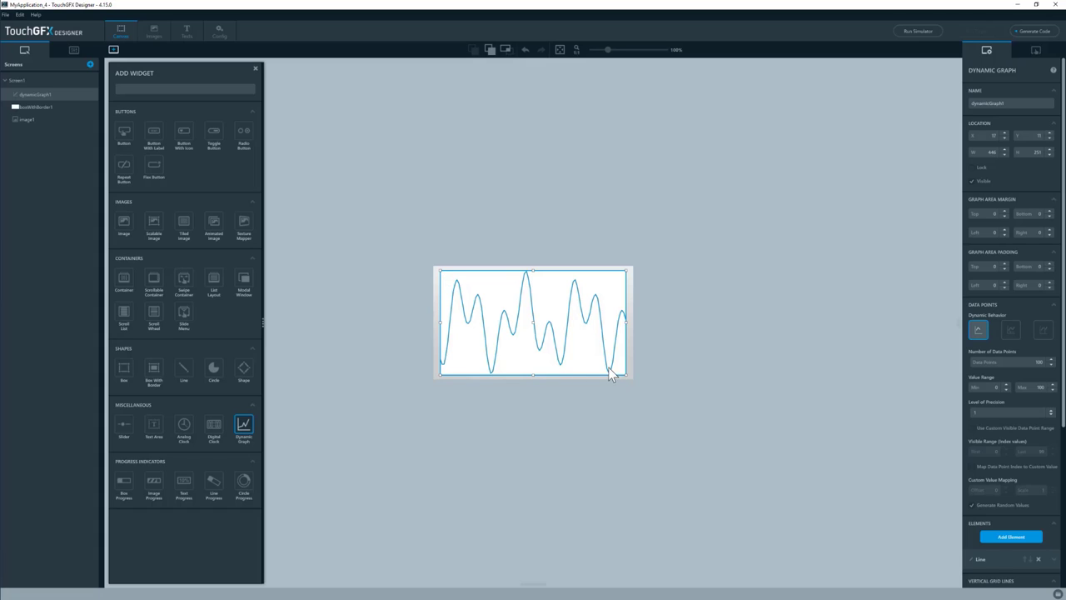
{"action": "mouse_move", "coordinate": [1008, 224]}
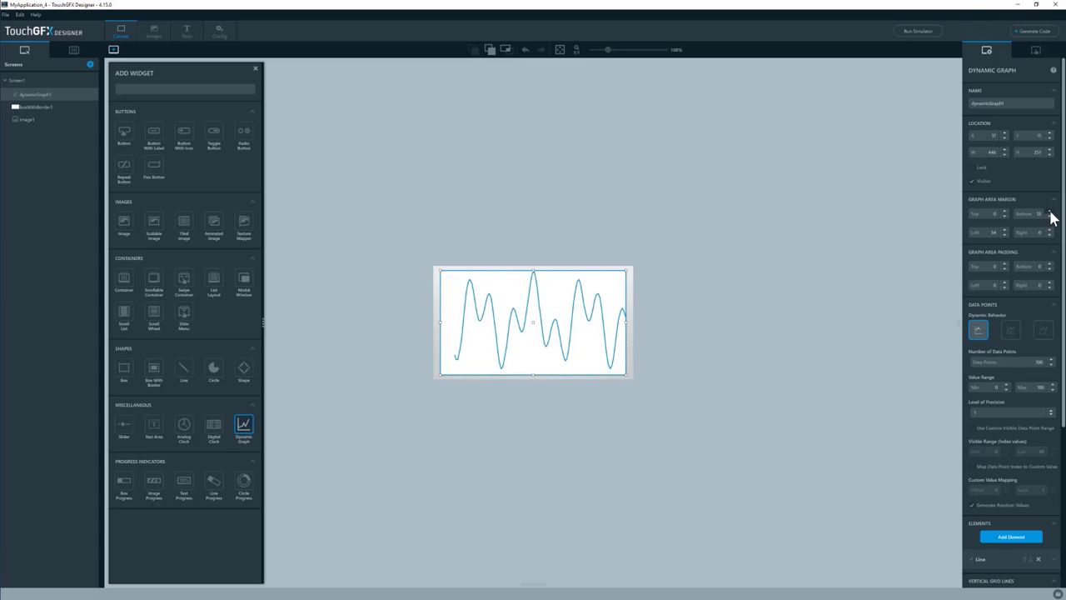
{"action": "left_click", "coordinate": [1051, 212]}
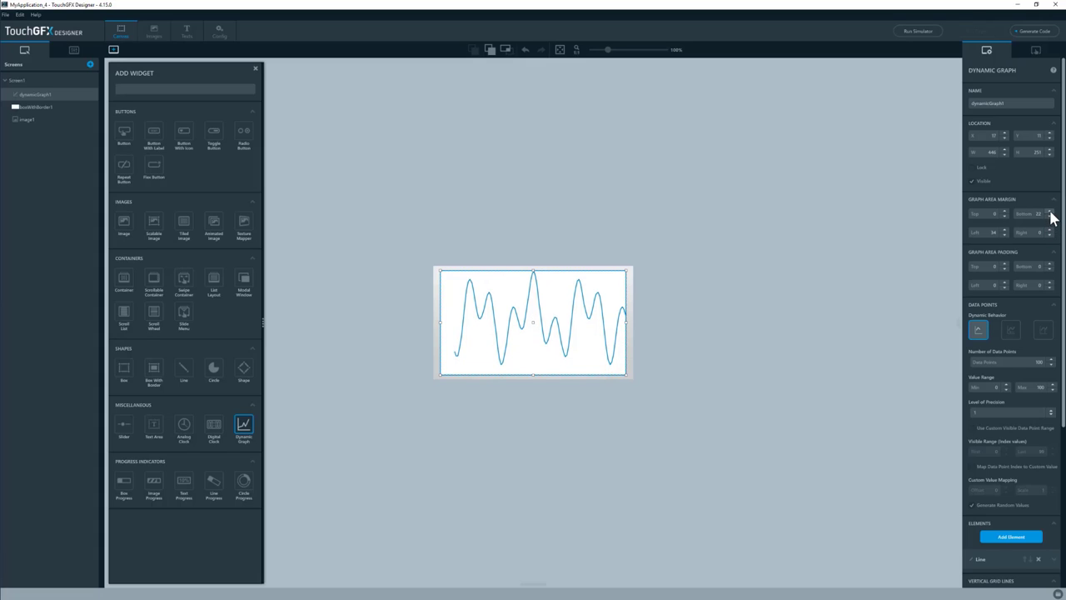
{"action": "mouse_move", "coordinate": [1008, 217]}
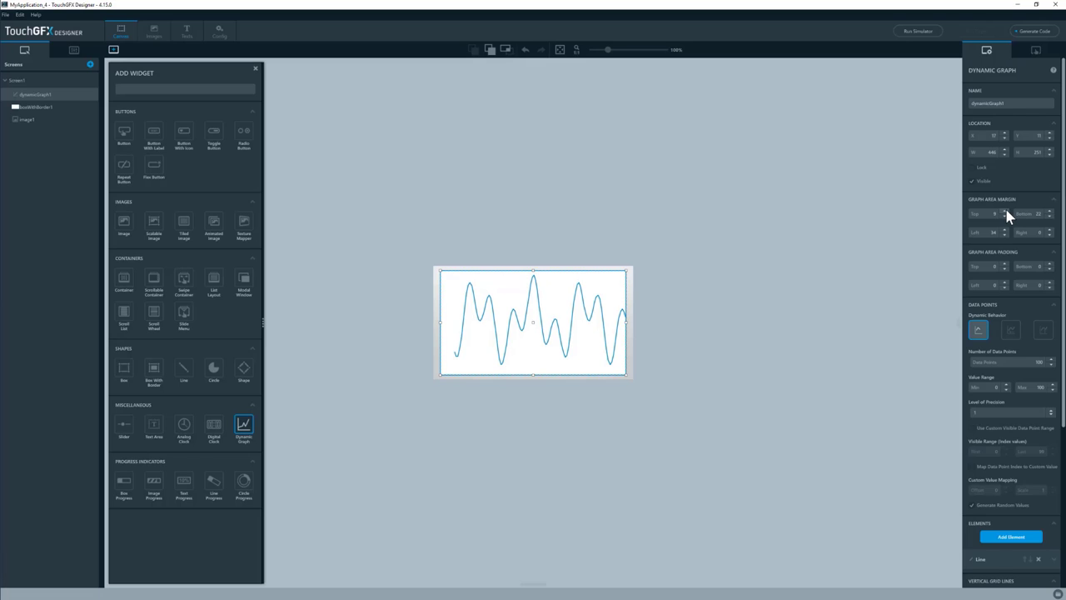
{"action": "mouse_move", "coordinate": [454, 281]}
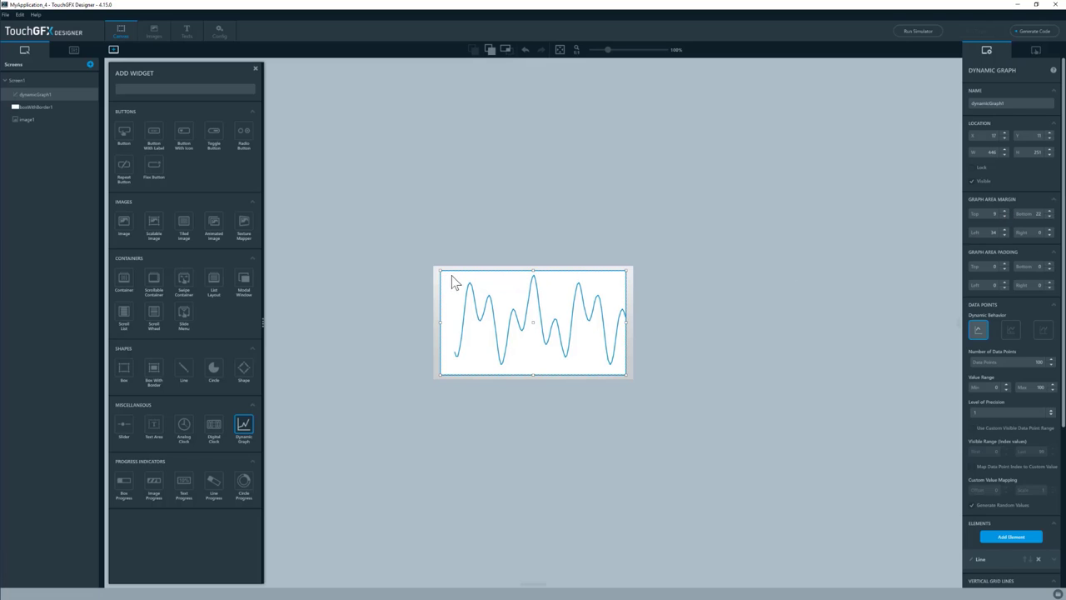
{"action": "mouse_move", "coordinate": [637, 288]}
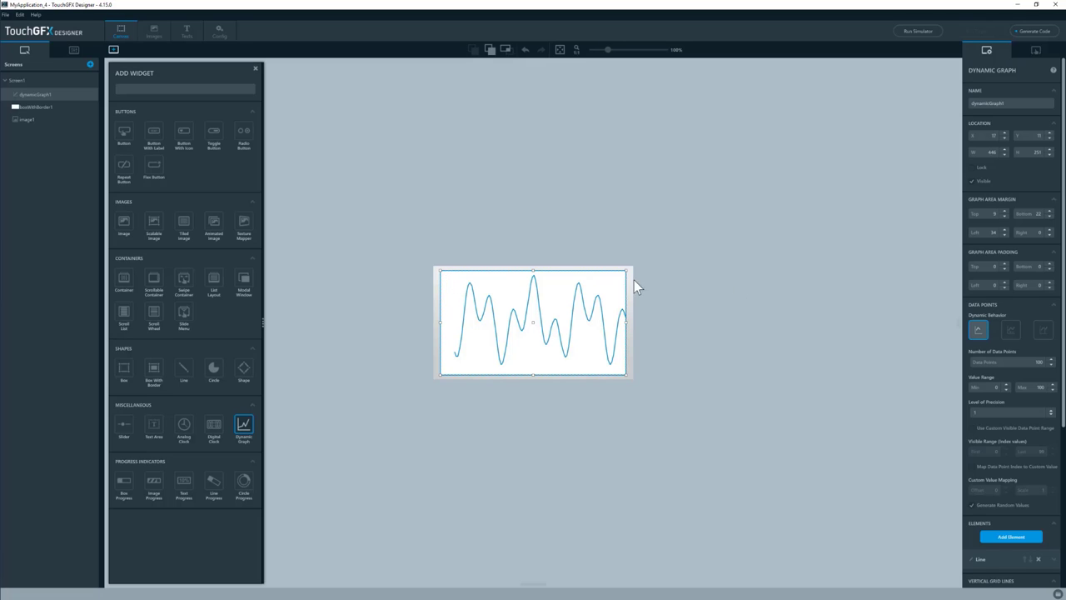
- Enable X-axis major labels at the bottom using the small 10px typography
{"action": "scroll", "scroll_direction": "down", "scroll_amount": 3}
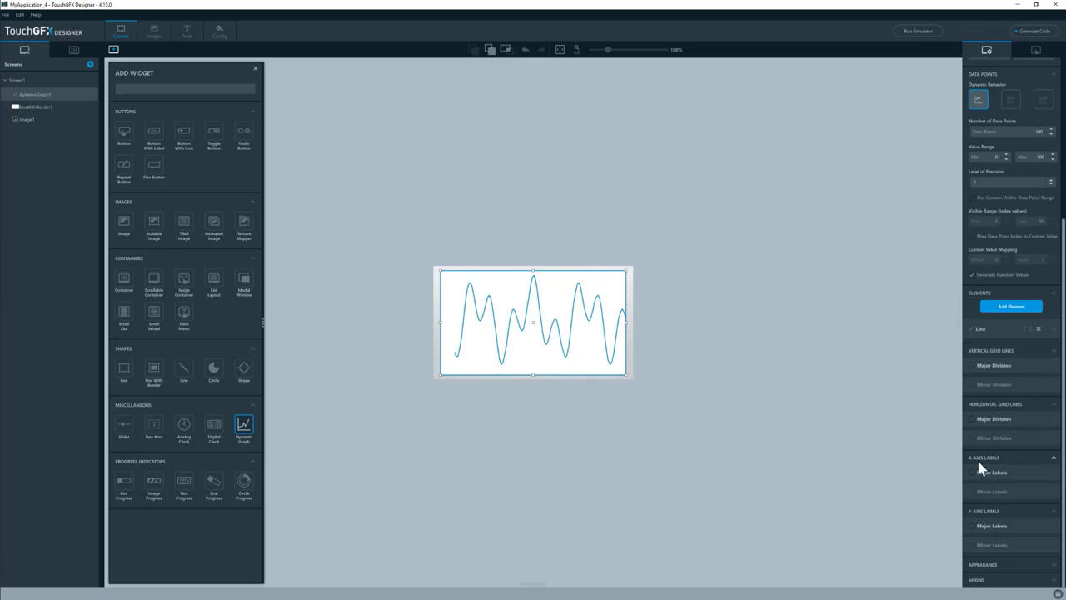
{"action": "left_click", "coordinate": [972, 472]}
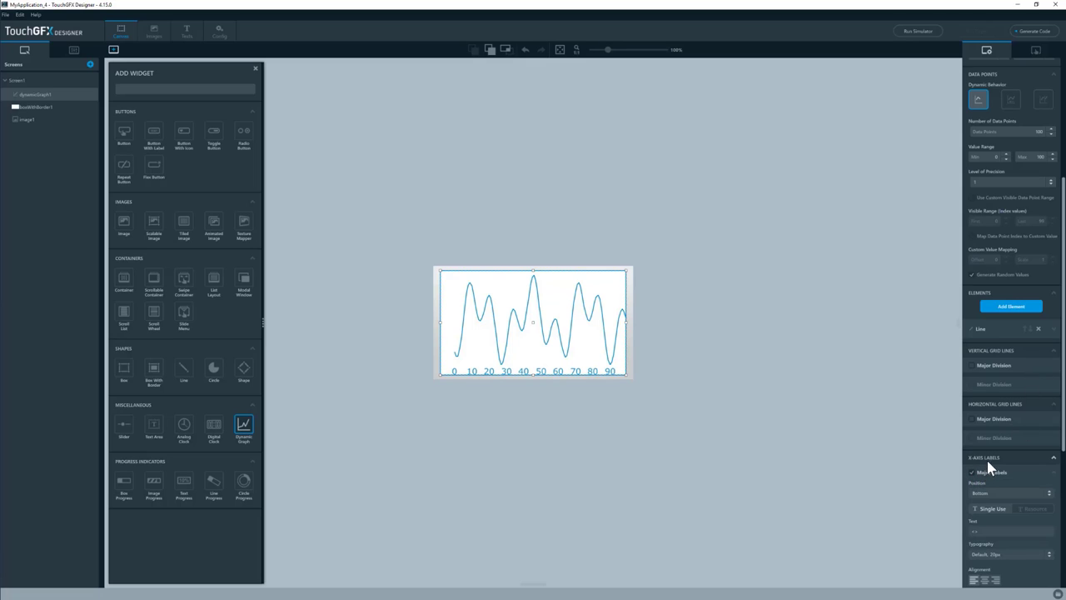
{"action": "scroll", "scroll_direction": "down", "scroll_amount": 3}
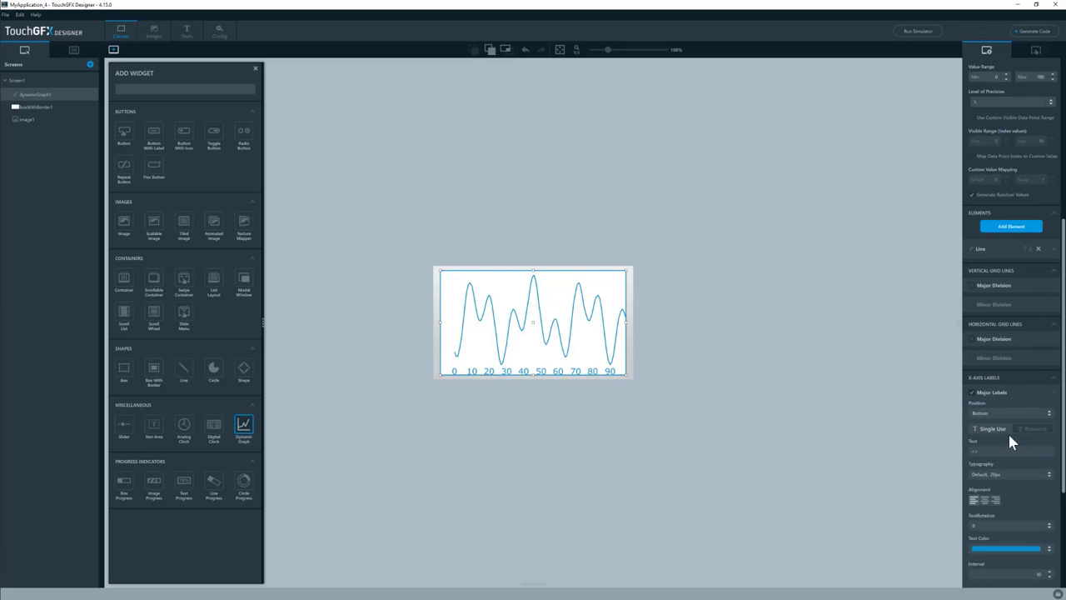
{"action": "scroll", "scroll_direction": "down", "scroll_amount": 3}
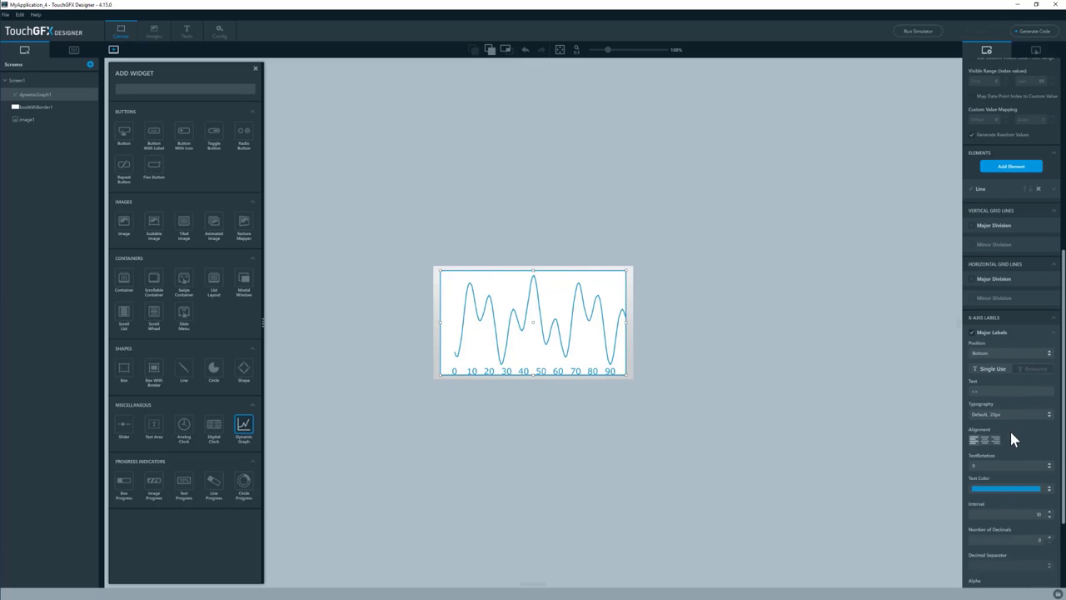
{"action": "left_click", "coordinate": [1008, 414]}
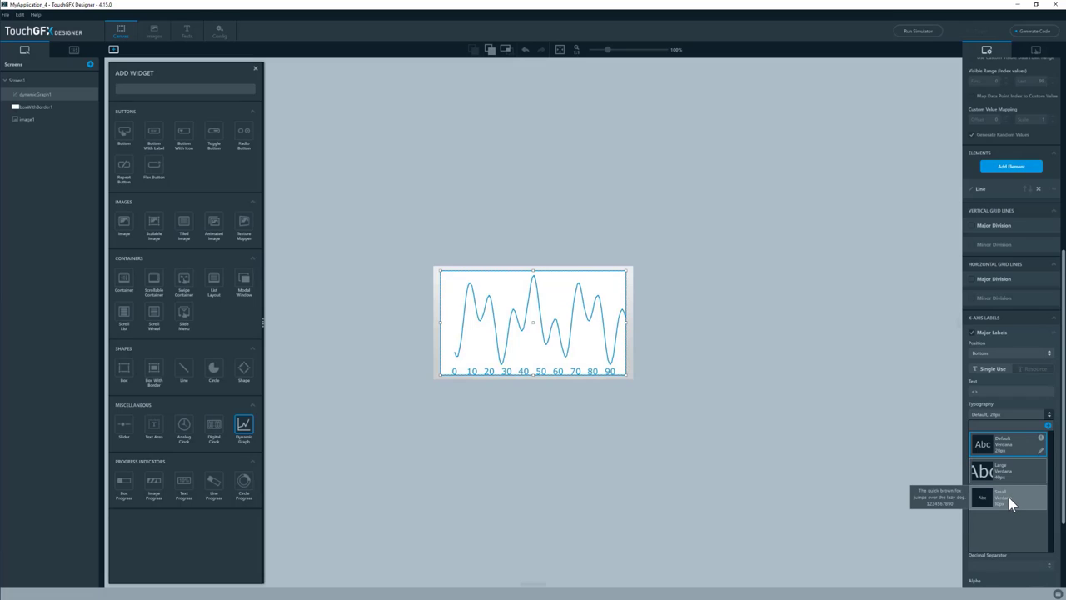
{"action": "left_click", "coordinate": [1007, 498]}
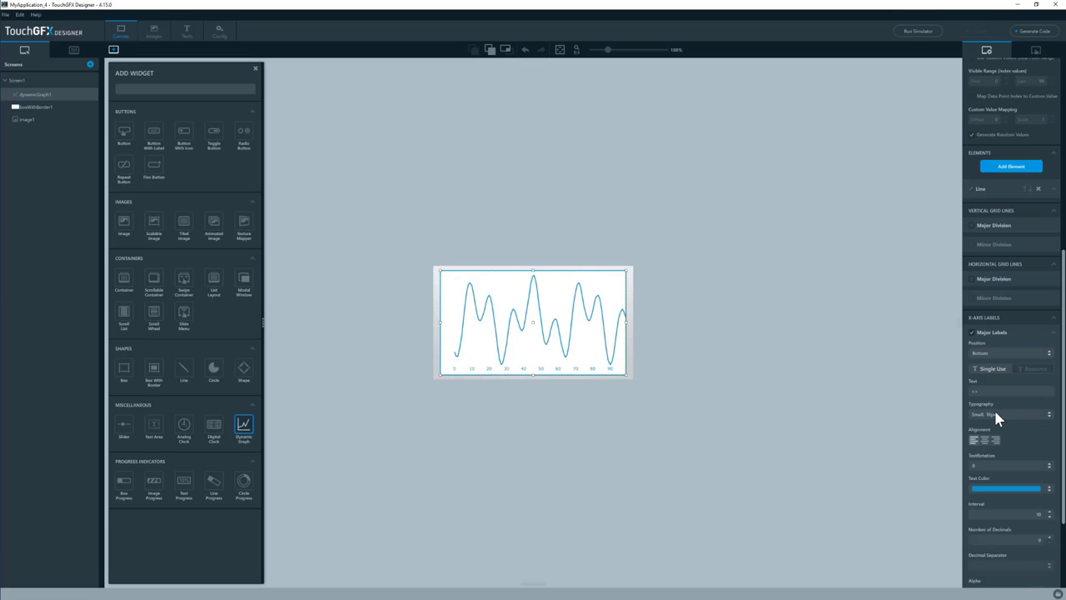
{"action": "mouse_move", "coordinate": [393, 89]}
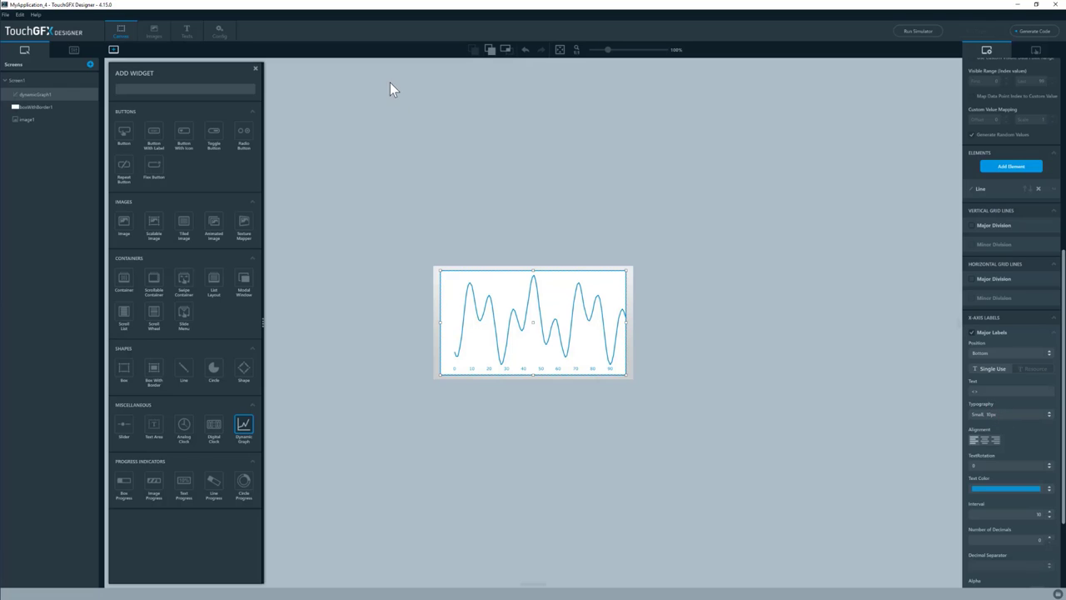
{"action": "mouse_move", "coordinate": [186, 31]}
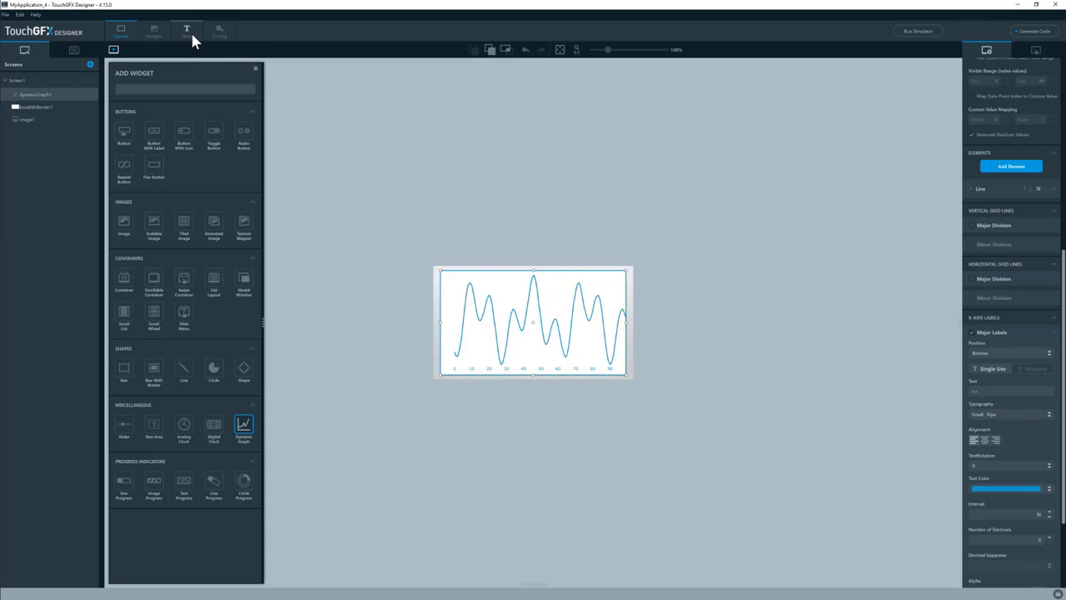
{"action": "left_click", "coordinate": [187, 31]}
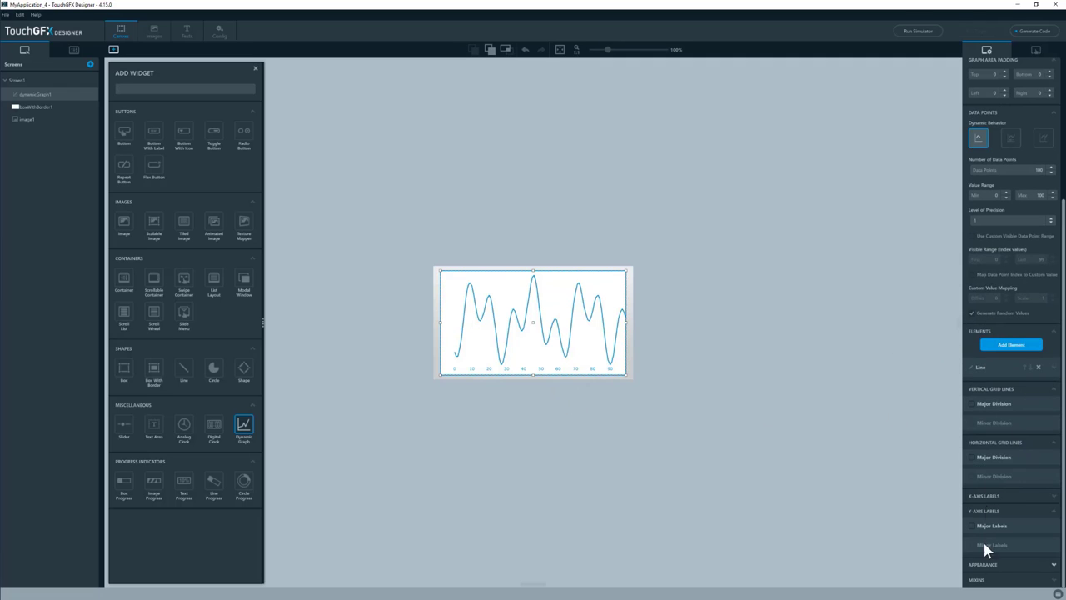
{"action": "mouse_move", "coordinate": [977, 530]}
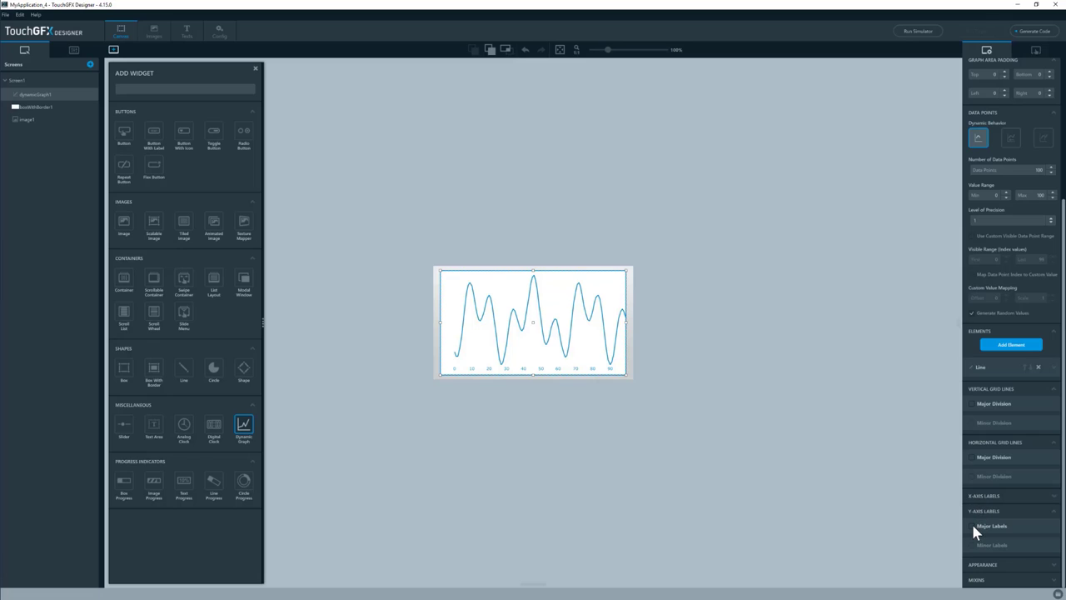
- Enable Y-axis major labels 0–100 and raise the graph area's left padding
{"action": "left_click", "coordinate": [972, 526]}
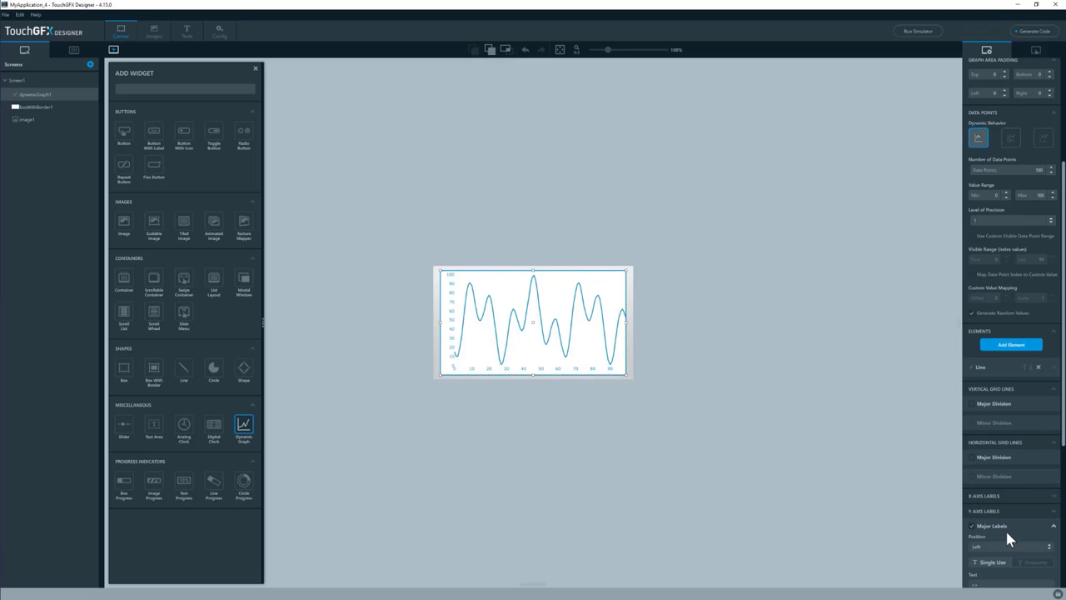
{"action": "scroll", "scroll_direction": "down", "scroll_amount": 3}
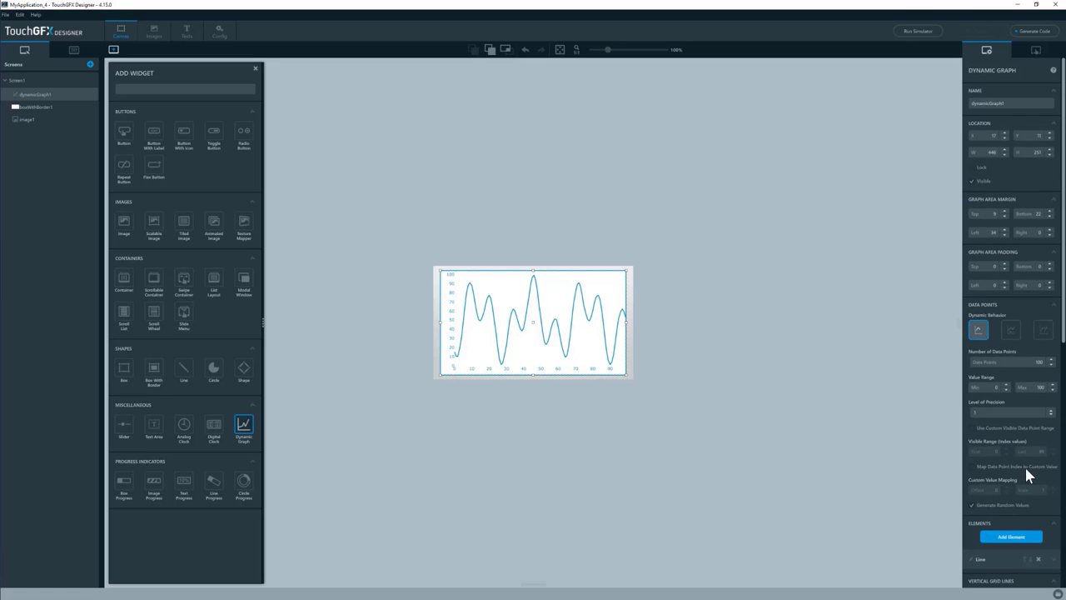
{"action": "mouse_move", "coordinate": [456, 370]}
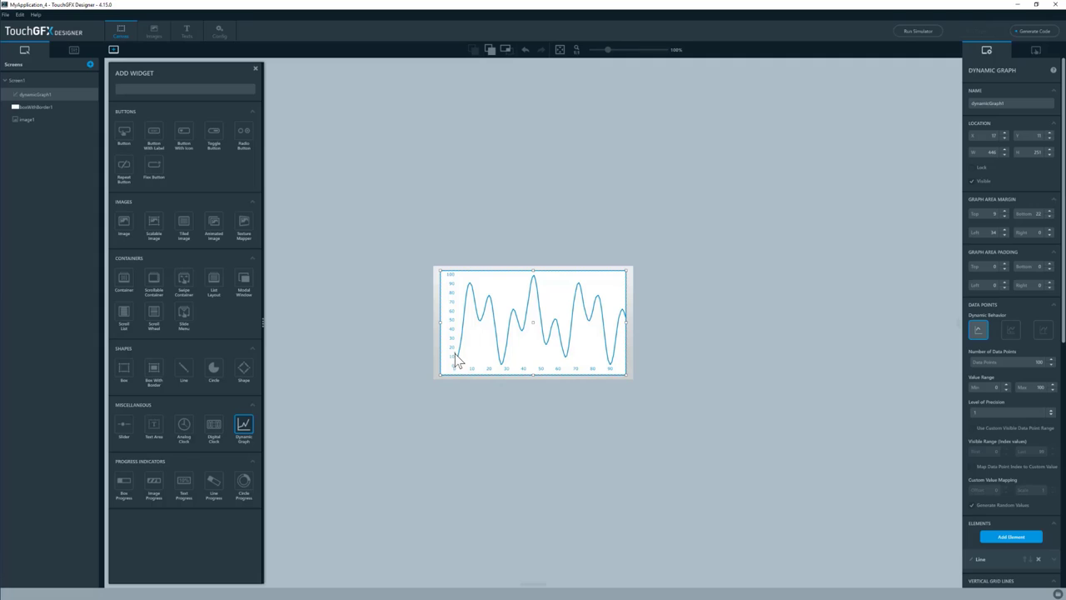
{"action": "mouse_move", "coordinate": [460, 292]}
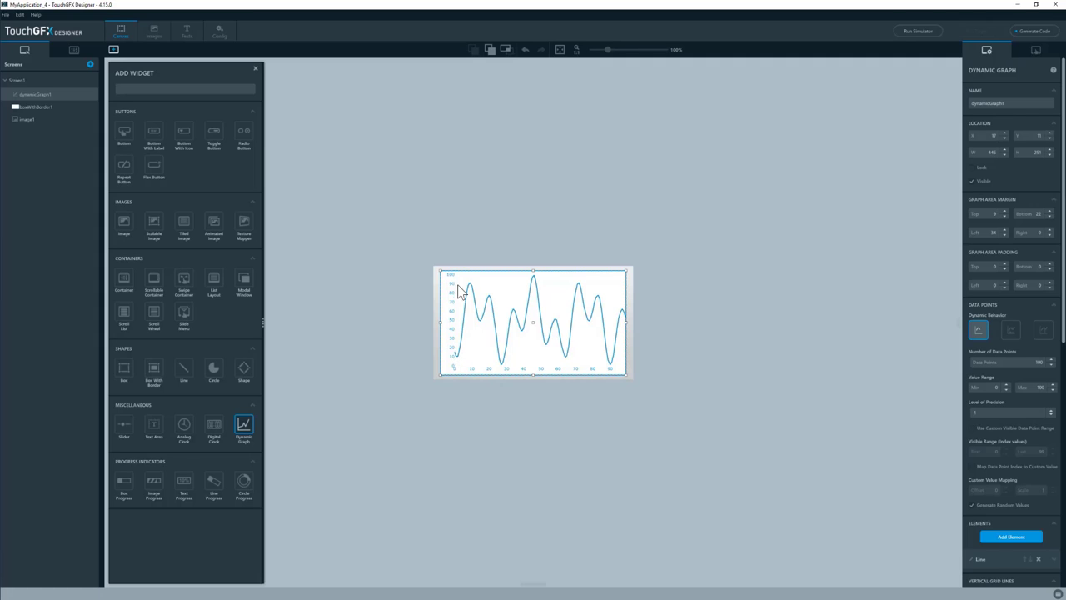
{"action": "mouse_move", "coordinate": [612, 368]}
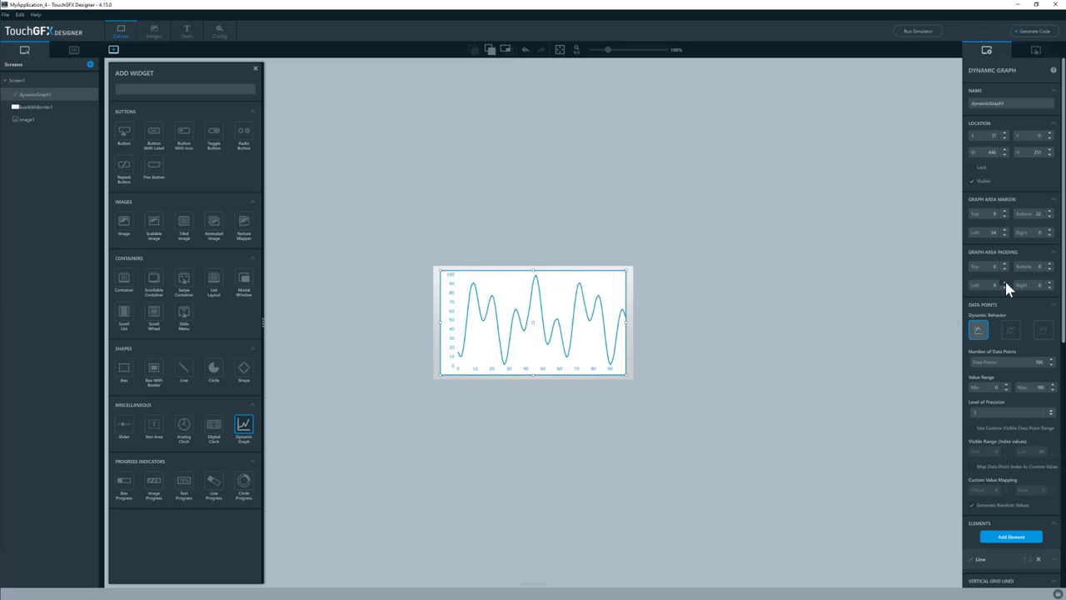
{"action": "mouse_move", "coordinate": [566, 345]}
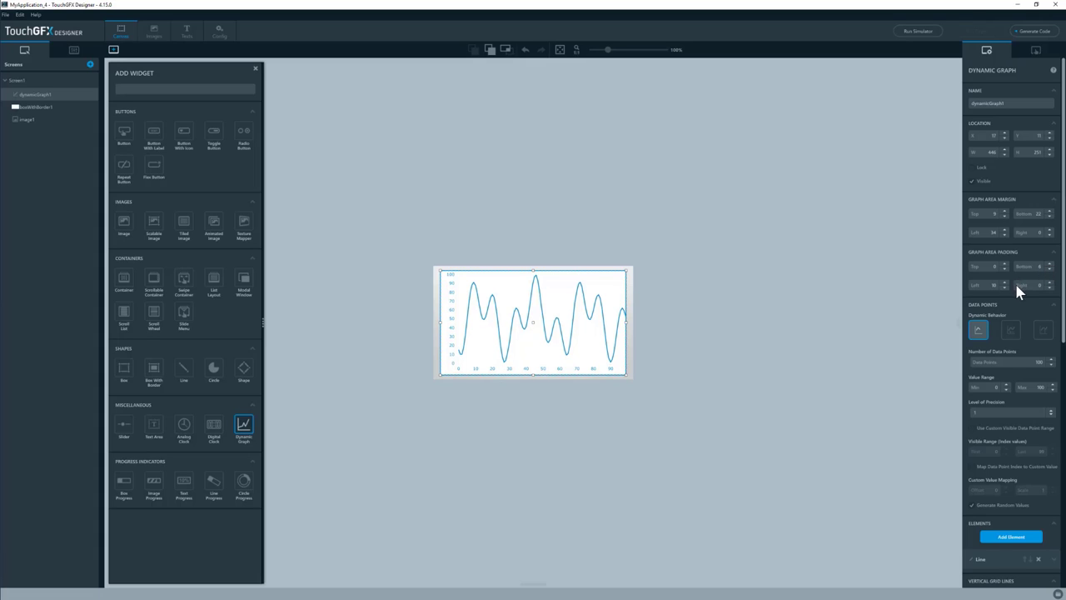
{"action": "mouse_move", "coordinate": [1030, 424]}
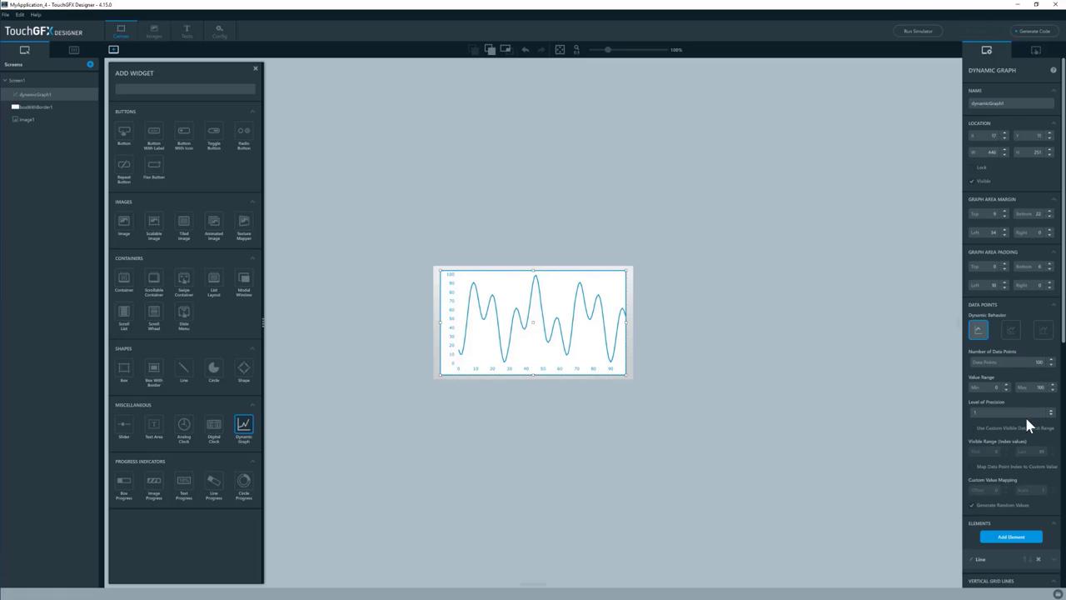
{"action": "scroll", "scroll_direction": "down", "scroll_amount": 3}
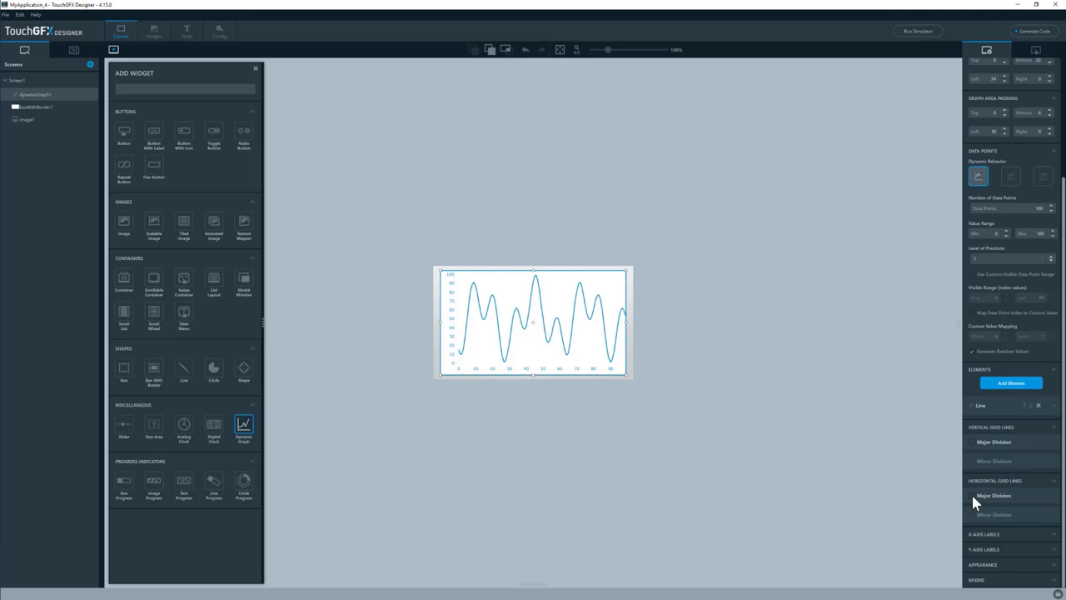
- Enable horizontal major grid lines at interval 20 in a dark grey colour
{"action": "left_click", "coordinate": [971, 495]}
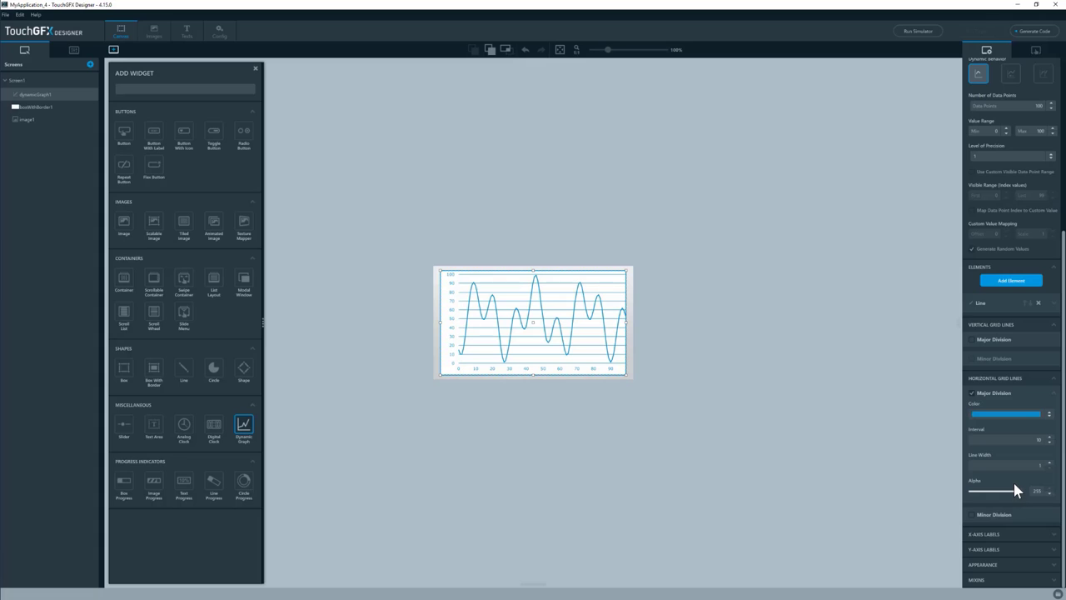
{"action": "left_click", "coordinate": [1037, 440]}
{"action": "type", "text": "20"}
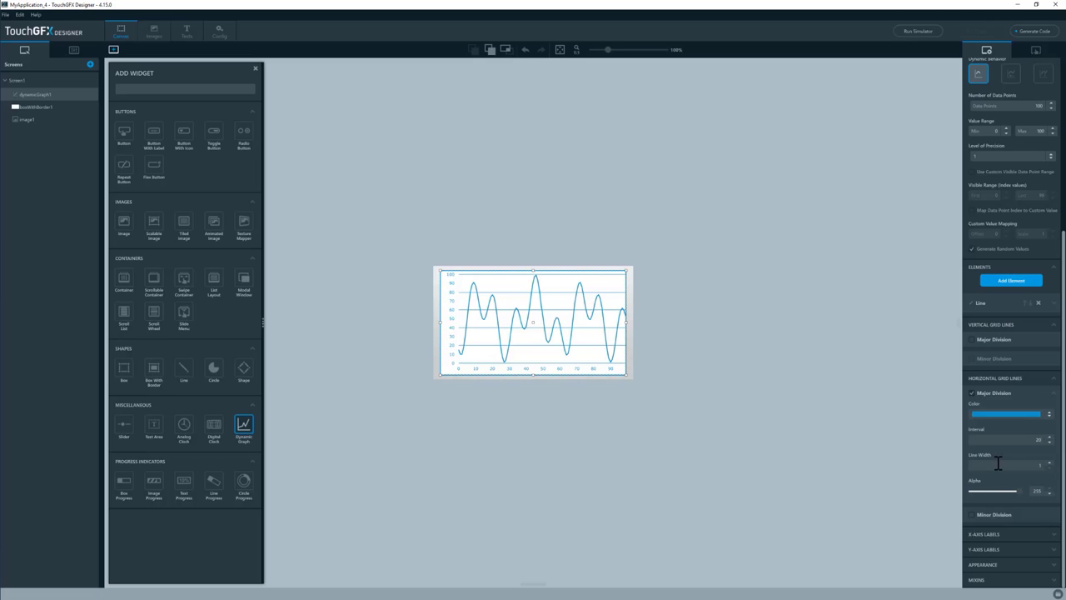
{"action": "left_click", "coordinate": [1006, 414]}
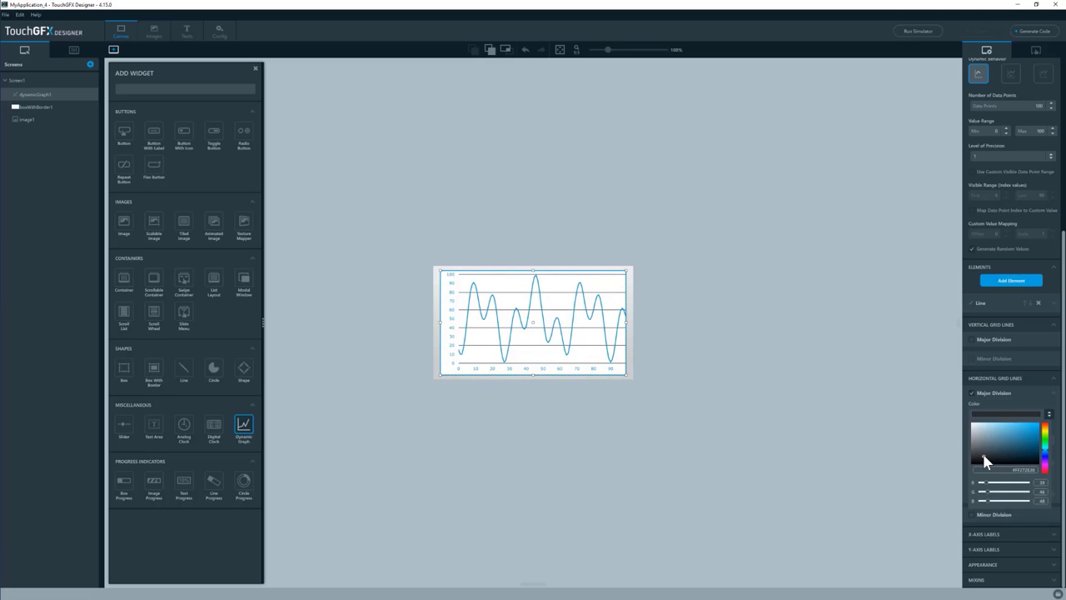
{"action": "left_click", "coordinate": [991, 454]}
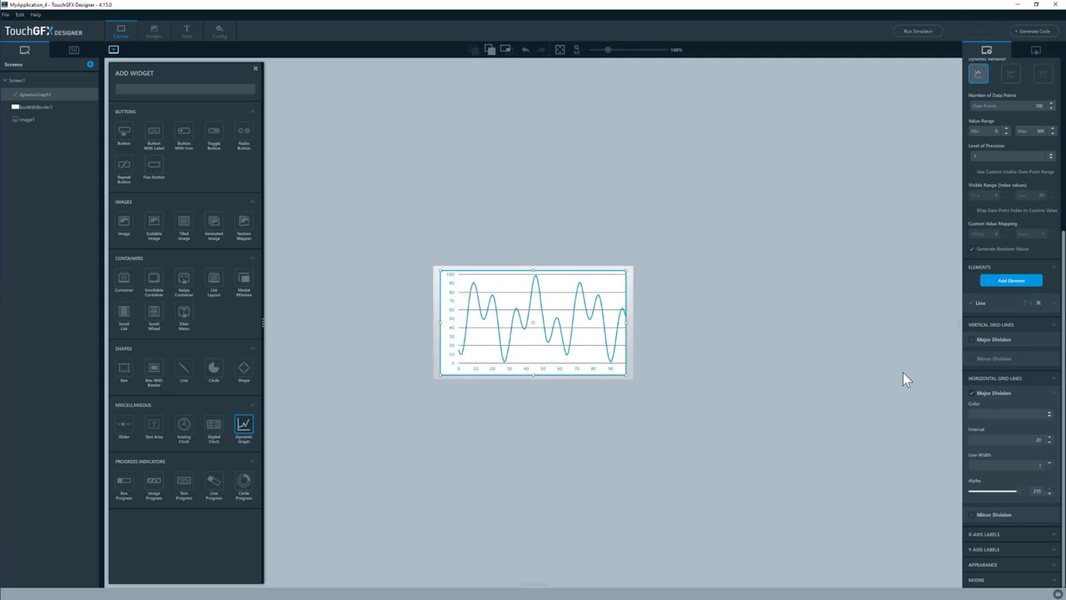
{"action": "mouse_move", "coordinate": [616, 361]}
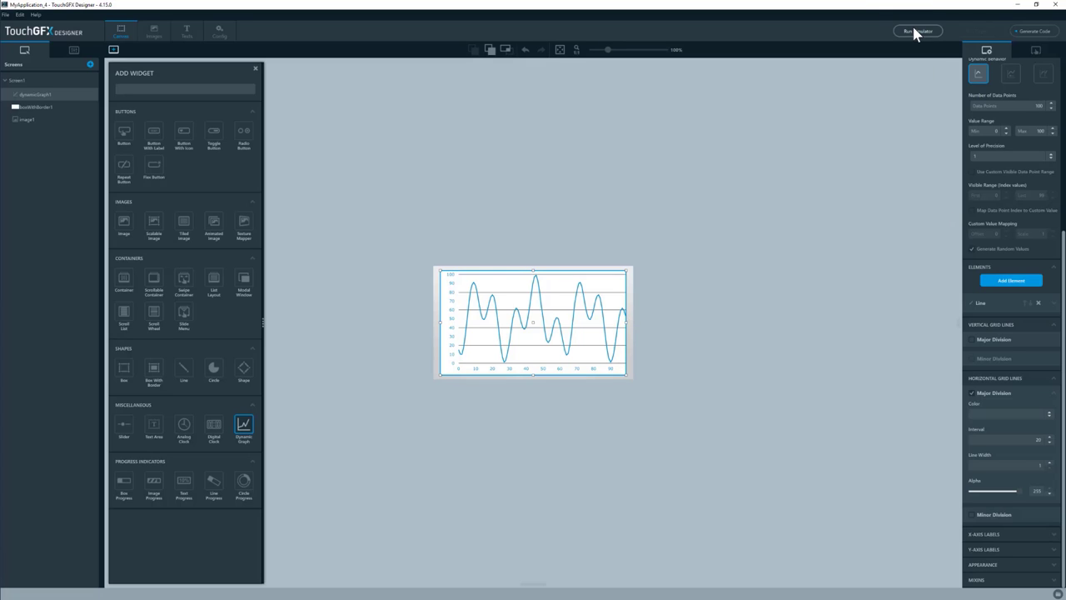
{"action": "left_click", "coordinate": [917, 31]}
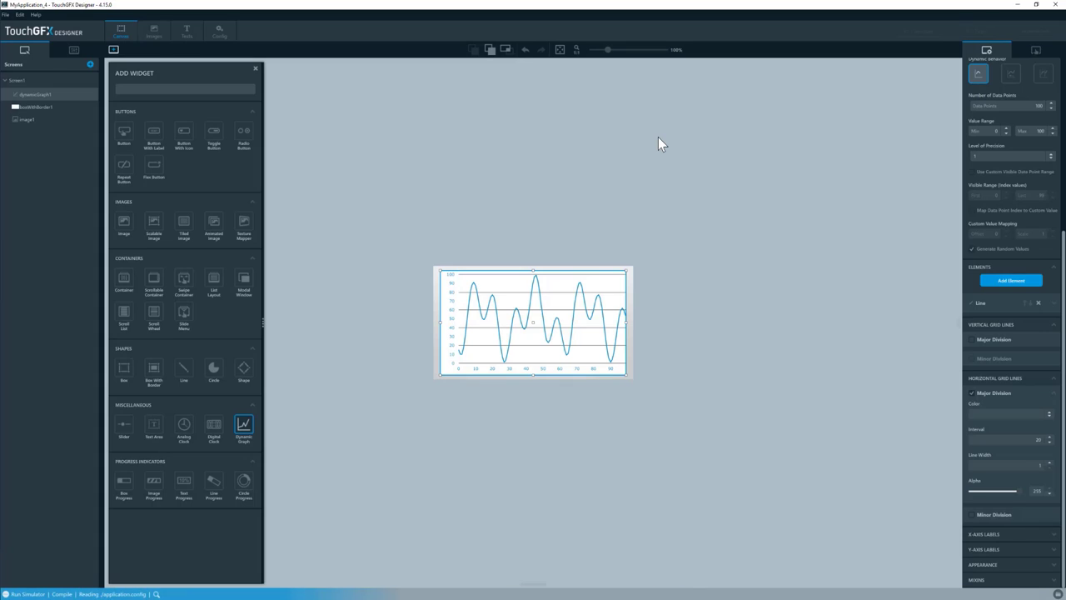
{"action": "mouse_move", "coordinate": [673, 174]}
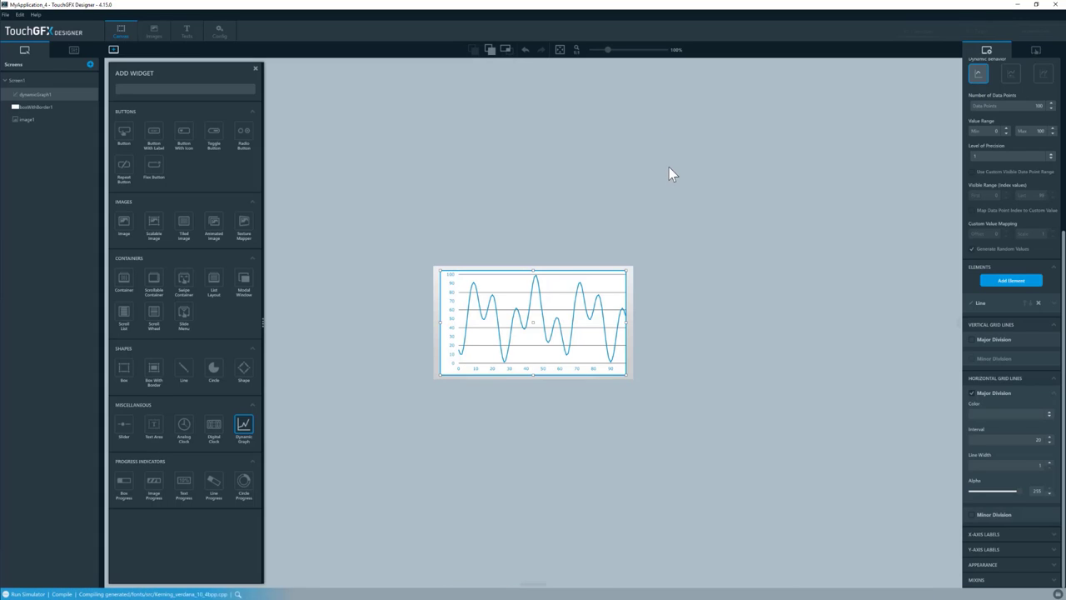
{"action": "mouse_move", "coordinate": [681, 179]}
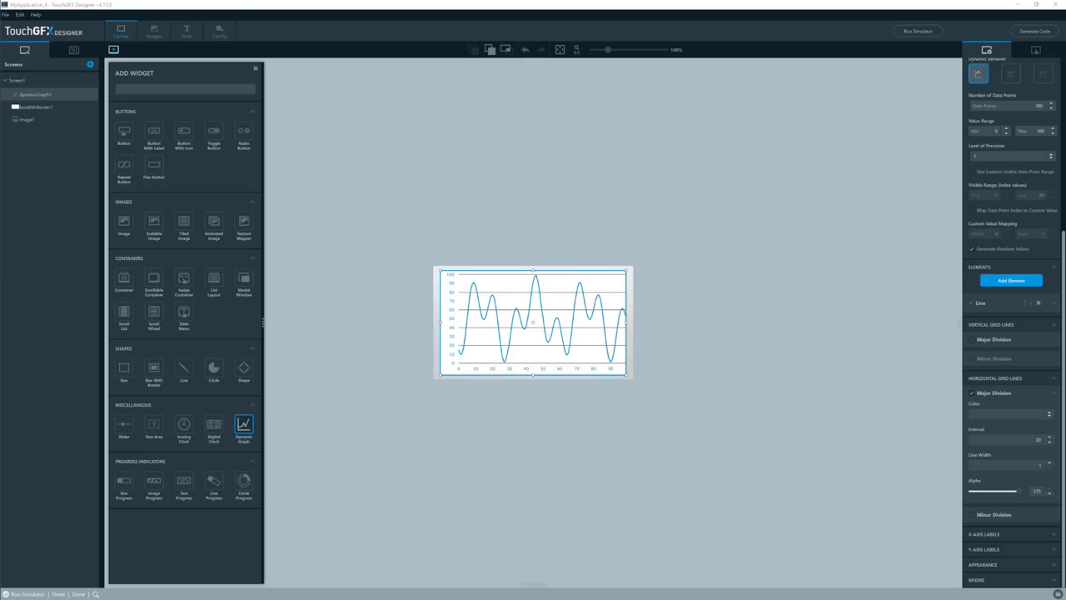
{"action": "left_click", "coordinate": [917, 31]}
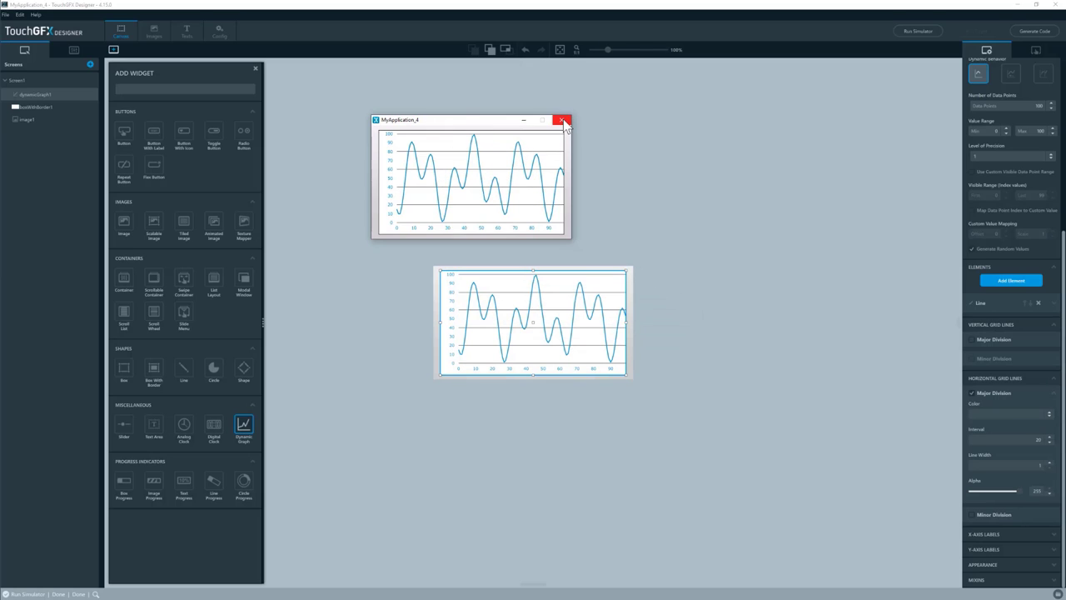
{"action": "left_click", "coordinate": [563, 120]}
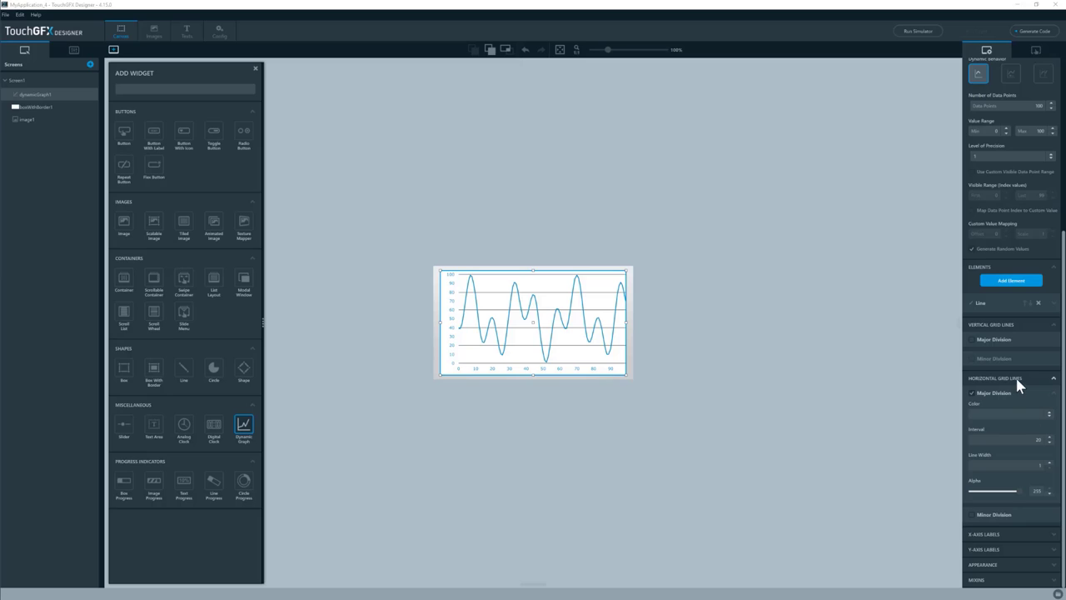
- Add an interaction: Graph clicked trigger calling new virtual function graph1Clicked
{"action": "left_click", "coordinate": [1035, 50]}
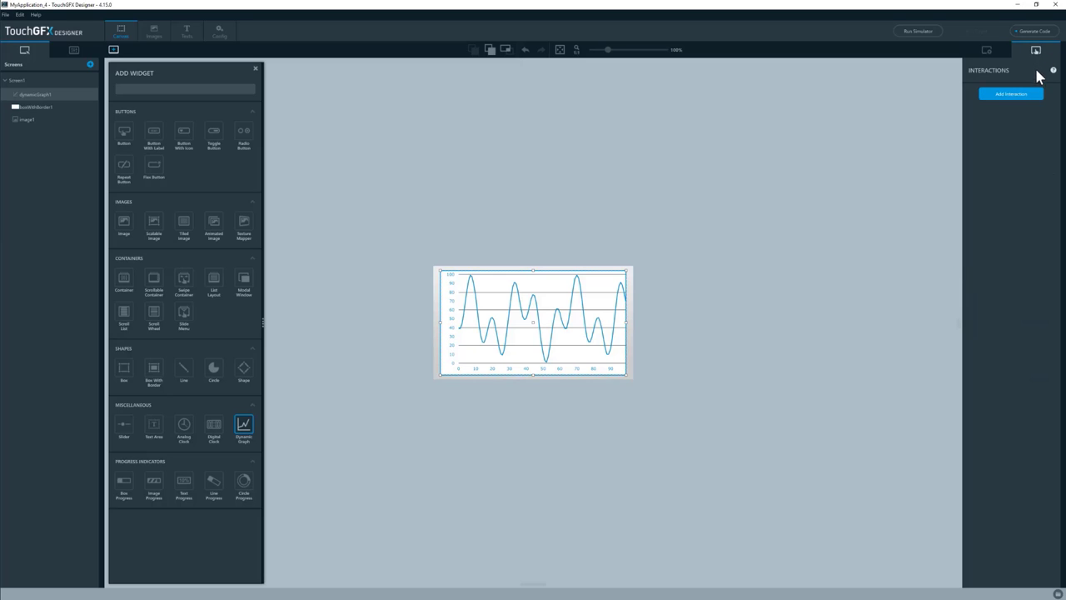
{"action": "left_click", "coordinate": [1011, 93]}
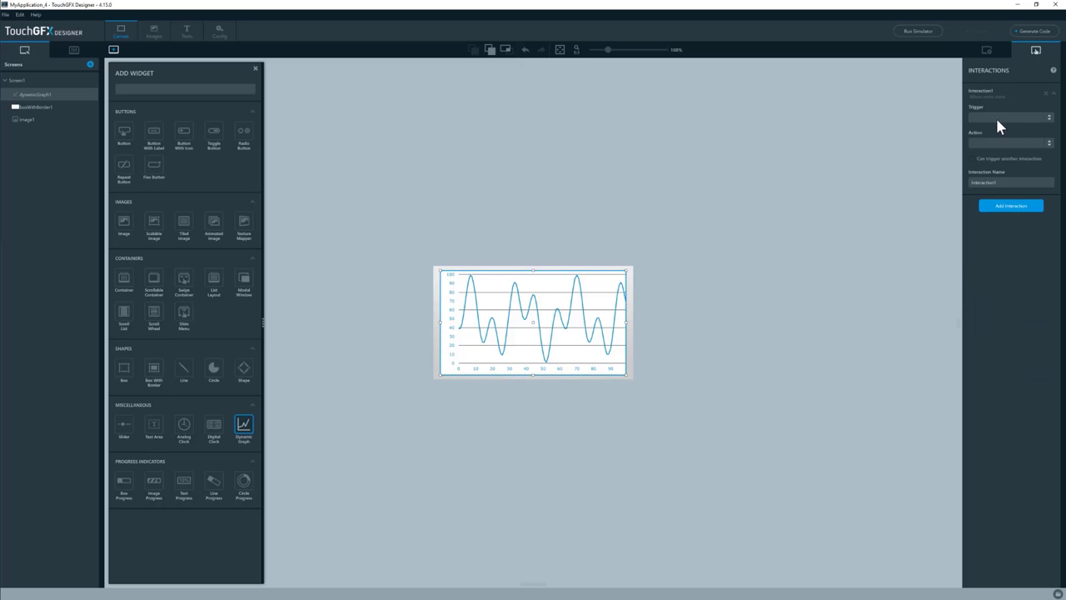
{"action": "left_click", "coordinate": [1048, 116]}
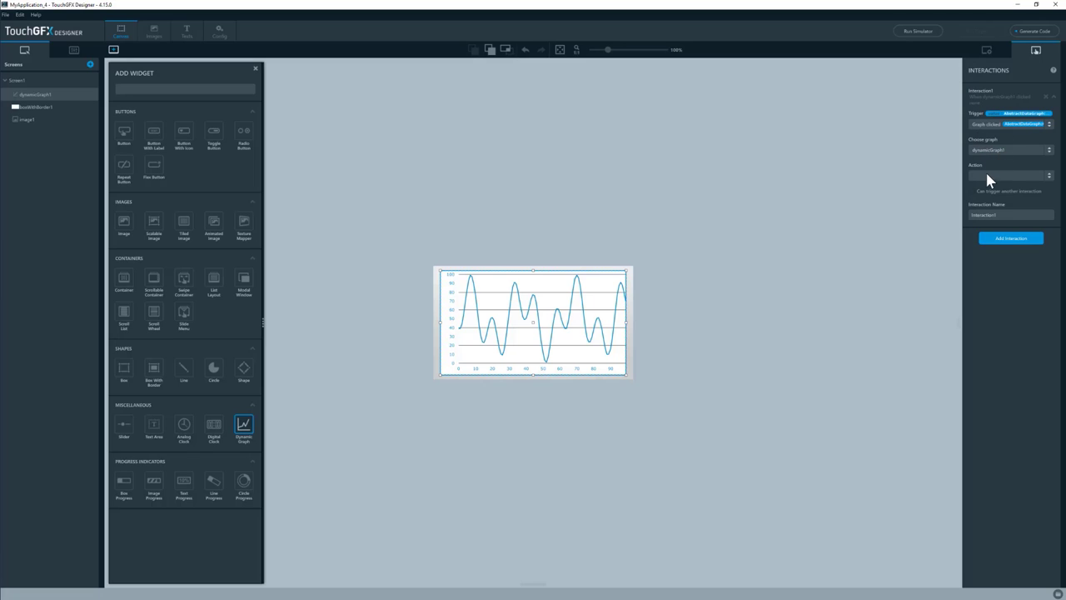
{"action": "left_click", "coordinate": [1008, 176]}
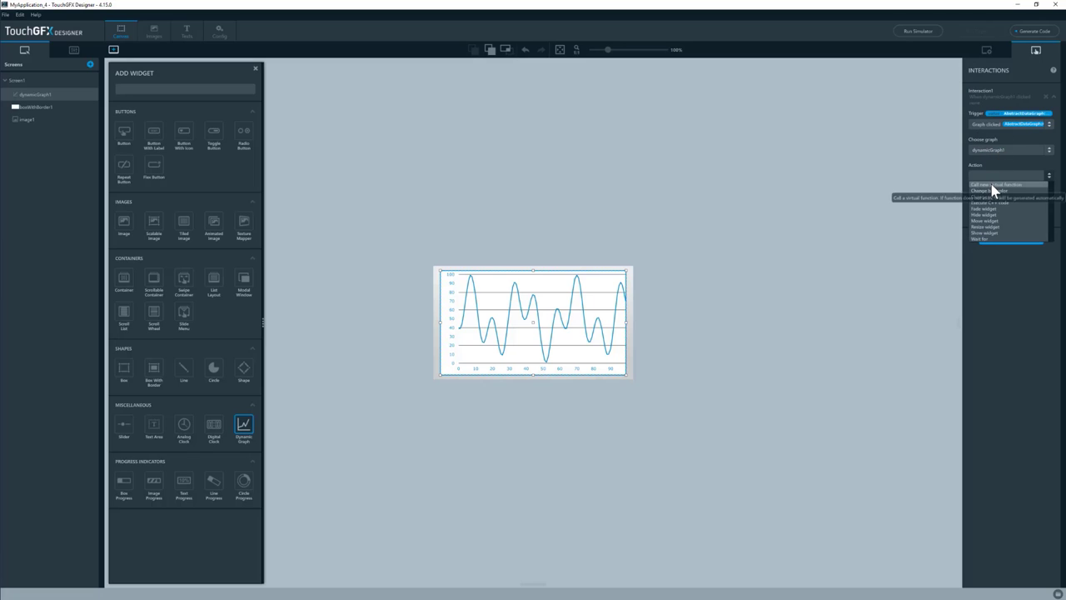
{"action": "left_click", "coordinate": [996, 184]}
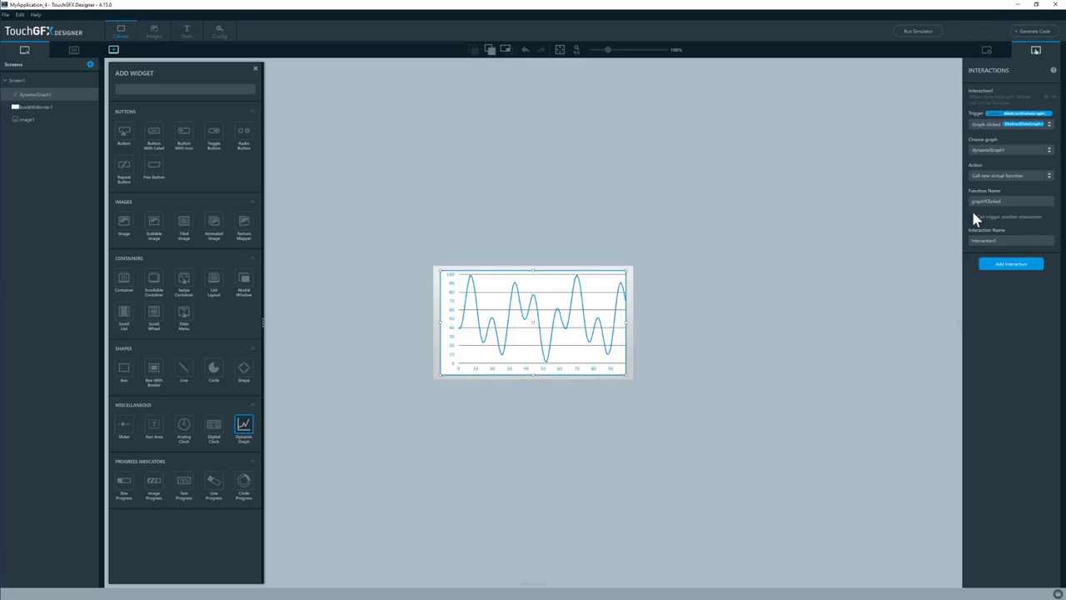
- Add a second interaction: Graph dragged trigger calling new virtual function graph1Dragged
{"action": "left_click", "coordinate": [1010, 264]}
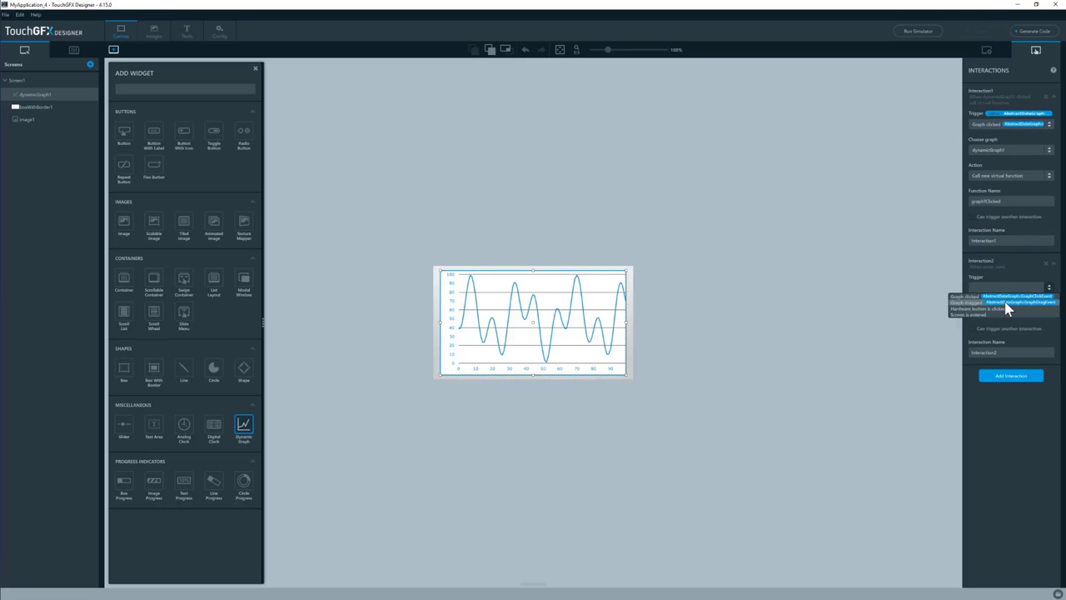
{"action": "left_click", "coordinate": [987, 302]}
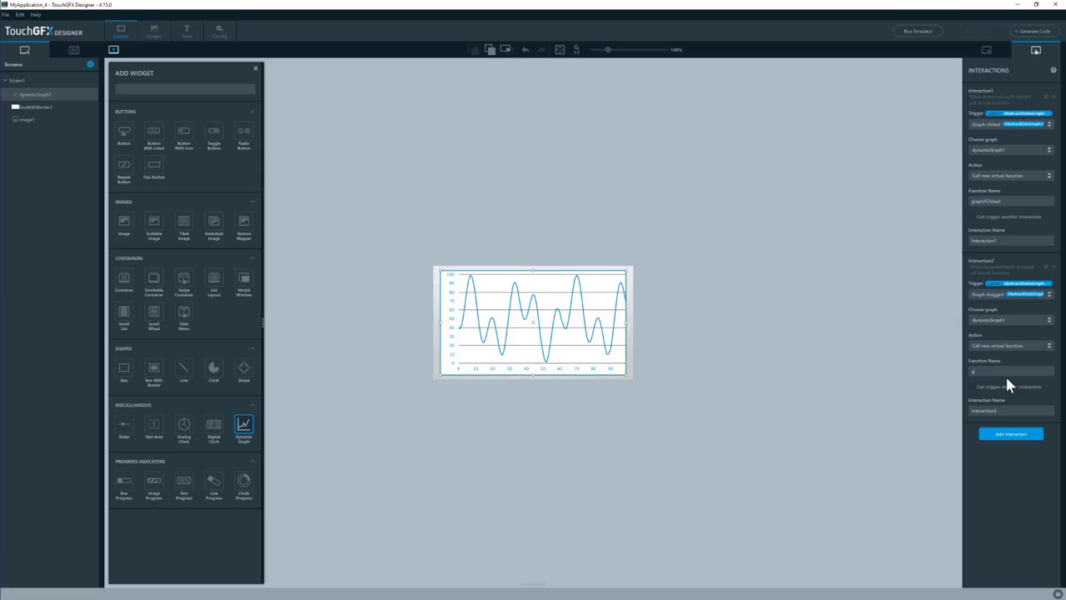
{"action": "type", "text": "graphIDx"}
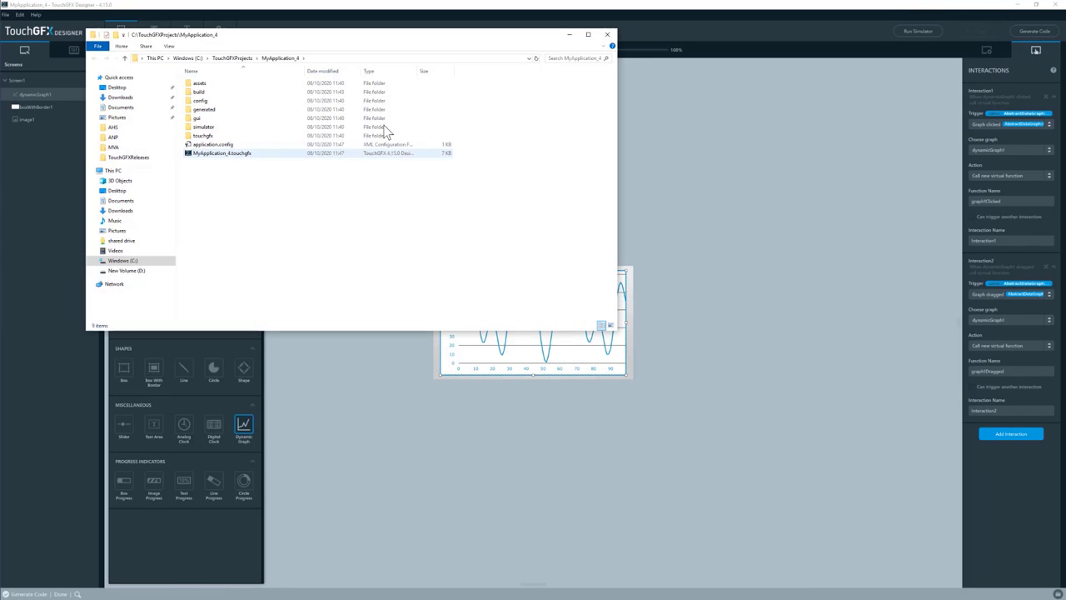
- Open simulator/msvs/Application.sln from the project folder in Visual Studio
{"action": "double_click", "coordinate": [203, 126]}
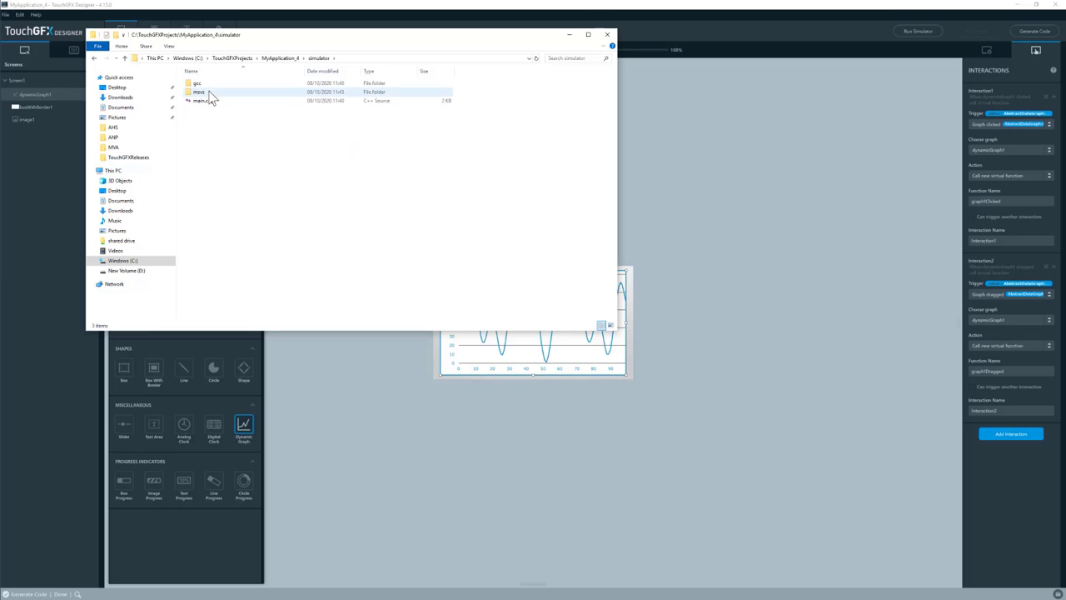
{"action": "double_click", "coordinate": [200, 92]}
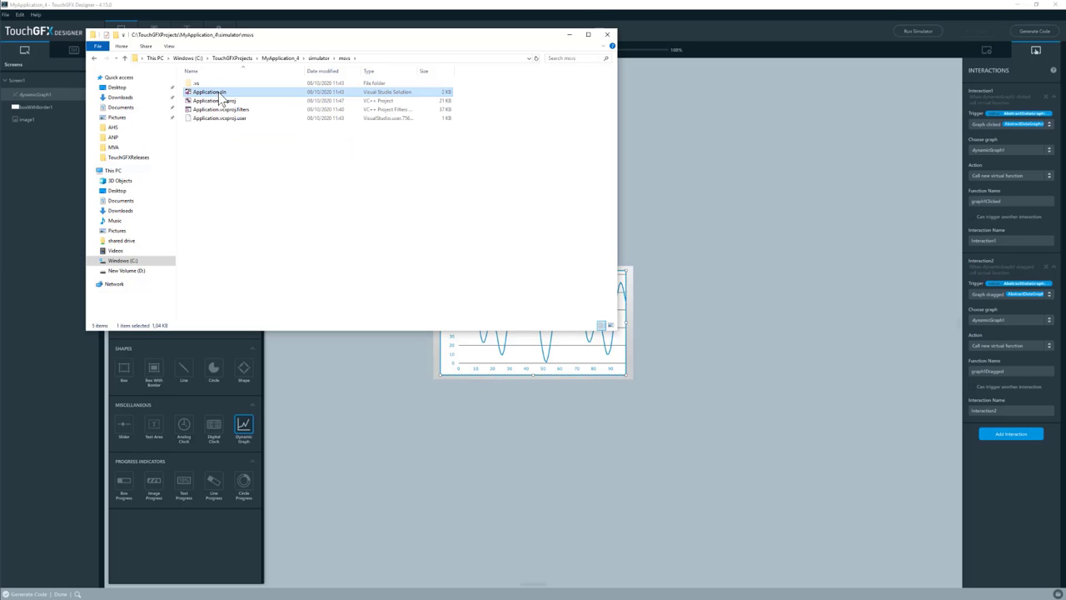
{"action": "double_click", "coordinate": [209, 92]}
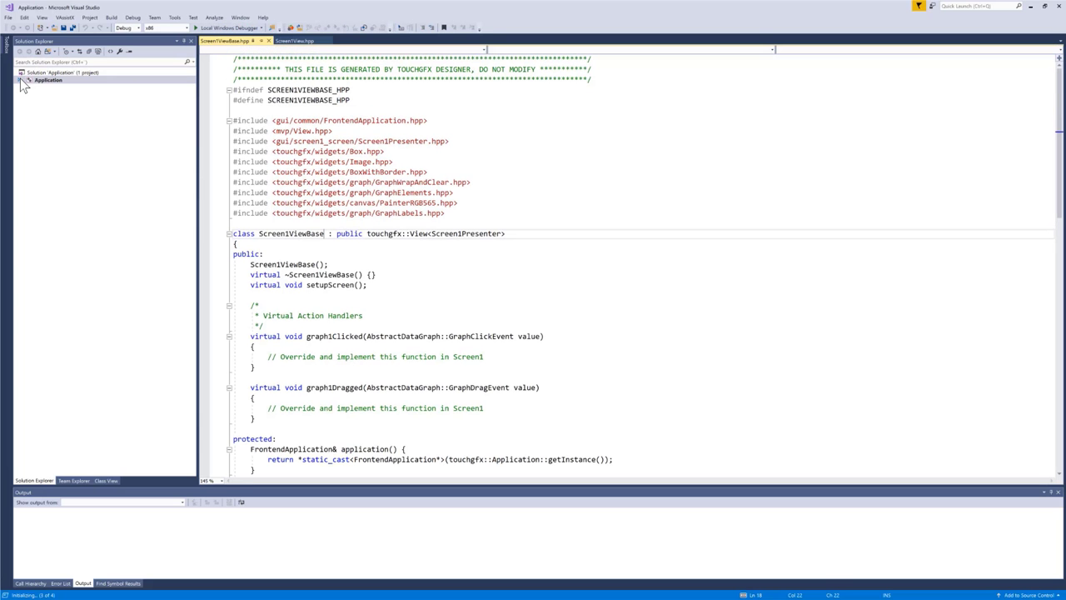
- Open Screen1View.hpp and the generated Screen1ViewBase.hpp and locate the graph1Clicked and graph1Dragged handlers
{"action": "left_click", "coordinate": [21, 79]}
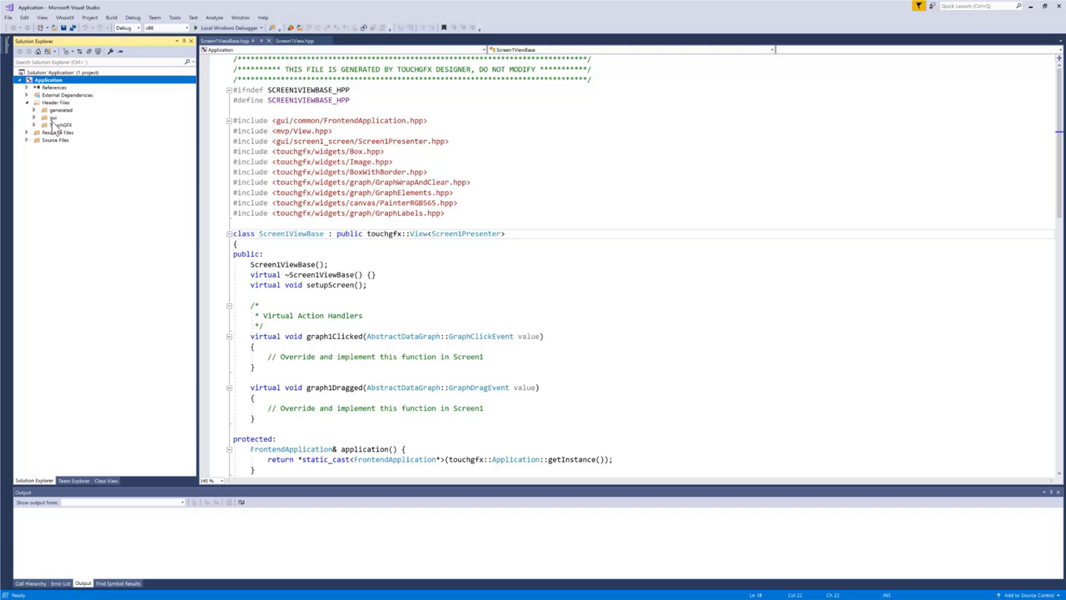
{"action": "left_click", "coordinate": [52, 118]}
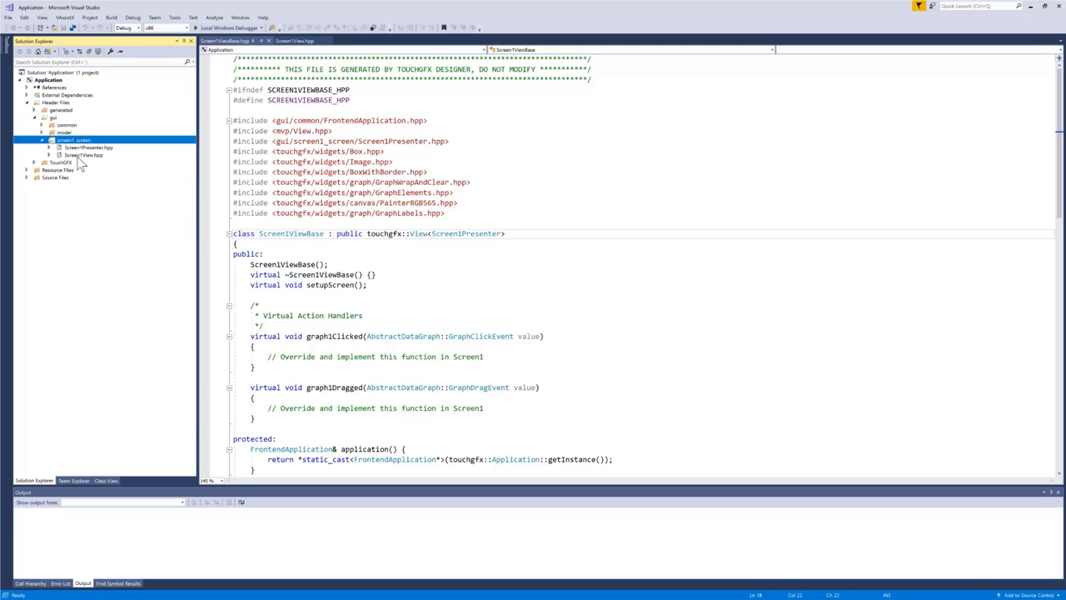
{"action": "left_click", "coordinate": [84, 155]}
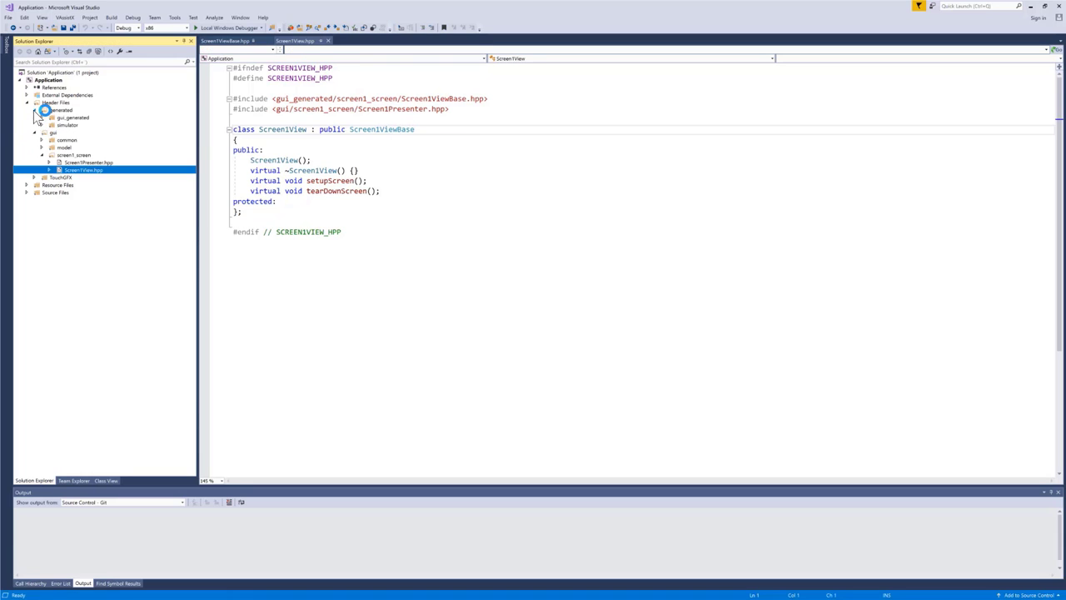
{"action": "left_click", "coordinate": [72, 117]}
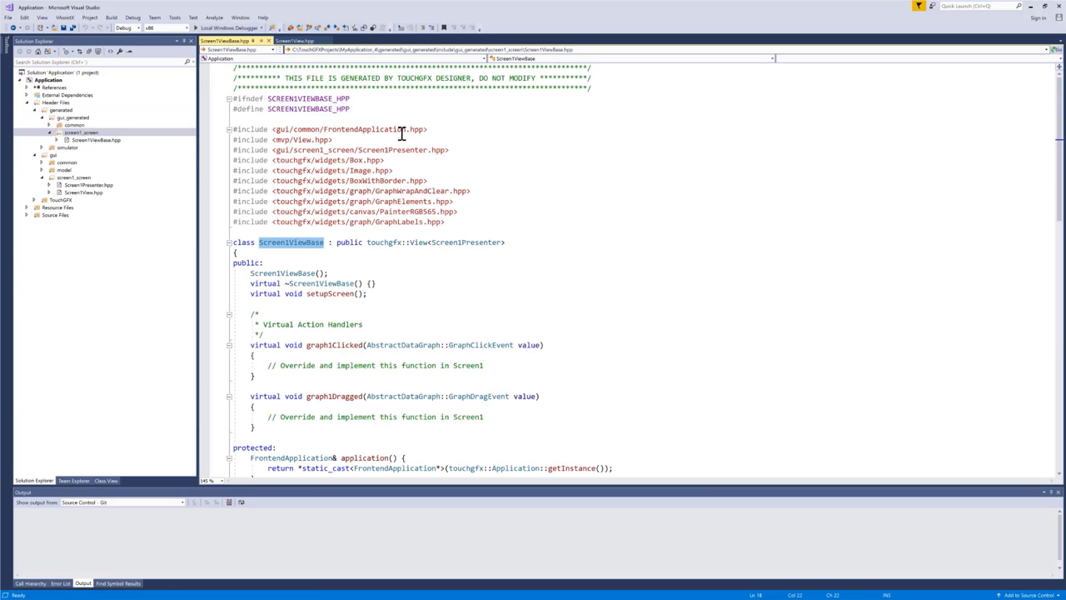
{"action": "scroll", "scroll_direction": "down", "scroll_amount": 3}
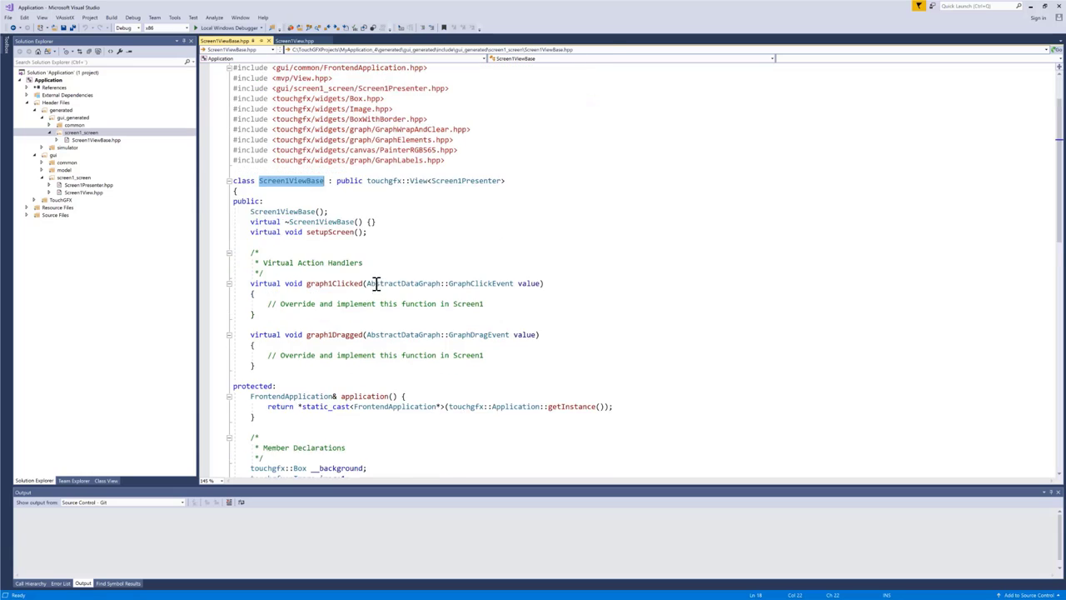
{"action": "scroll", "scroll_direction": "down", "scroll_amount": 3}
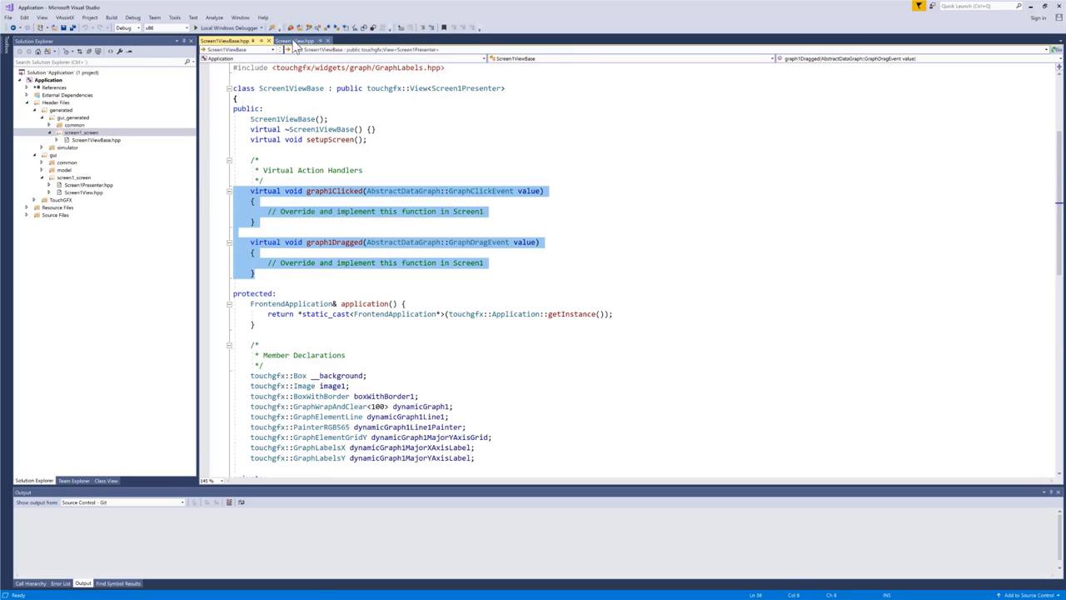
- Paste both handlers into Screen1View.hpp and move their implementations into Screen1View.cpp via Quick Actions
{"action": "left_click", "coordinate": [297, 41]}
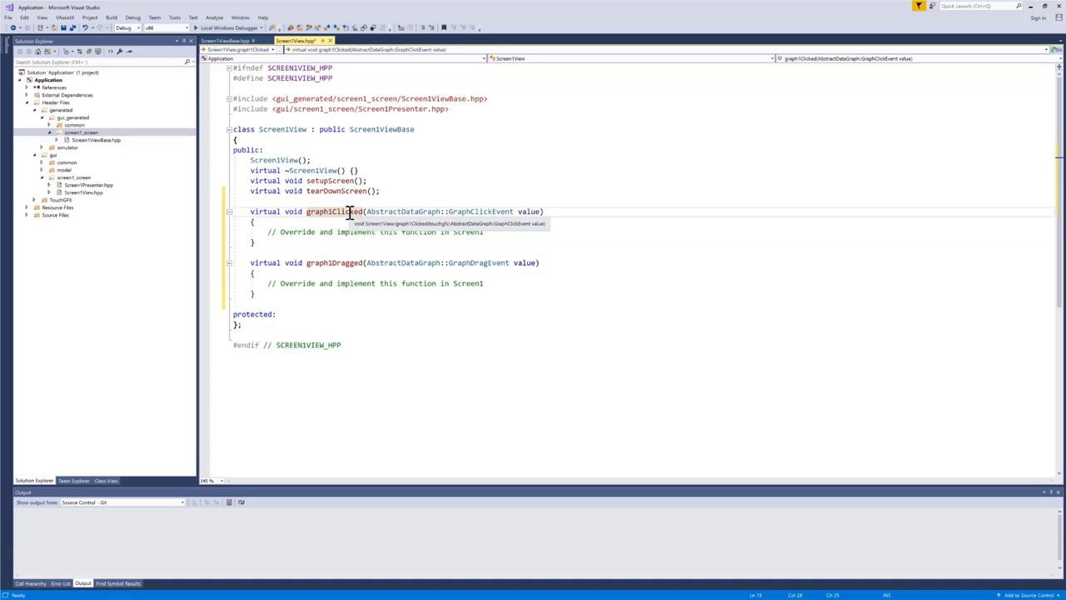
{"action": "right_click", "coordinate": [333, 210]}
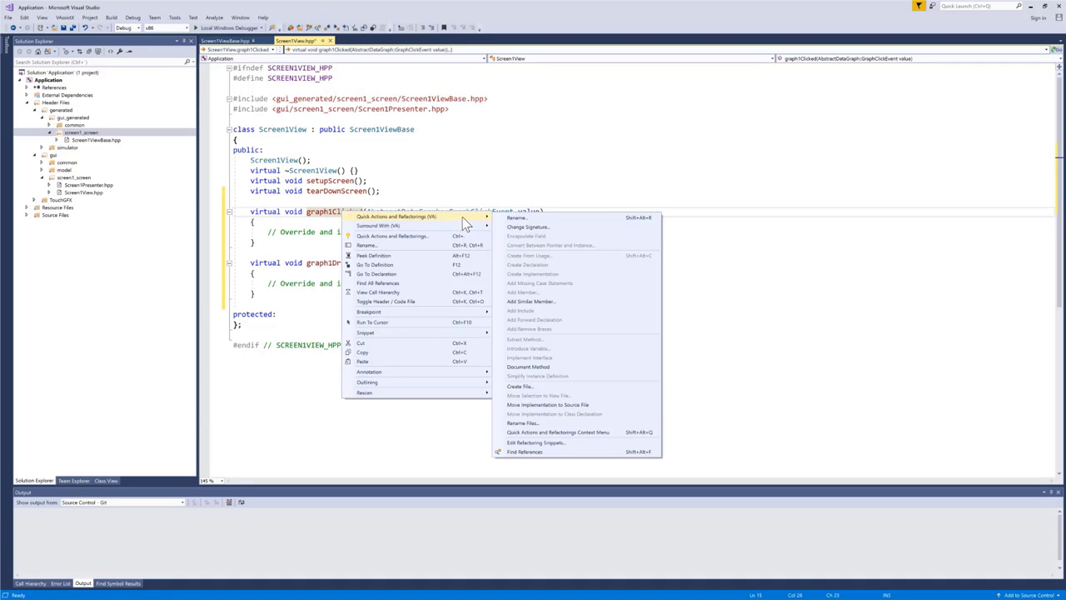
{"action": "mouse_move", "coordinate": [581, 404]}
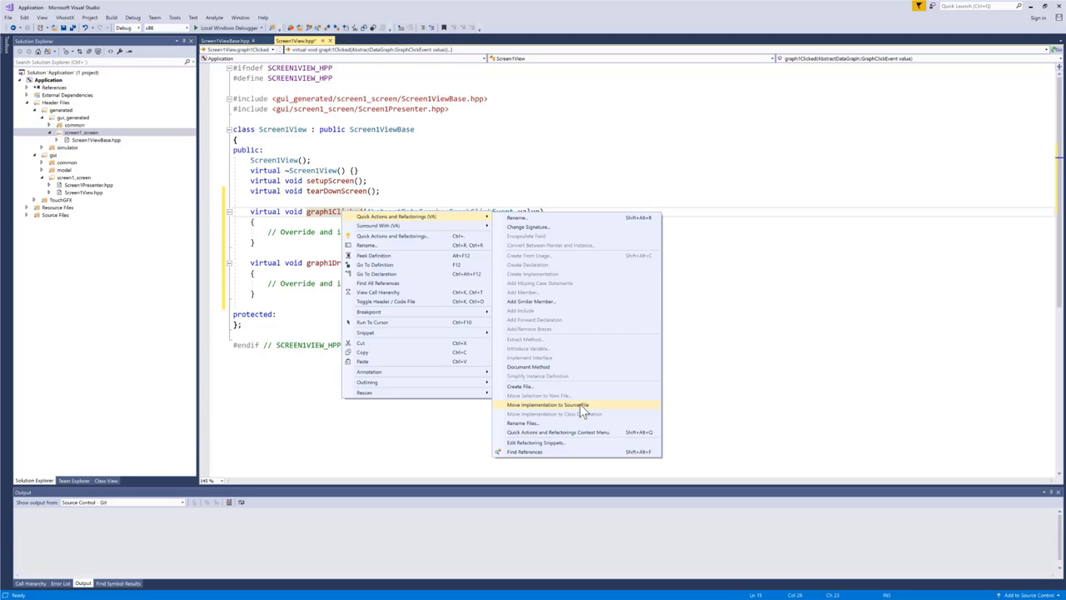
{"action": "left_click", "coordinate": [547, 404]}
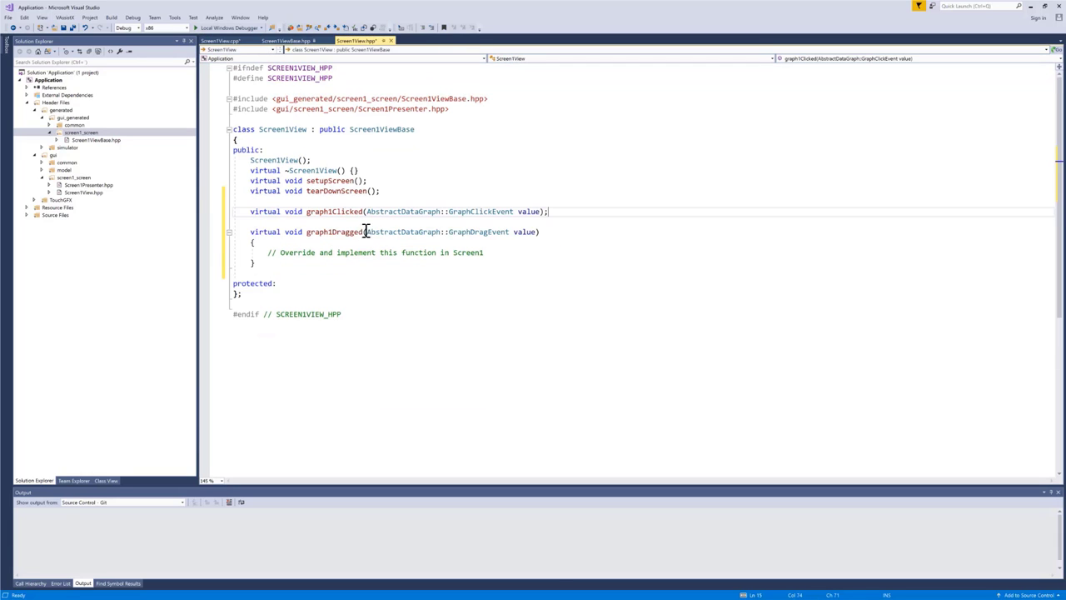
{"action": "right_click", "coordinate": [333, 232]}
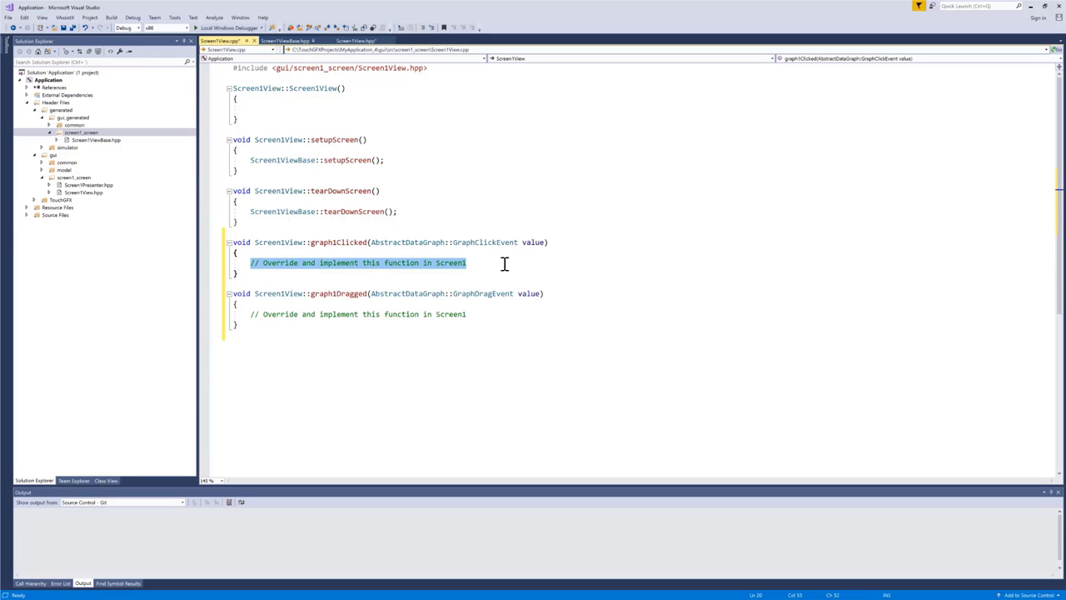
- Replace graph1Clicked's placeholder with touchgfx_printf("Hi\n");
{"action": "type", "text": "touchgfx_printf"}
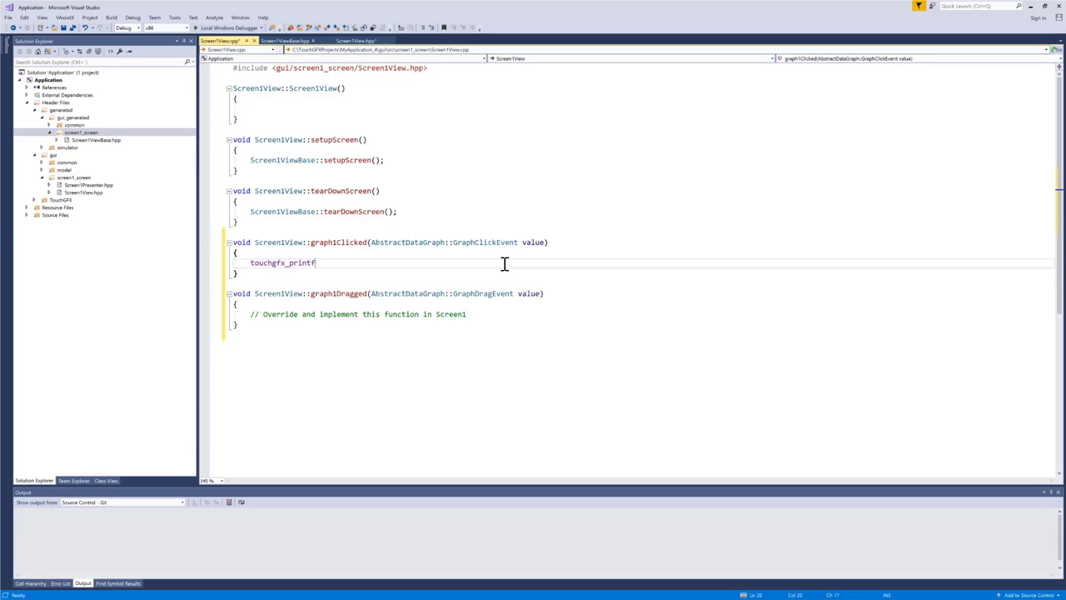
{"action": "type", "text": "()"}
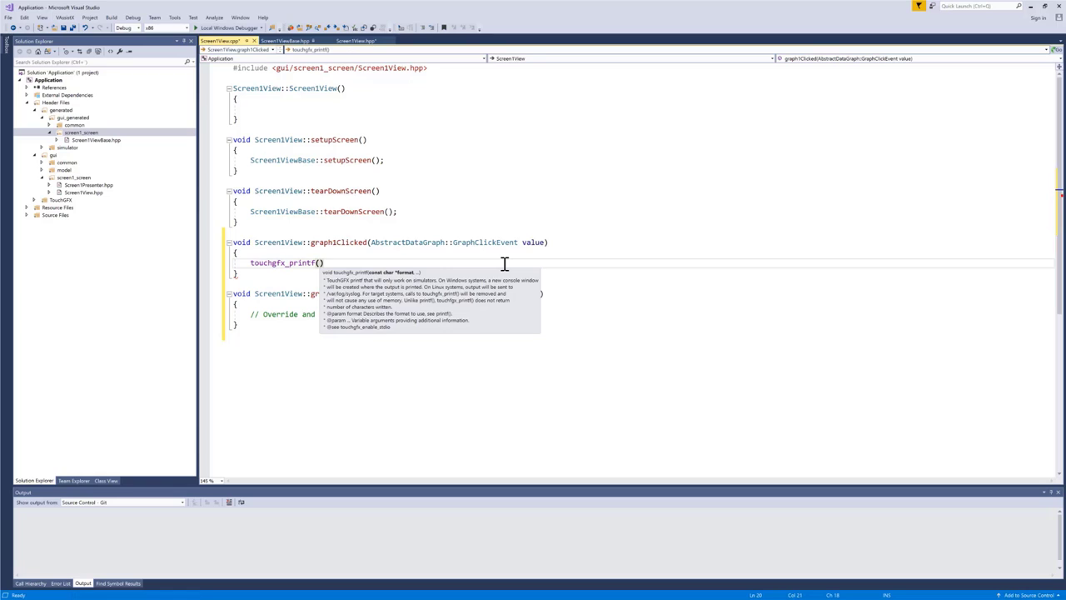
{"action": "type", "text": "\"H"}
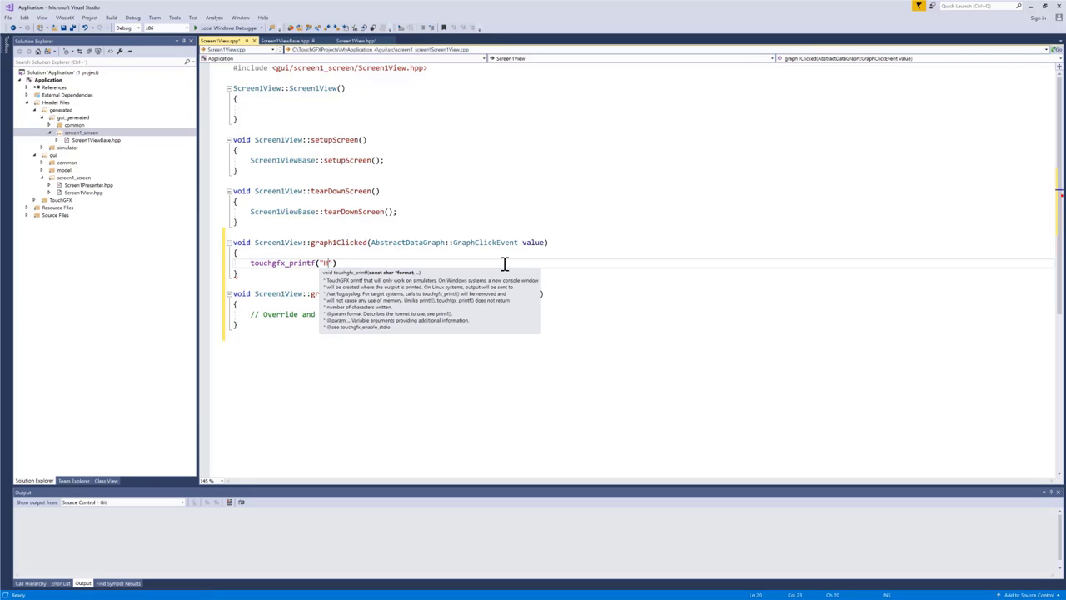
{"action": "type", "text": "i"}
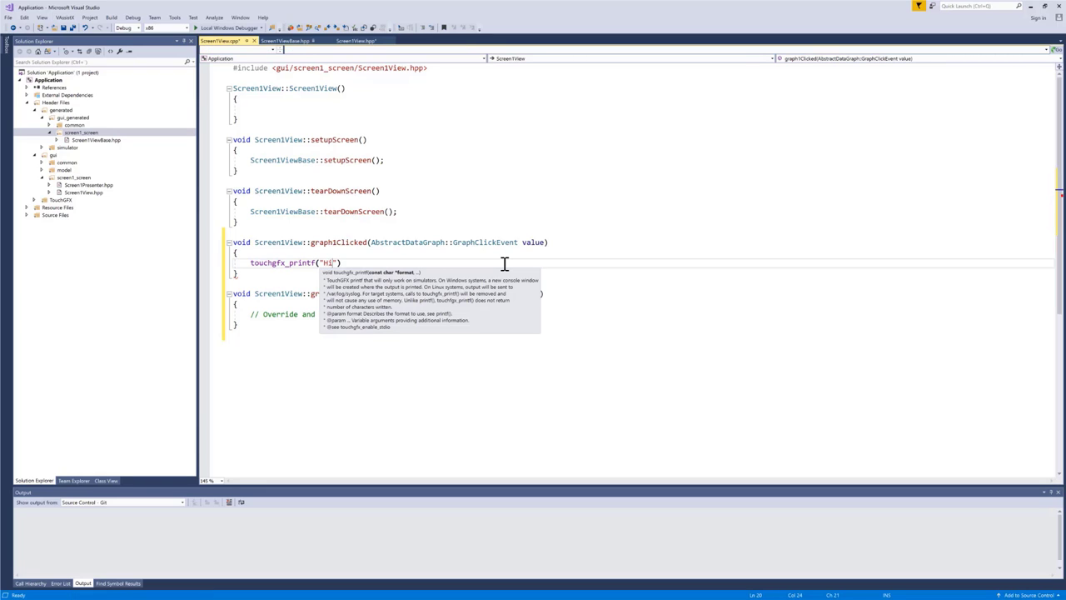
{"action": "type", "text": "\\n"}
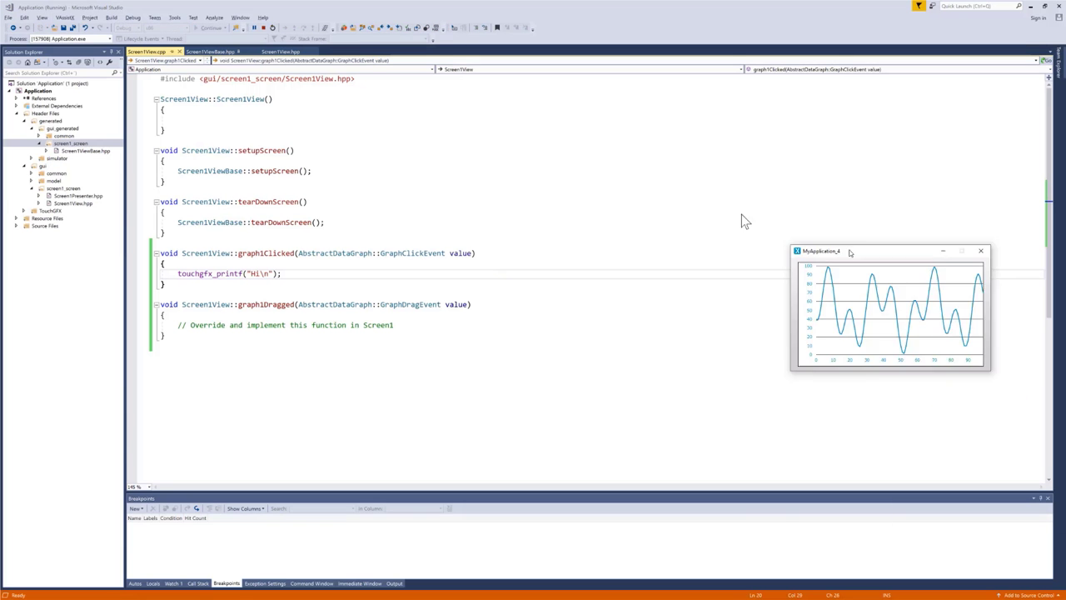
- Move the simulator window beside the console to watch the Hi output
{"action": "left_click_drag", "start_coordinate": [846, 251], "coordinate": [487, 117]}
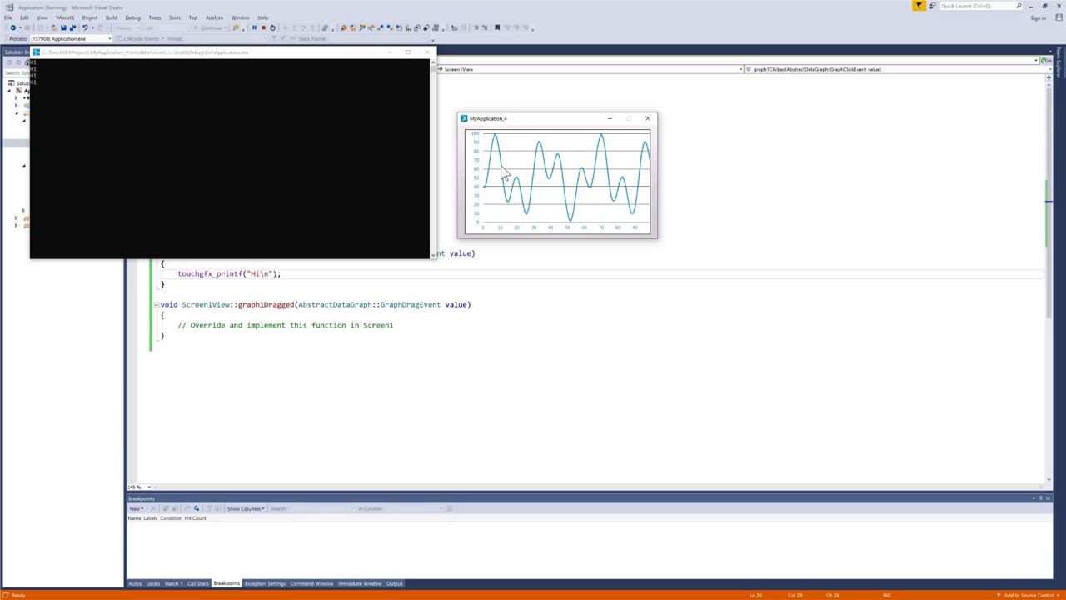
{"action": "mouse_move", "coordinate": [496, 160]}
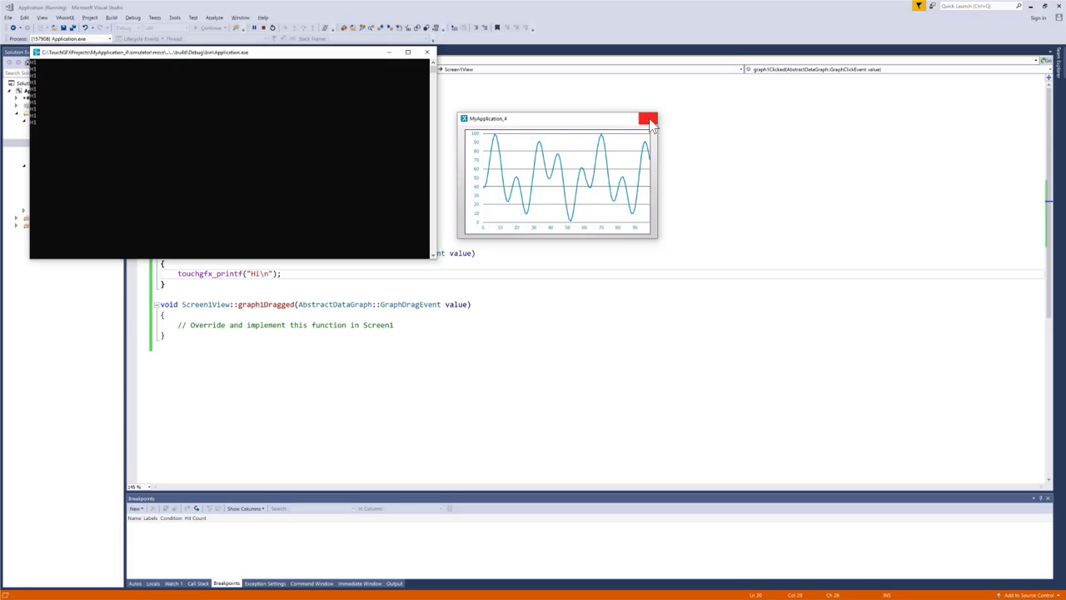
- Close the simulator and wrap the printf in if (value.clickEvent.getType() == ClickEvent::PRESSED)
{"action": "left_click", "coordinate": [649, 118]}
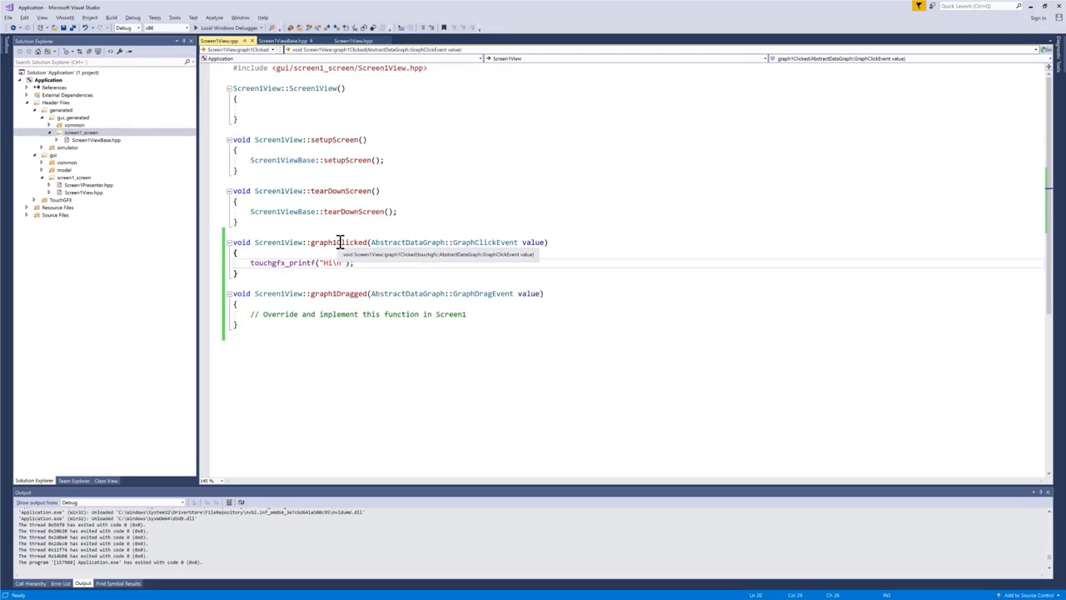
{"action": "mouse_move", "coordinate": [369, 262]}
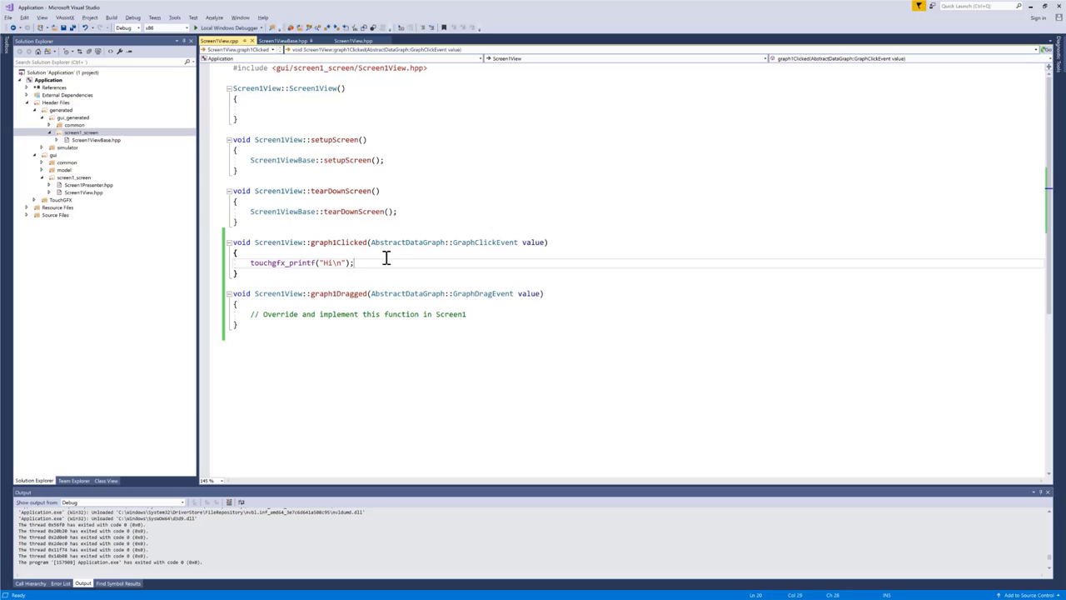
{"action": "mouse_move", "coordinate": [387, 254]}
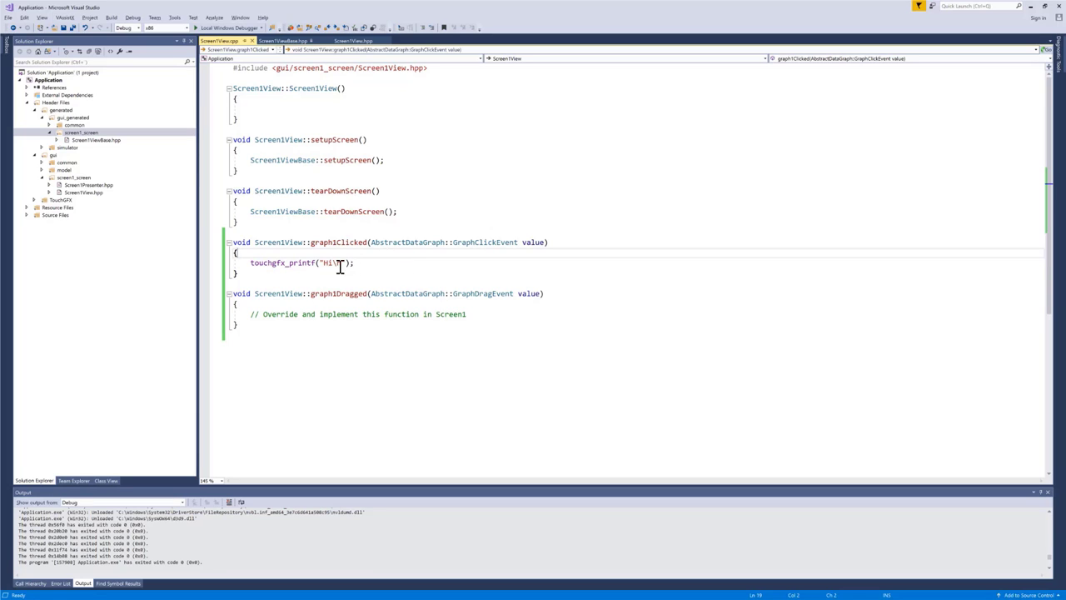
{"action": "type", "text": "n"}
{"action": "type", "text": "if ("}
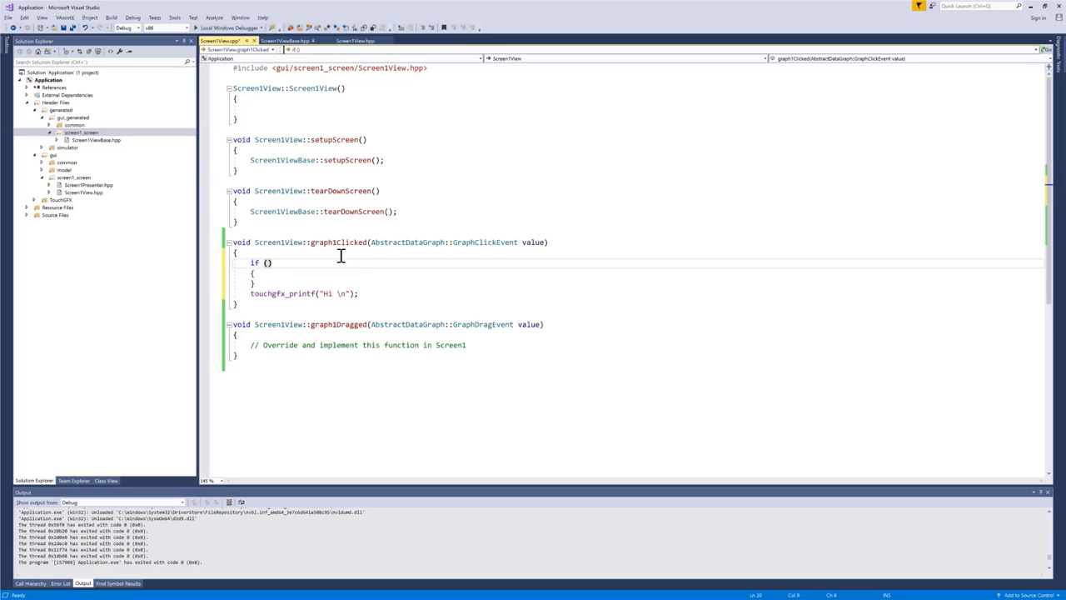
{"action": "type", "text": "value."}
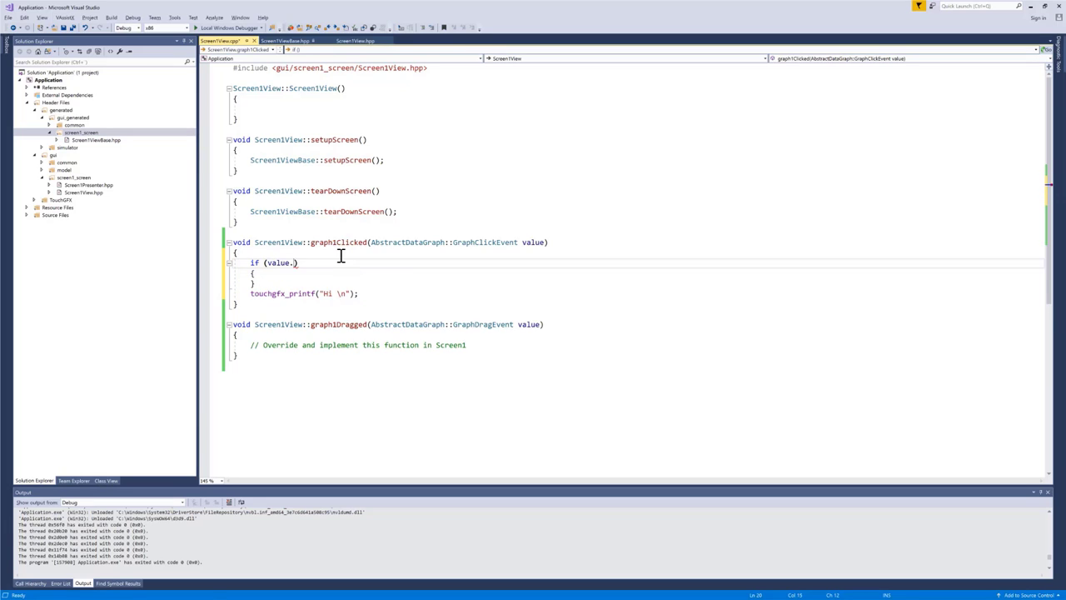
{"action": "type", "text": "."}
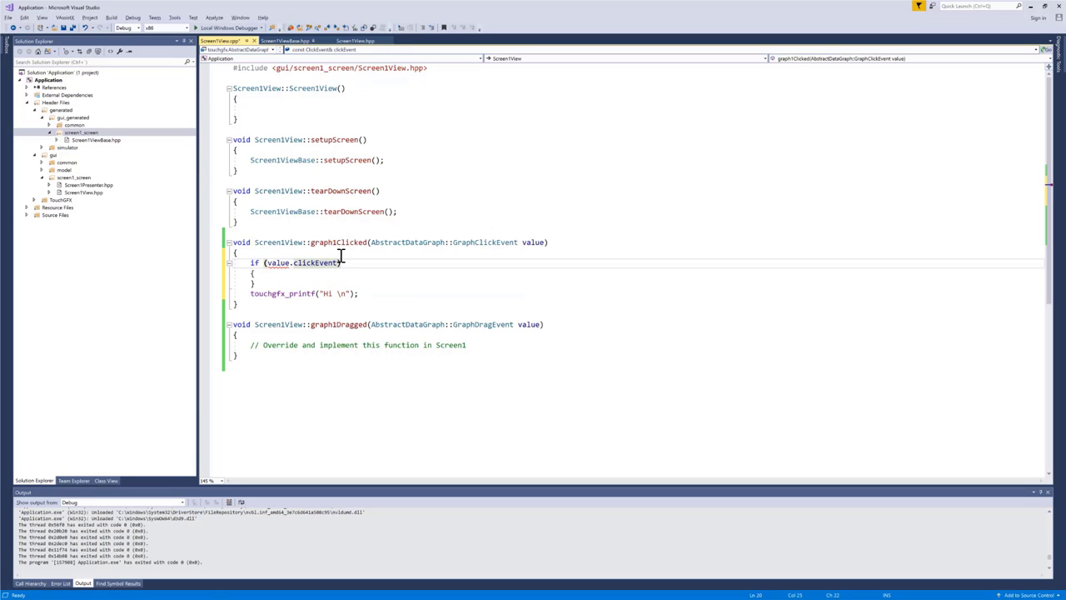
{"action": "type", "text": "getType("}
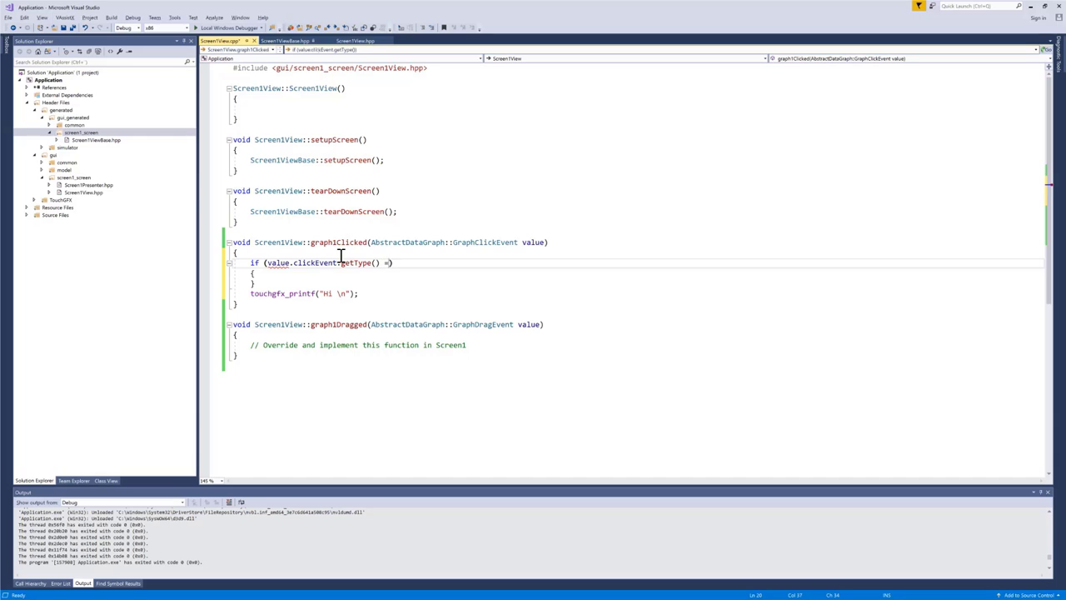
{"action": "type", "text": "ClickEvent::"}
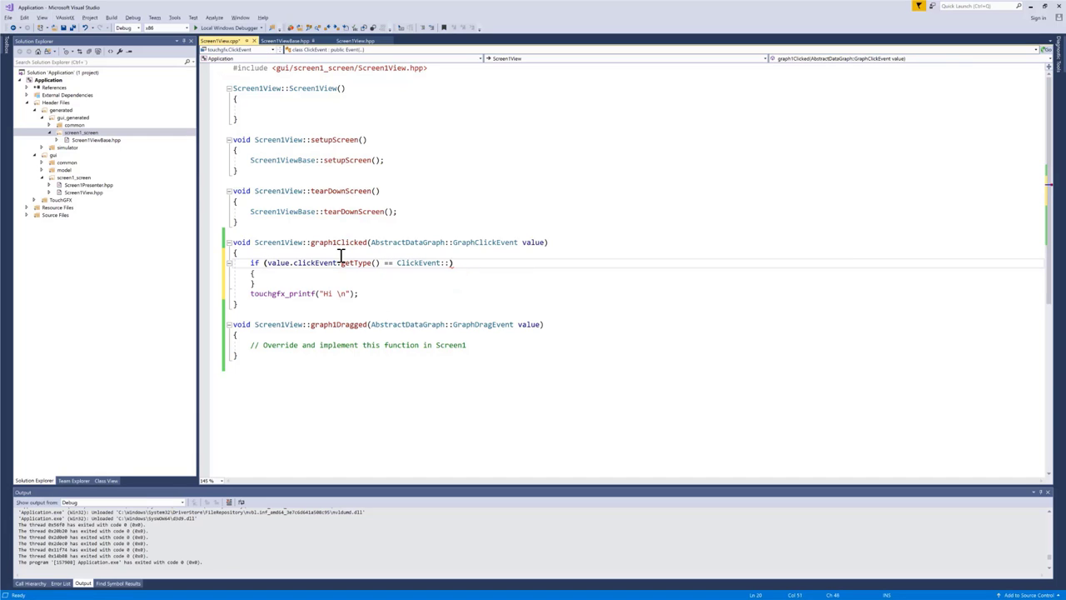
{"action": "type", "text": "P"}
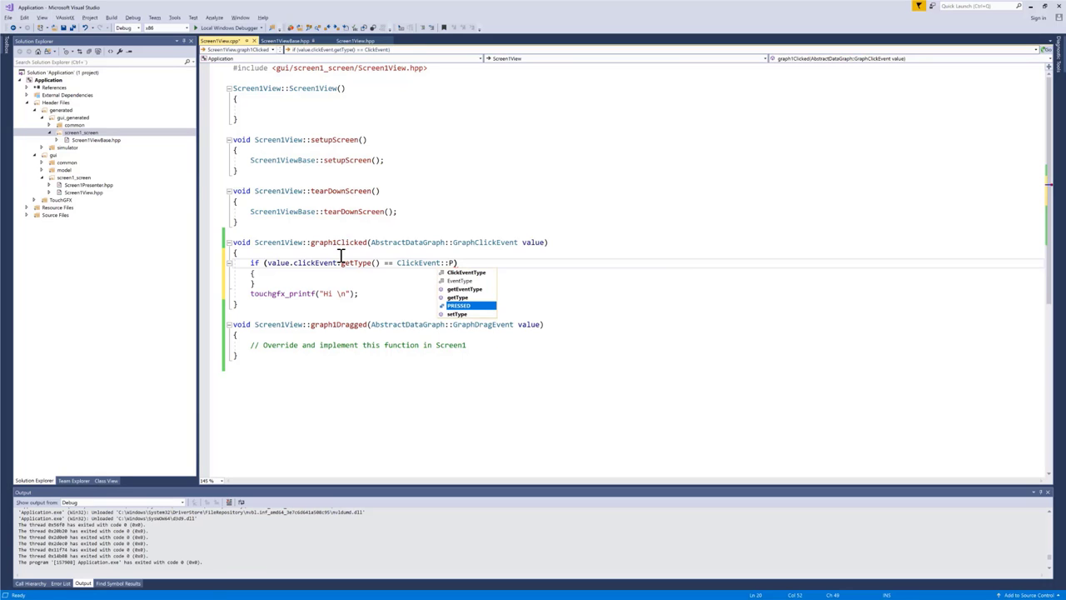
{"action": "type", "text": "PRESSED"}
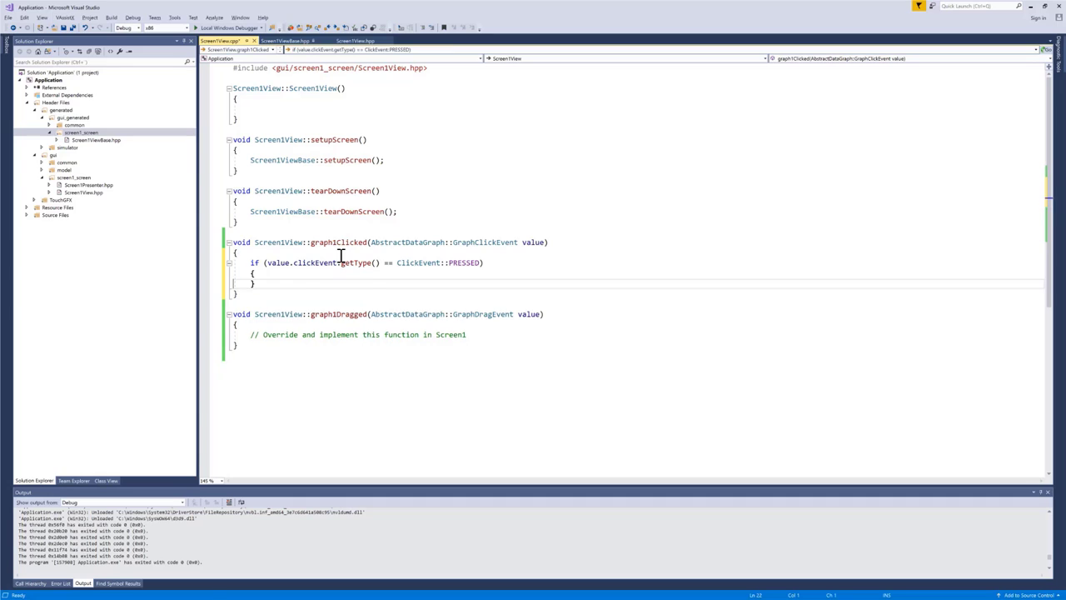
- Change the message to touchgfx_printf("Hi %i\n", value) so it prints an integer
{"action": "type", "text": "touchgfx_printf(\"Hi \\n\");"}
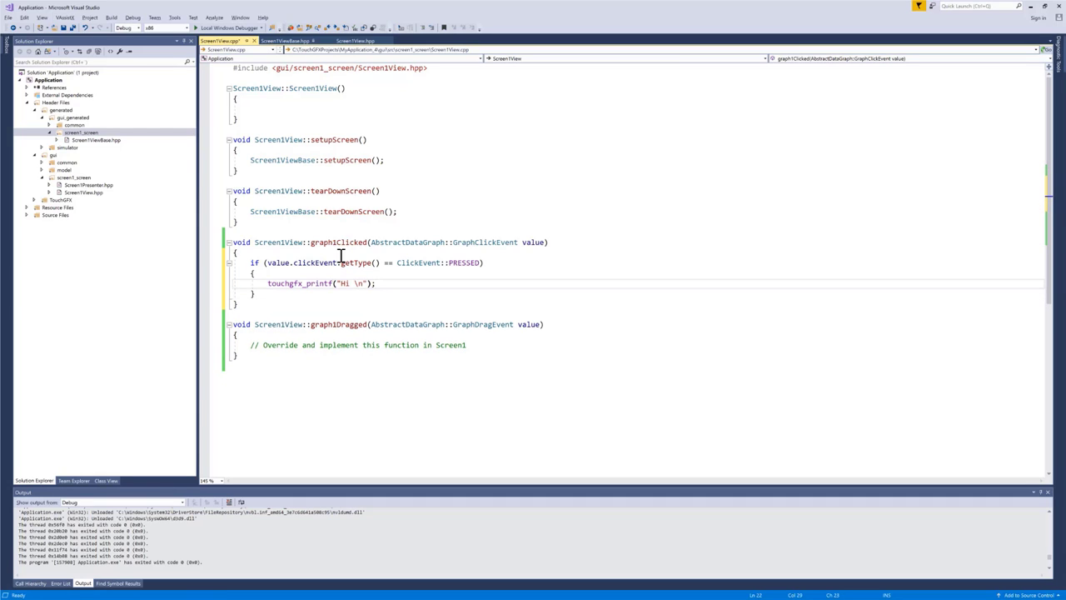
{"action": "type", "text": "%"}
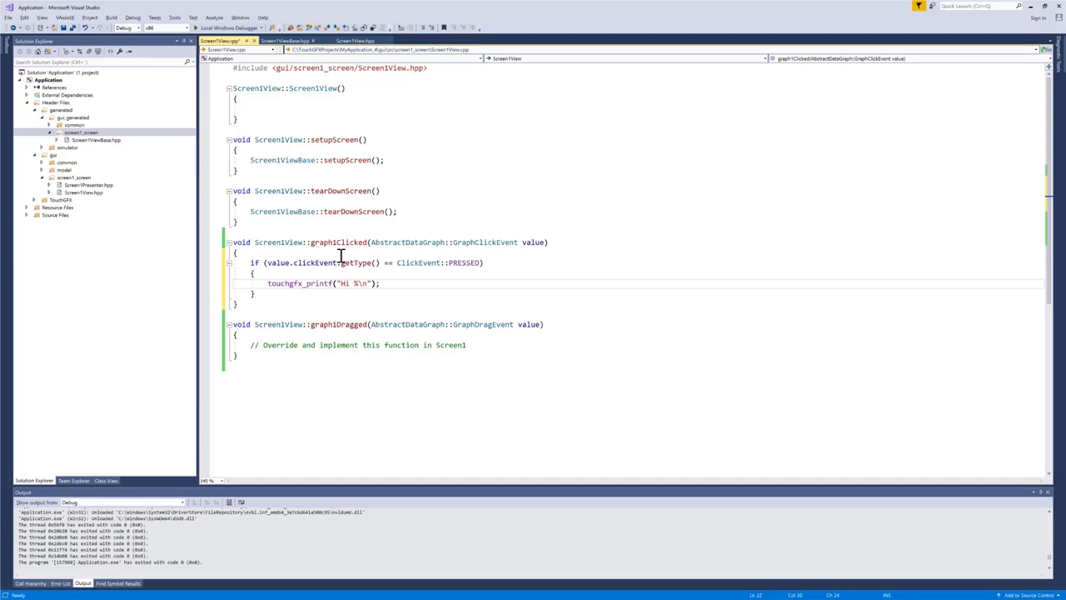
{"action": "type", "text": "i"}
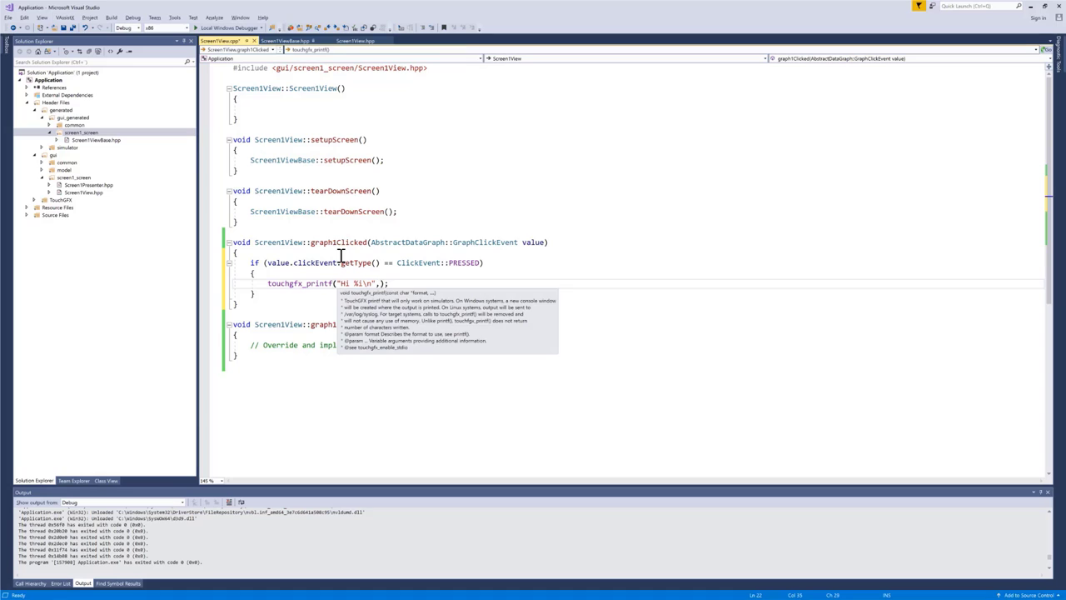
{"action": "type", "text": ", value"}
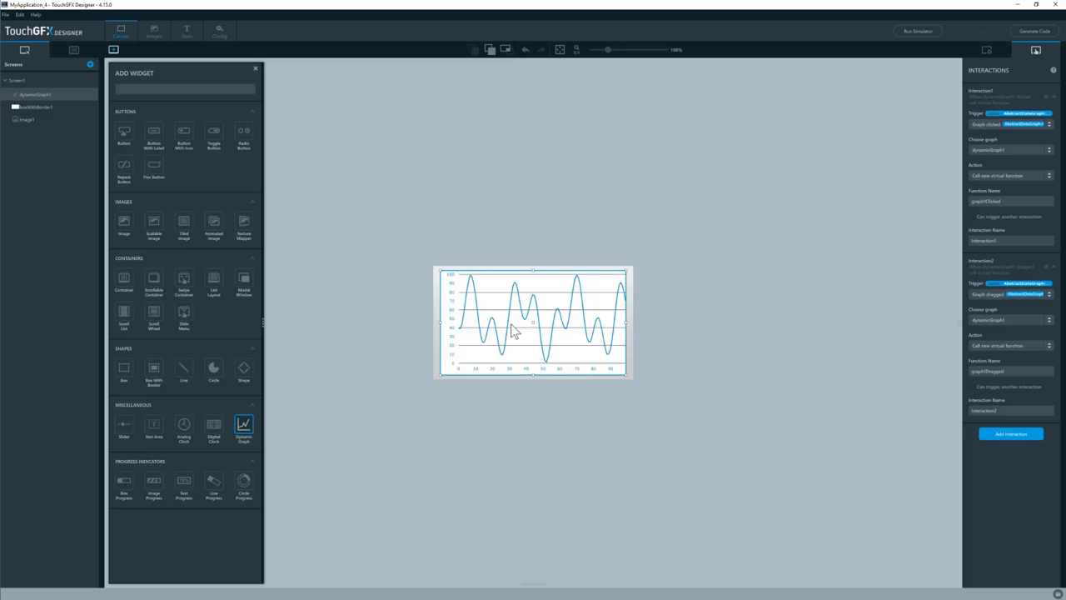
- Show the Dynamic Graph's property settings in TouchGFX Designer without changing them
{"action": "left_click", "coordinate": [986, 50]}
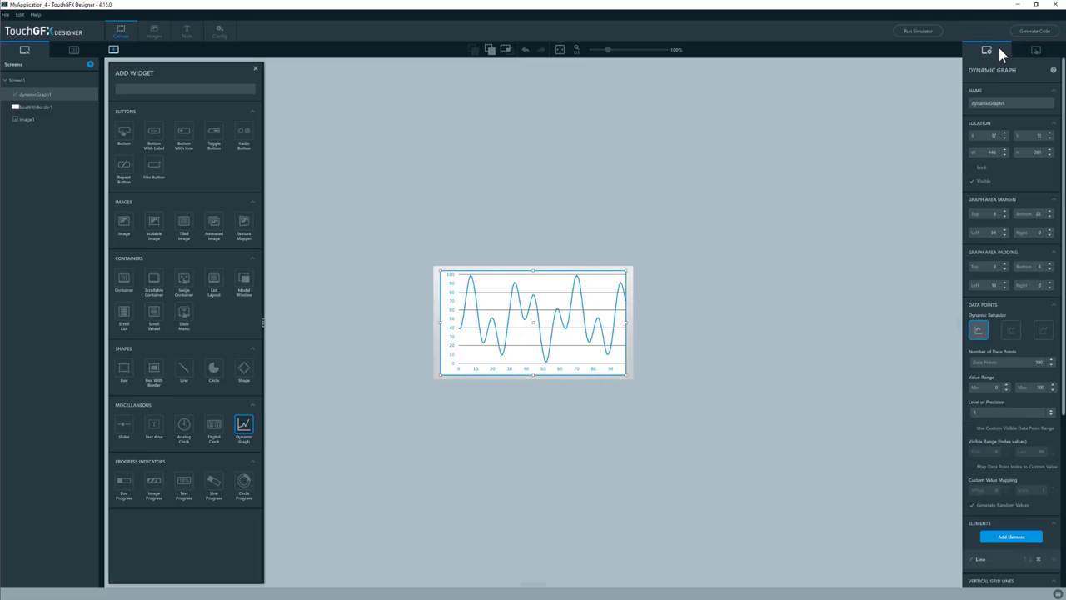
{"action": "mouse_move", "coordinate": [1002, 363]}
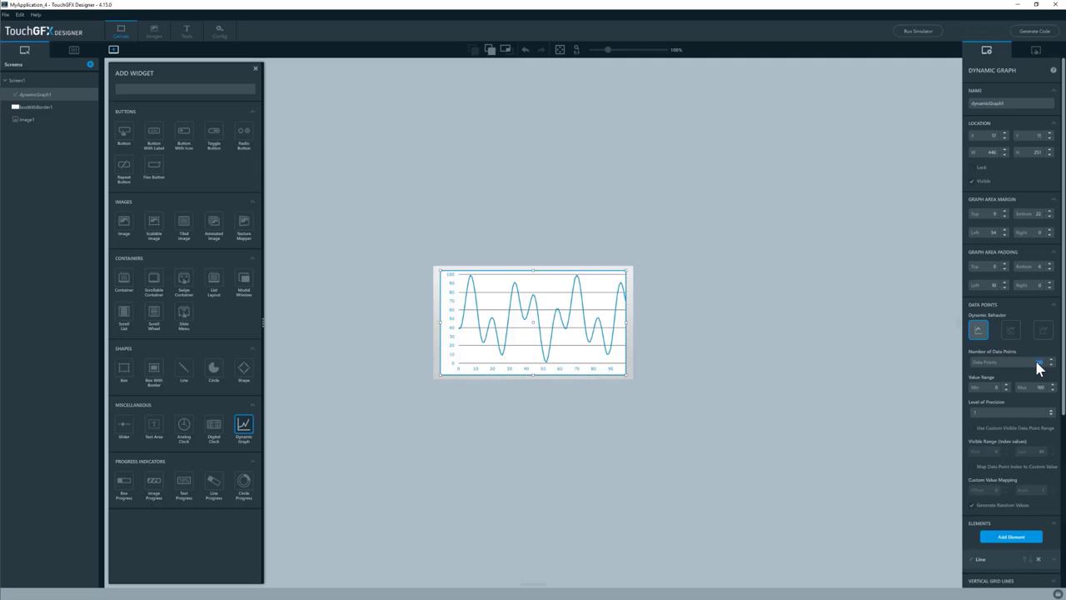
{"action": "mouse_move", "coordinate": [858, 375]}
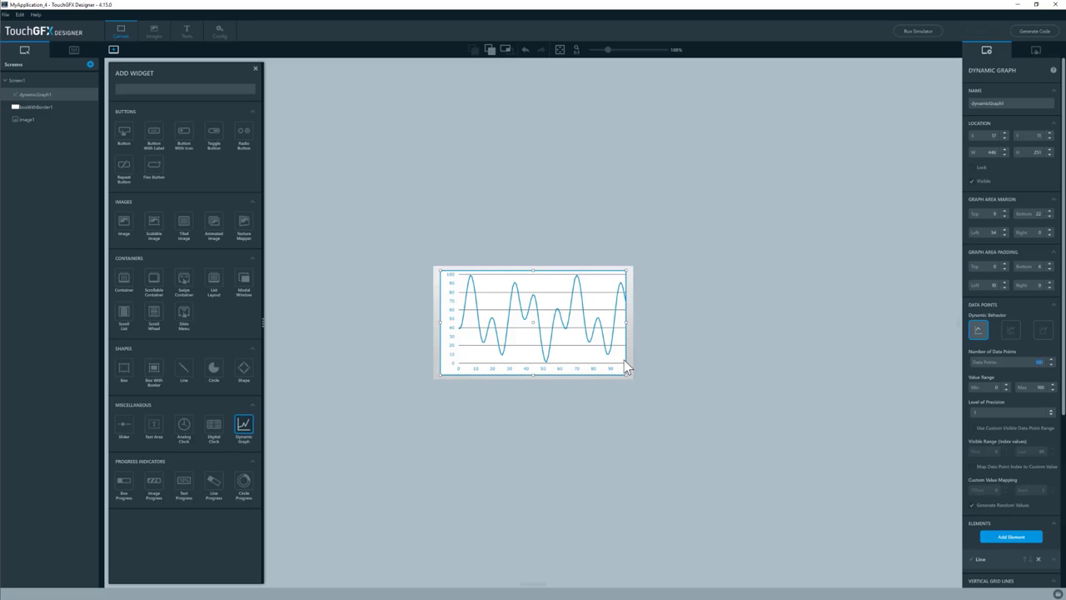
{"action": "mouse_move", "coordinate": [498, 371]}
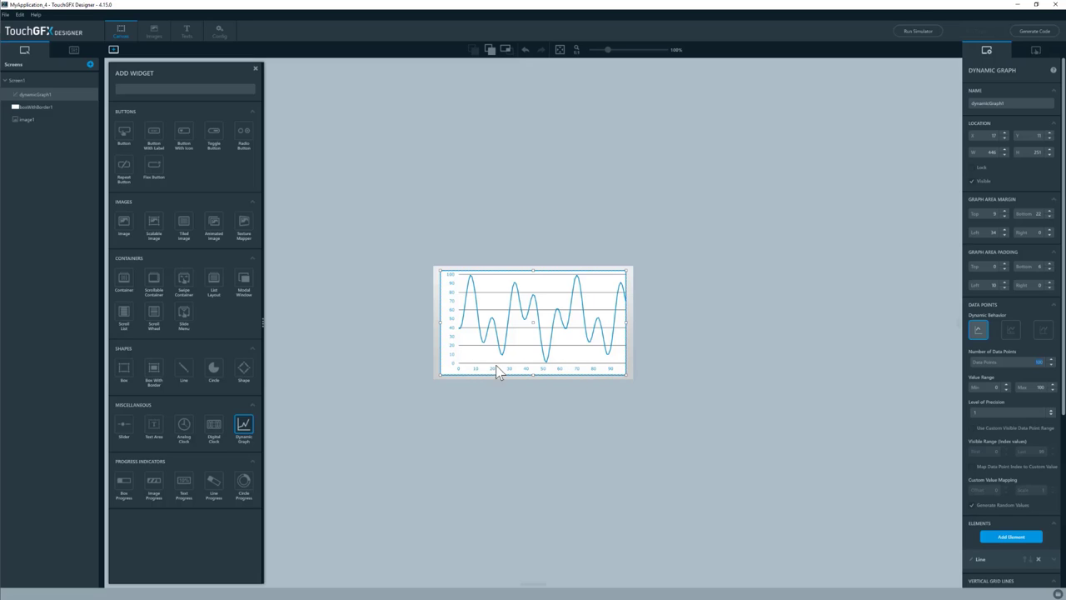
{"action": "mouse_move", "coordinate": [464, 370]}
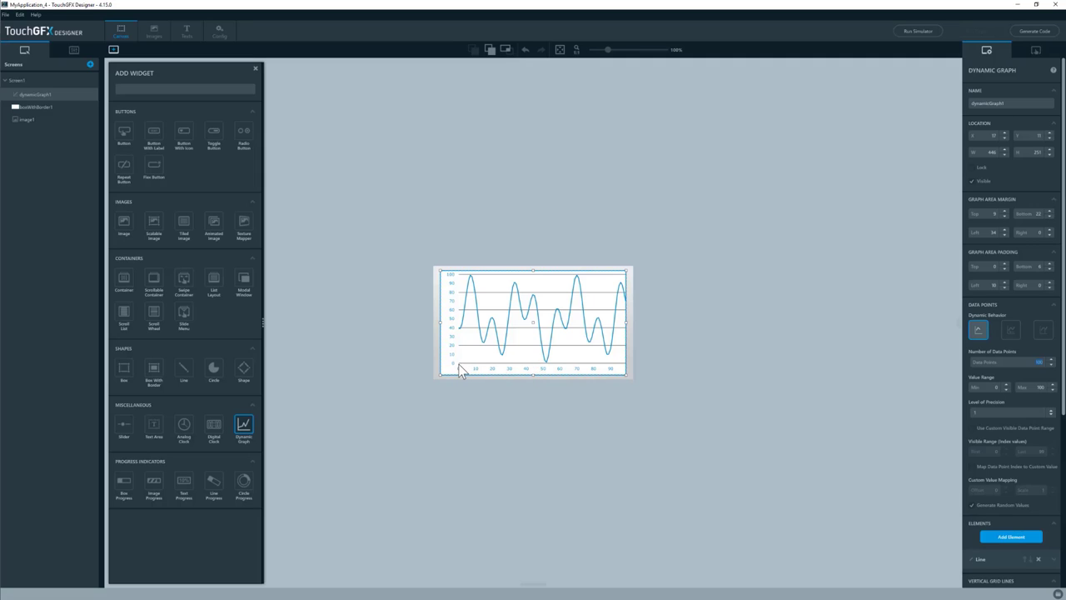
{"action": "mouse_move", "coordinate": [624, 371]}
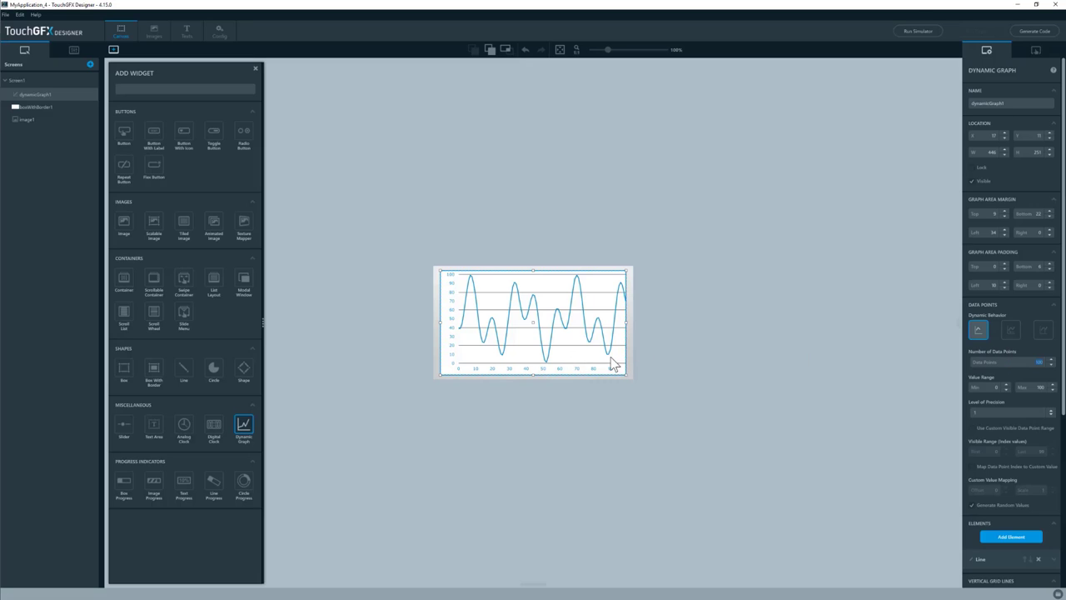
{"action": "mouse_move", "coordinate": [589, 366]}
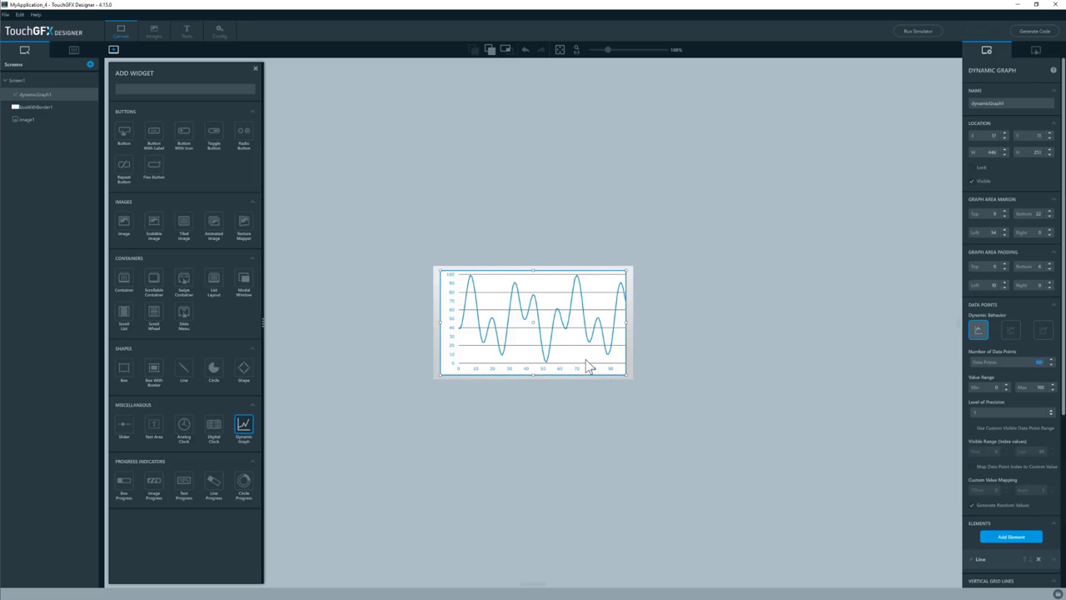
{"action": "mouse_move", "coordinate": [624, 325]}
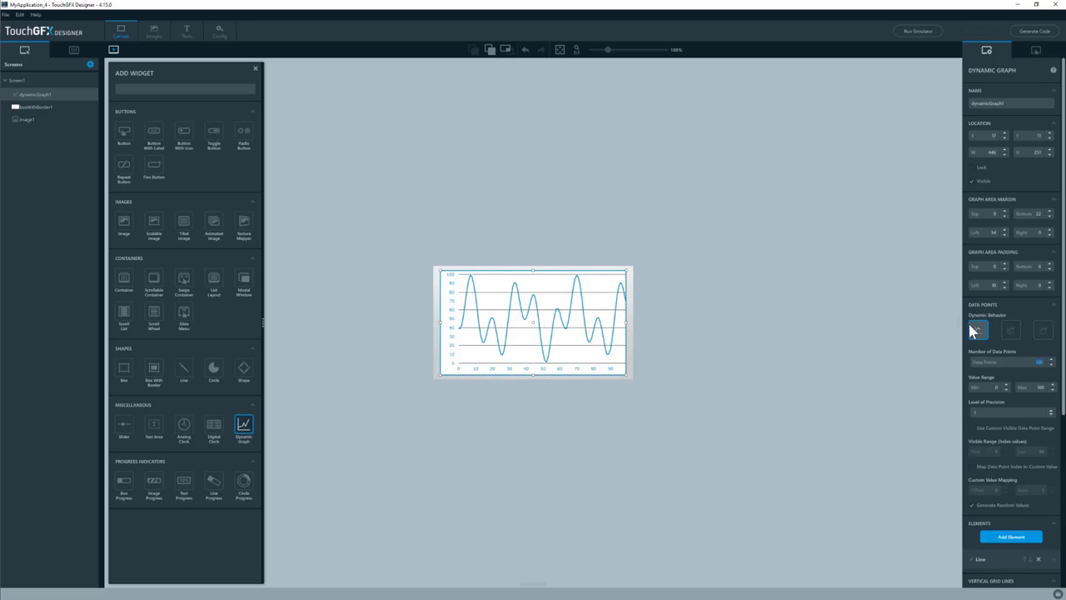
{"action": "mouse_move", "coordinate": [976, 331]}
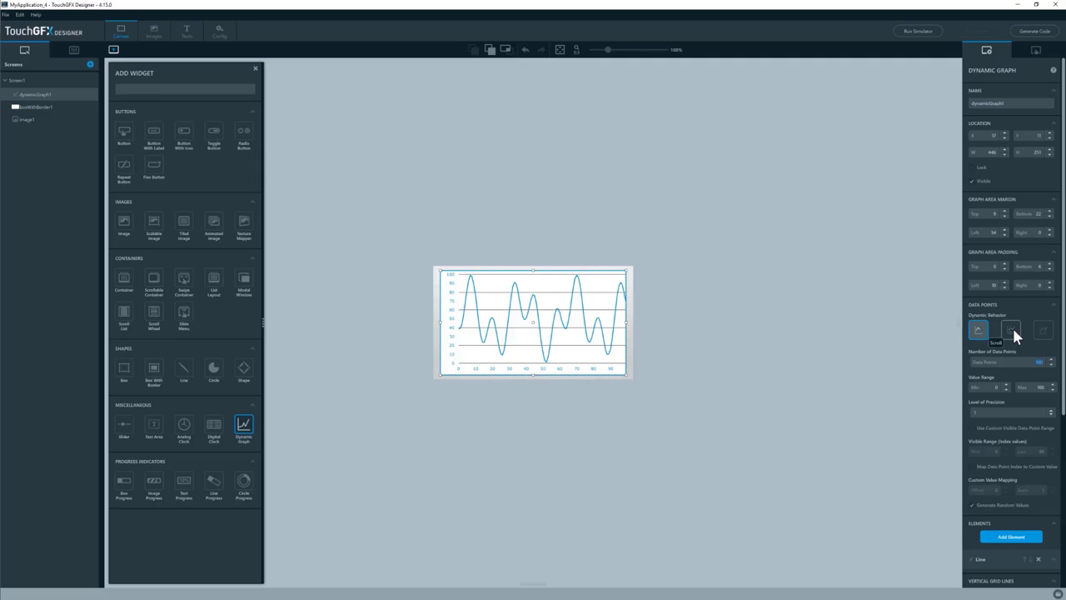
{"action": "mouse_move", "coordinate": [1042, 330]}
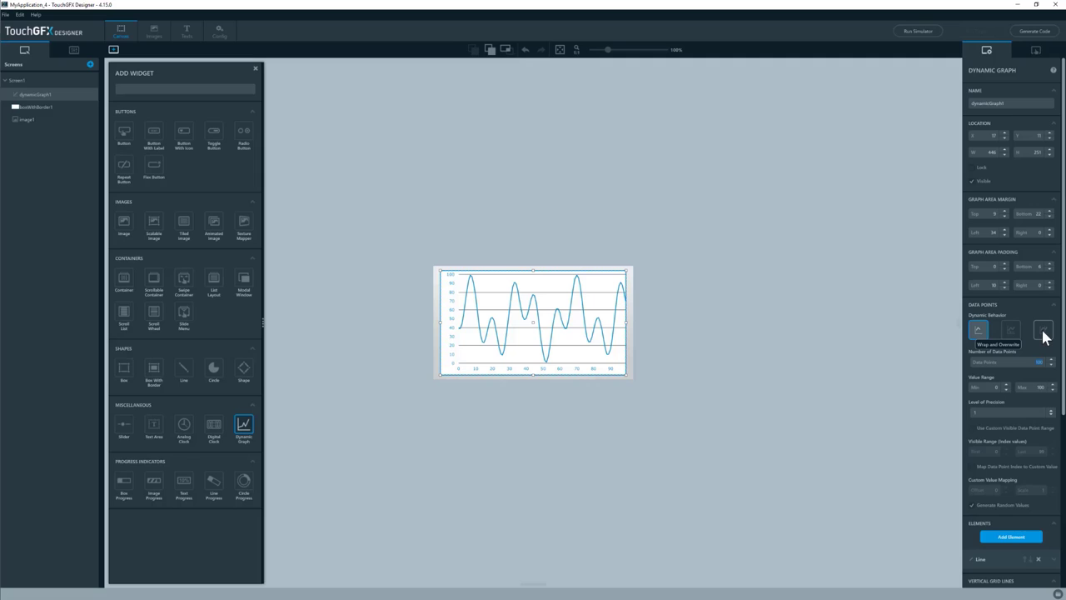
{"action": "mouse_move", "coordinate": [797, 388]}
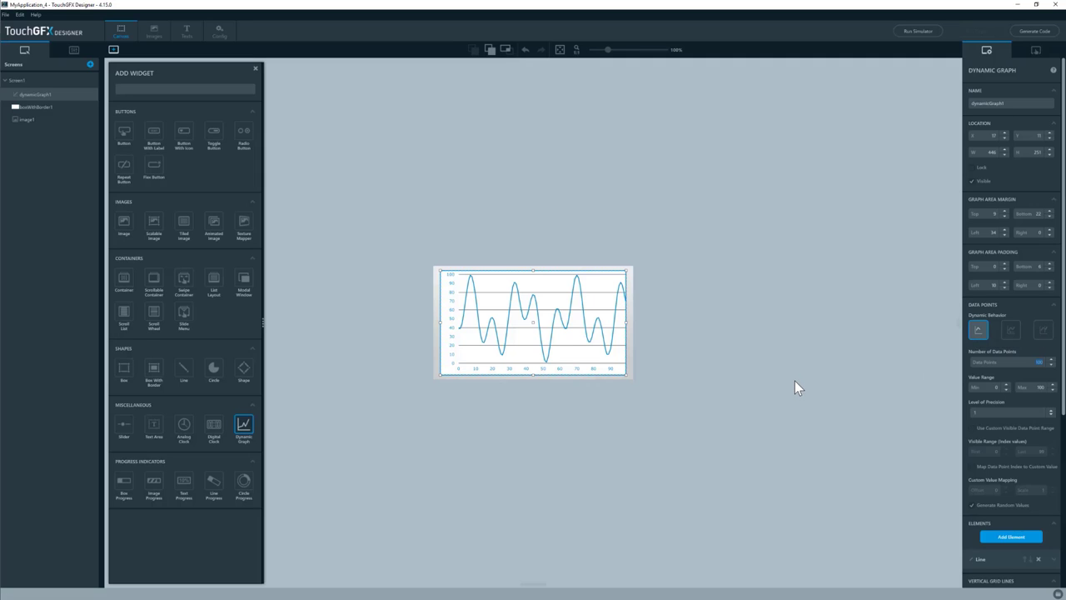
{"action": "mouse_move", "coordinate": [792, 379]}
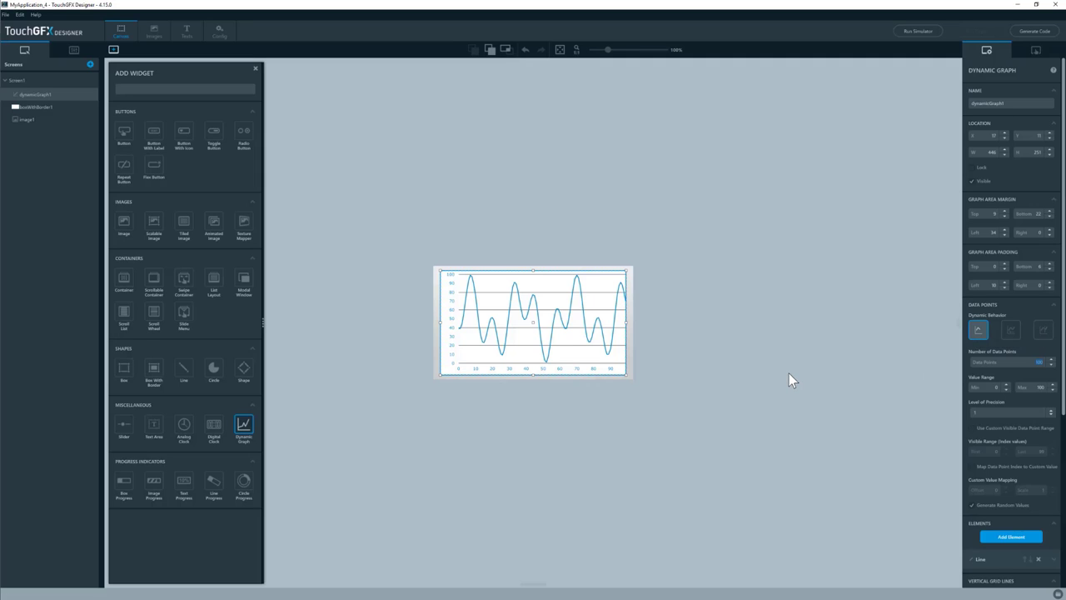
{"action": "mouse_move", "coordinate": [836, 380]}
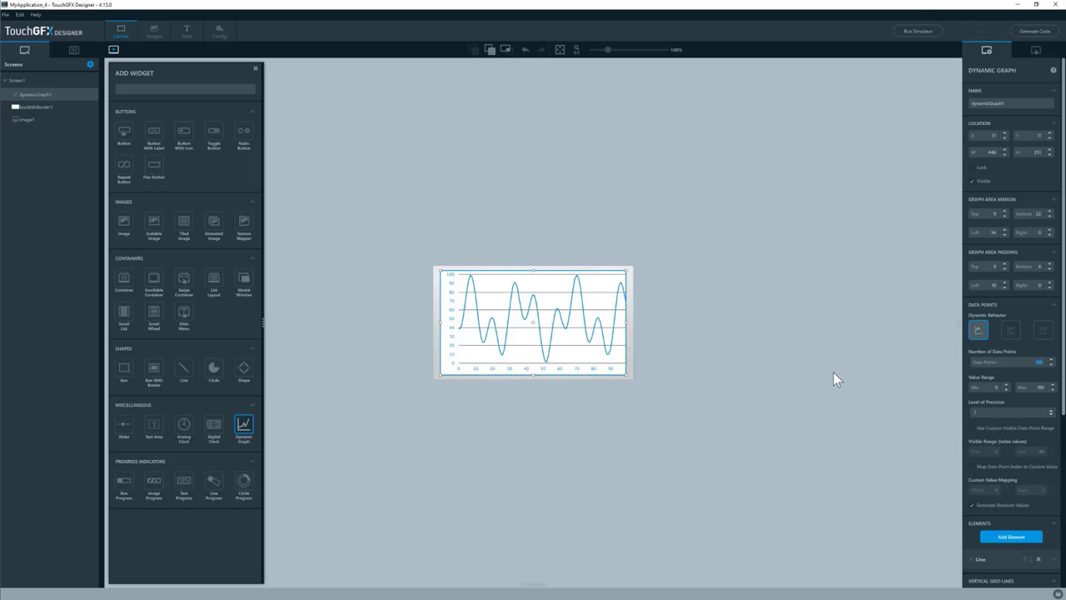
{"action": "mouse_move", "coordinate": [494, 341]}
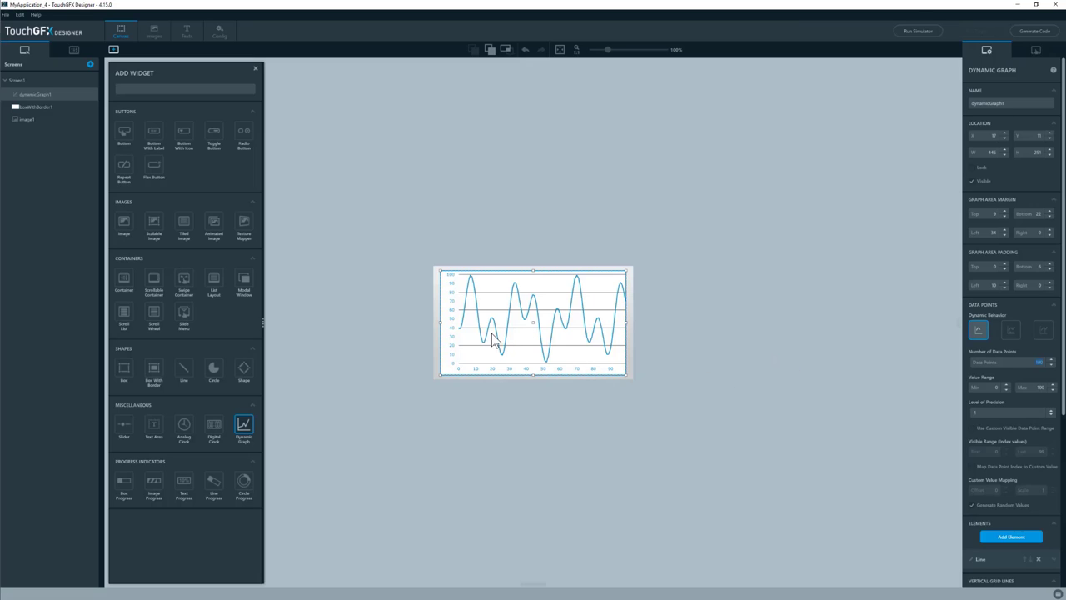
{"action": "mouse_move", "coordinate": [495, 329]}
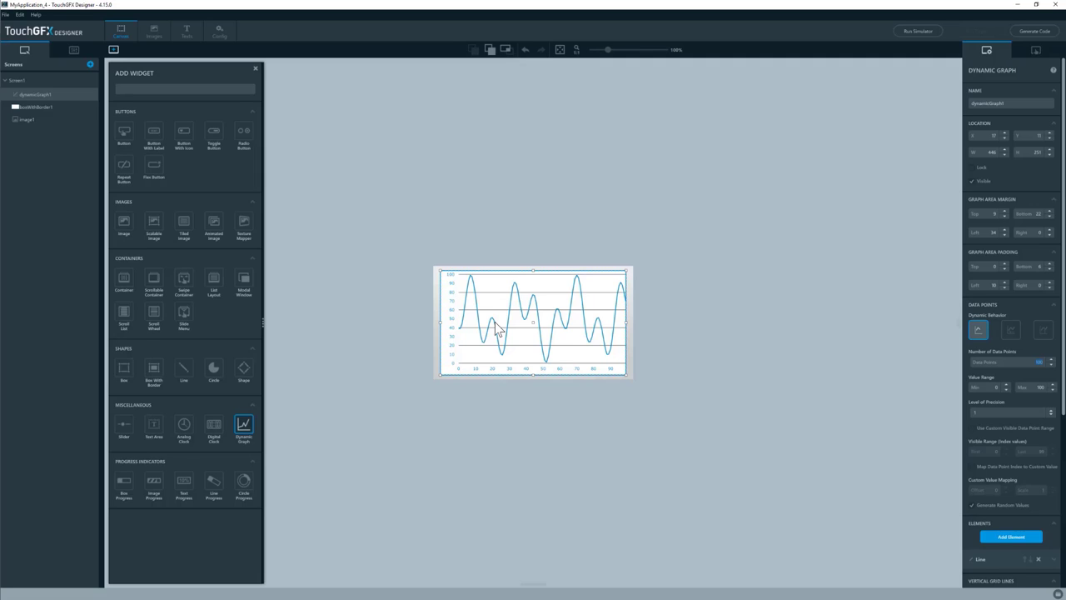
{"action": "mouse_move", "coordinate": [497, 366]}
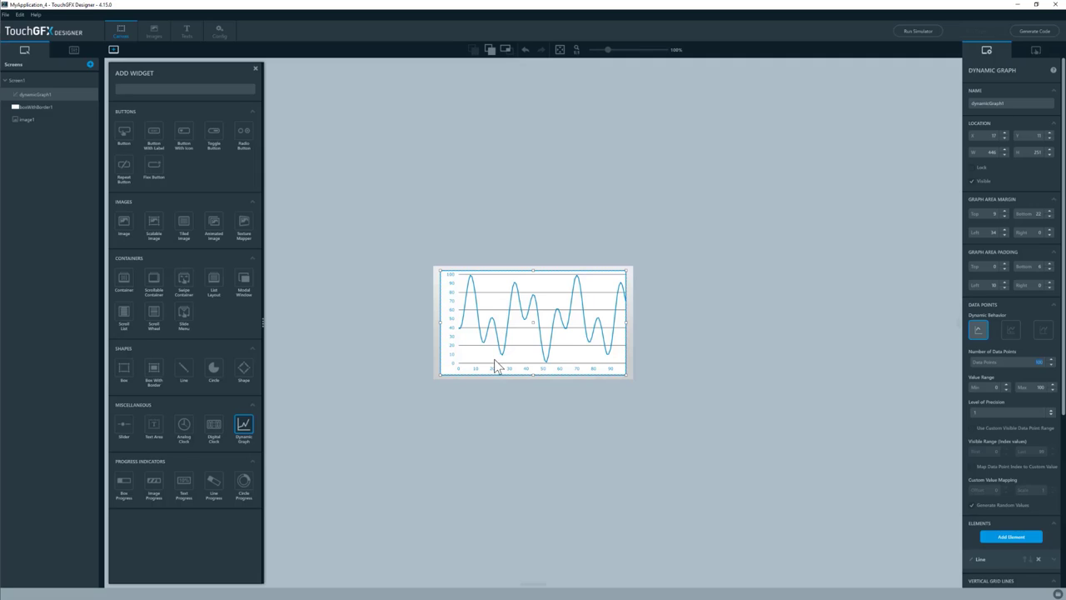
{"action": "mouse_move", "coordinate": [495, 329]}
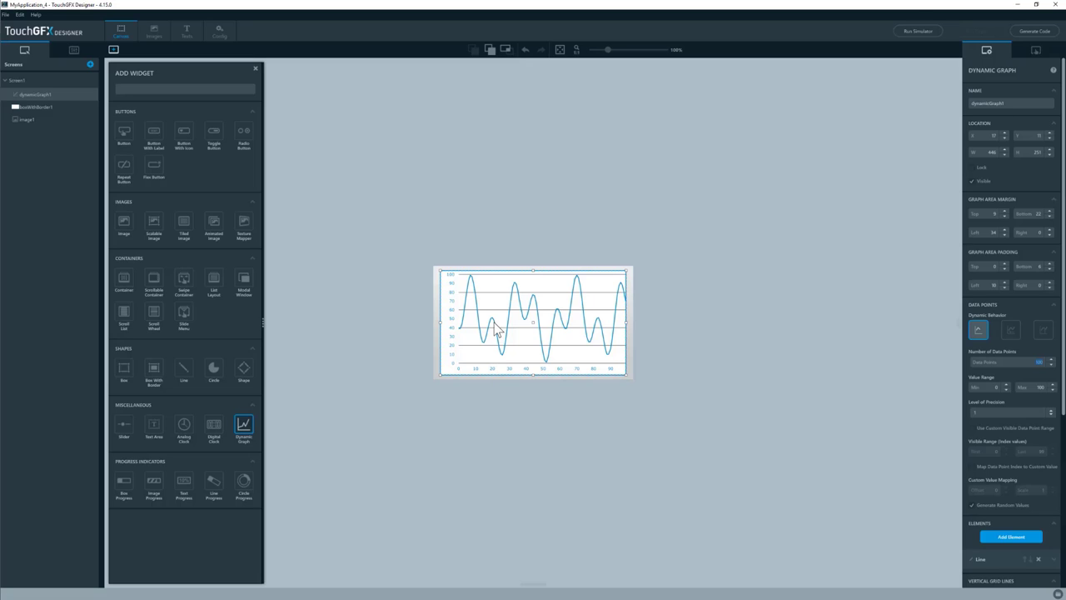
{"action": "mouse_move", "coordinate": [523, 302]}
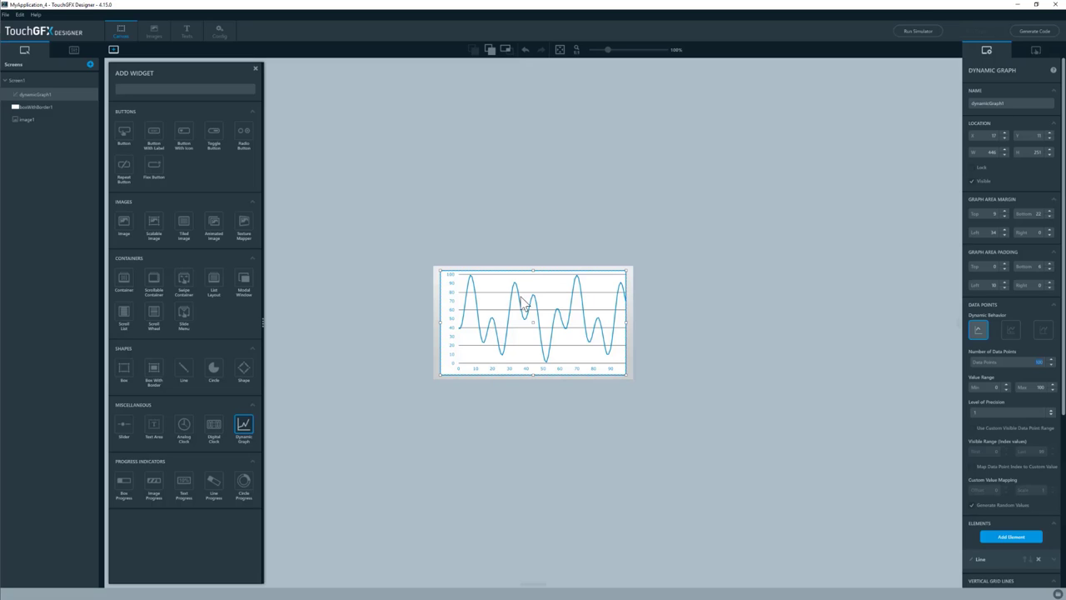
{"action": "mouse_move", "coordinate": [432, 383]}
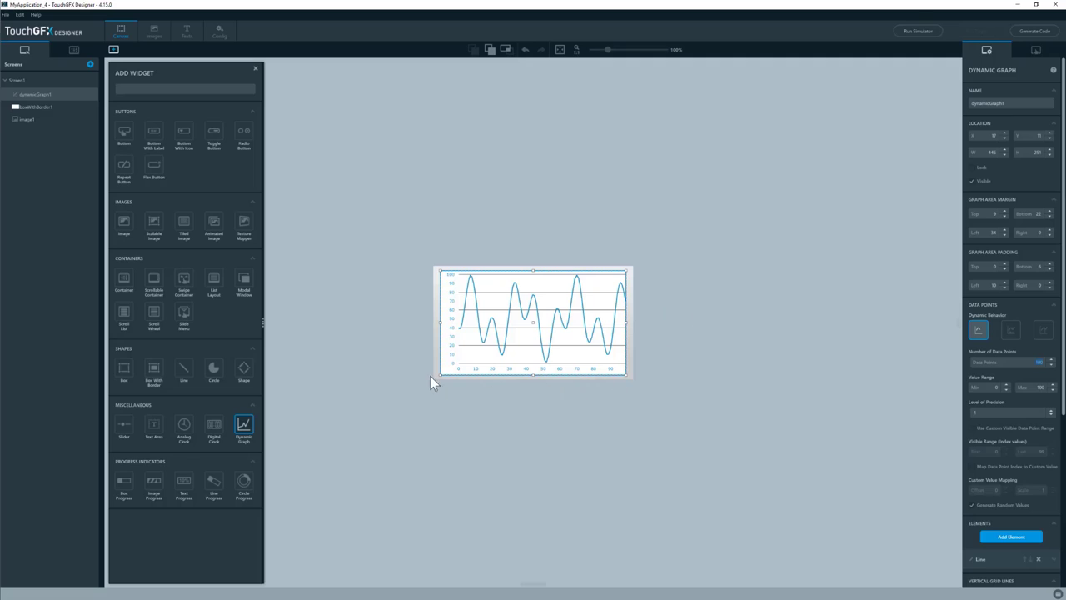
{"action": "mouse_move", "coordinate": [465, 337]}
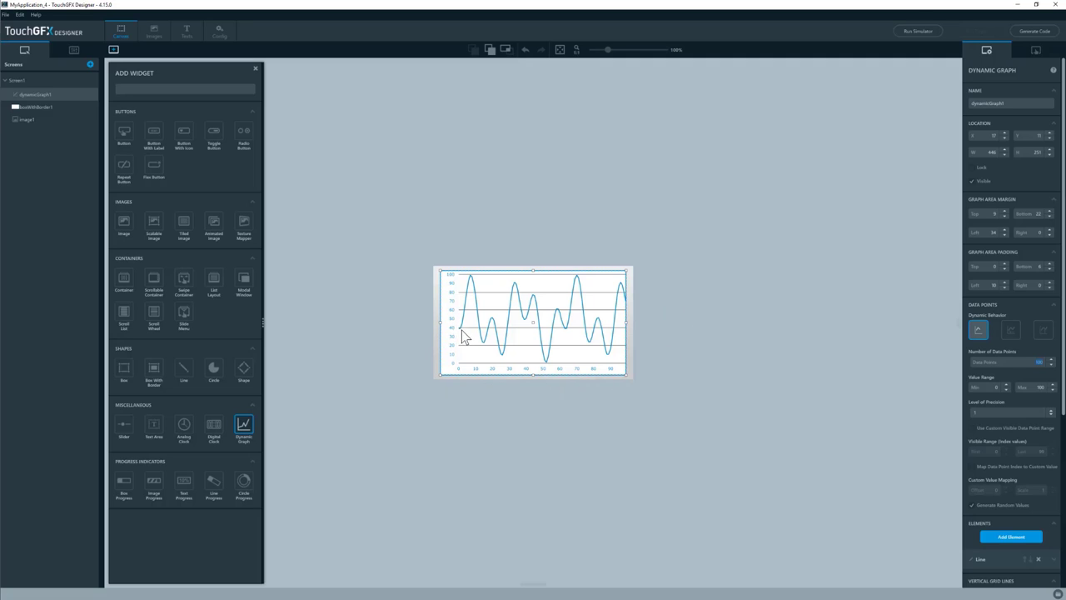
{"action": "mouse_move", "coordinate": [656, 349]}
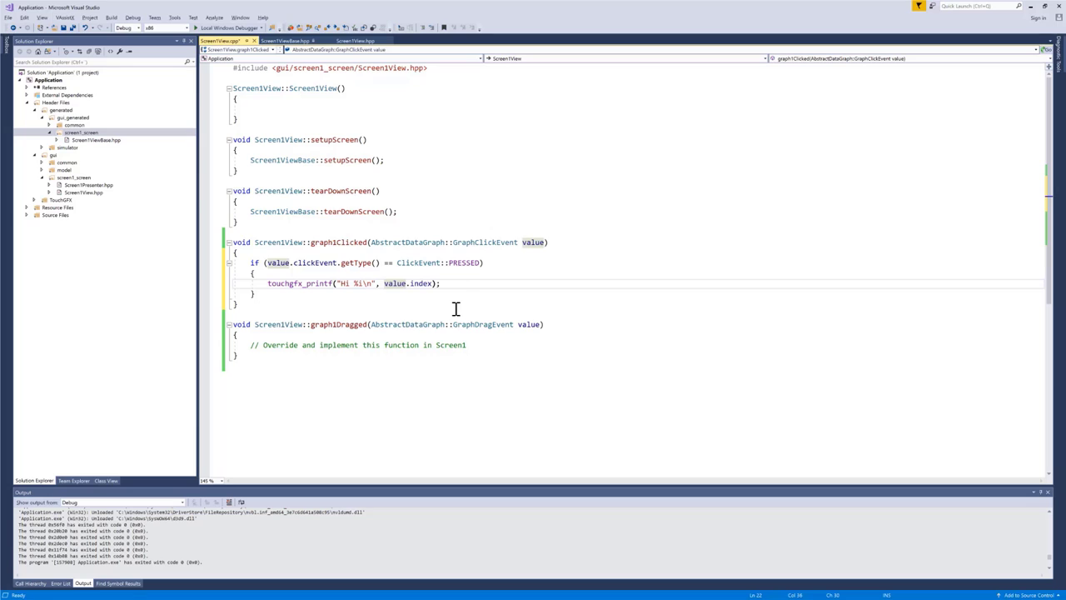
- Print dynamicGraph1.indexToDataPointYAsInt(value.index) as the clicked point's y value
{"action": "type", "text": "dynamicGraph1"}
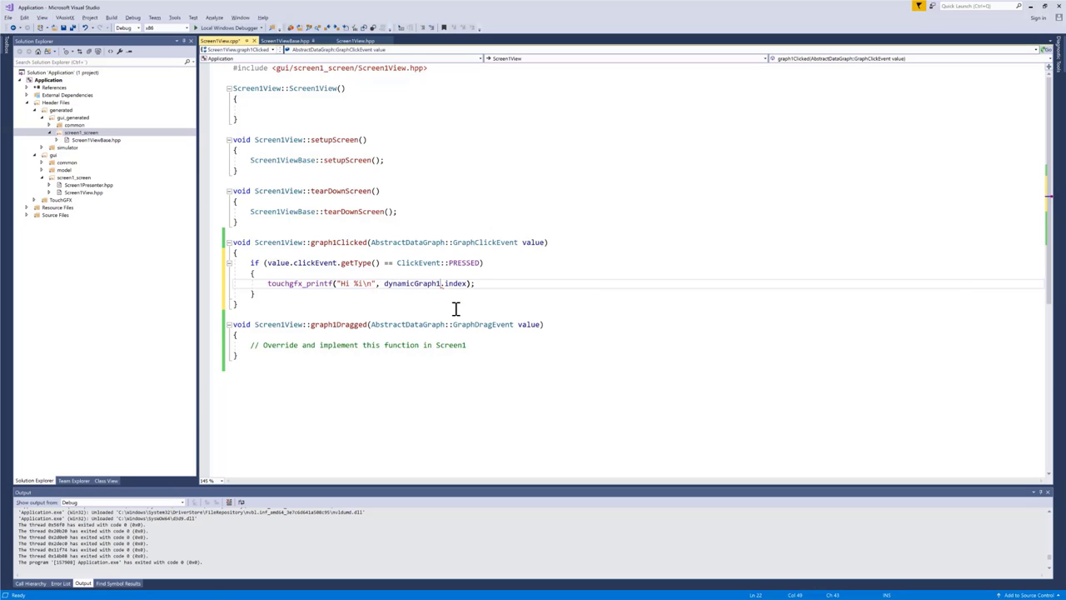
{"action": "type", "text": ".i"}
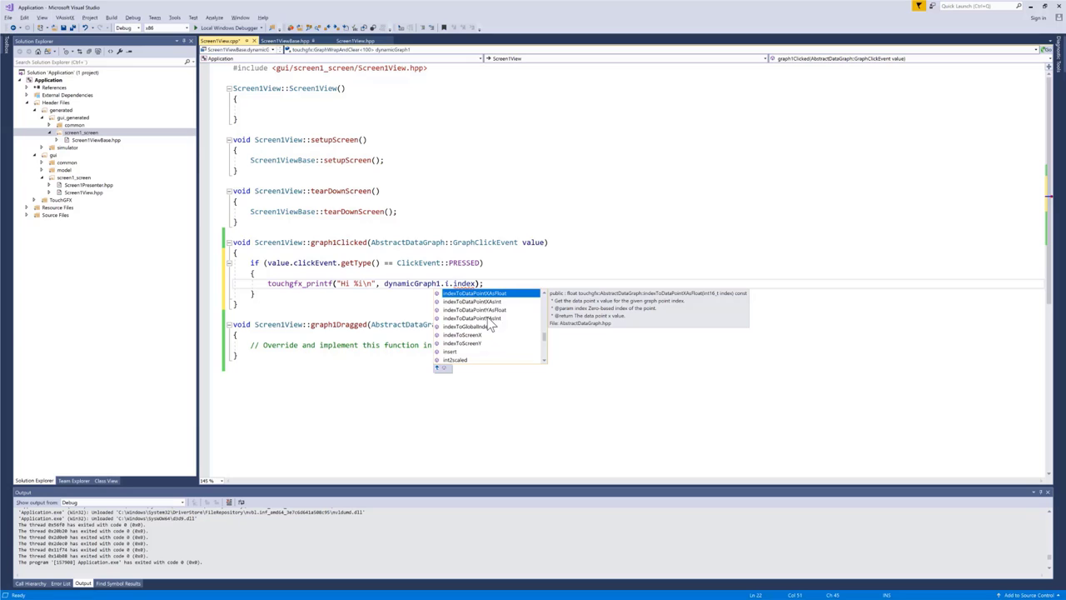
{"action": "mouse_move", "coordinate": [486, 344]}
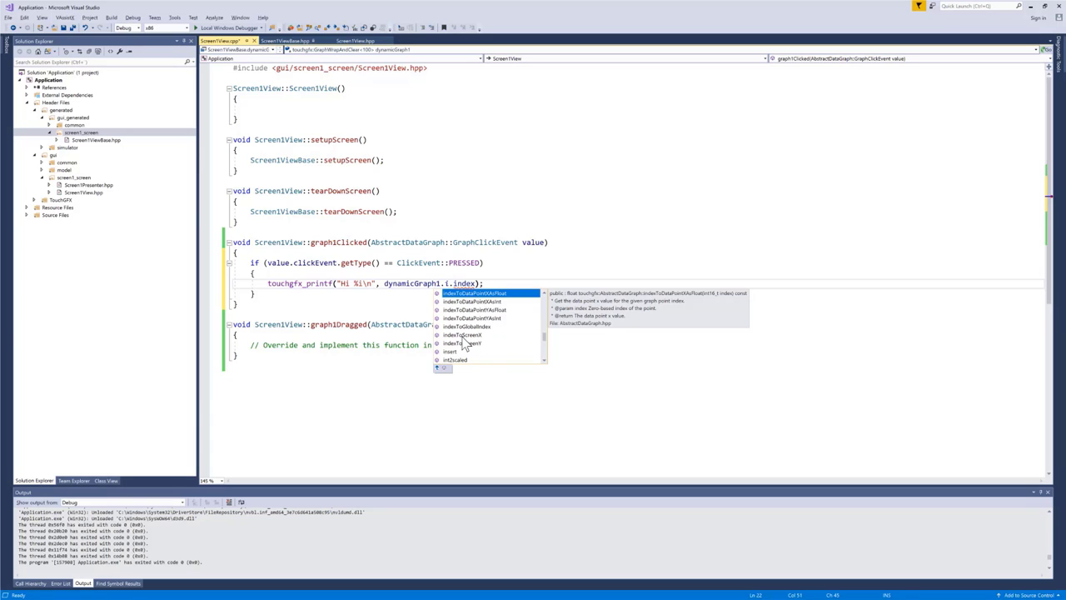
{"action": "mouse_move", "coordinate": [480, 346]}
{"action": "type", "text": "ndexToDataPointYAsInt("}
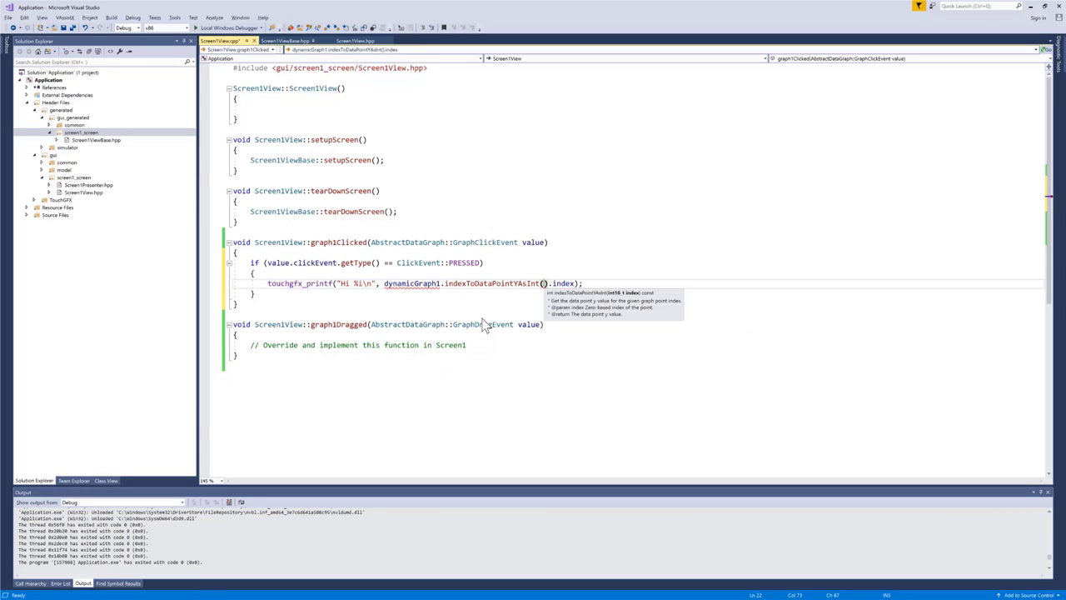
{"action": "type", "text": "value"}
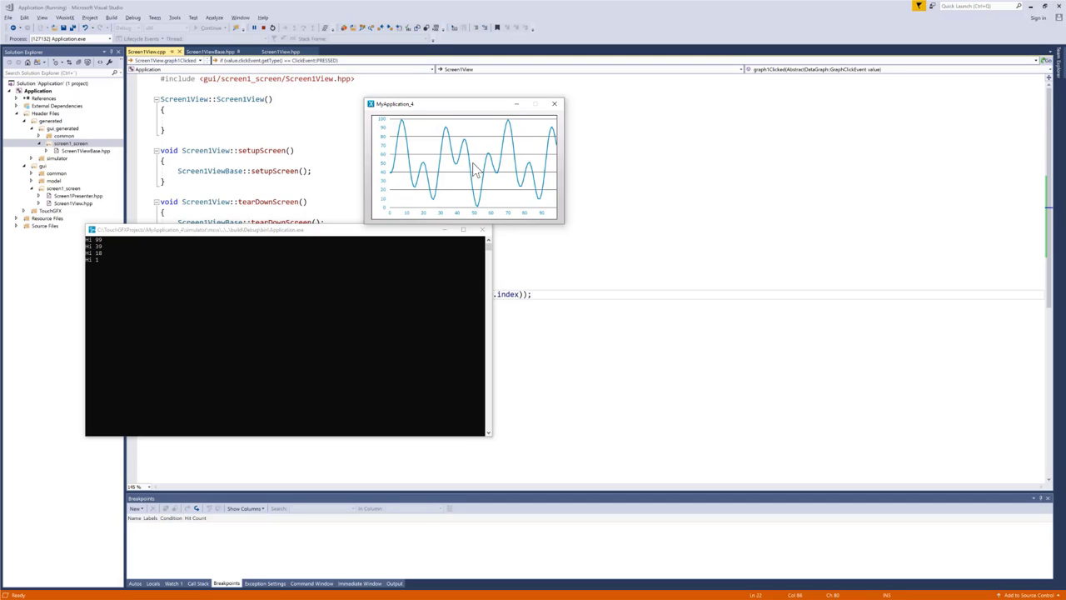
{"action": "mouse_move", "coordinate": [480, 206]}
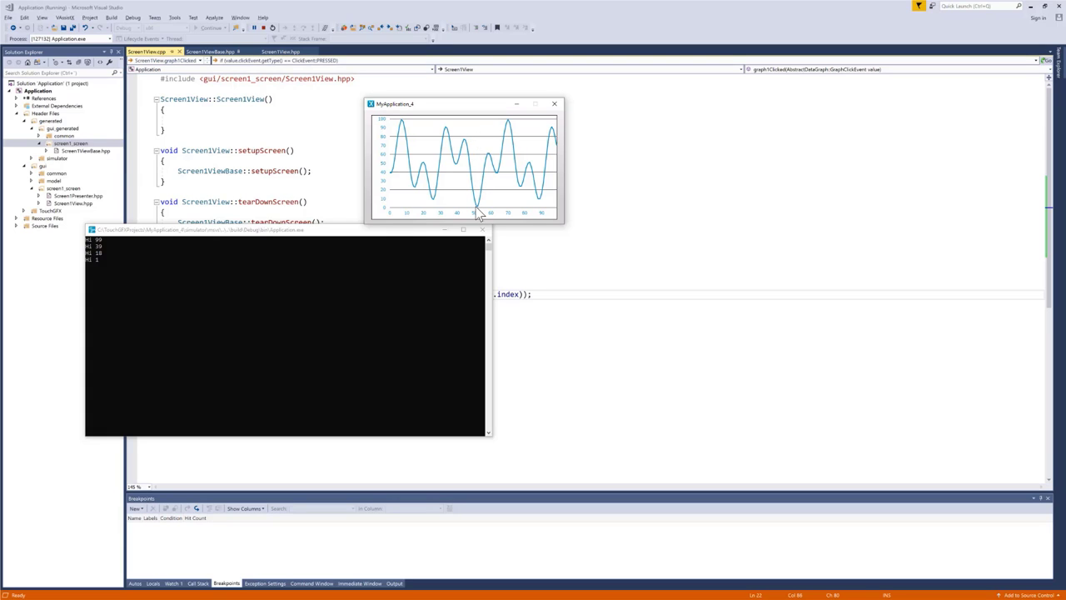
{"action": "mouse_move", "coordinate": [437, 204]}
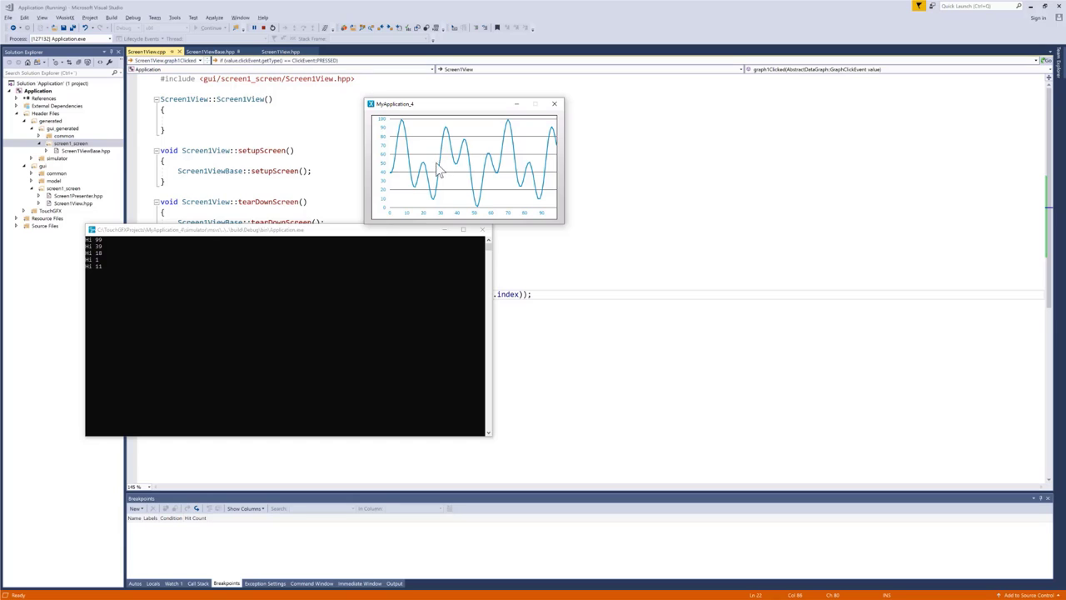
{"action": "mouse_move", "coordinate": [437, 206]}
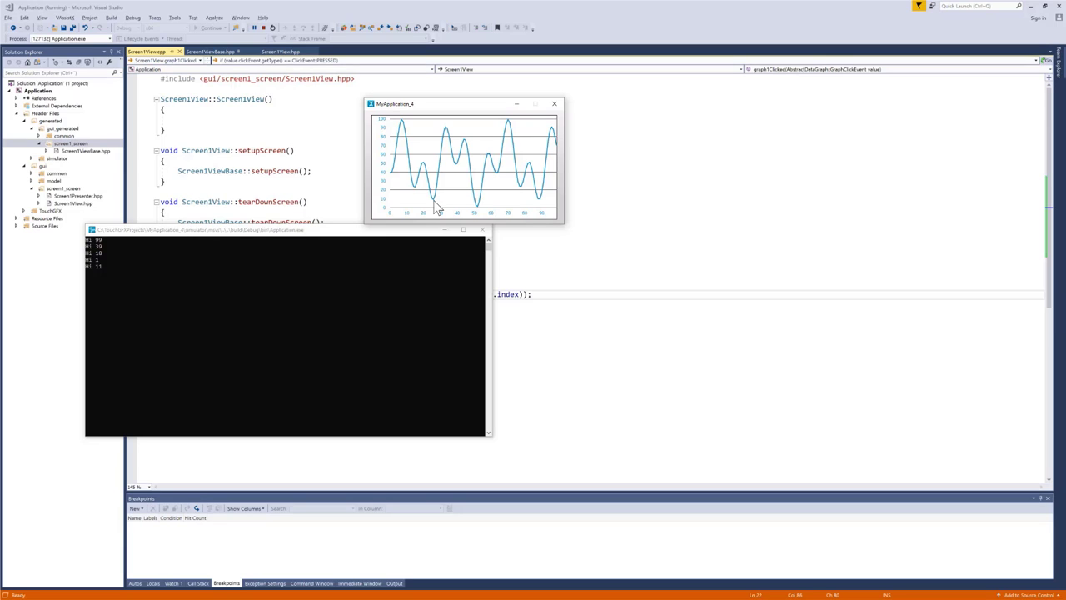
{"action": "mouse_move", "coordinate": [449, 192]}
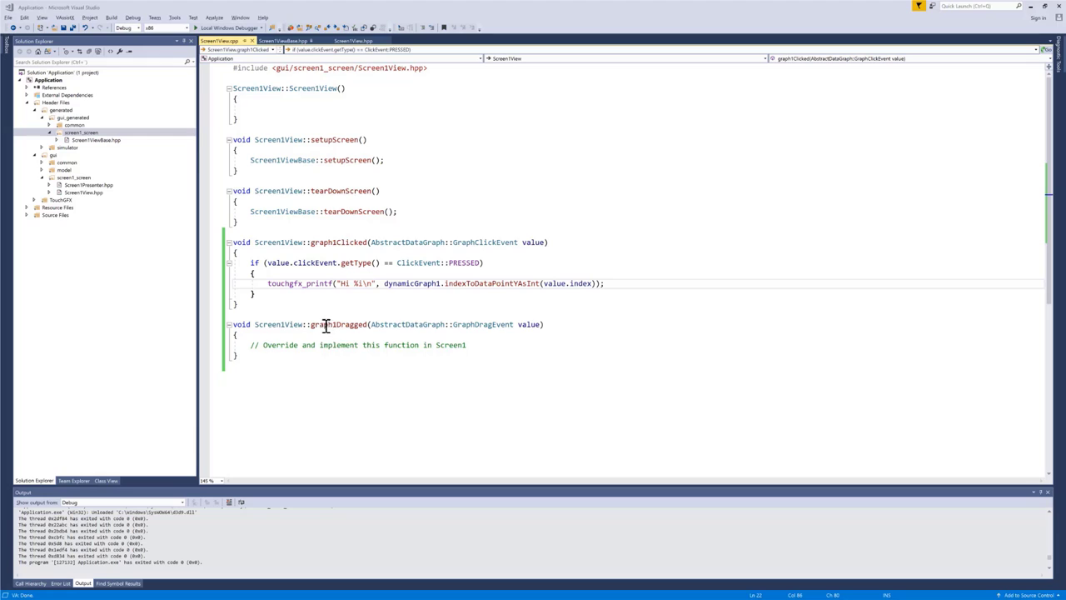
{"action": "mouse_move", "coordinate": [297, 304]}
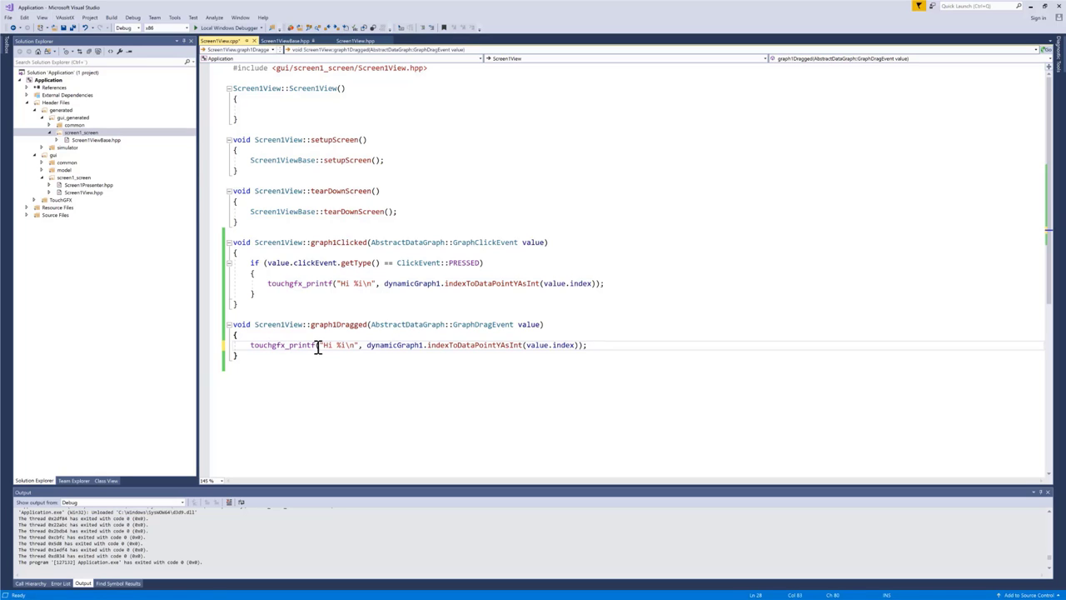
- Relabel the pasted printf in graph1Dragged as Hi2
{"action": "type", "text": "2"}
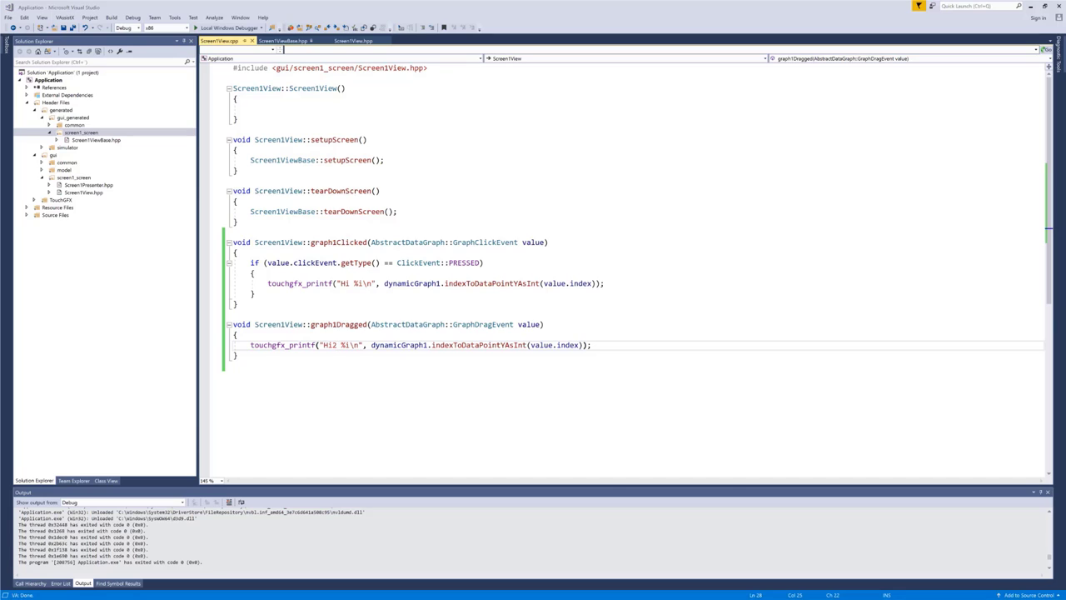
{"action": "mouse_move", "coordinate": [486, 293]}
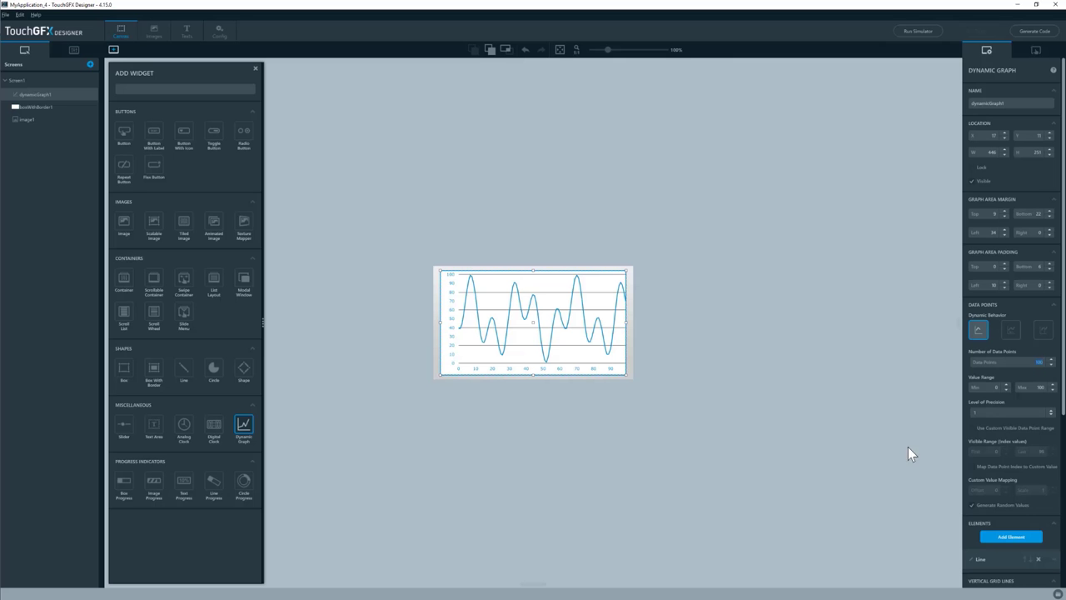
{"action": "mouse_move", "coordinate": [446, 283]}
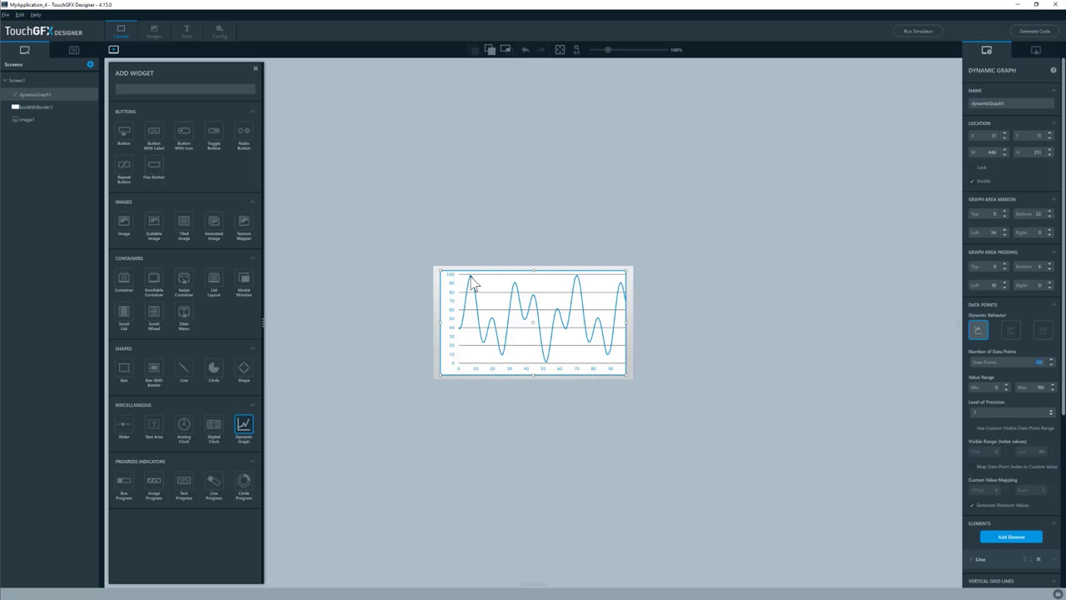
{"action": "mouse_move", "coordinate": [472, 285]}
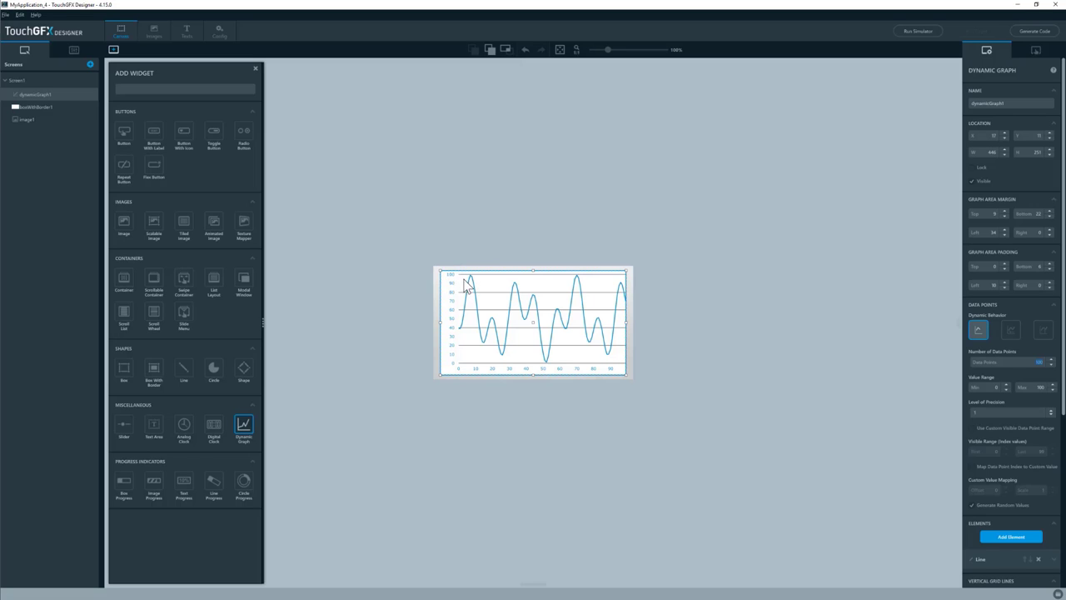
{"action": "mouse_move", "coordinate": [473, 286]}
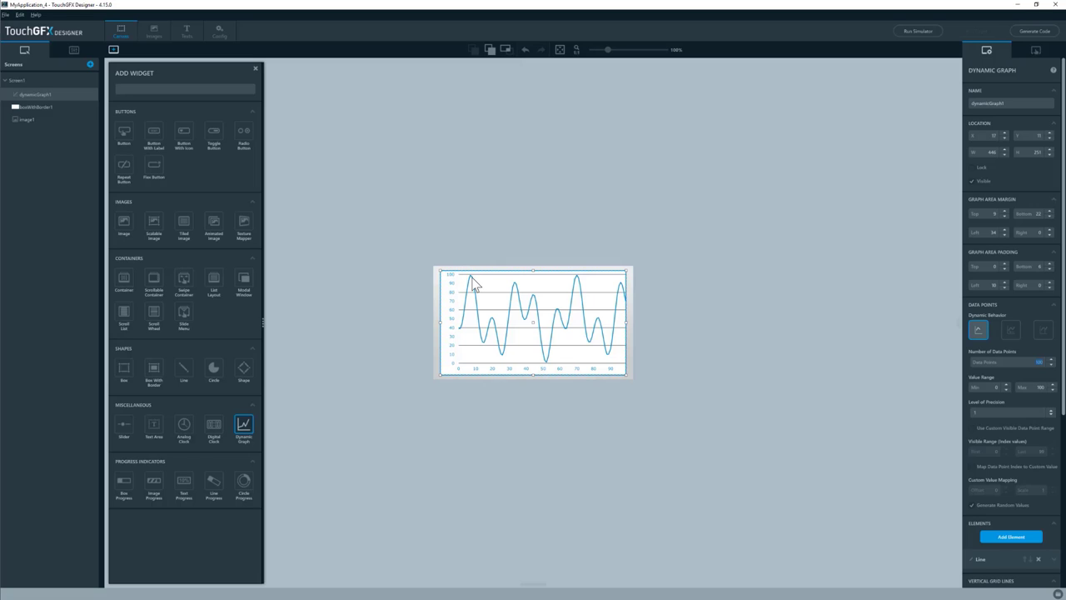
{"action": "mouse_move", "coordinate": [473, 283]}
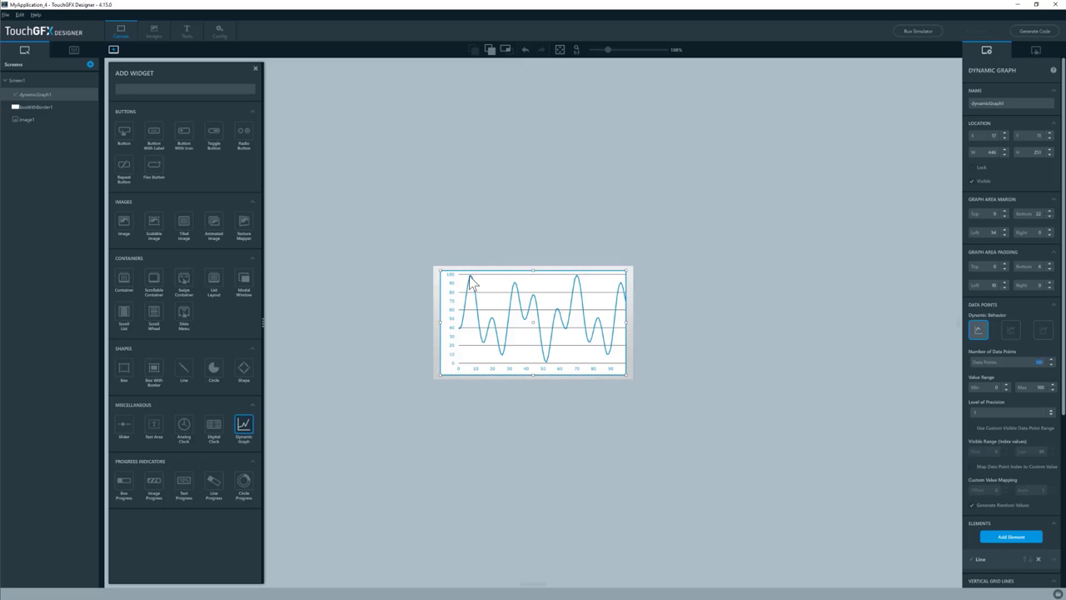
{"action": "mouse_move", "coordinate": [496, 328]}
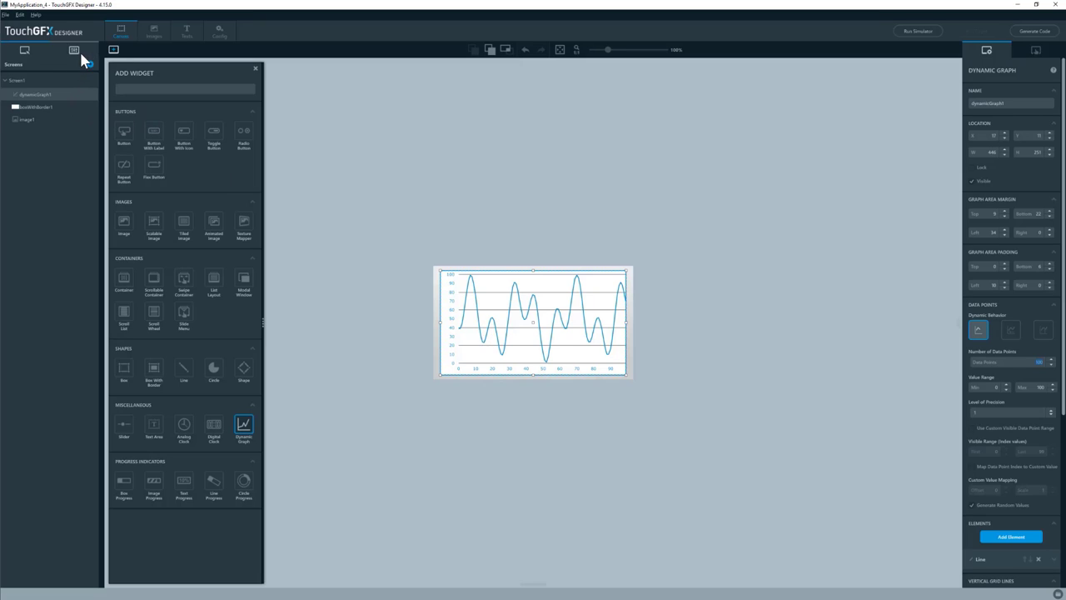
{"action": "mouse_move", "coordinate": [73, 50]}
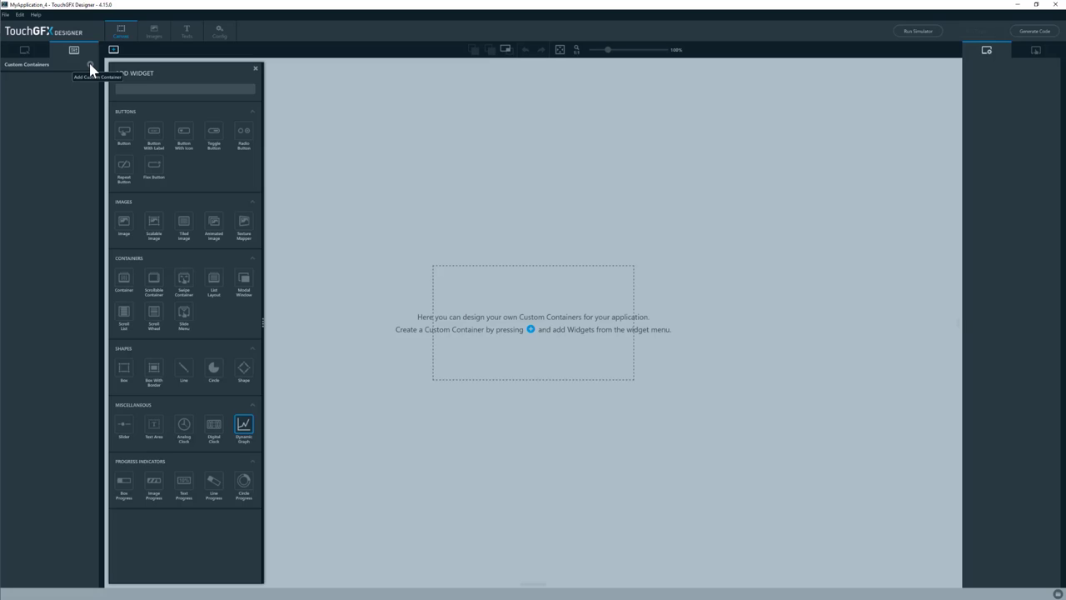
- Add the infoWidget custom container and confirm infoBackground.png is among the project images
{"action": "left_click", "coordinate": [90, 64]}
{"action": "type", "text": "infoWidget"}
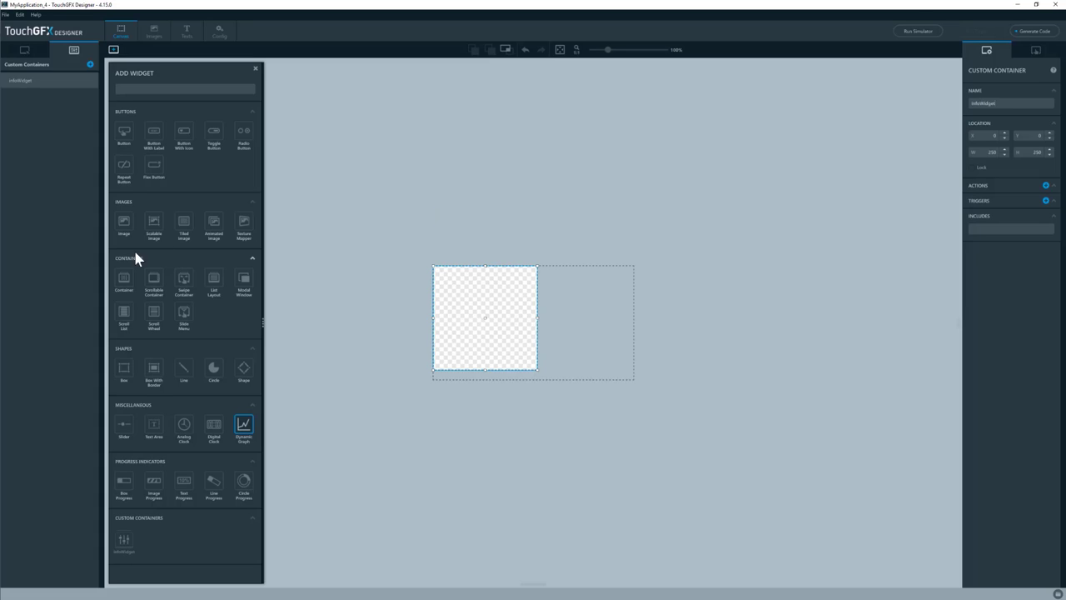
{"action": "mouse_move", "coordinate": [321, 89]}
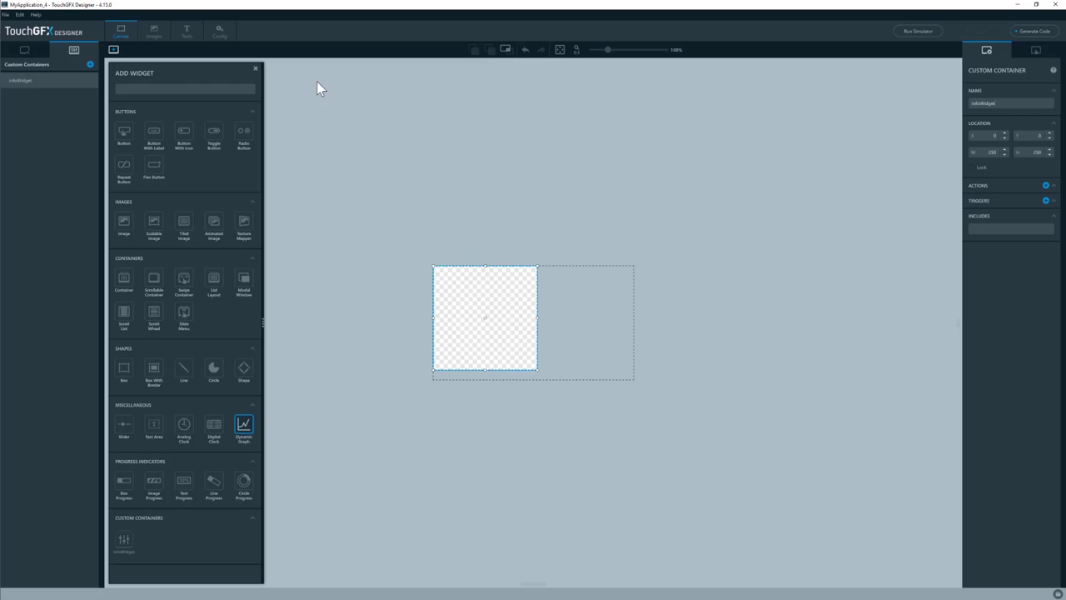
{"action": "left_click", "coordinate": [154, 31]}
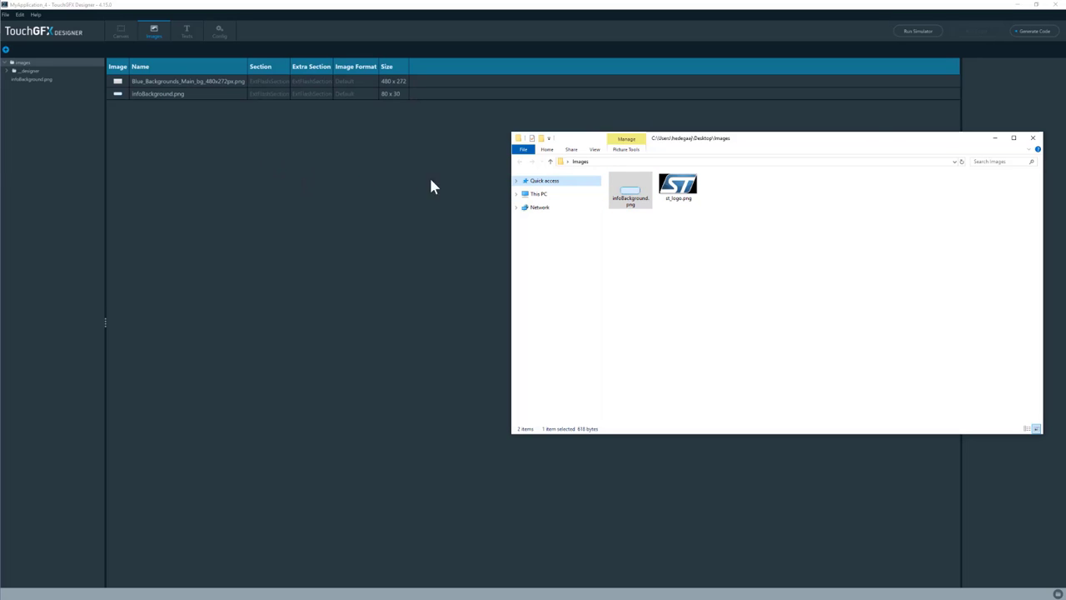
{"action": "left_click", "coordinate": [1033, 138]}
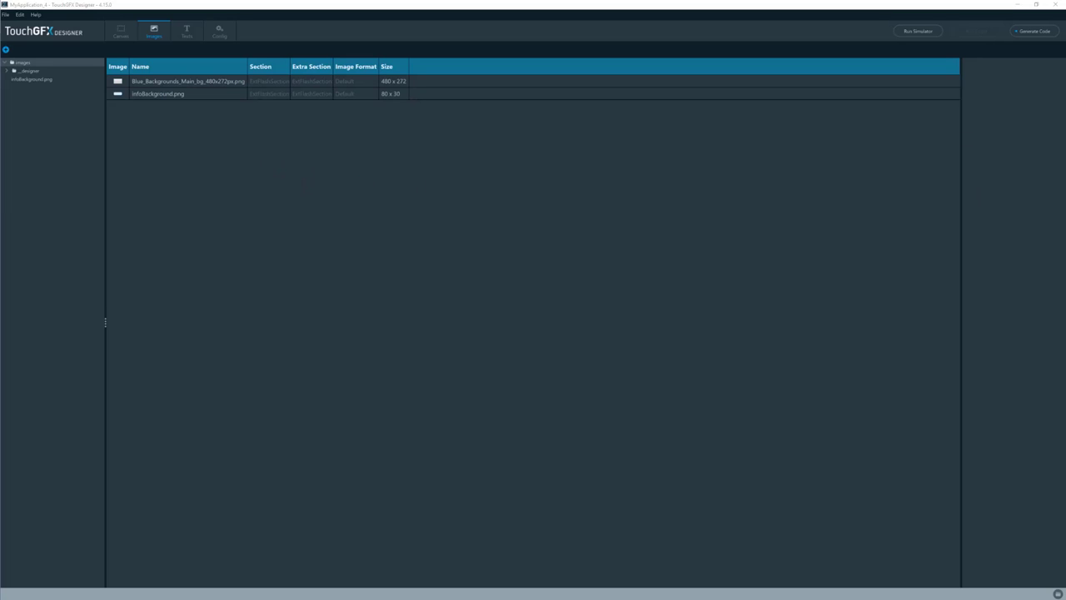
{"action": "left_click", "coordinate": [121, 31]}
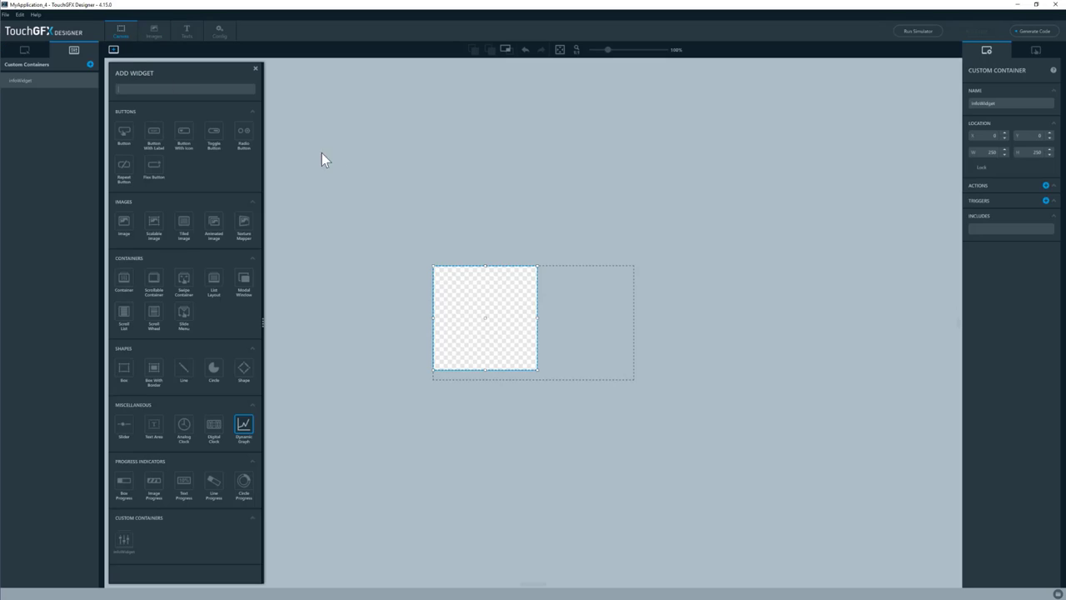
{"action": "mouse_move", "coordinate": [124, 368]}
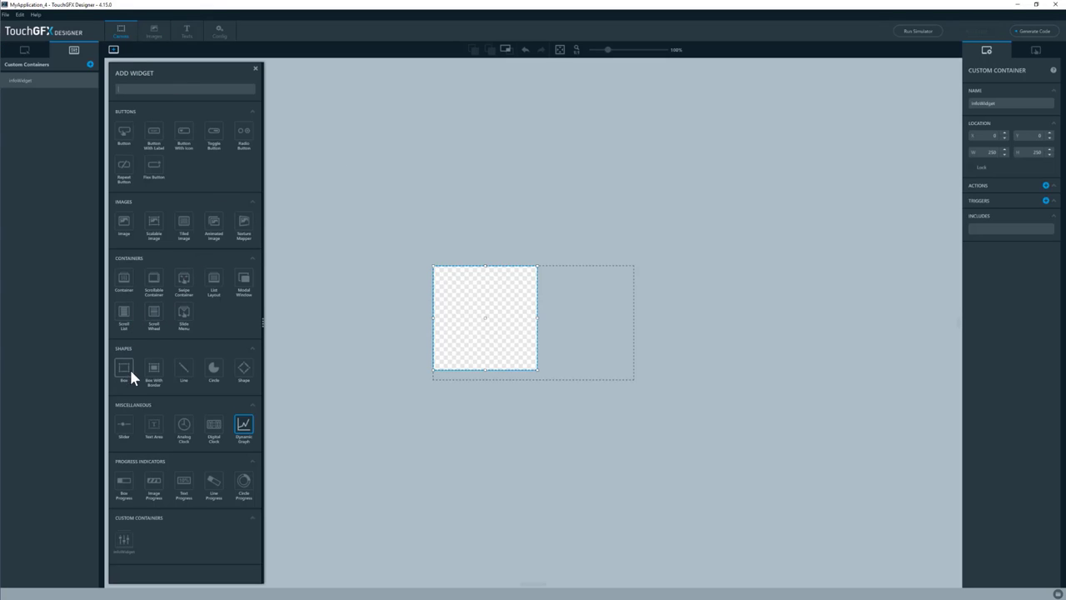
- Add an infoBackground image to infoWidget and shrink the container to 80 by 30
{"action": "left_click", "coordinate": [123, 221]}
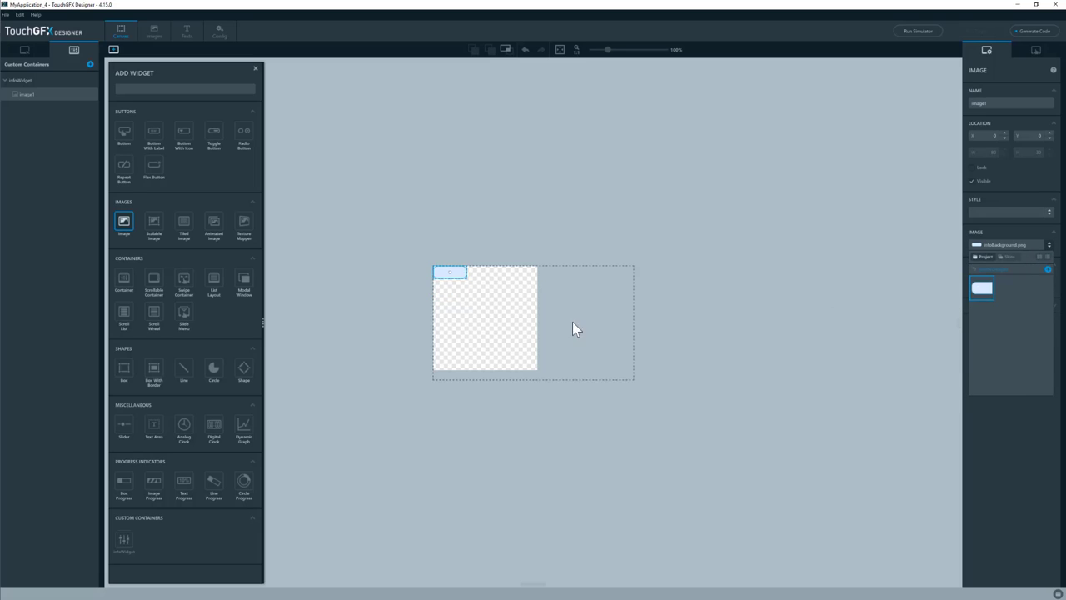
{"action": "left_click", "coordinate": [485, 317]}
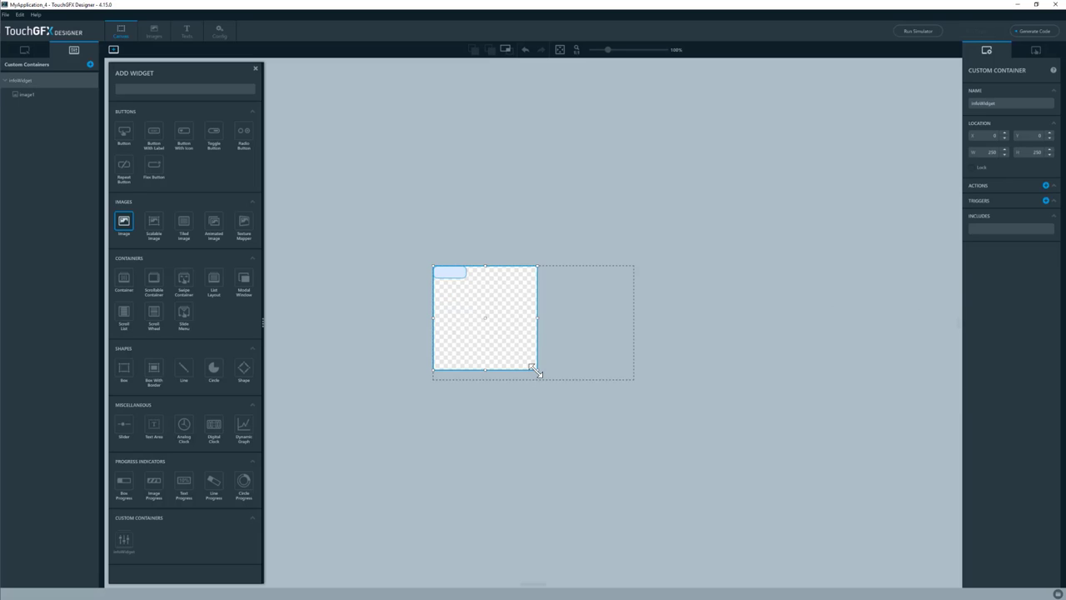
{"action": "left_click_drag", "start_coordinate": [537, 371], "coordinate": [450, 275]}
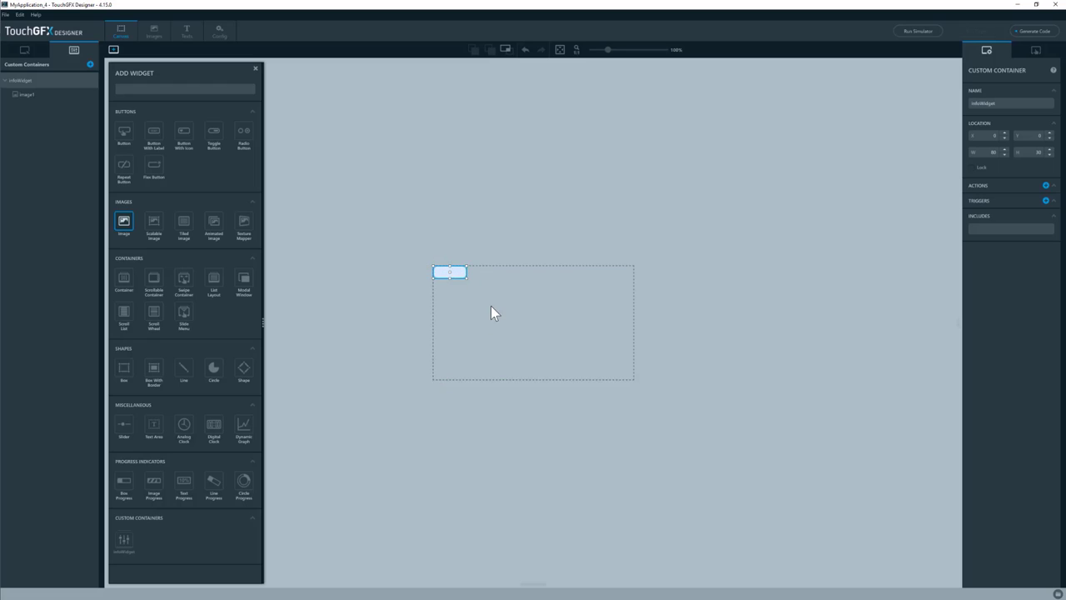
{"action": "mouse_move", "coordinate": [465, 282]}
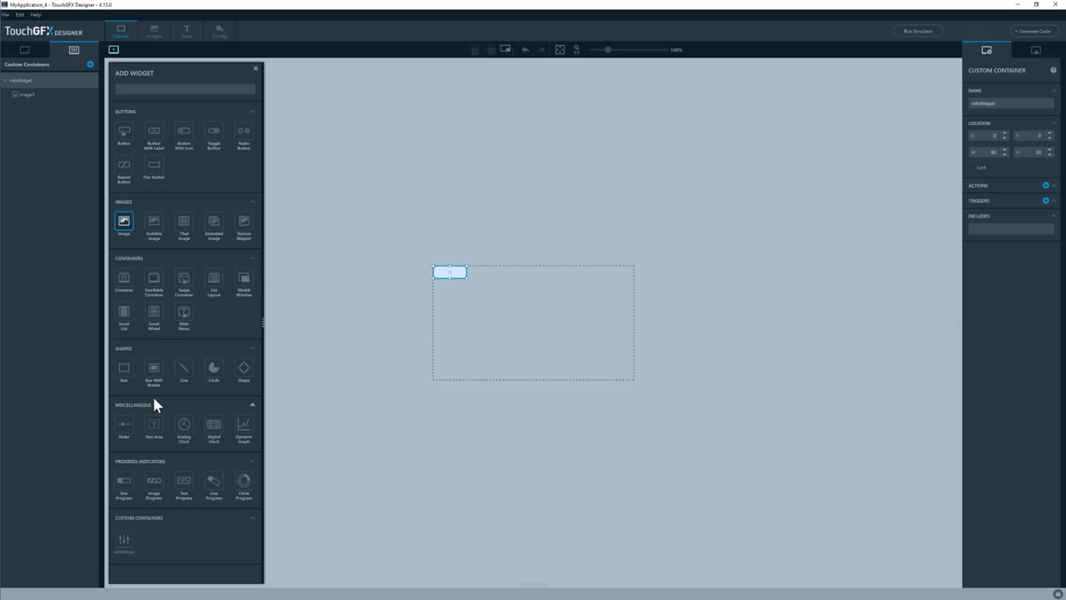
- Add a Text Area to infoWidget using the Default 20px typography
{"action": "type", "text": "te"}
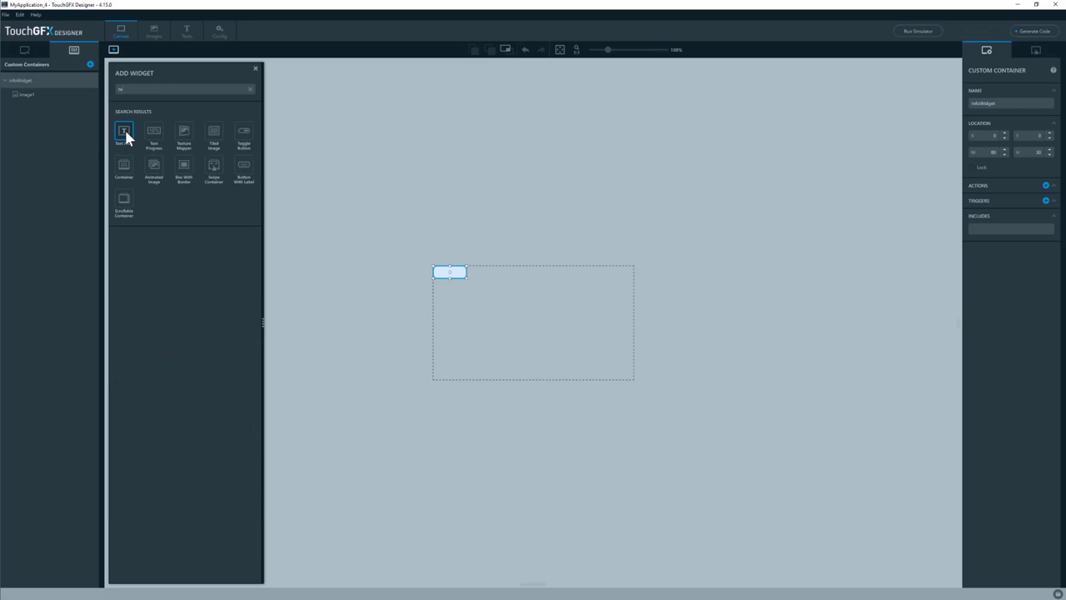
{"action": "left_click", "coordinate": [123, 131]}
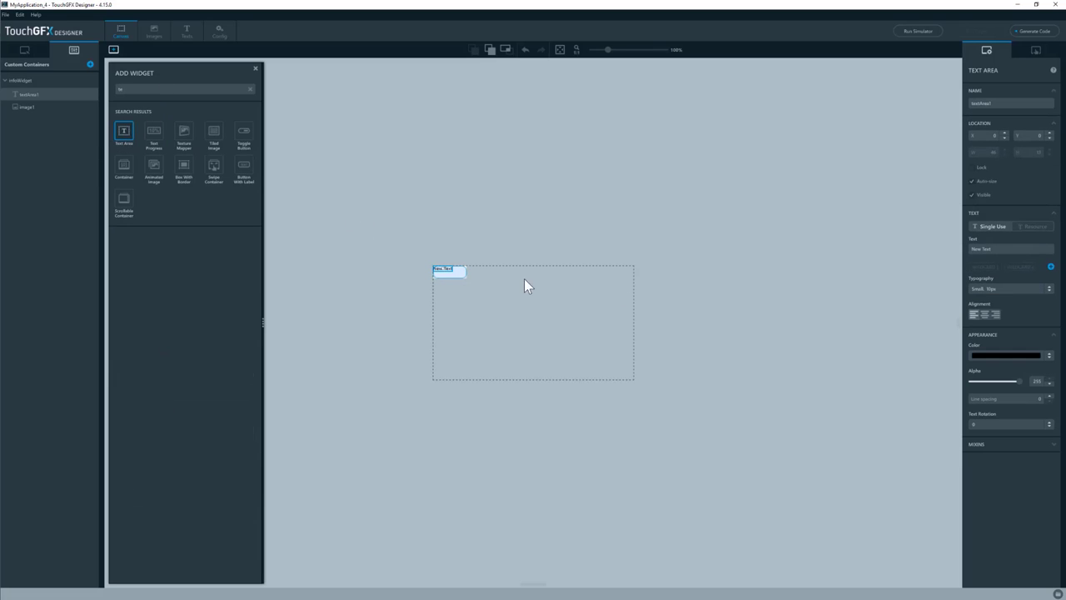
{"action": "left_click", "coordinate": [1011, 288]}
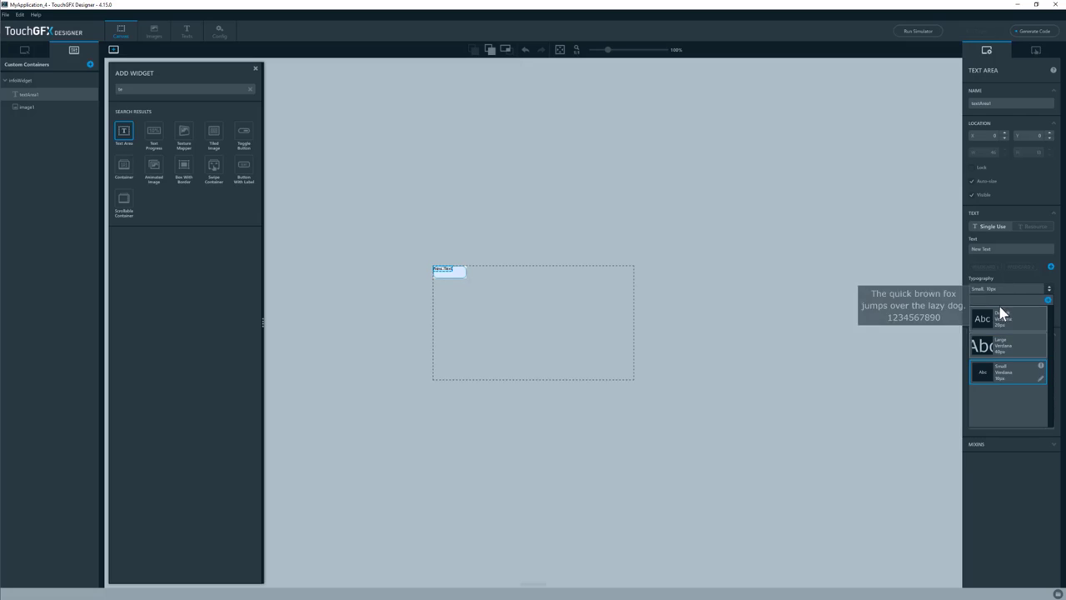
{"action": "left_click", "coordinate": [1008, 318]}
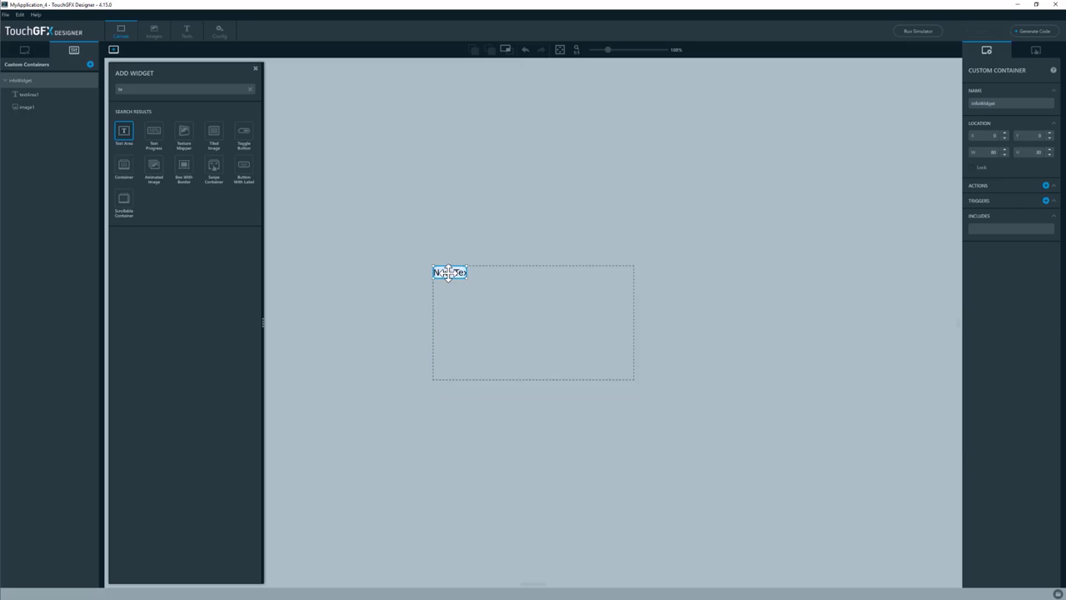
- Centre the text, replace it with <value> and give Wildcard 1 an initial value of 10
{"action": "left_click", "coordinate": [450, 272]}
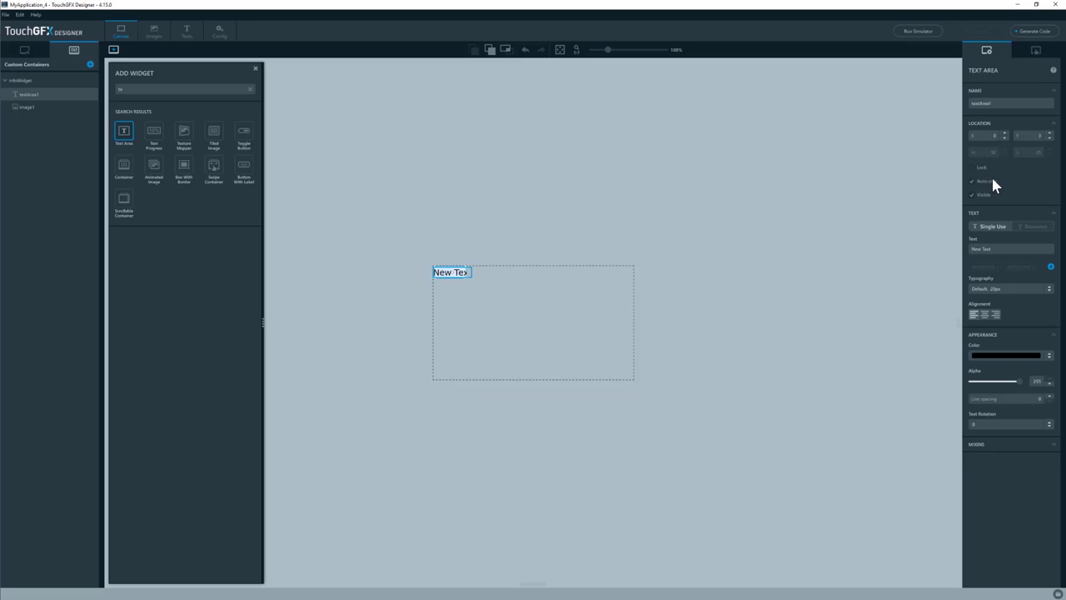
{"action": "mouse_move", "coordinate": [974, 185]}
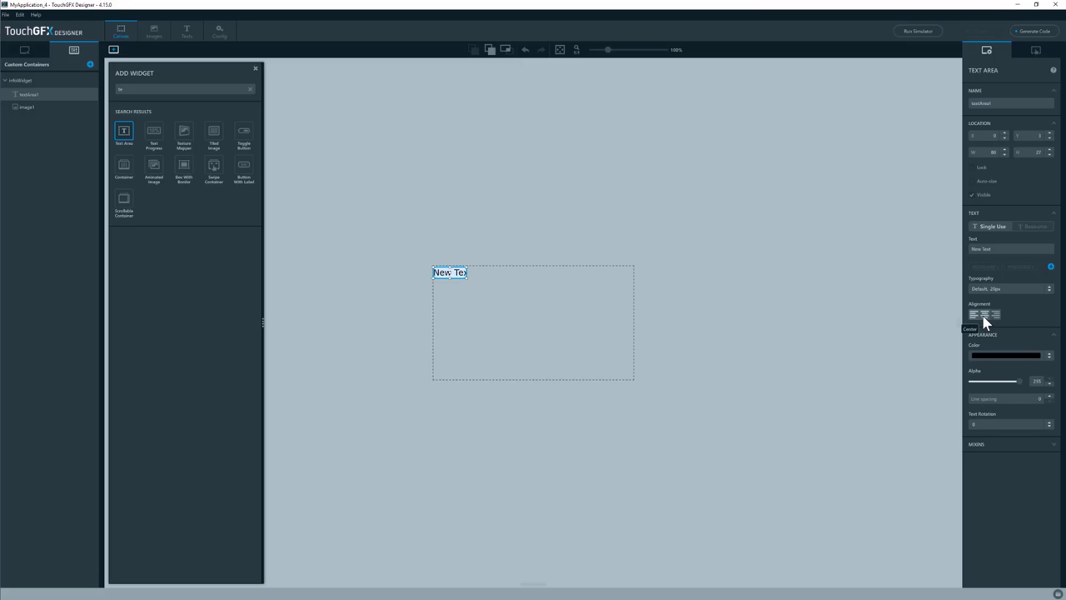
{"action": "left_click", "coordinate": [974, 315]}
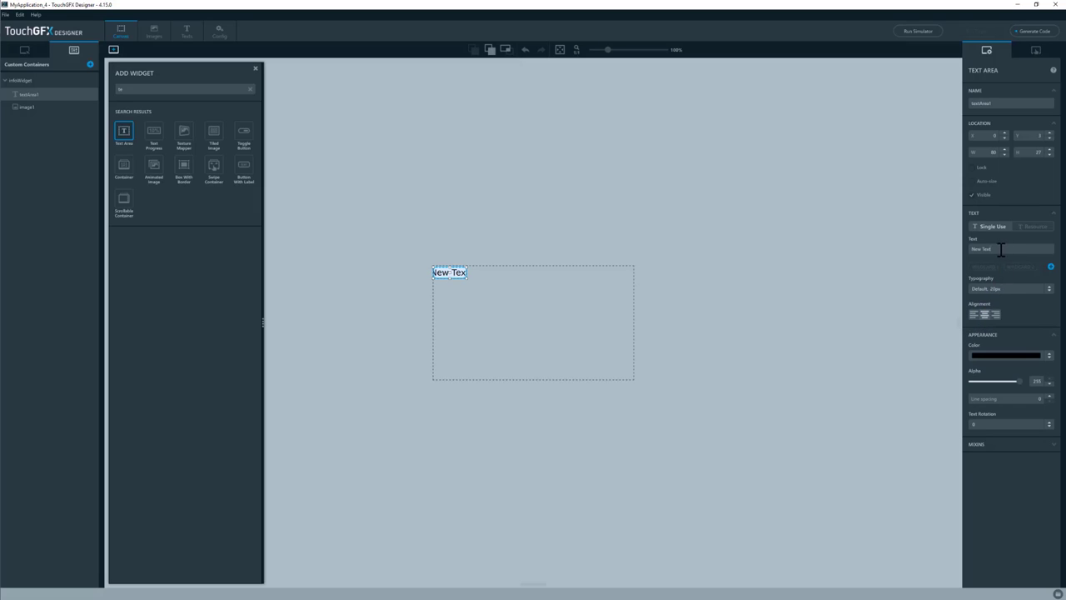
{"action": "triple_click", "coordinate": [995, 249]}
{"action": "type", "text": "<>"}
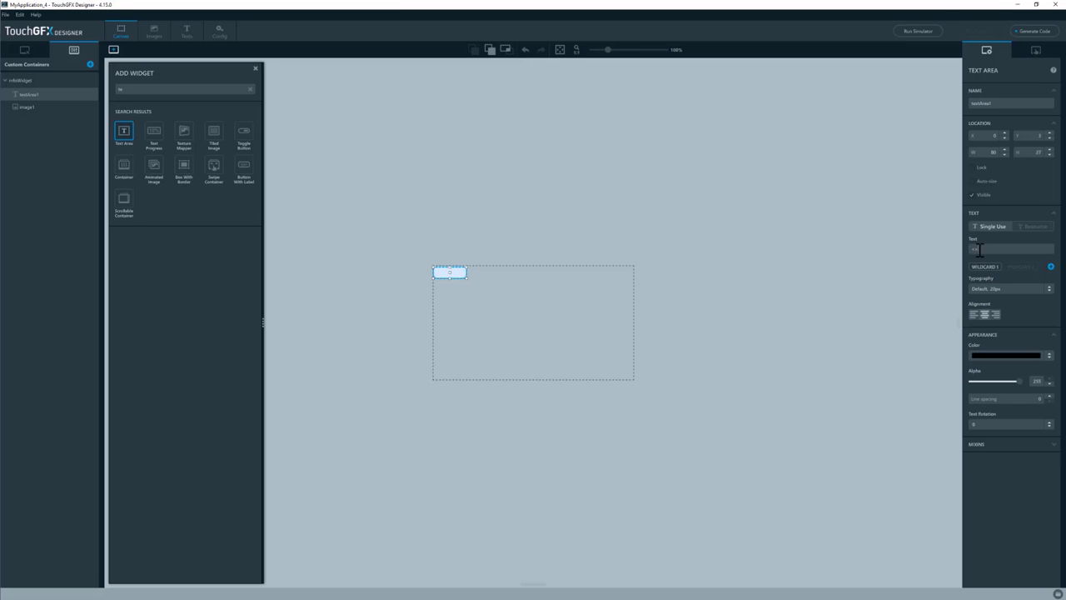
{"action": "mouse_move", "coordinate": [987, 249]}
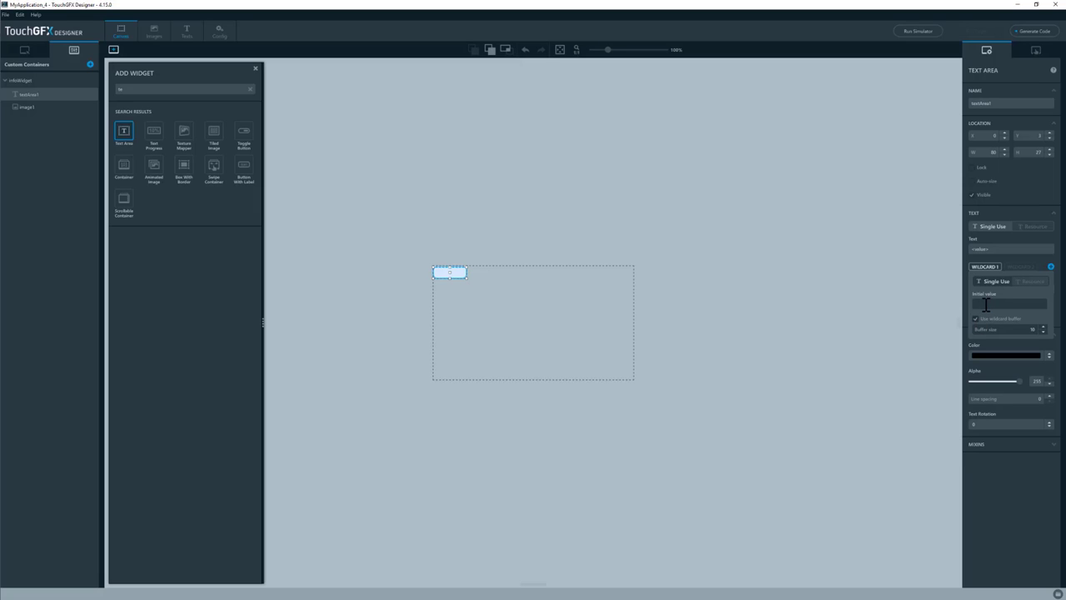
{"action": "type", "text": "10"}
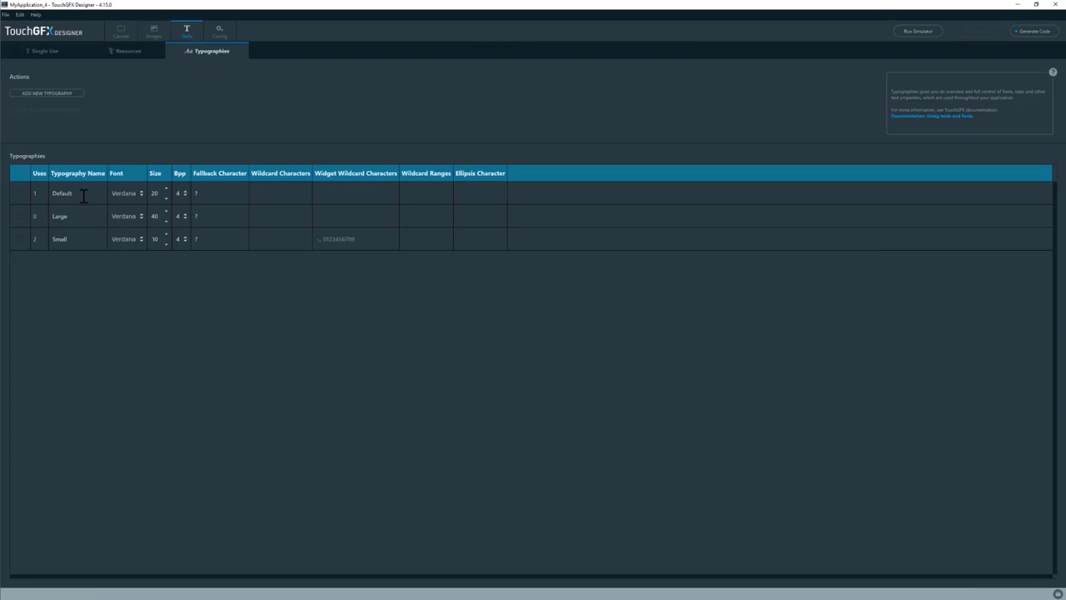
{"action": "left_click", "coordinate": [281, 192]}
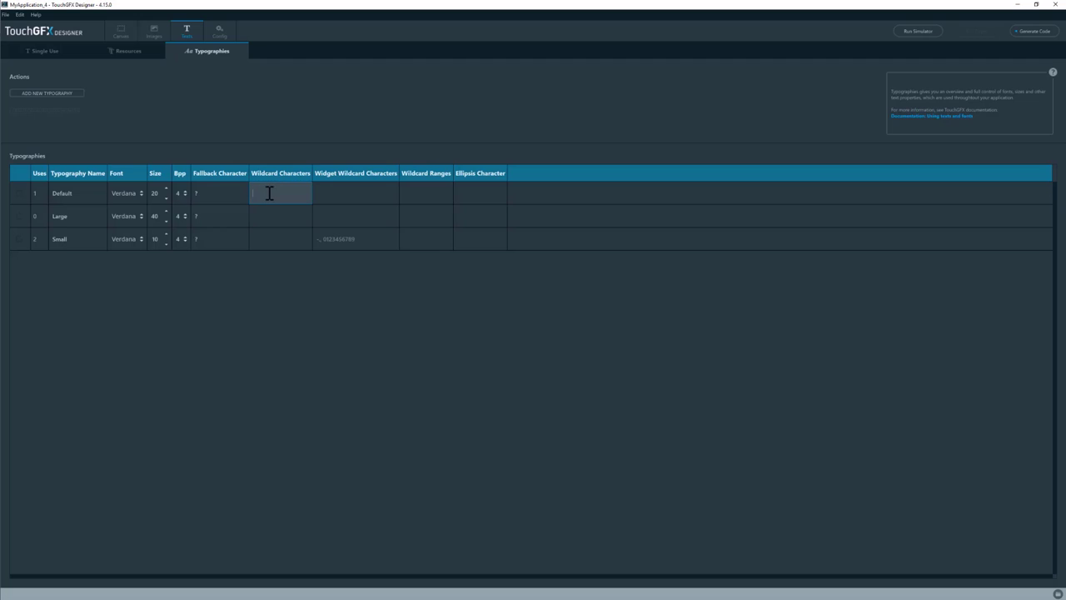
{"action": "type", "text": "01234"}
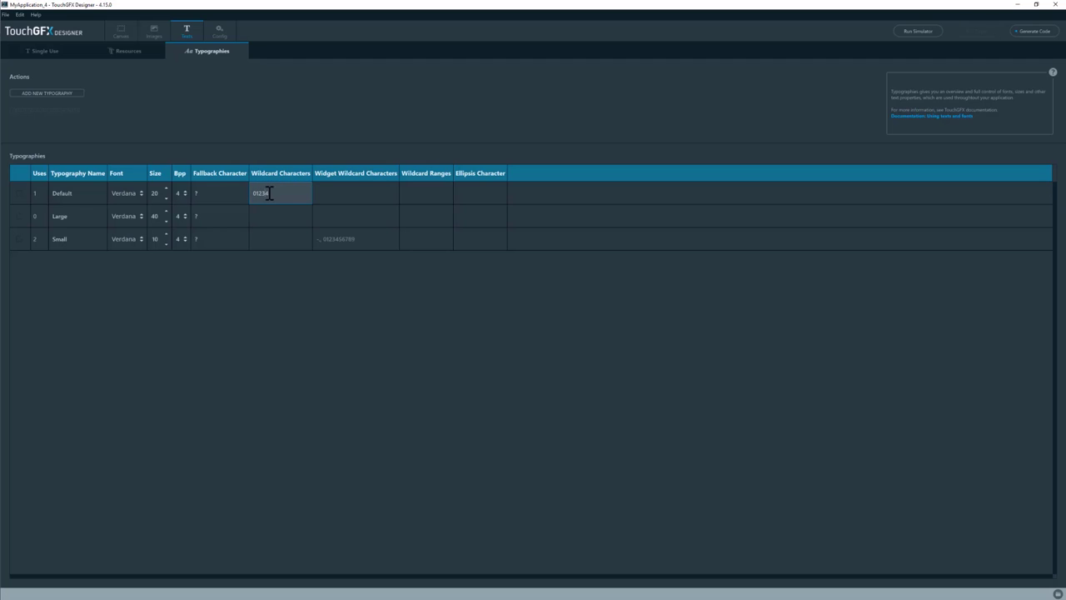
{"action": "type", "text": "56789"}
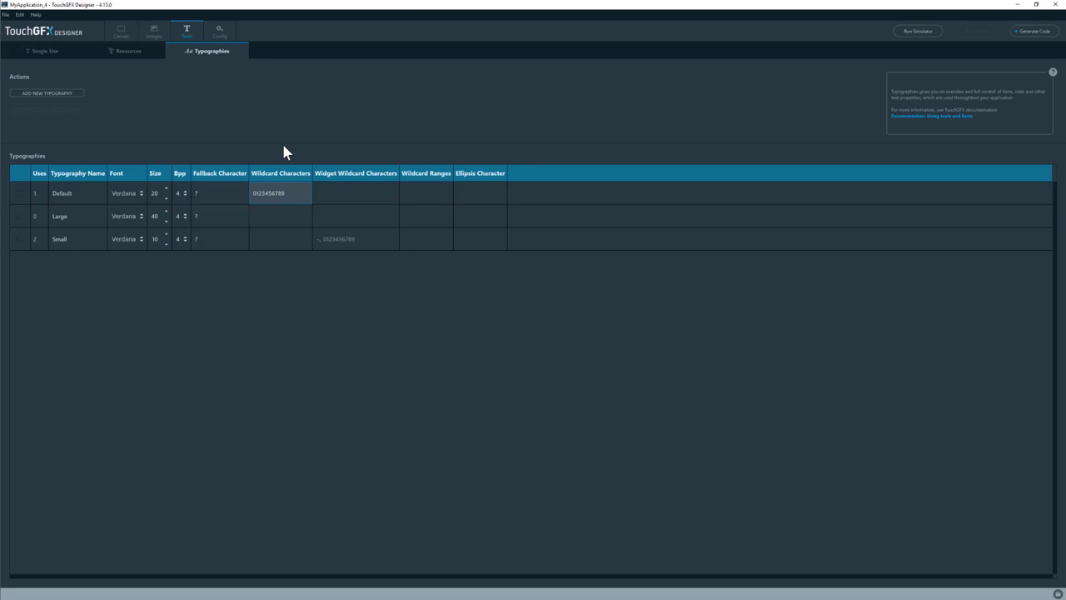
{"action": "mouse_move", "coordinate": [300, 131]}
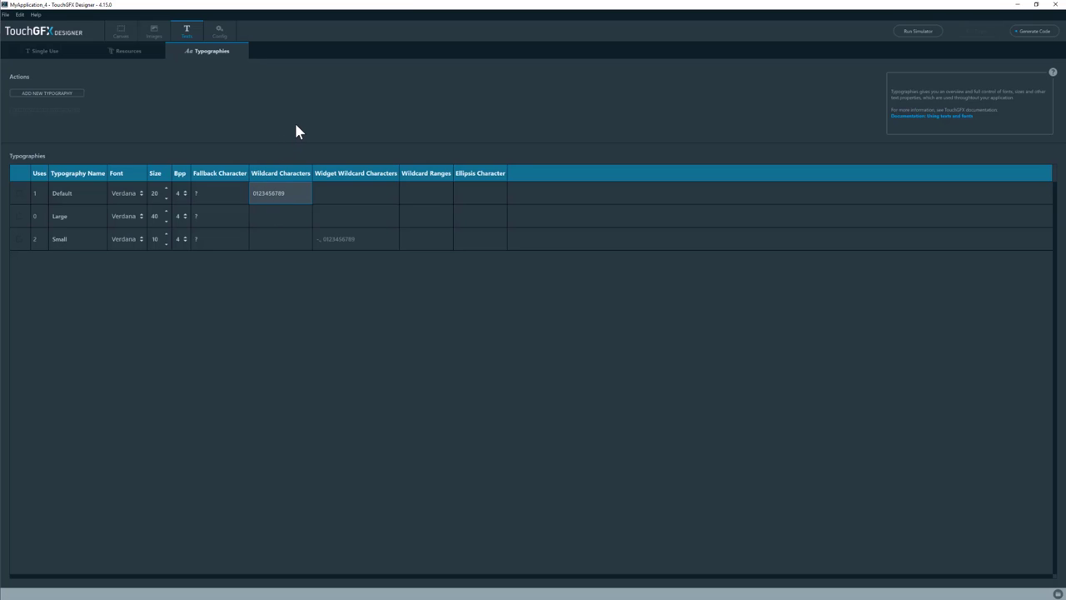
{"action": "mouse_move", "coordinate": [278, 150]}
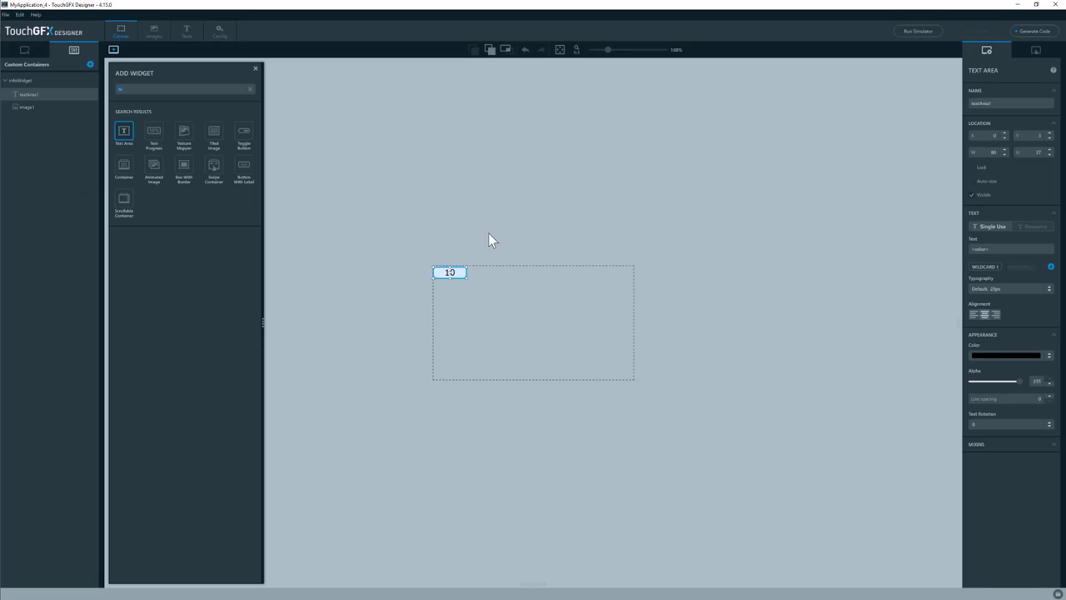
{"action": "mouse_move", "coordinate": [455, 277]}
{"action": "type", "text": "inf"}
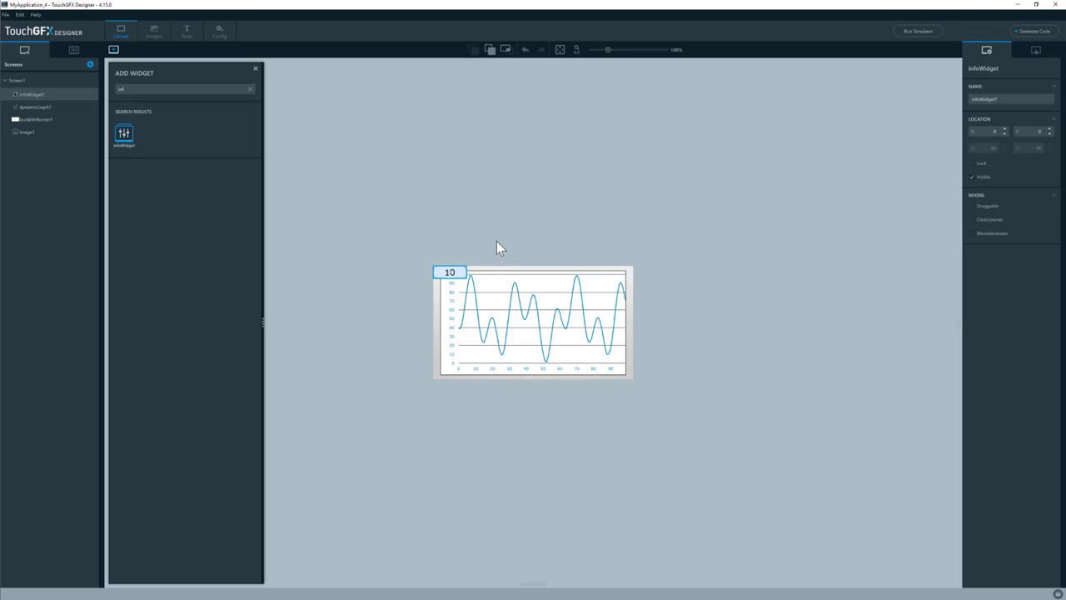
{"action": "mouse_move", "coordinate": [450, 273]}
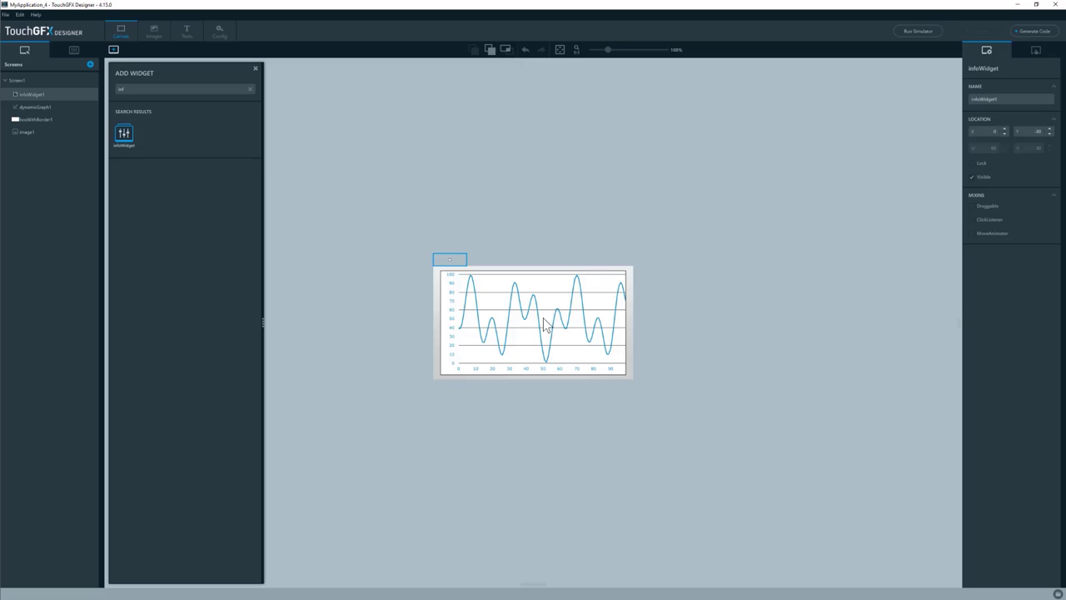
{"action": "mouse_move", "coordinate": [537, 319]}
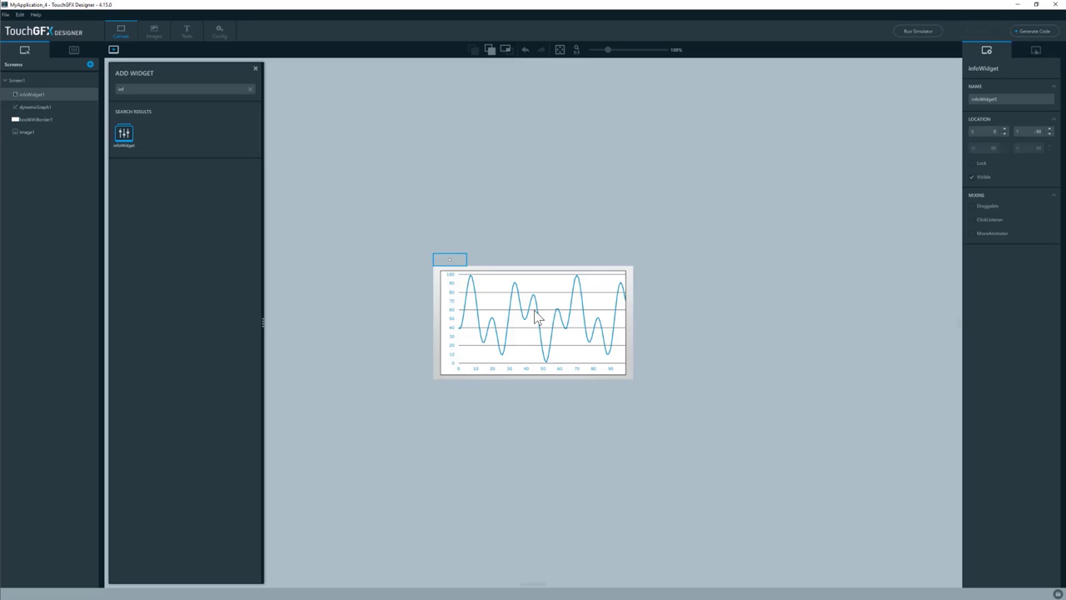
{"action": "mouse_move", "coordinate": [540, 315]}
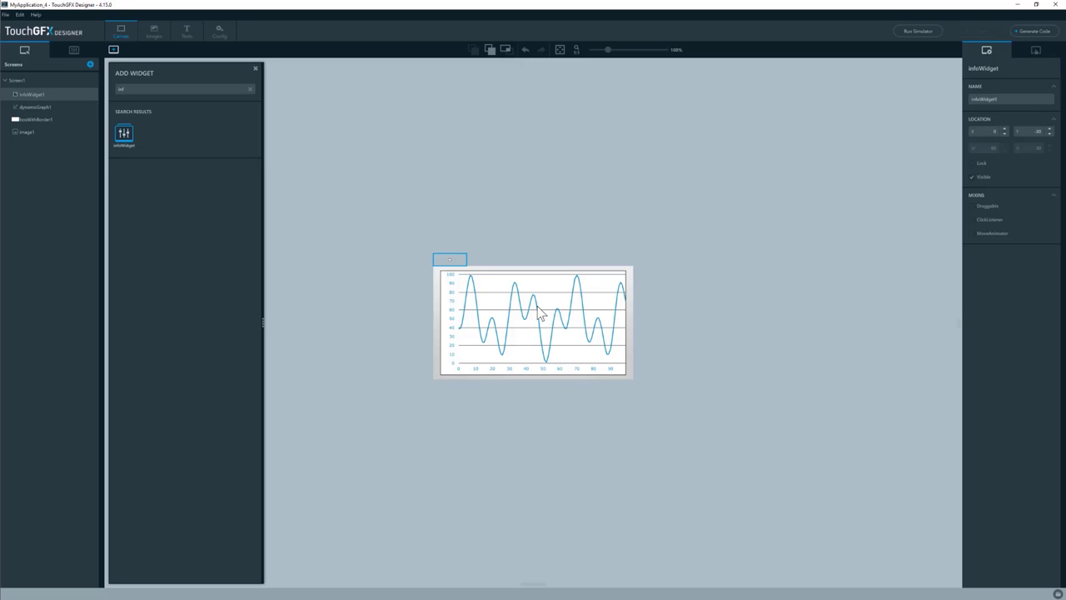
{"action": "mouse_move", "coordinate": [933, 123]}
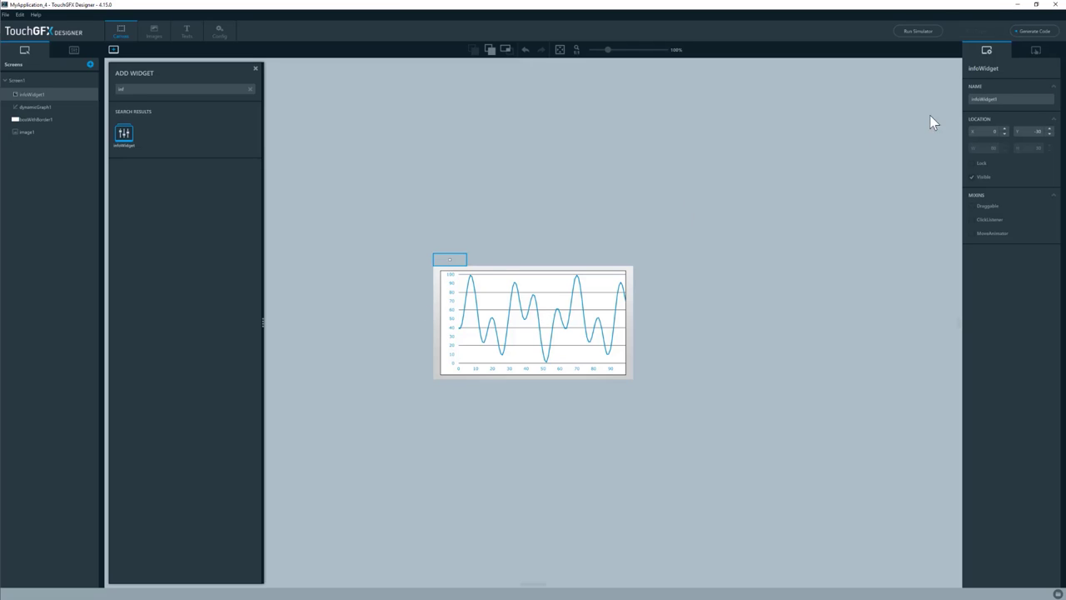
- Generate the project code after placing infoWidget1 above the graph
{"action": "left_click", "coordinate": [1032, 31]}
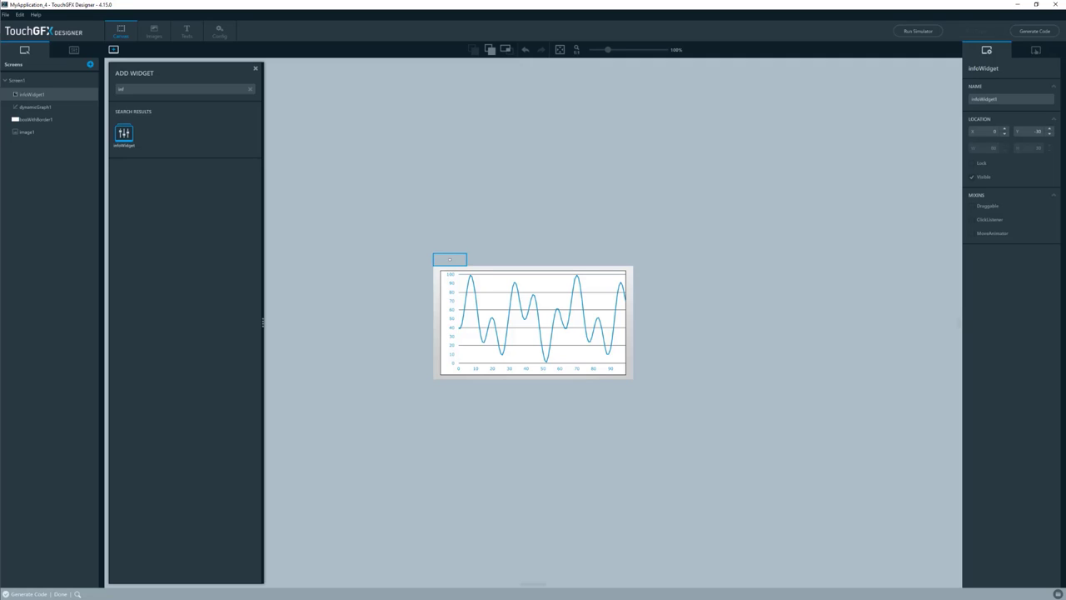
{"action": "mouse_move", "coordinate": [763, 380]}
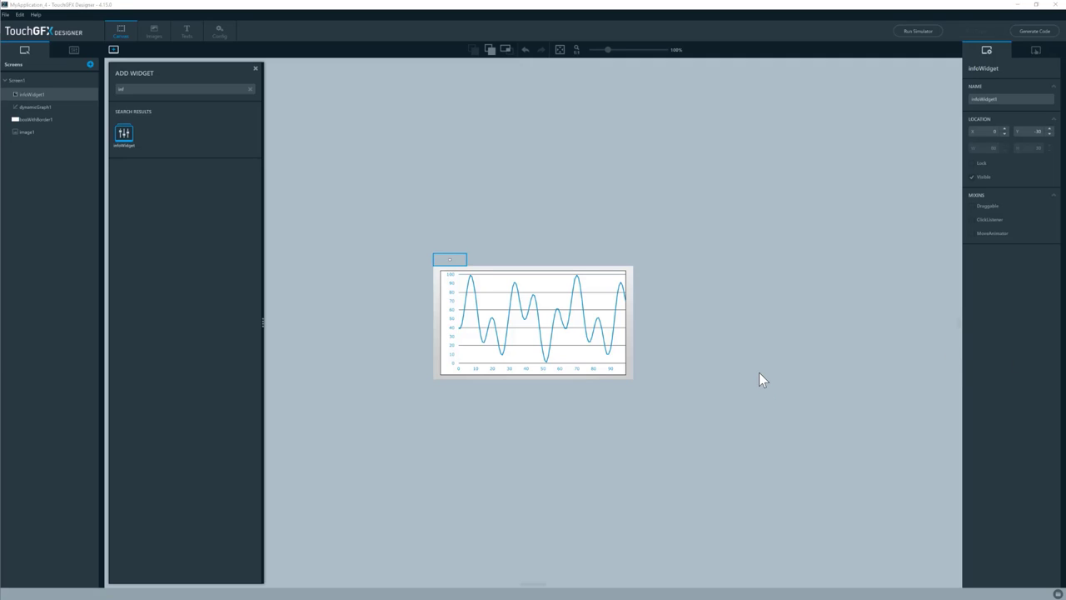
{"action": "mouse_move", "coordinate": [487, 162]}
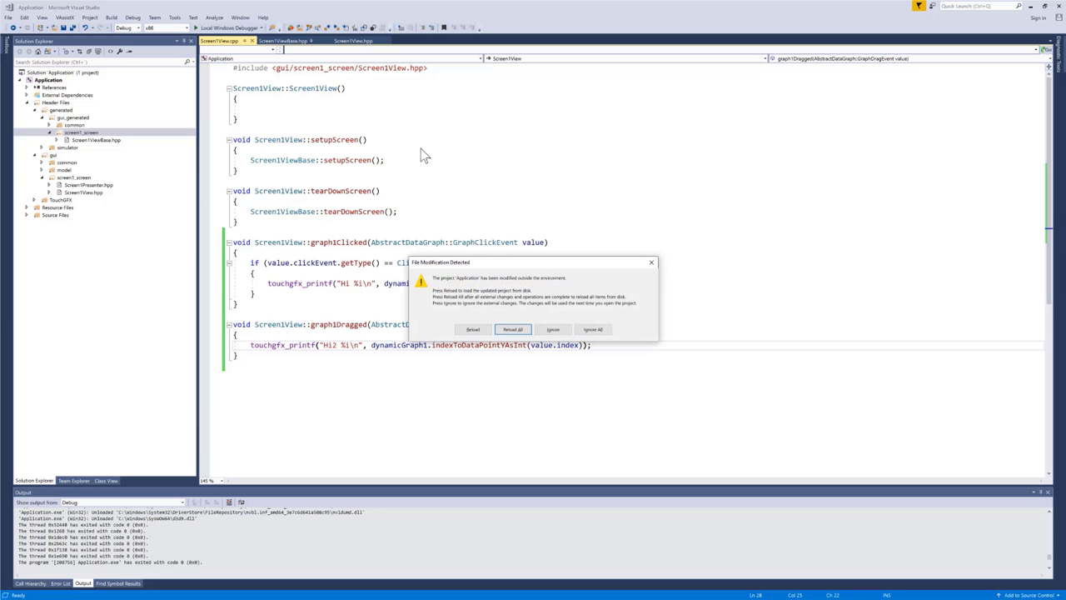
- Reload All changed files, confirm infoWidget1 in Screen1ViewBase.hpp, and return to Screen1View.cpp
{"action": "left_click", "coordinate": [512, 329]}
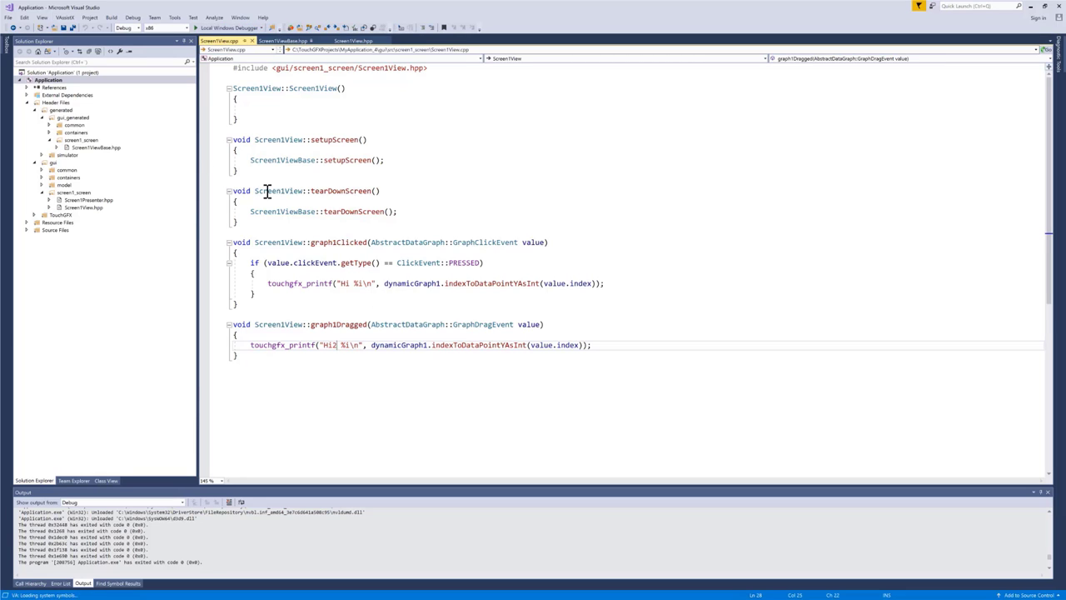
{"action": "left_click", "coordinate": [284, 41]}
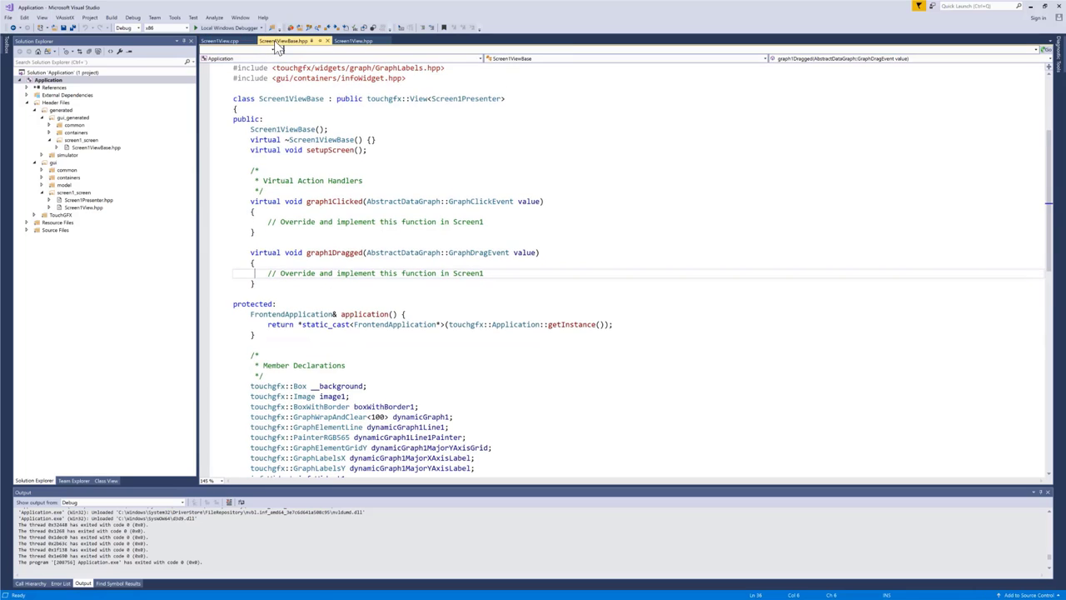
{"action": "scroll", "scroll_direction": "down", "scroll_amount": 3}
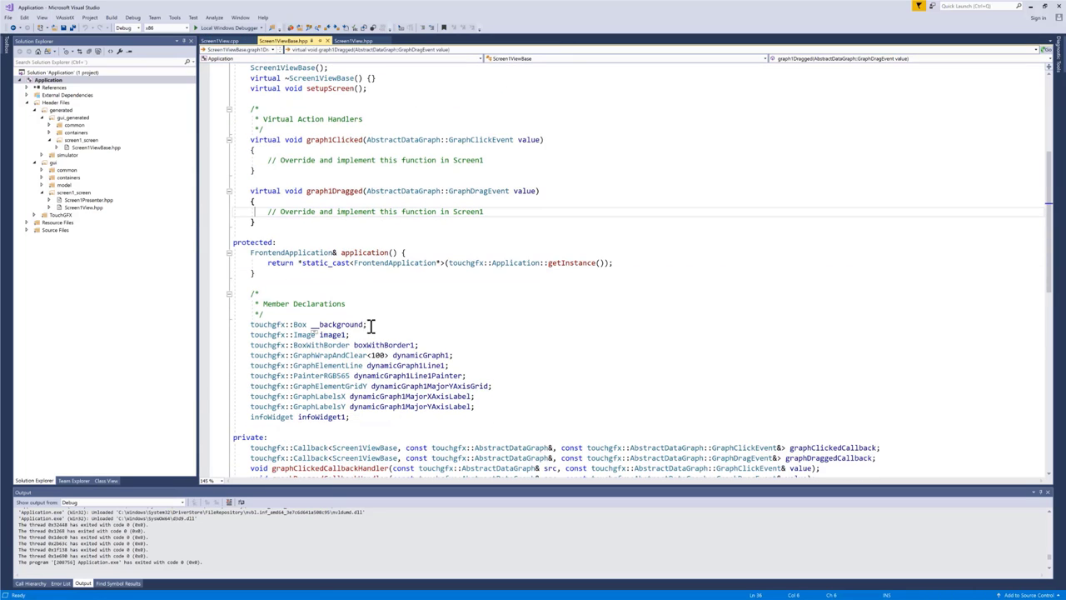
{"action": "double_click", "coordinate": [322, 417]}
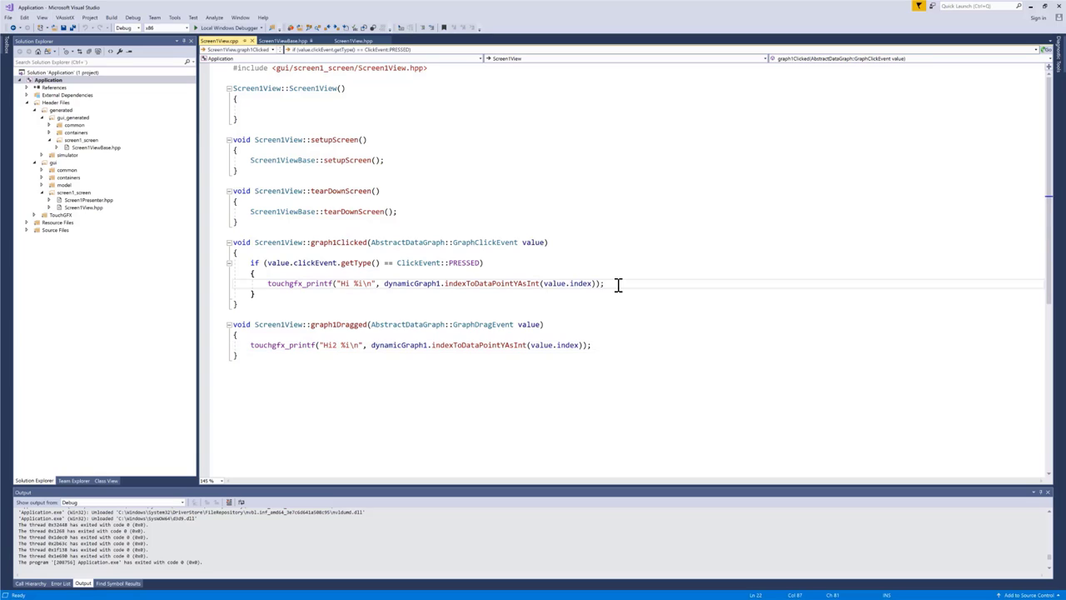
- Begin infoWidget1.moveTo in graph1Clicked with dynamicGraph1.getX() as the X base
{"action": "key", "text": "enter"}
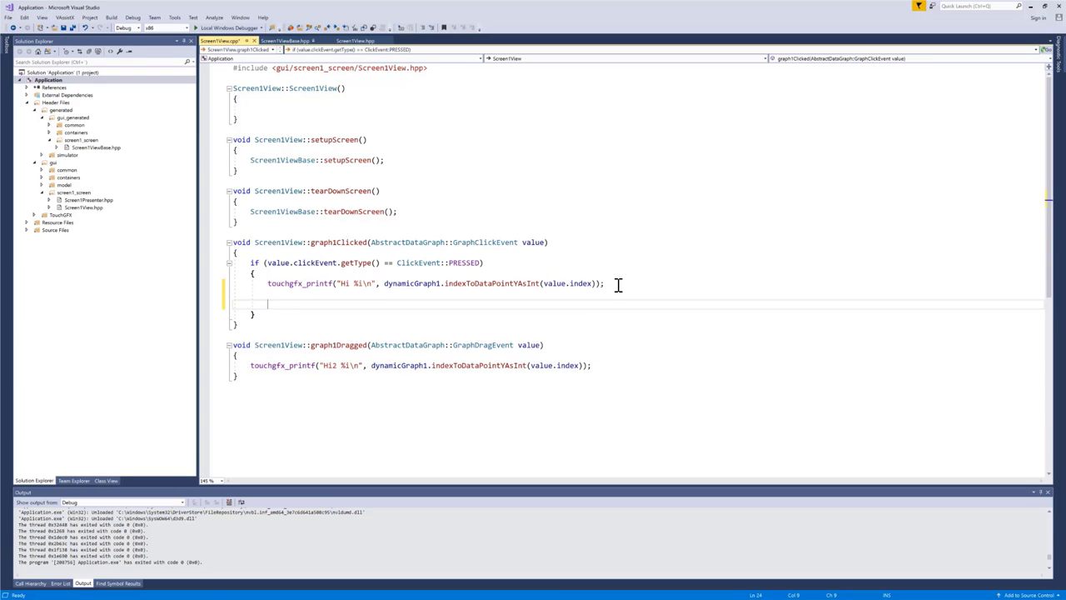
{"action": "type", "text": "infoWidget1"}
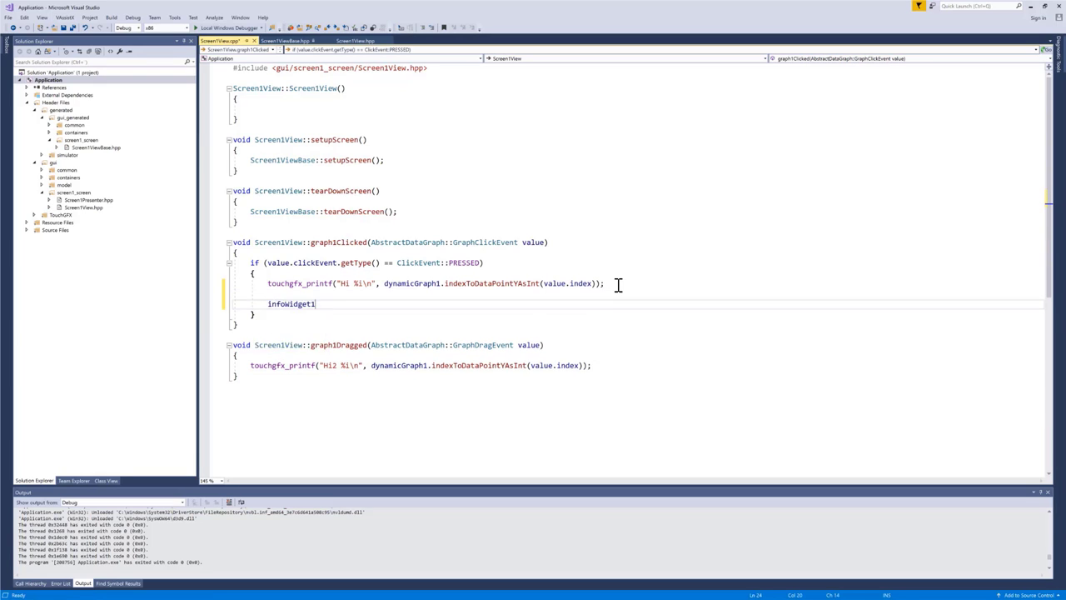
{"action": "type", "text": ".moveTo();"}
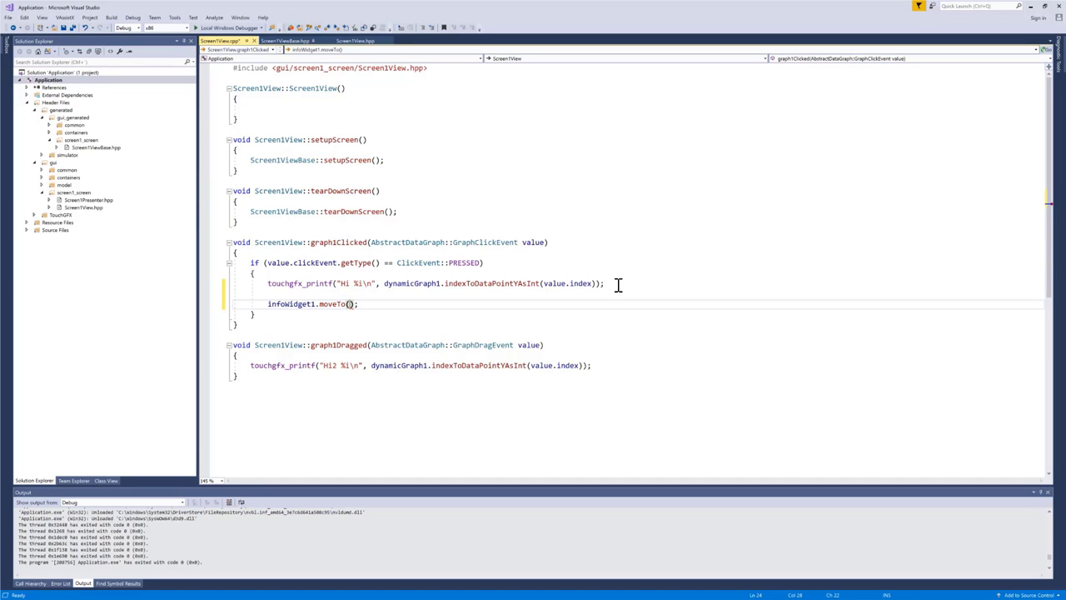
{"action": "mouse_move", "coordinate": [570, 247]}
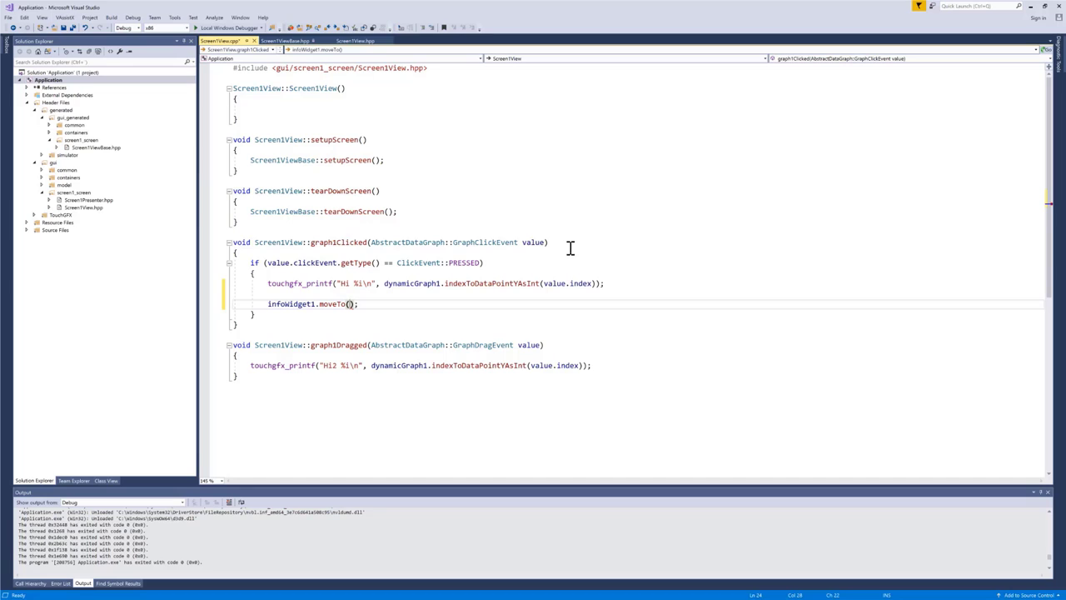
{"action": "mouse_move", "coordinate": [554, 255]}
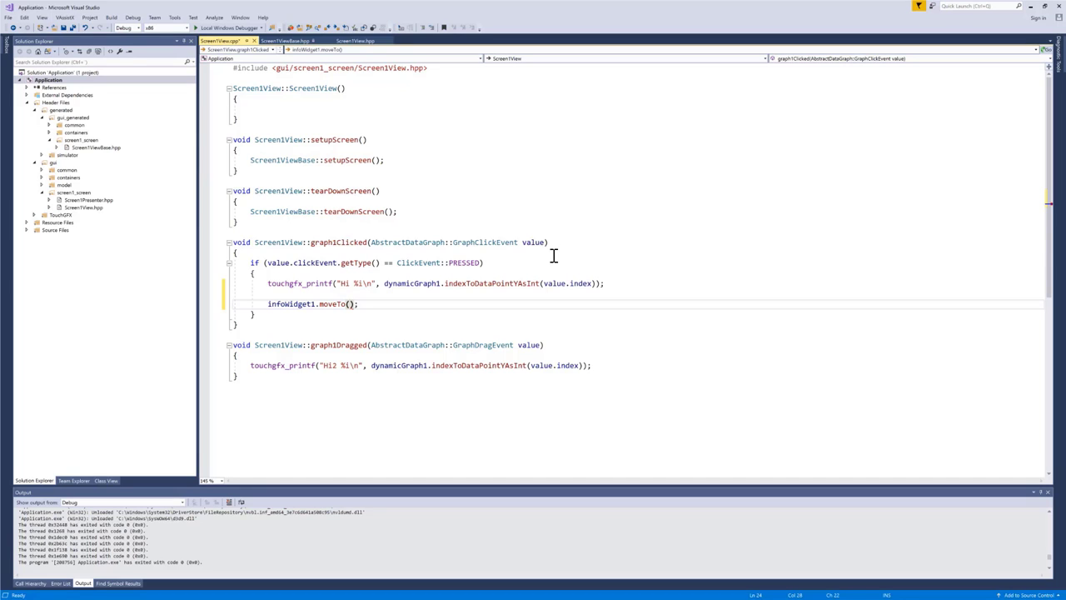
{"action": "mouse_move", "coordinate": [553, 258]}
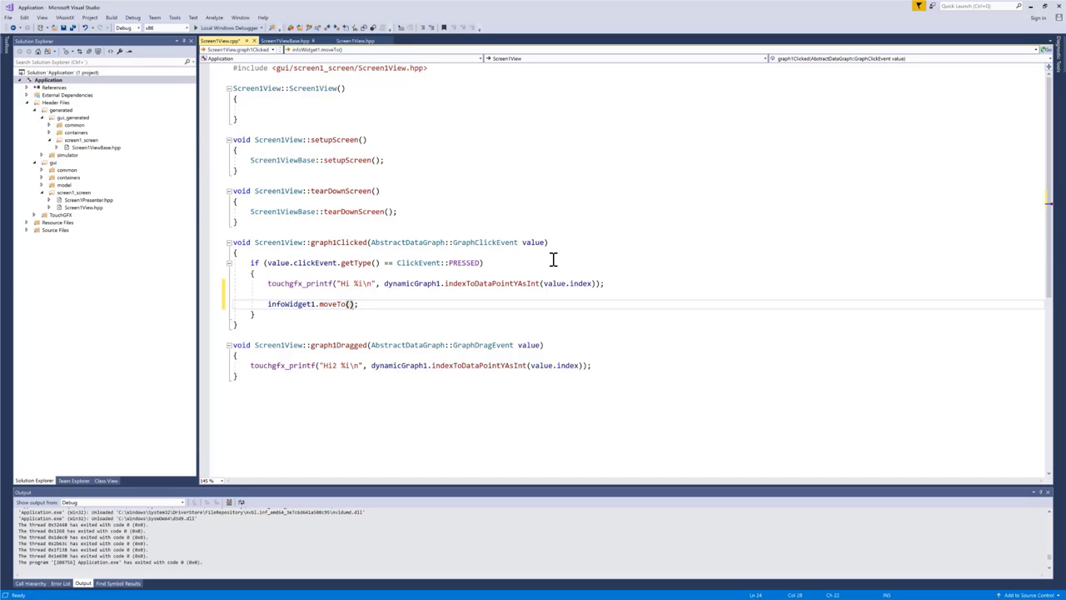
{"action": "type", "text": "dynamicGraph1"}
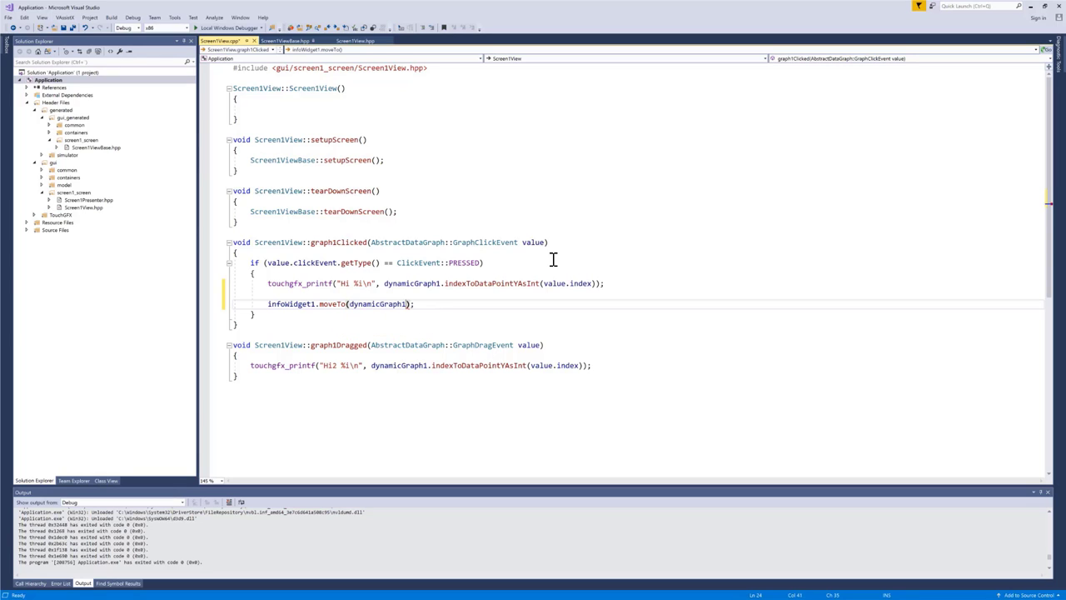
{"action": "type", "text": "."}
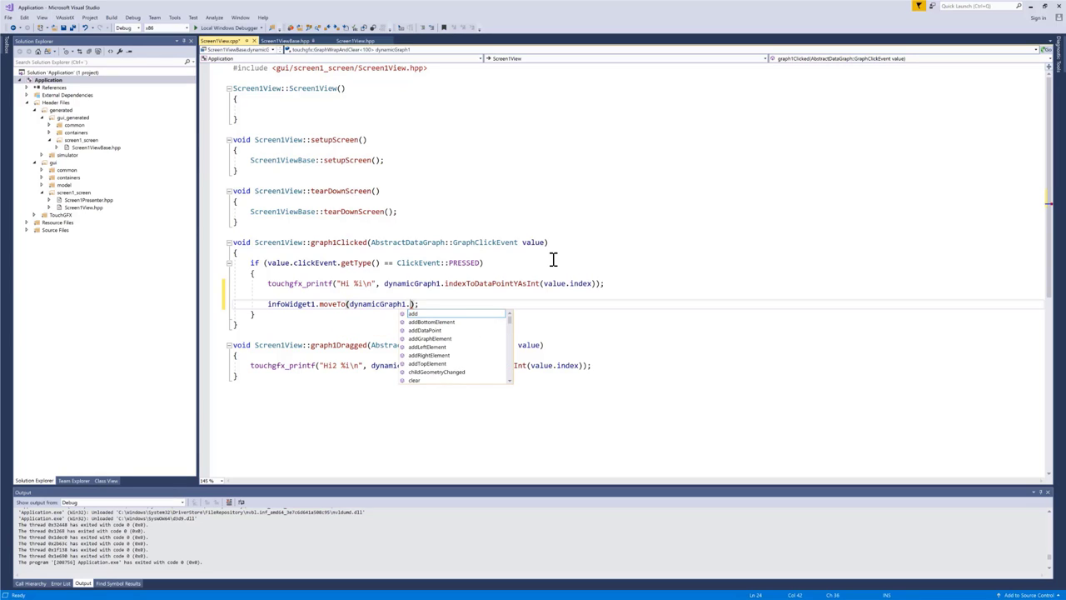
{"action": "type", "text": "getX("}
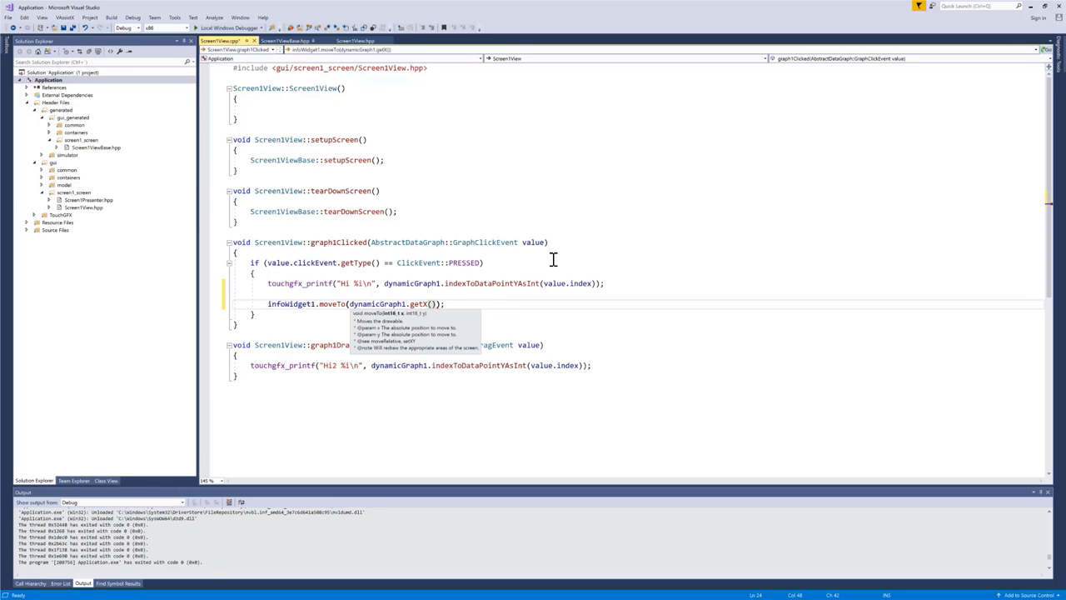
- Complete the X argument with indexToScreenX(value.index) and start the Y argument
{"action": "type", "text": "+"}
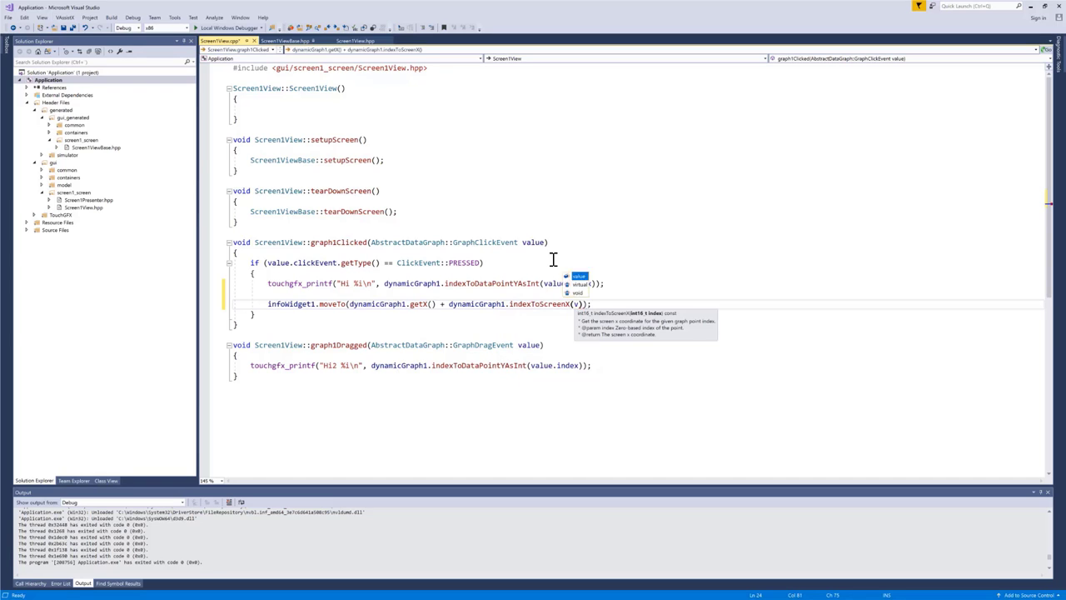
{"action": "type", "text": "value.index"}
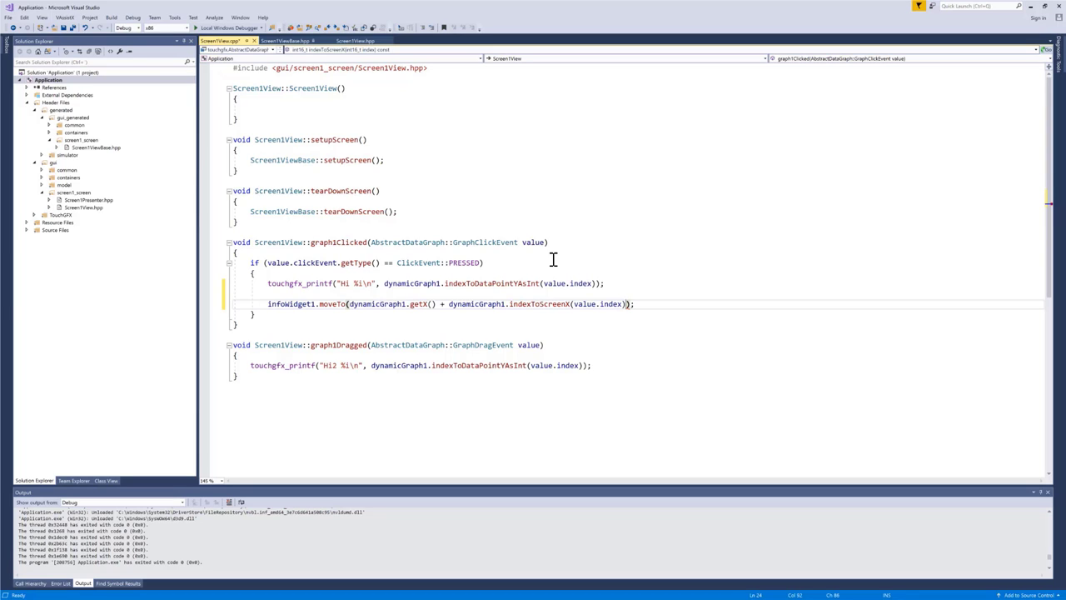
{"action": "type", "text": ","}
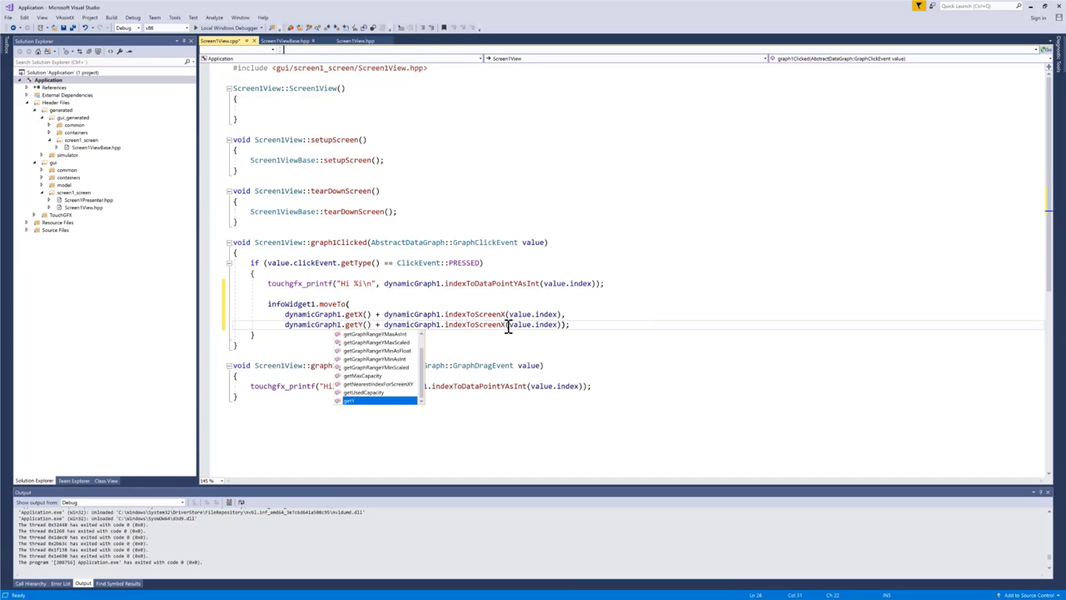
{"action": "type", "text": "indexToScreenX"}
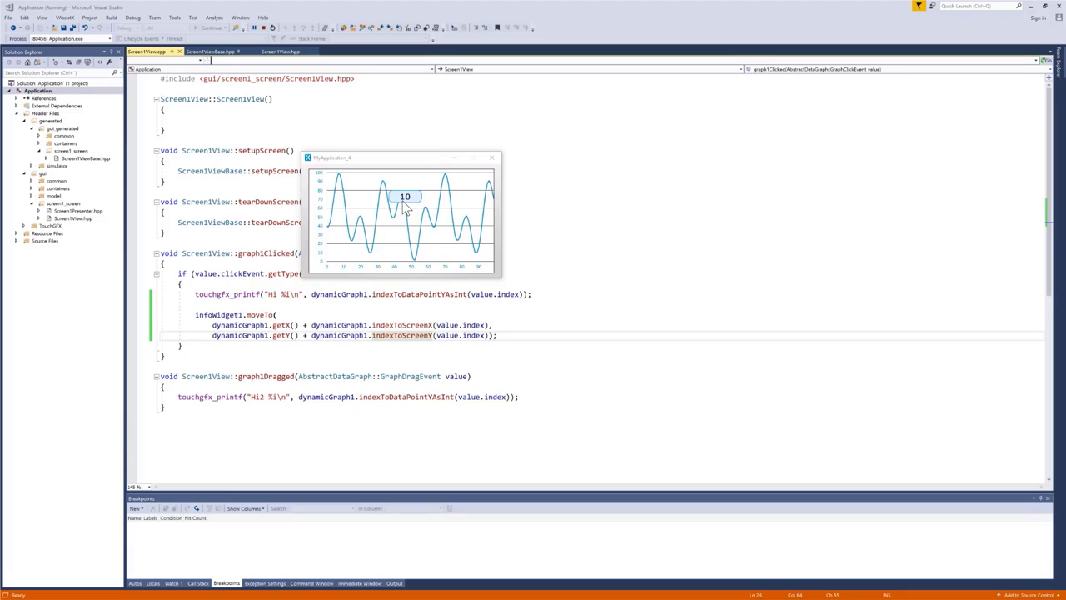
{"action": "mouse_move", "coordinate": [407, 225]}
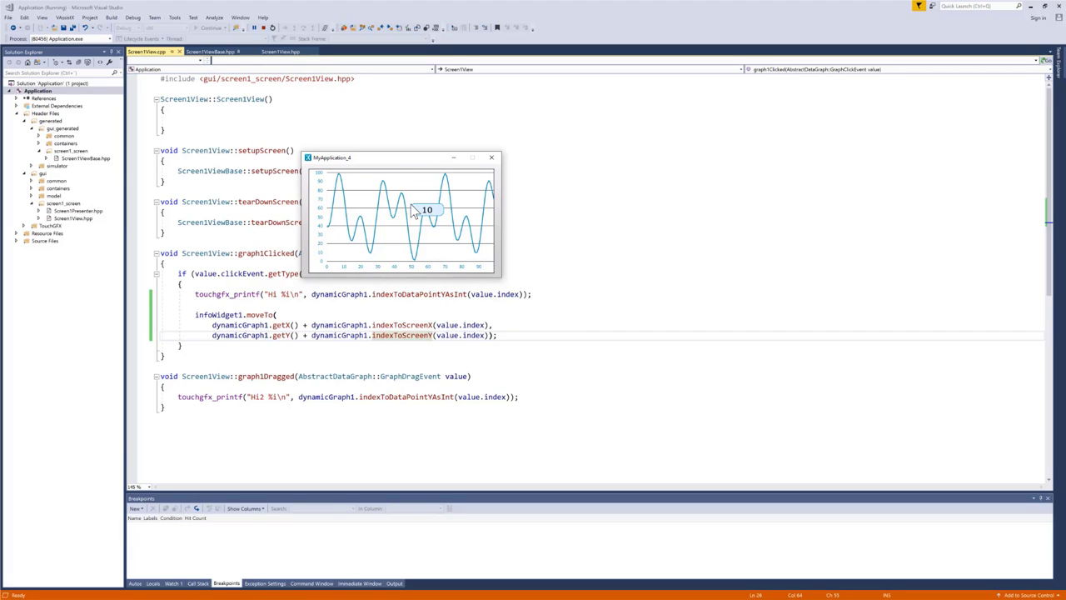
{"action": "mouse_move", "coordinate": [425, 227]}
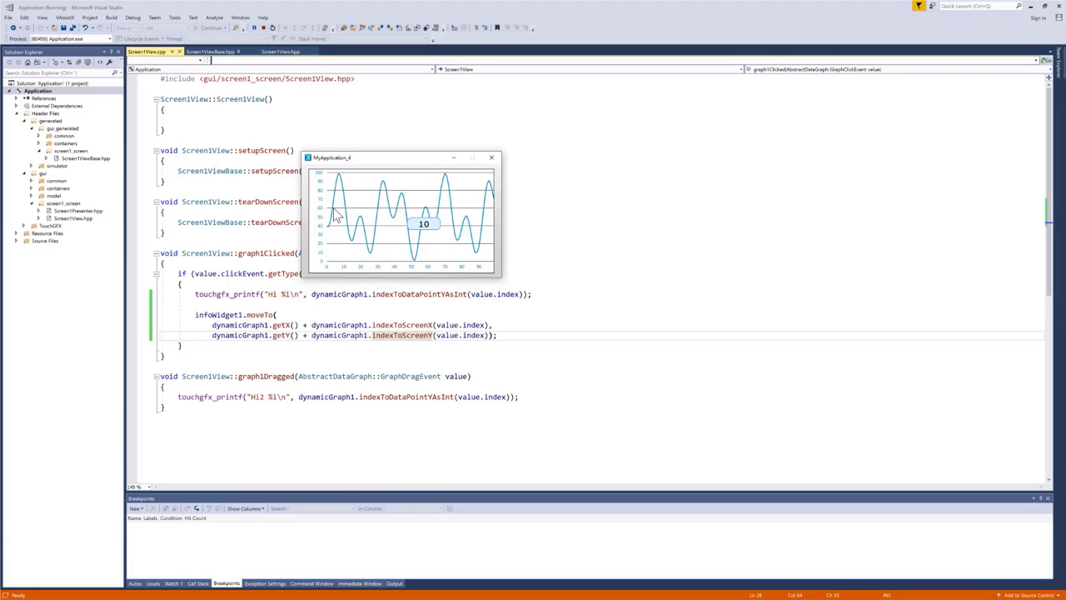
{"action": "mouse_move", "coordinate": [313, 207]}
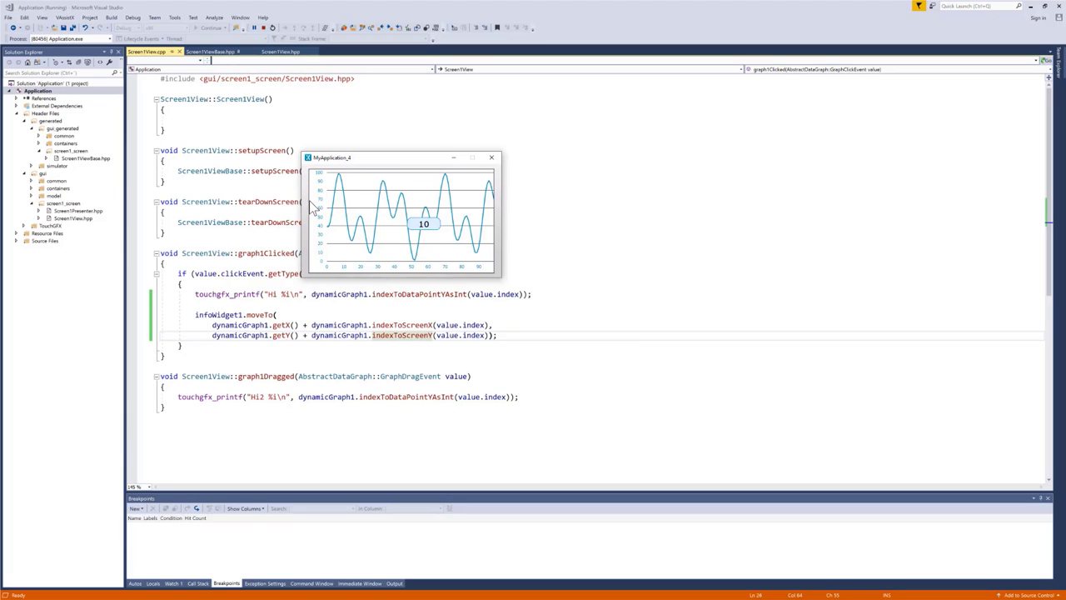
{"action": "mouse_move", "coordinate": [393, 321]}
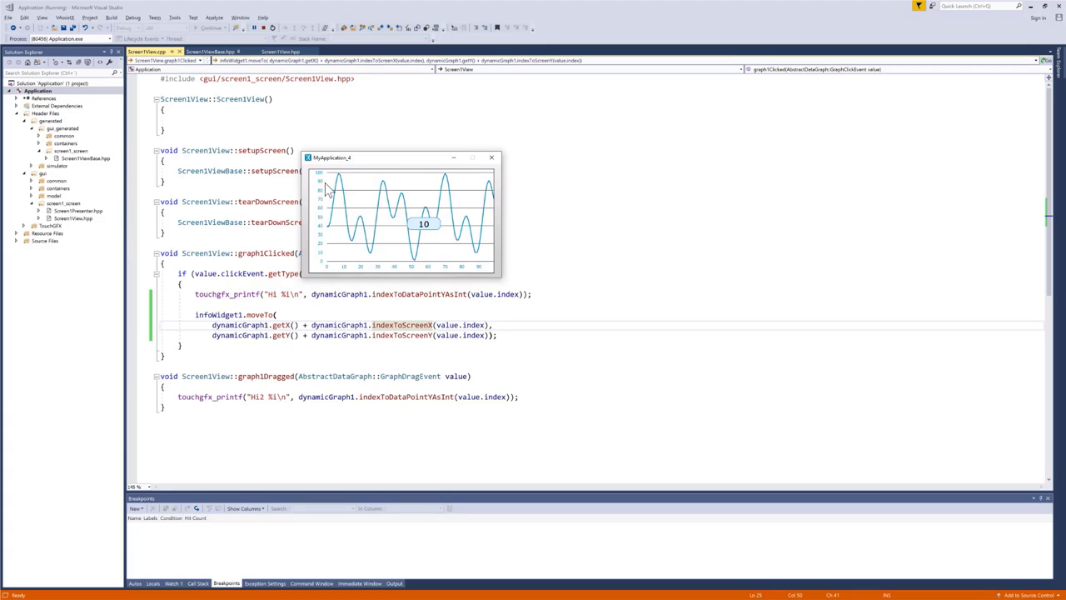
{"action": "mouse_move", "coordinate": [312, 188]}
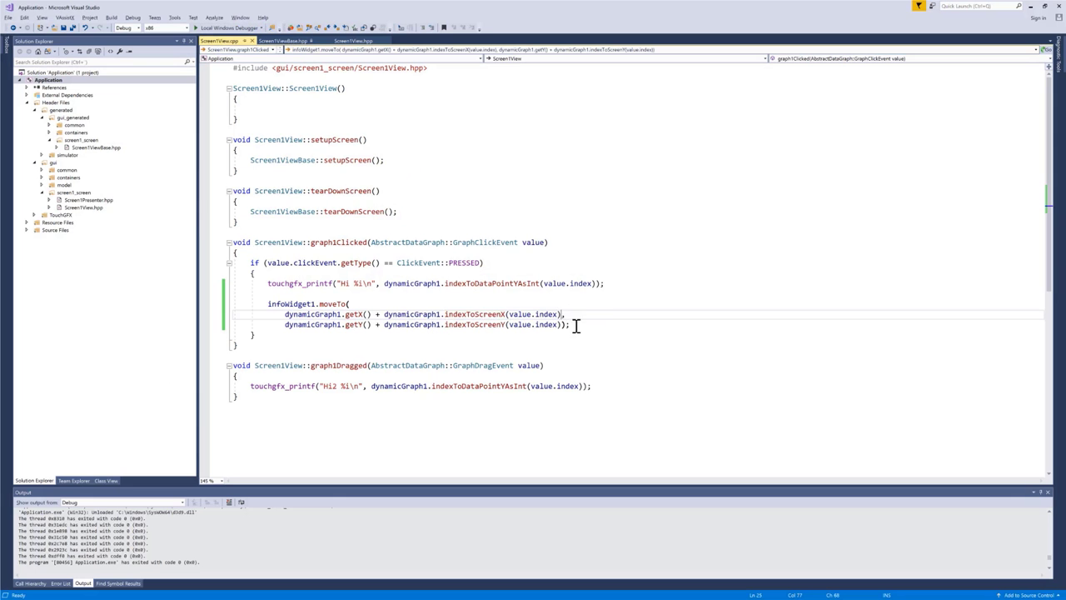
- Add dynamicGraph1's graph-area left and top margins to the moveTo X and Y arguments
{"action": "type", "text": "+ dynamicGraph1"}
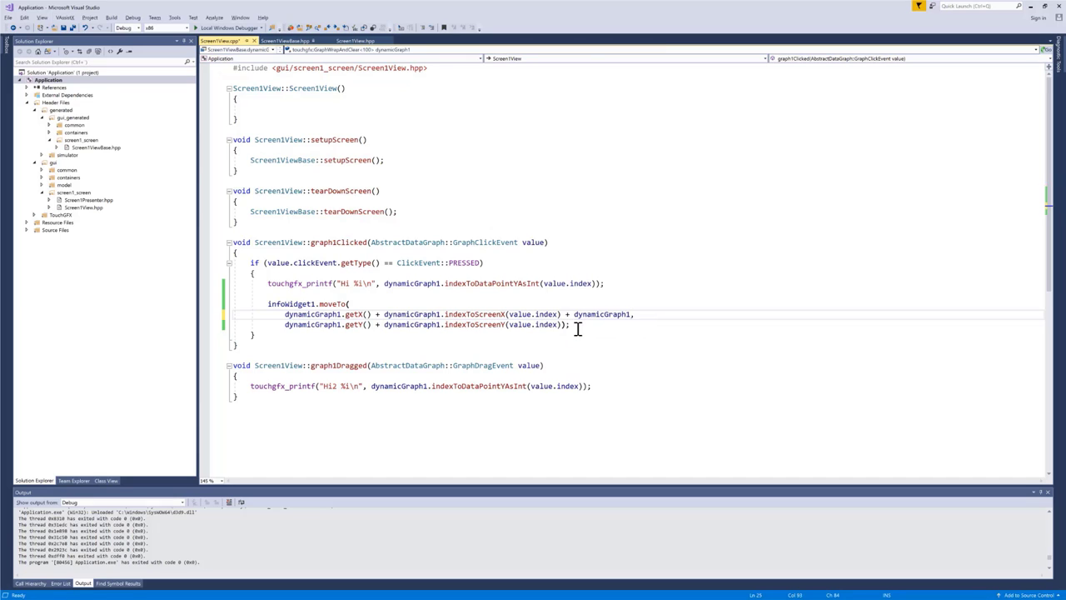
{"action": "type", "text": "i"}
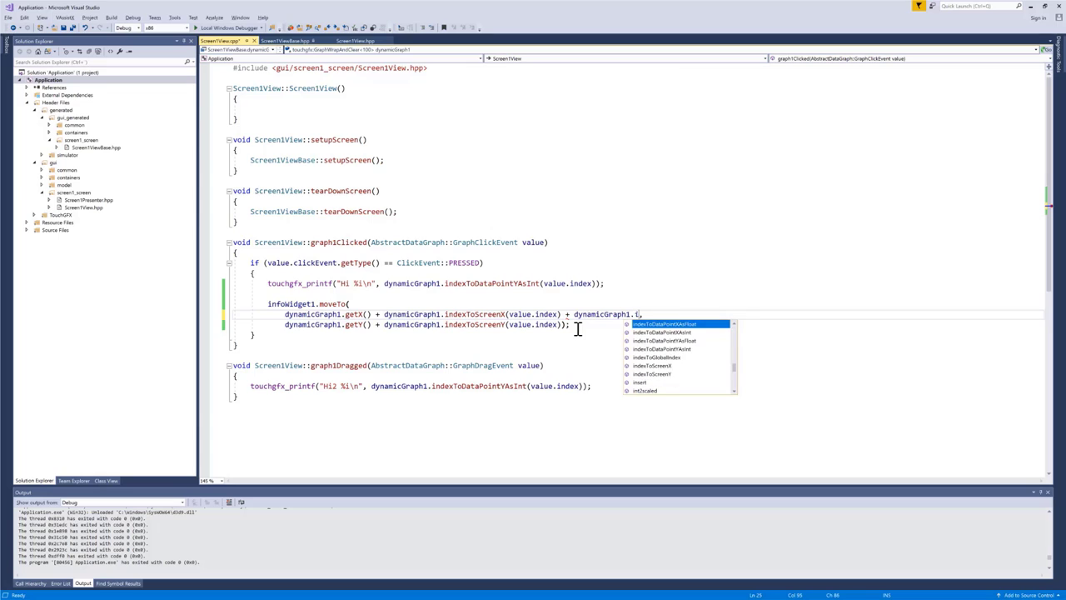
{"action": "type", "text": "getGraphAreaMarginLeft("}
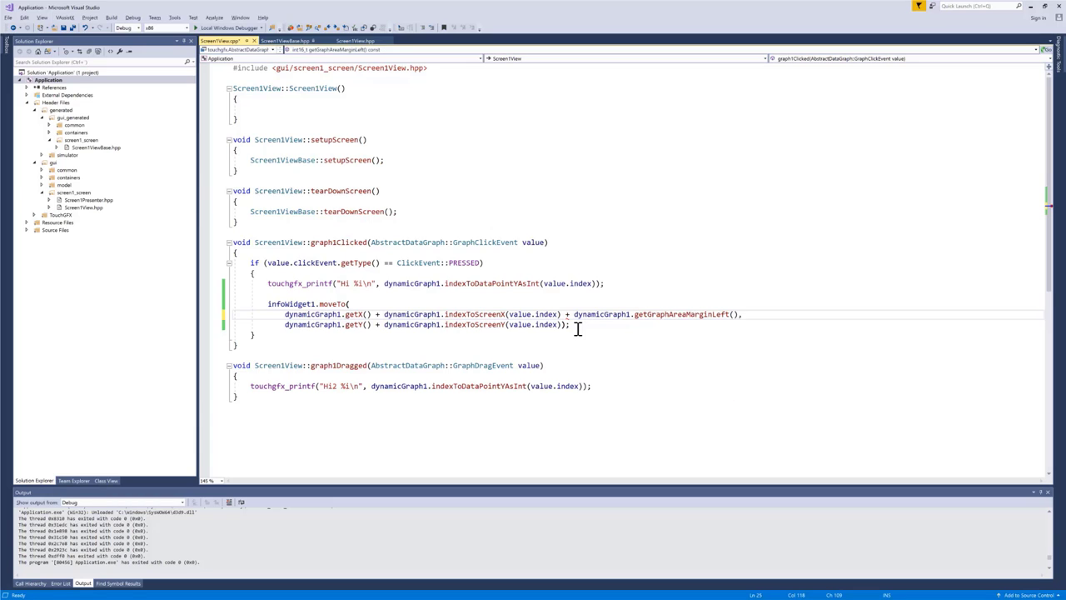
{"action": "type", "text": "+"}
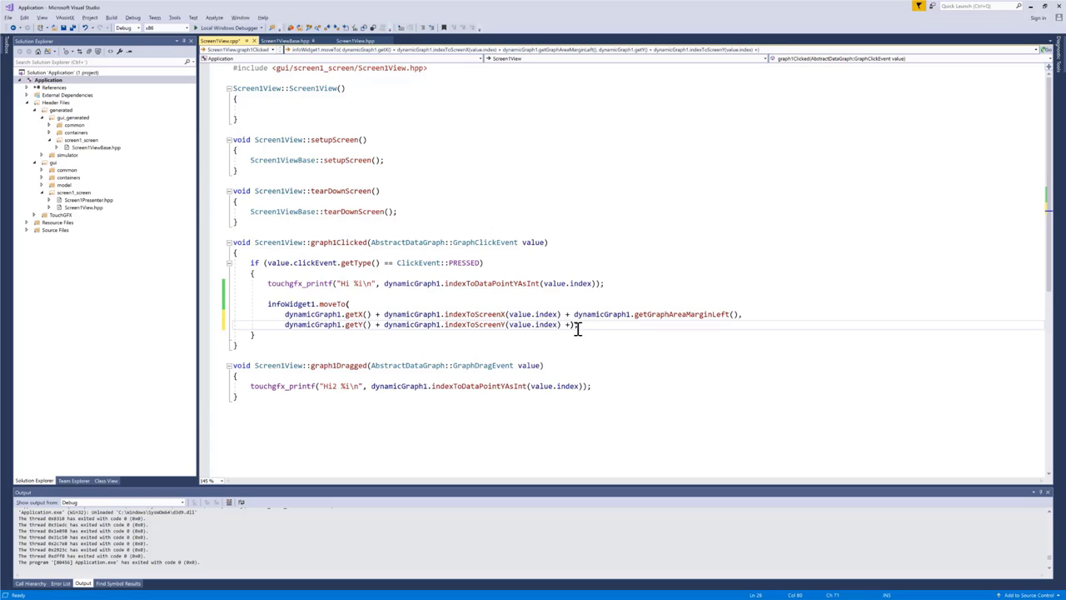
{"action": "type", "text": "dynamicGraph1"}
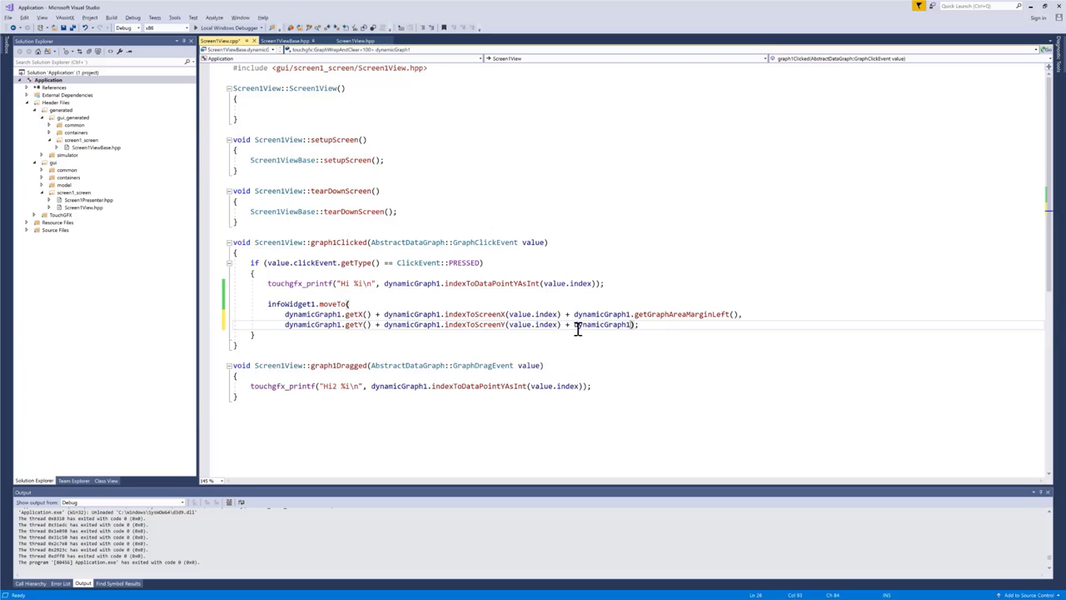
{"action": "type", "text": ".getGraphAreaMarginTop("}
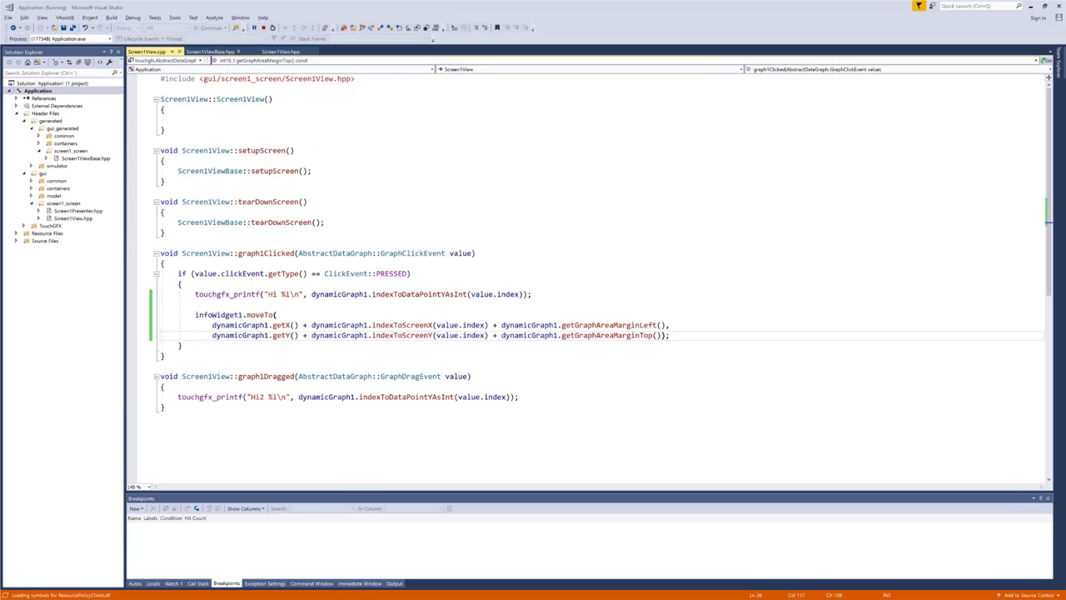
{"action": "left_click", "coordinate": [524, 208]}
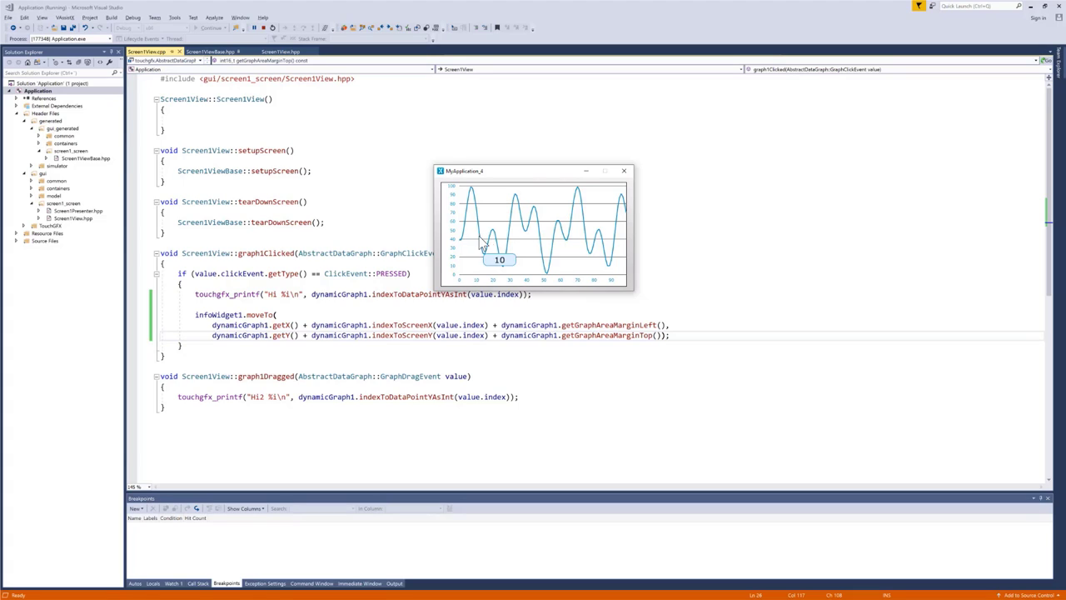
{"action": "mouse_move", "coordinate": [500, 241]}
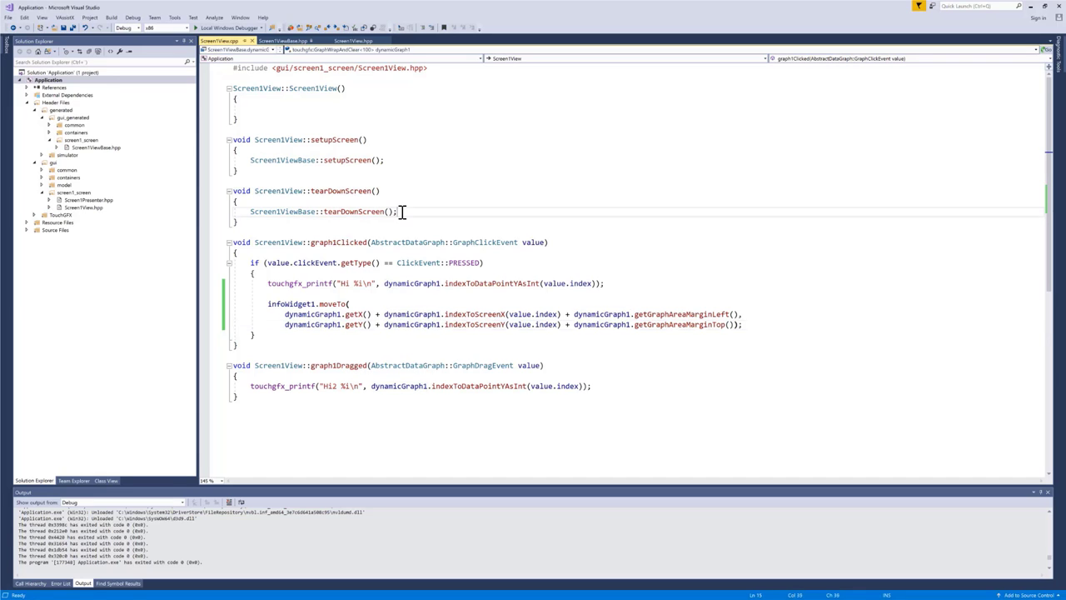
- Declare void updateInfoWidgetPosition(int index); under protected in Screen1View.hpp
{"action": "left_click", "coordinate": [353, 41]}
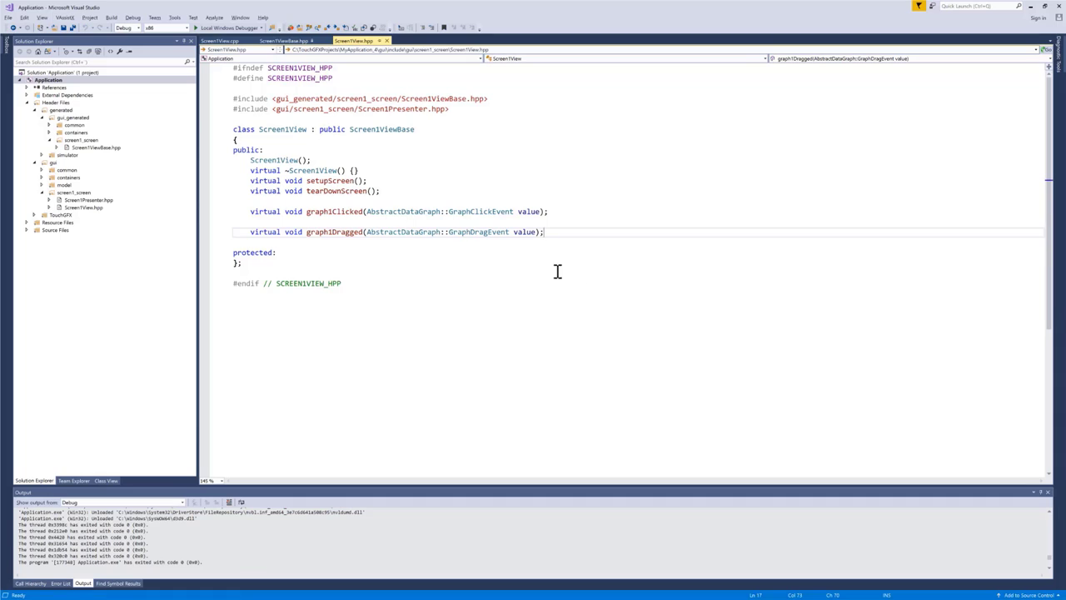
{"action": "key", "text": "enter"}
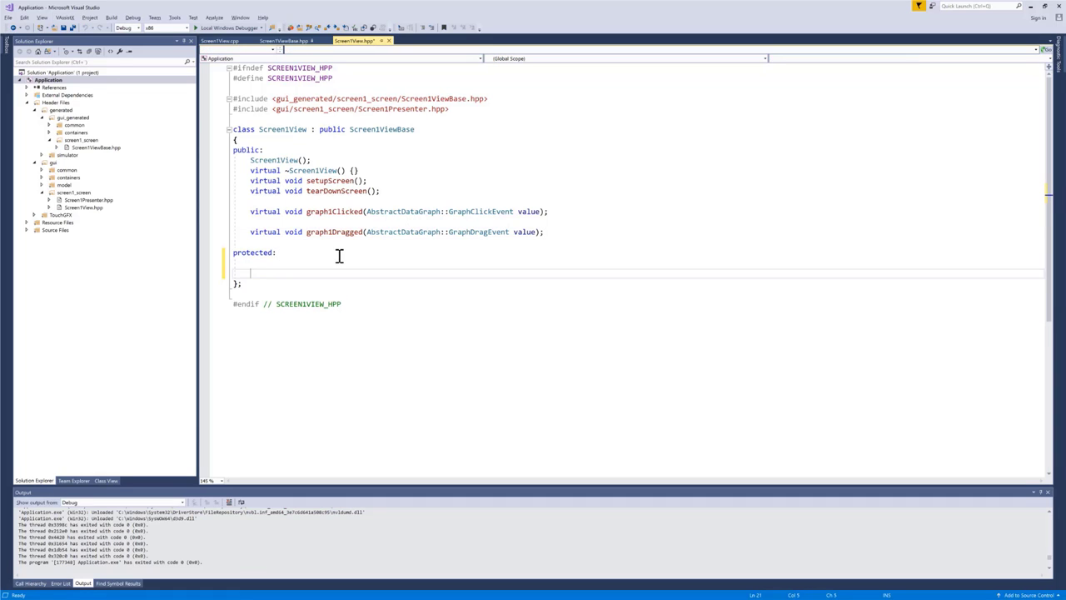
{"action": "type", "text": "void"}
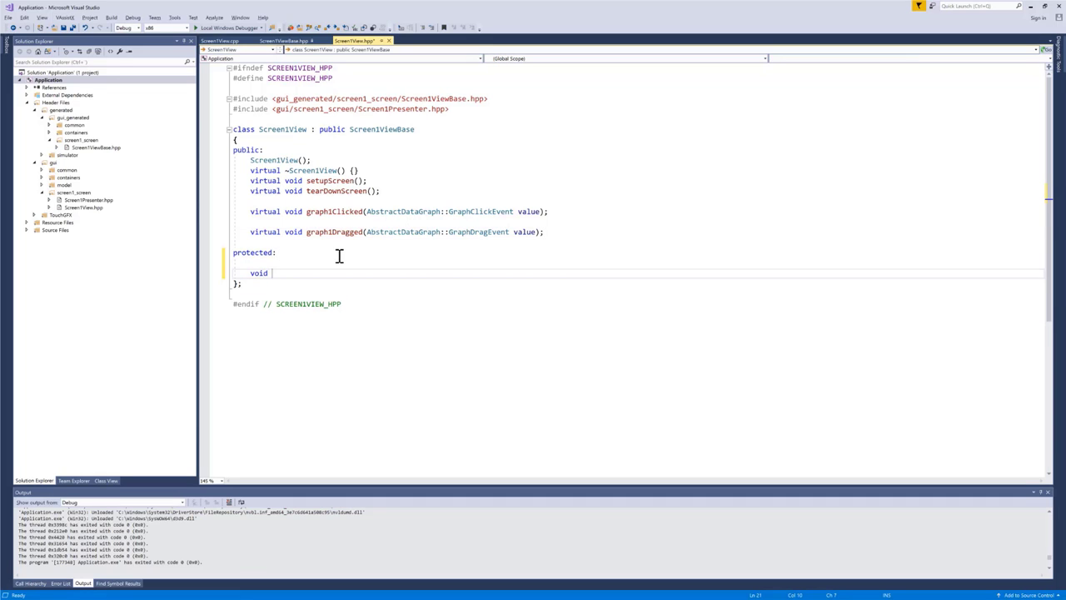
{"action": "type", "text": "updateInfoWi"}
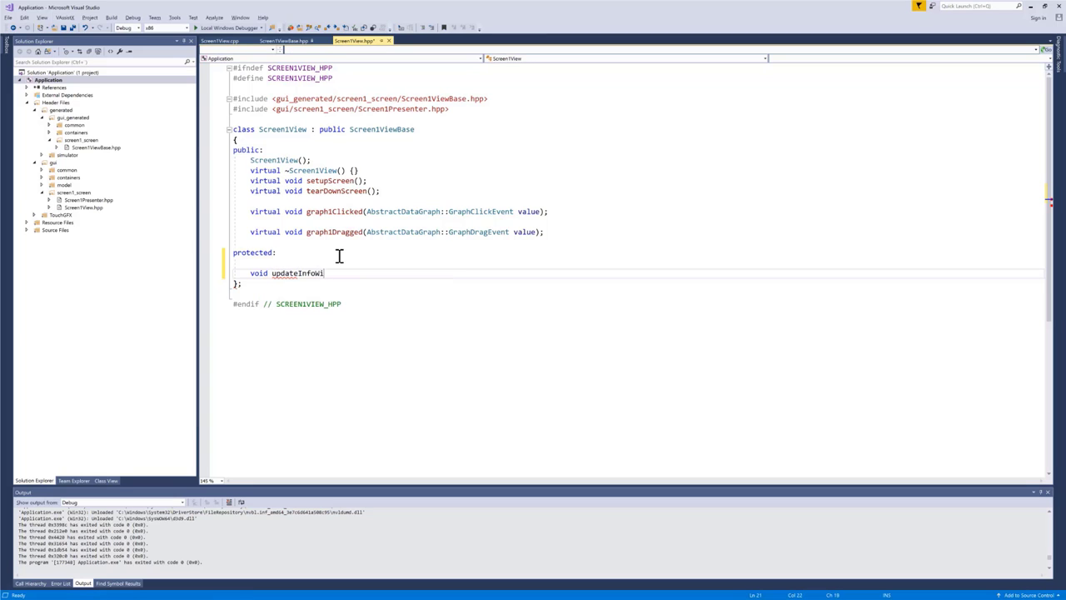
{"action": "type", "text": "dgetPosition(int"}
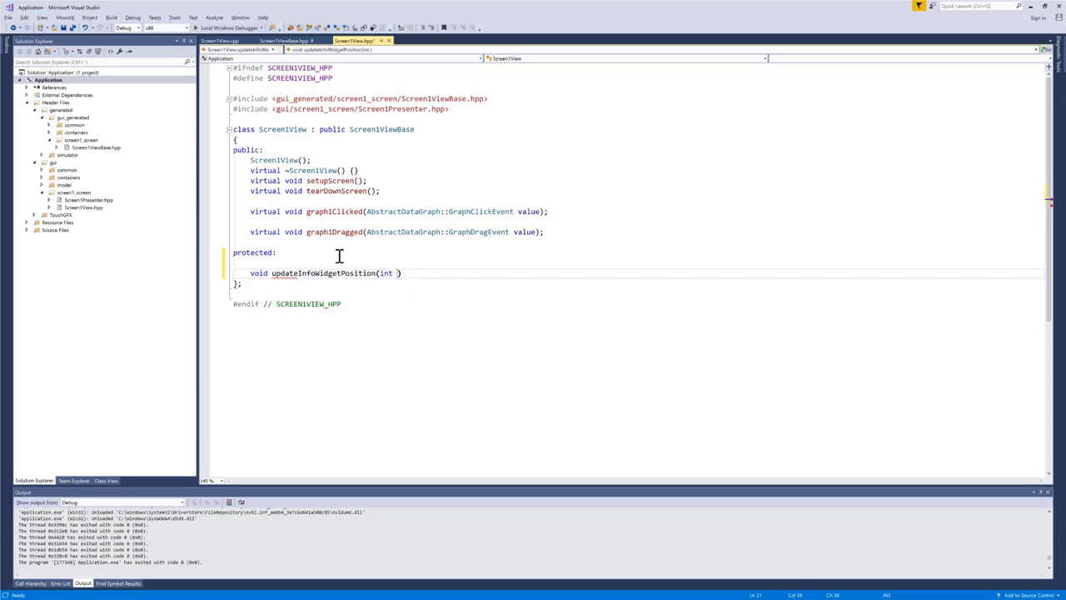
{"action": "type", "text": "index"}
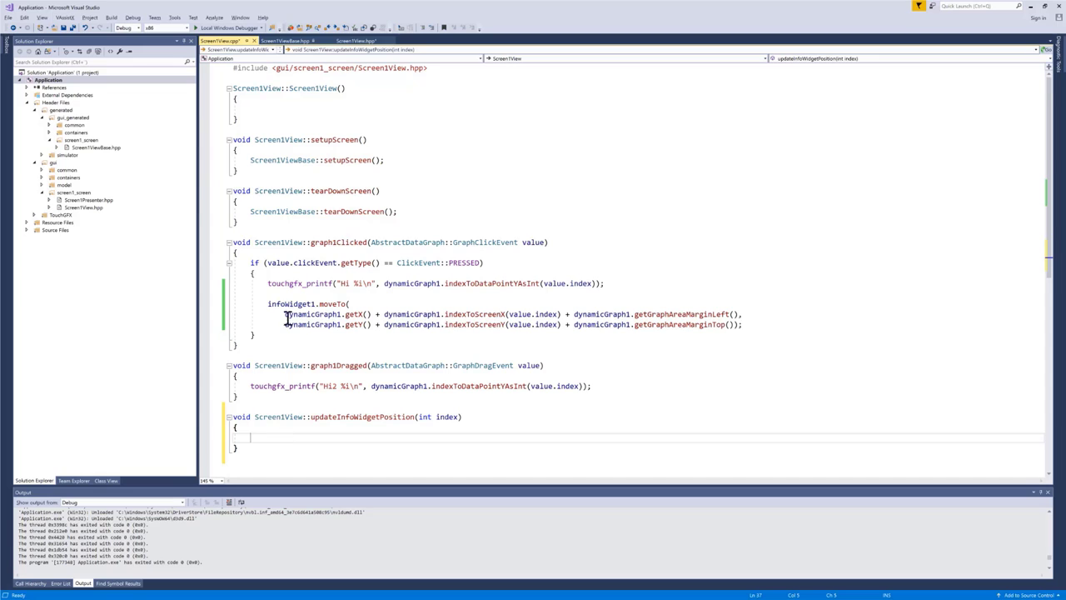
{"action": "mouse_move", "coordinate": [284, 303]}
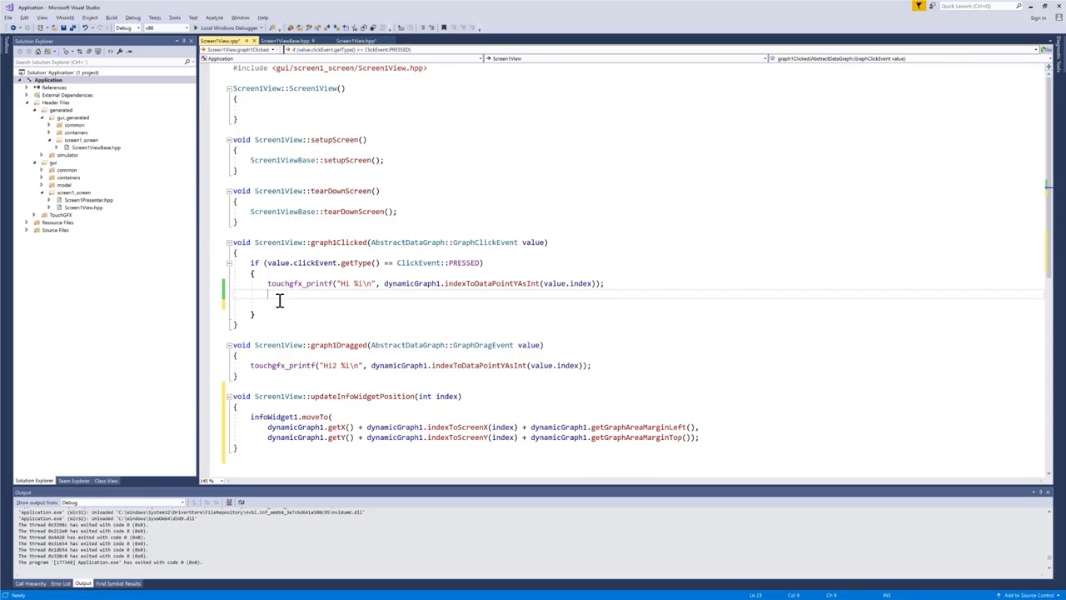
- Call updateInfoWidgetPosition(value.index) from graph1Clicked in place of the moveTo block
{"action": "type", "text": "updateInfoWidgetPosition("}
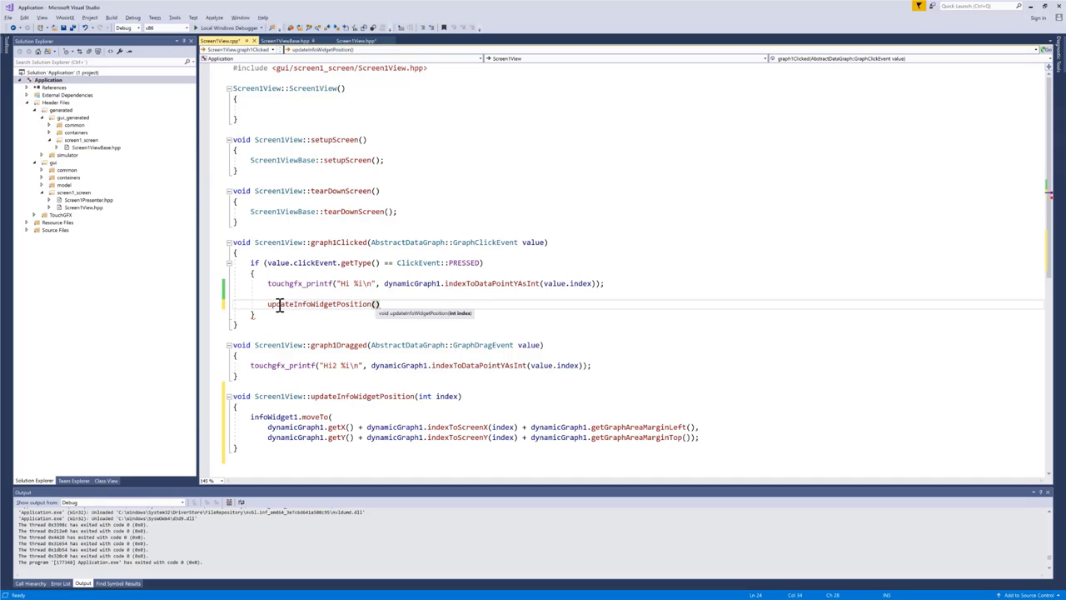
{"action": "type", "text": "value.index"}
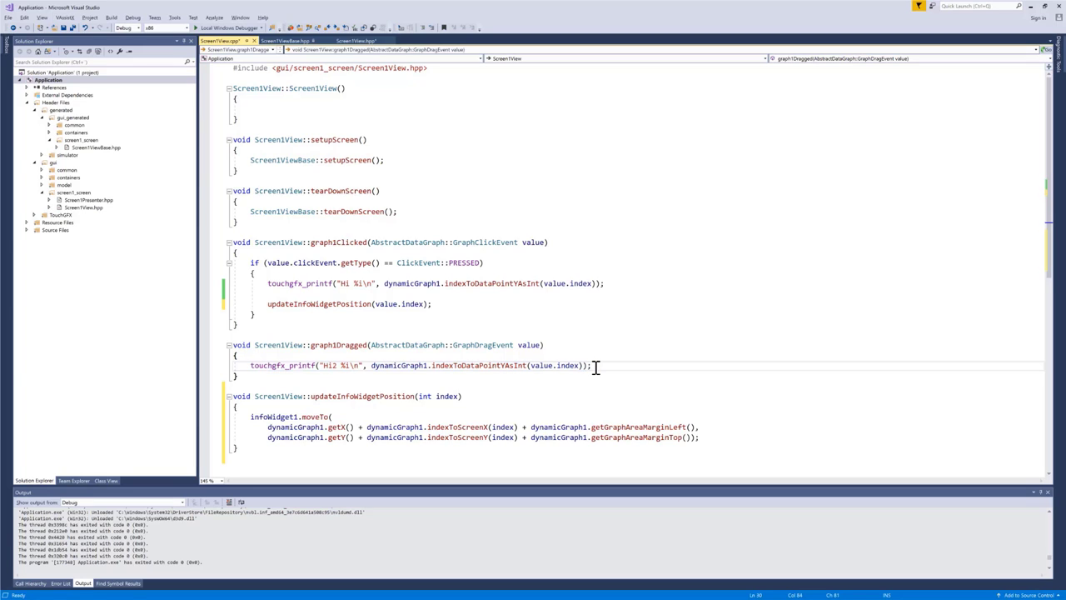
- Add updateInfoWidgetPosition(value.index); to graph1Dragged so dragging repositions the widget
{"action": "type", "text": "updateInfoWidgetPosition(value.index);"}
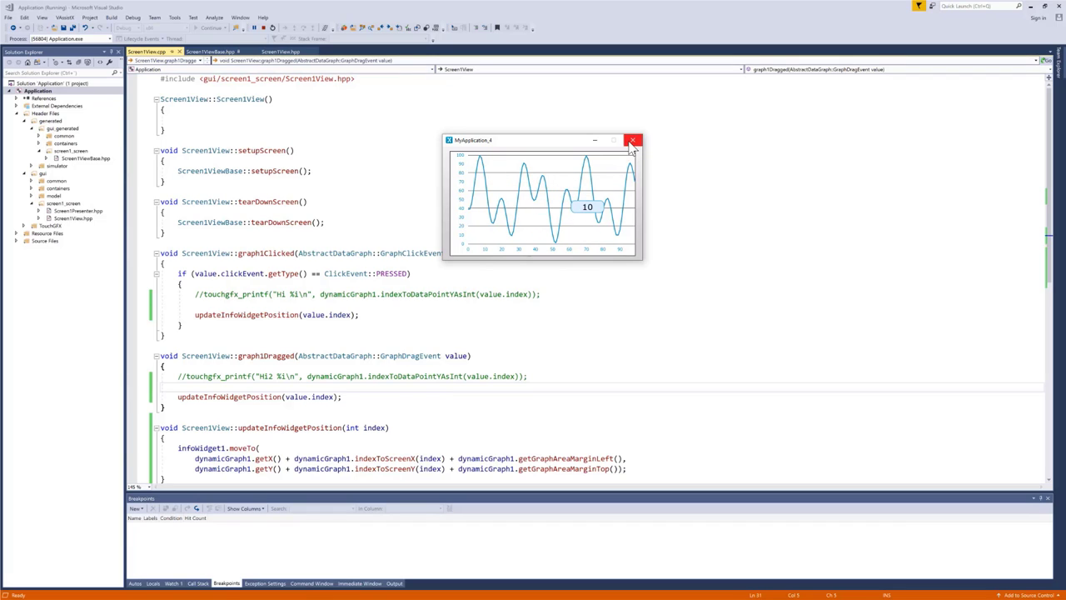
{"action": "mouse_move", "coordinate": [590, 215]}
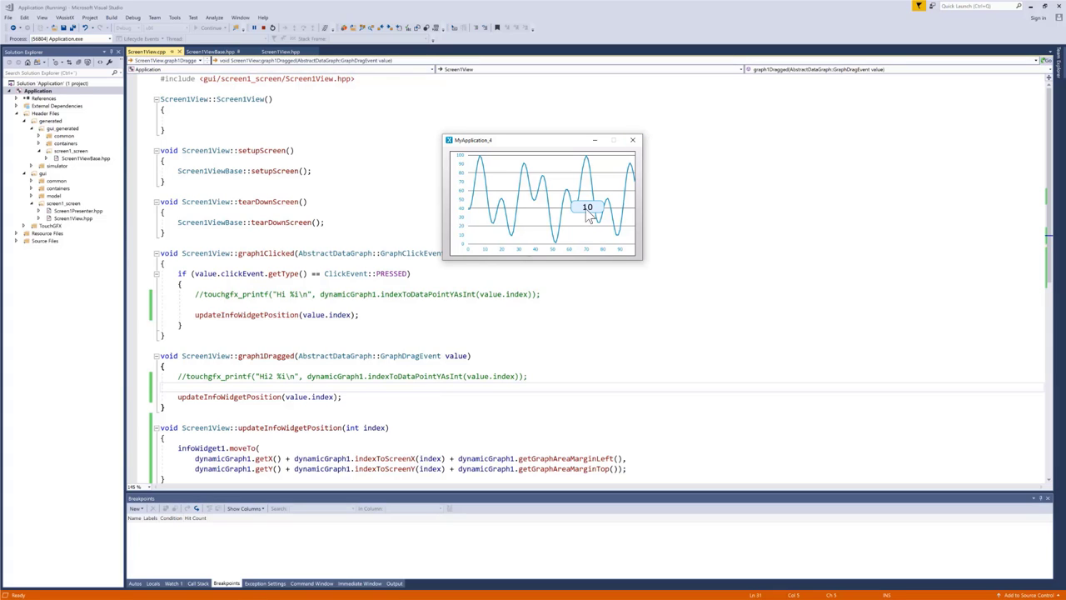
{"action": "mouse_move", "coordinate": [628, 152]}
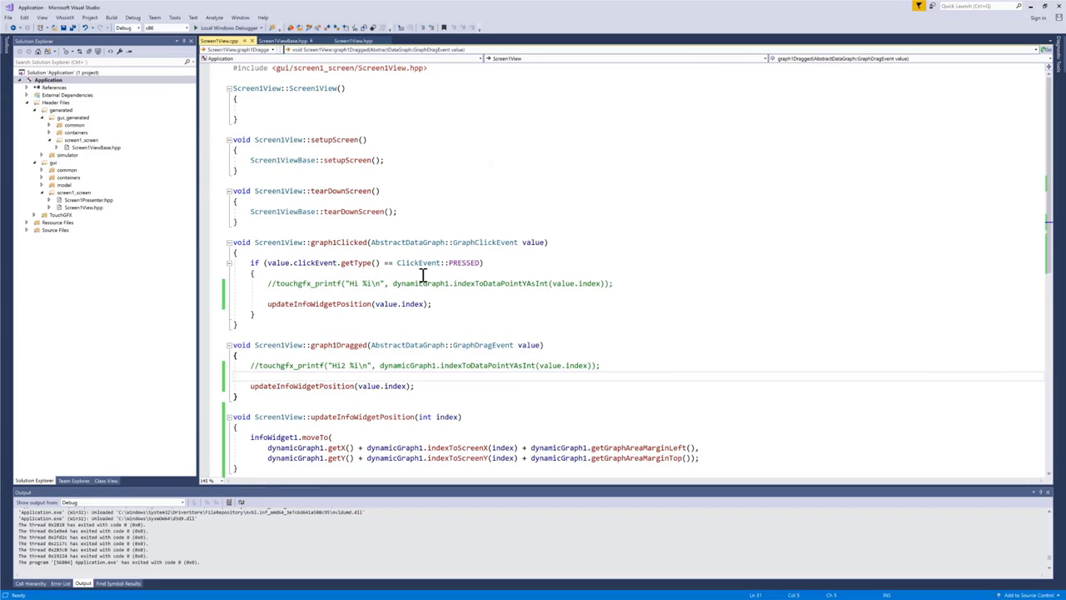
{"action": "mouse_move", "coordinate": [350, 303]}
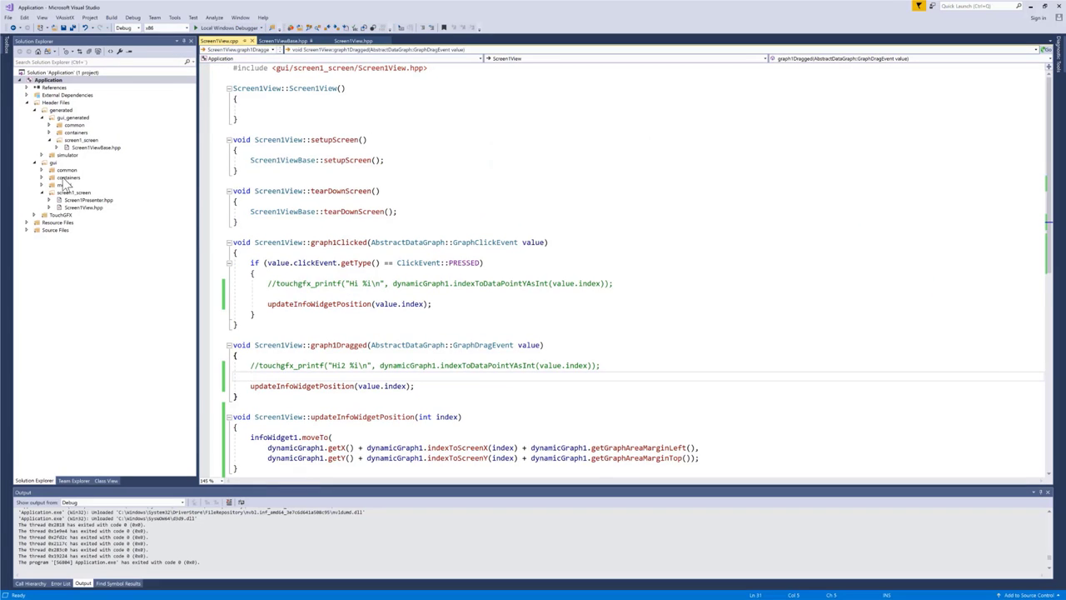
- Declare void updateString(int value); in infoWidget.hpp from Solution Explorer
{"action": "double_click", "coordinate": [81, 184]}
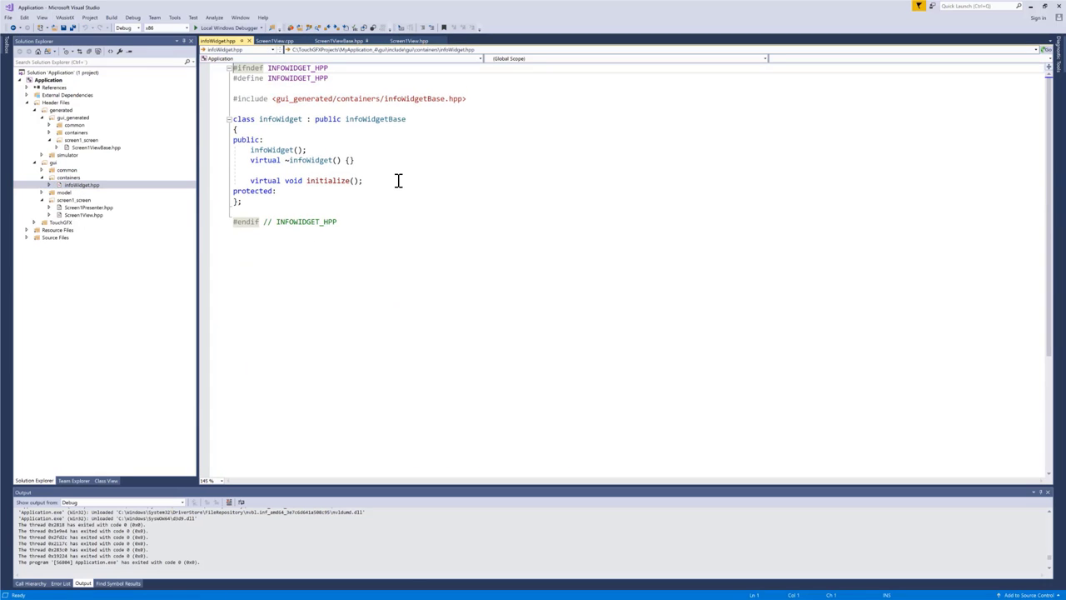
{"action": "mouse_move", "coordinate": [367, 172]}
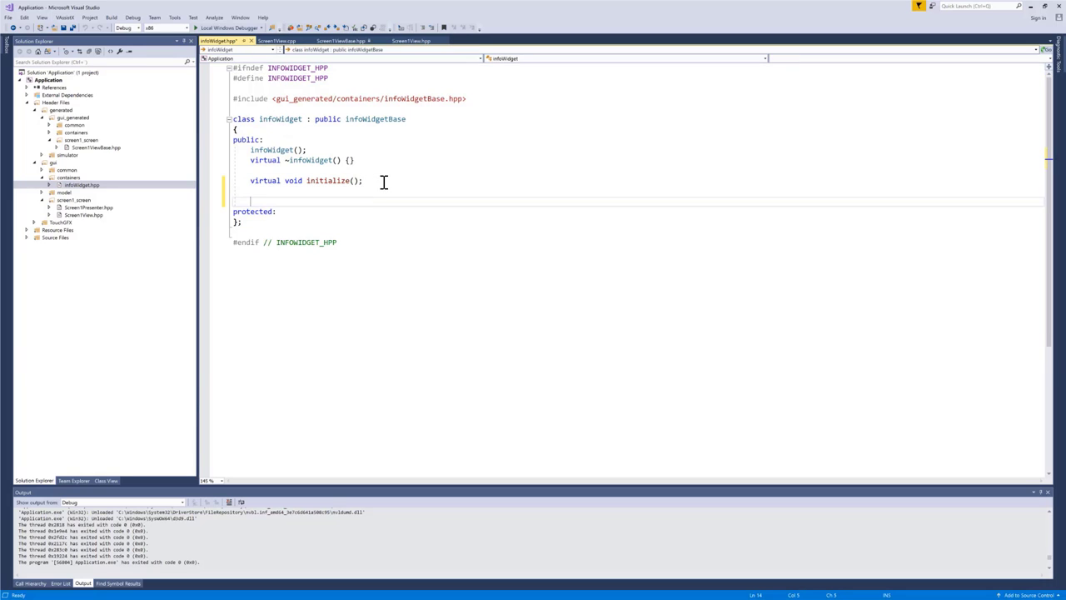
{"action": "type", "text": "void"}
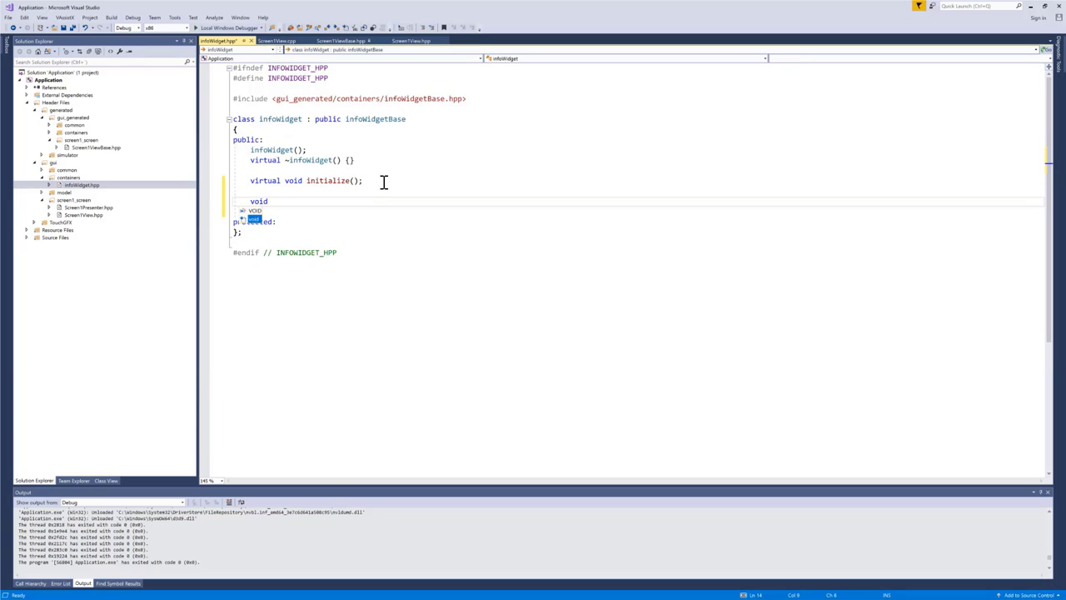
{"action": "type", "text": "update"}
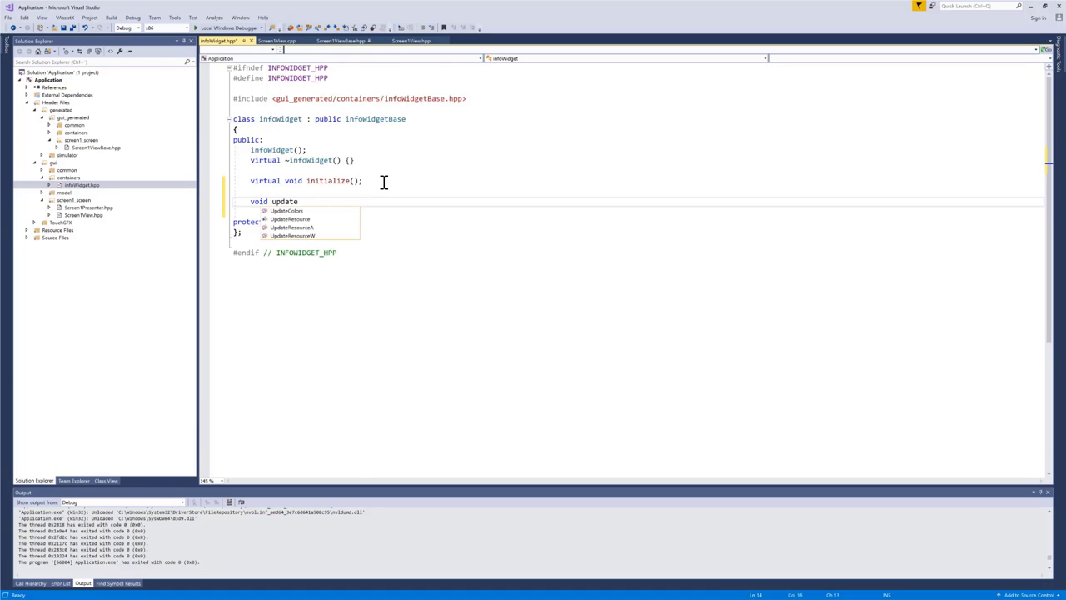
{"action": "type", "text": "String()"}
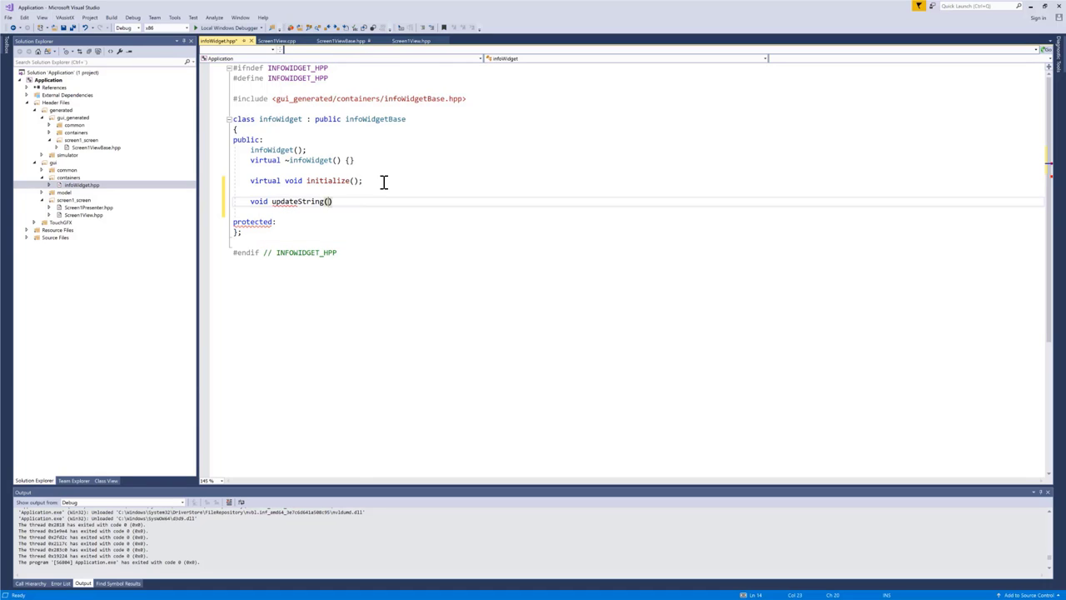
{"action": "type", "text": "int value"}
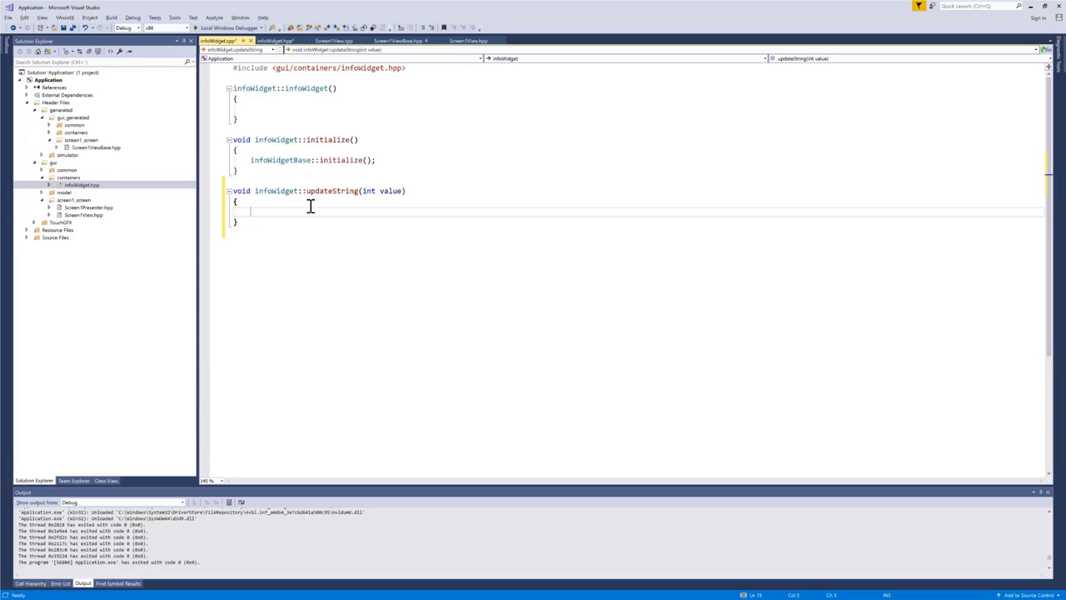
- Start a Unicode::snprintf( call inside updateString, then return to infoWidget.hpp
{"action": "type", "text": "Unicode"}
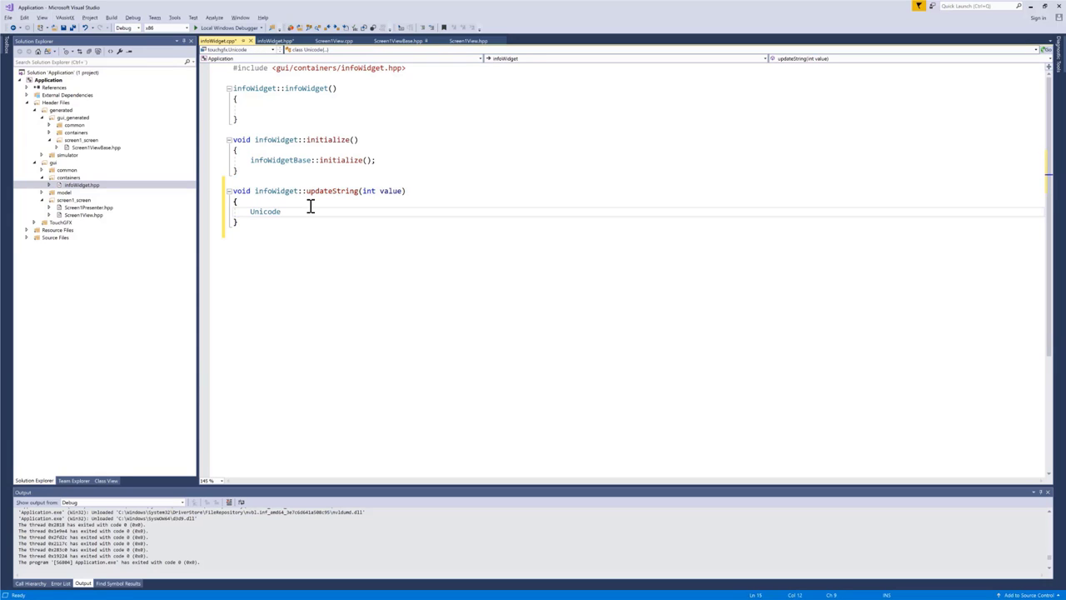
{"action": "type", "text": "::"}
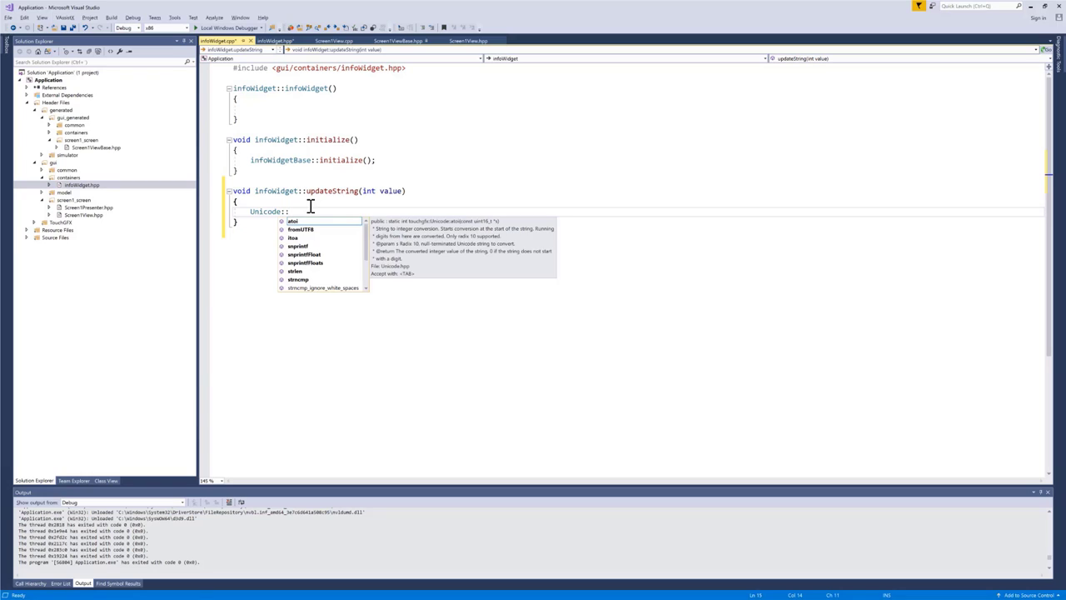
{"action": "type", "text": "snprintf("}
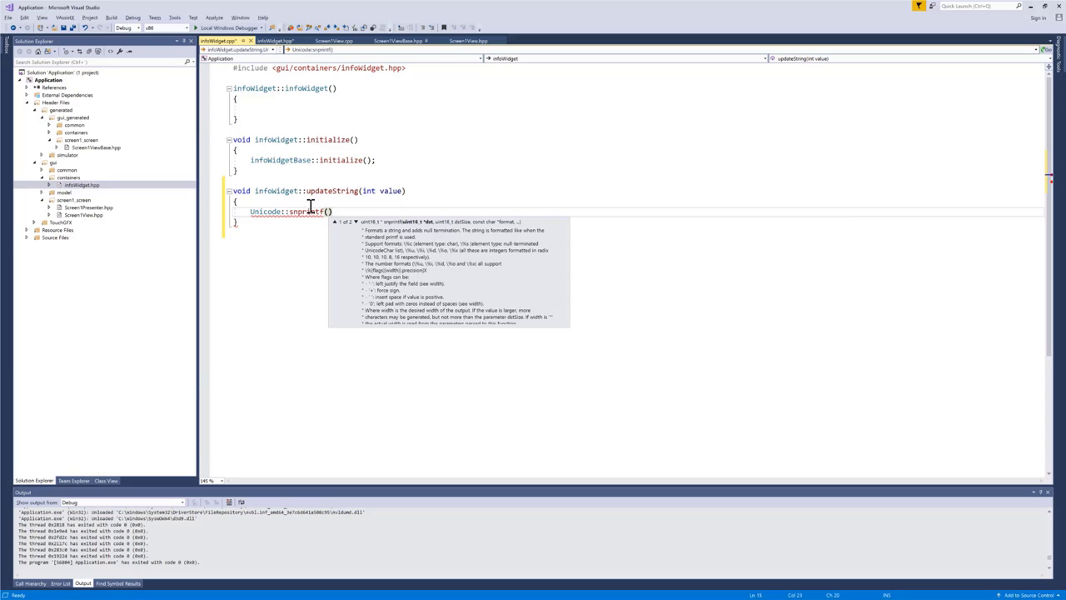
{"action": "mouse_move", "coordinate": [323, 112]}
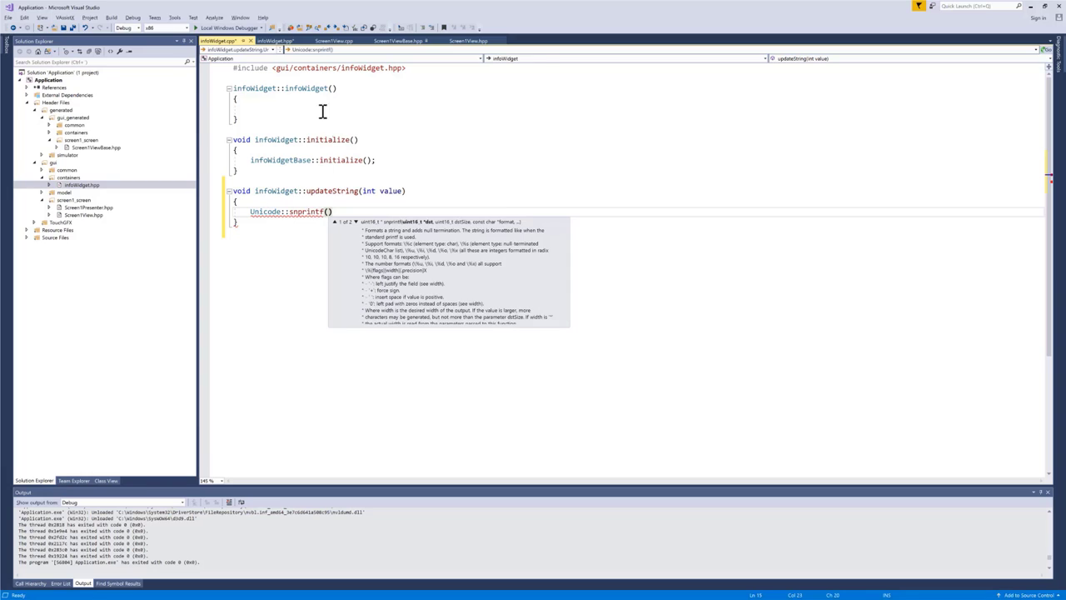
{"action": "left_click", "coordinate": [275, 40]}
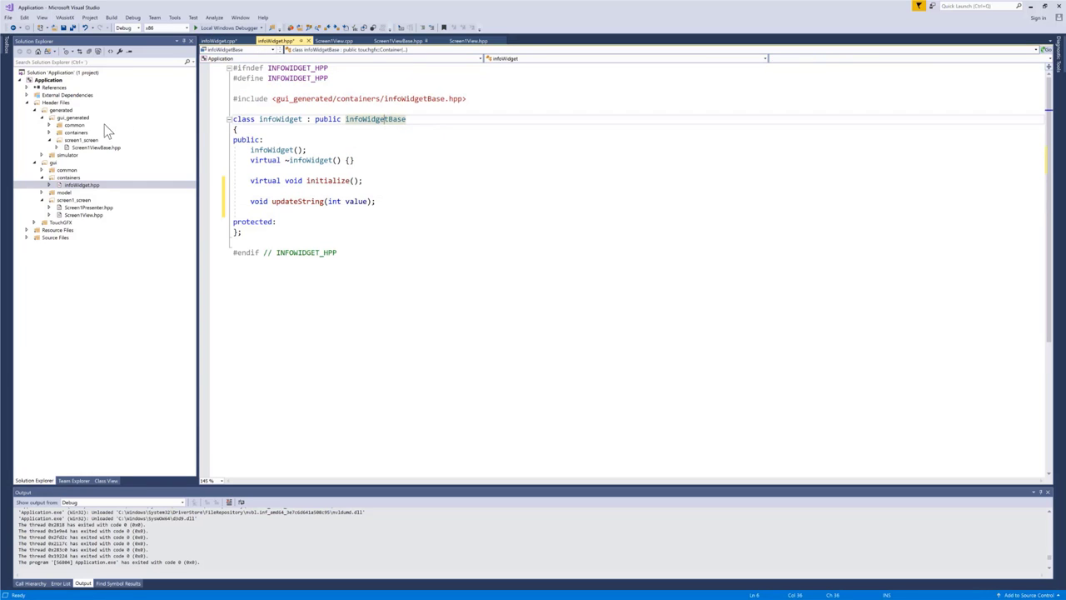
- Fill snprintf with textArea1Buffer, TEXTAREA1_SIZE, "%i", value, taking the buffer name from infoWidgetBase.hpp
{"action": "double_click", "coordinate": [94, 139]}
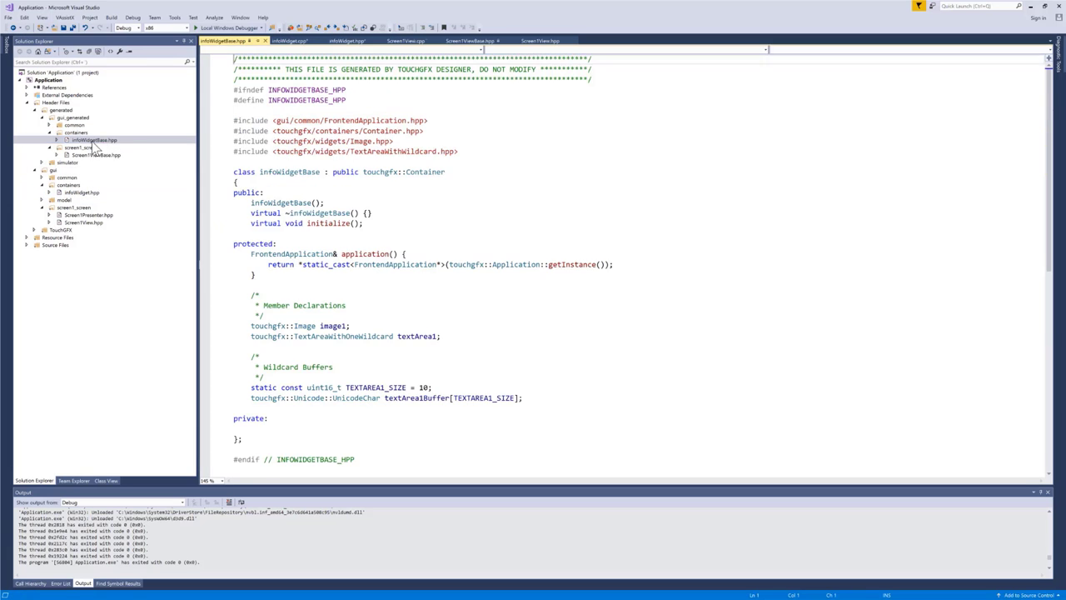
{"action": "scroll", "scroll_direction": "down", "scroll_amount": 3}
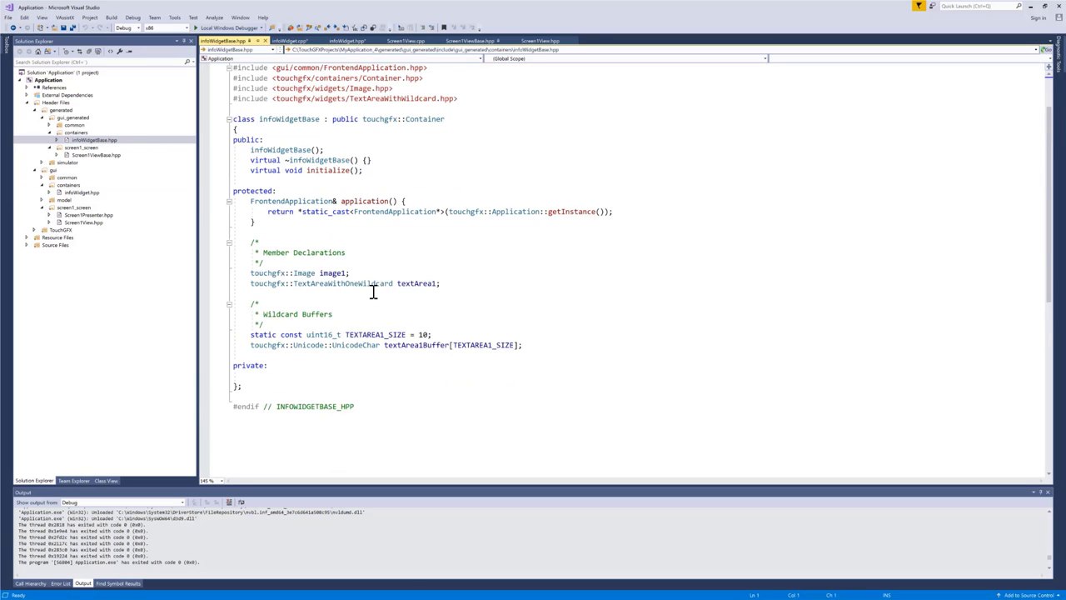
{"action": "mouse_move", "coordinate": [366, 334]}
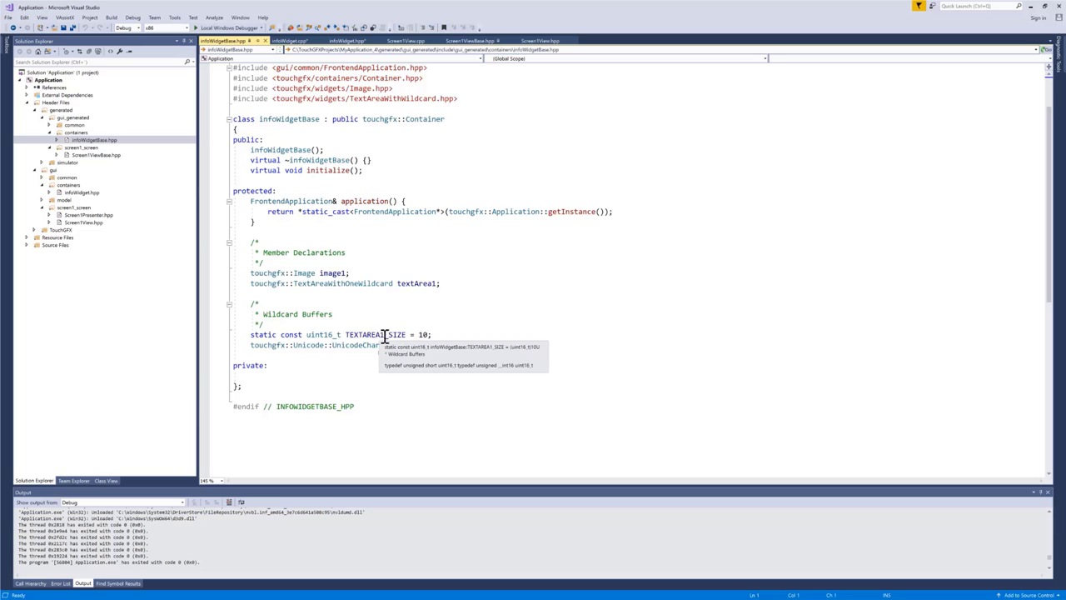
{"action": "double_click", "coordinate": [416, 344]}
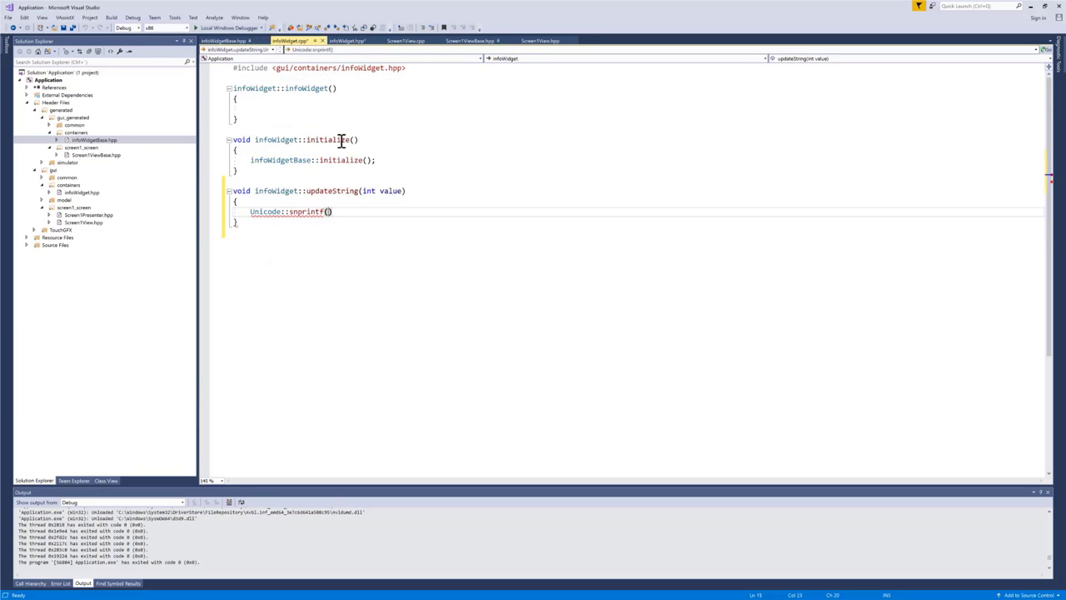
{"action": "type", "text": "textArea1Buffer,"}
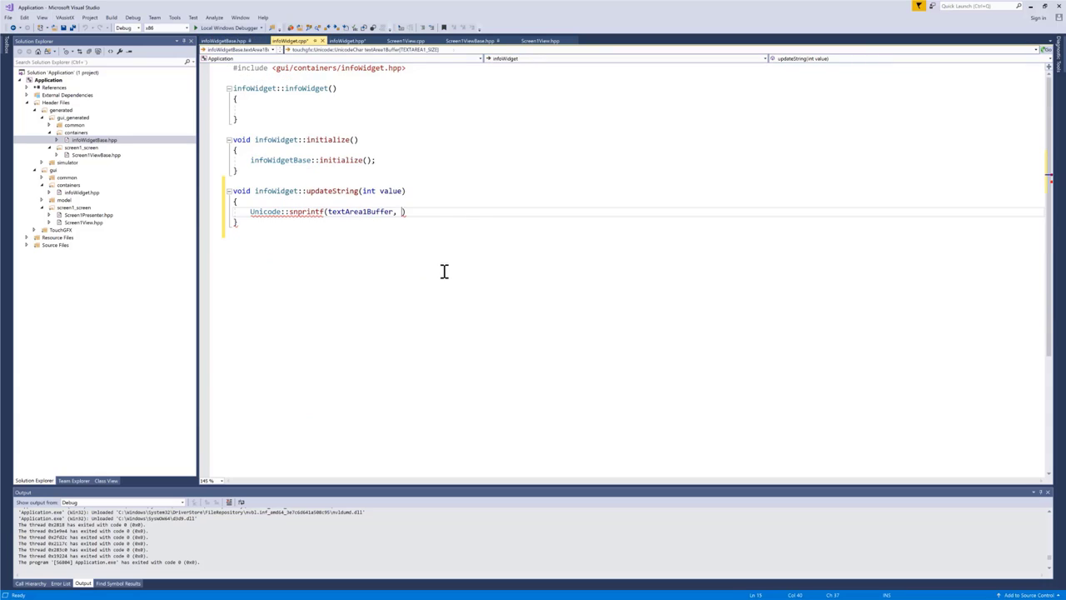
{"action": "type", "text": "TEXTAREA1_SIZE, \""}
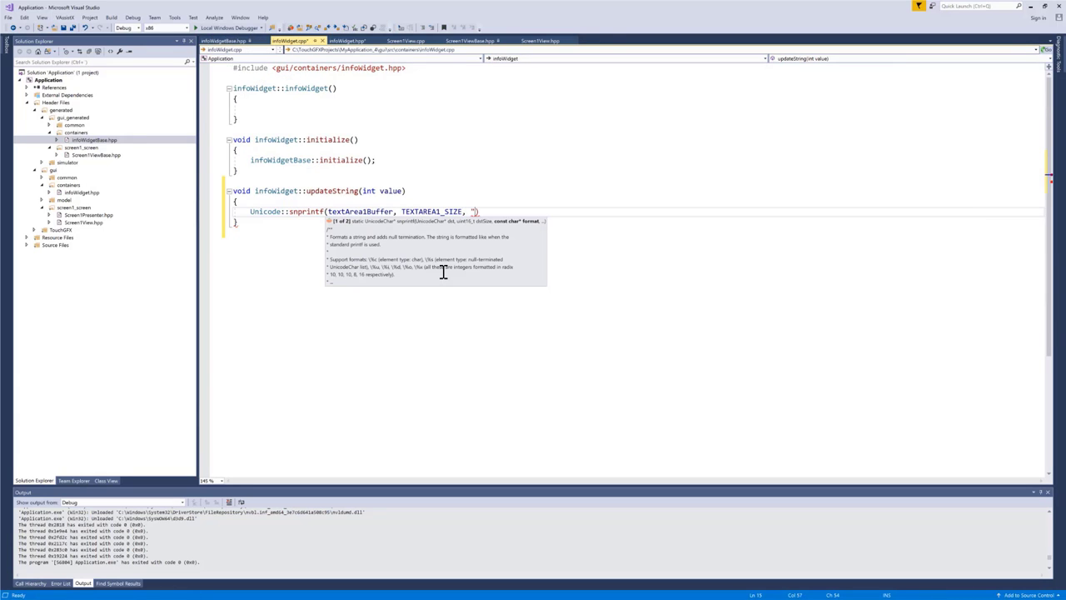
{"action": "type", "text": "%i"}
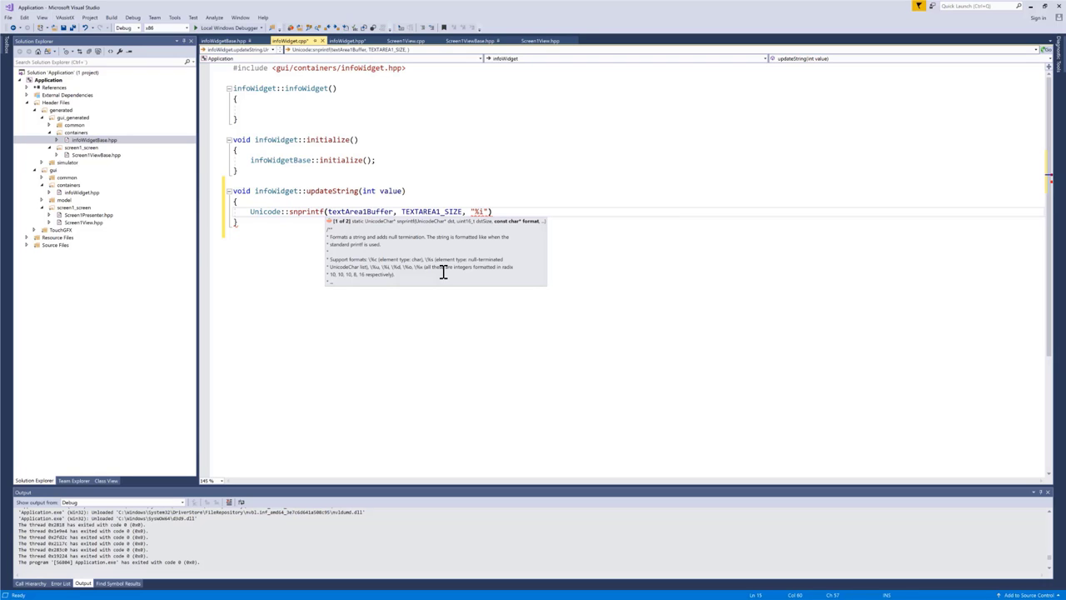
{"action": "type", "text": ", value"}
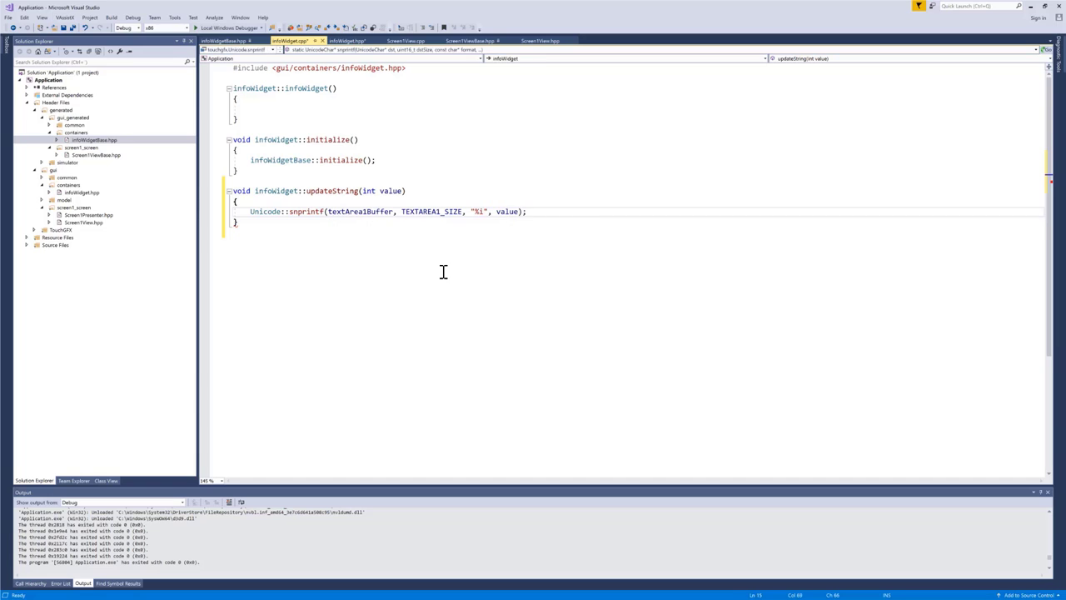
- Add textArea1.invalidate(); after the snprintf to redraw the text area
{"action": "type", "text": "textArea1"}
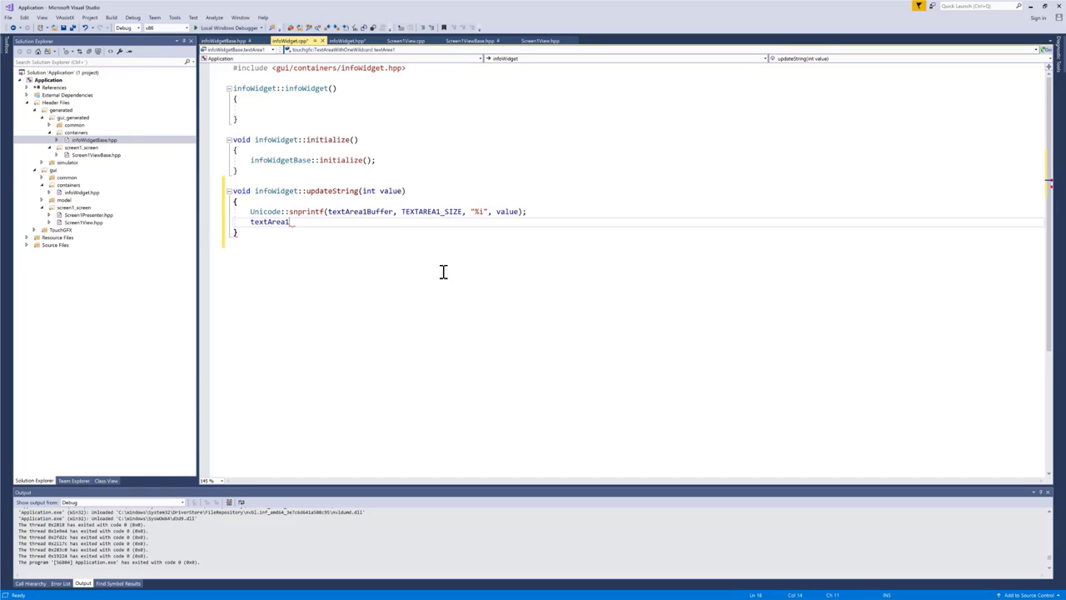
{"action": "type", "text": "invalidate();"}
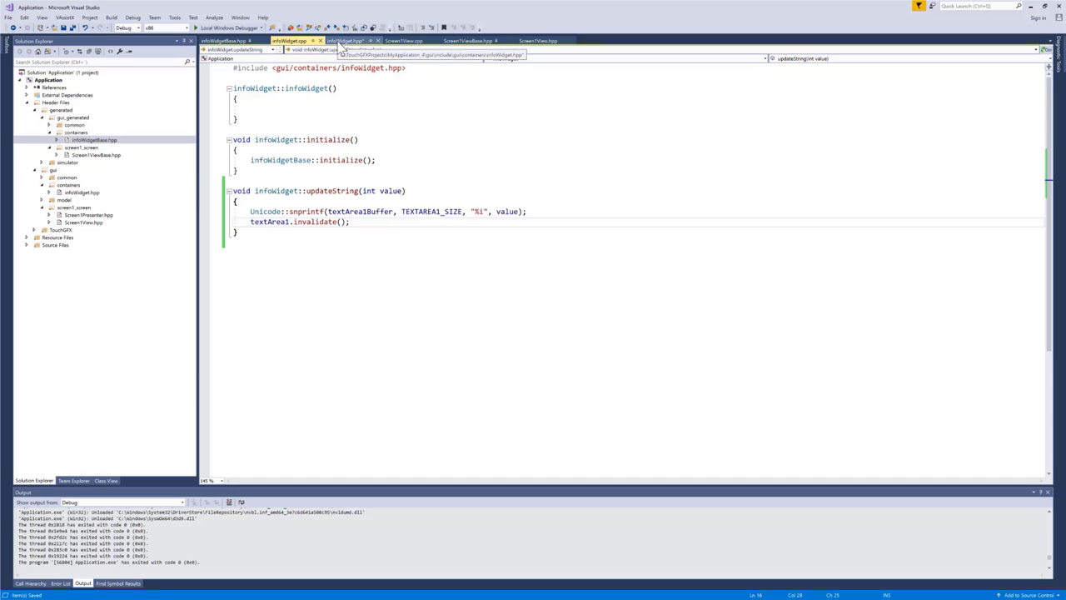
- In updateInfoWidgetPosition, call infoWidget1.updateString(dynamicGraph1.indexToDataPointYAsInt(index))
{"action": "left_click", "coordinate": [408, 40]}
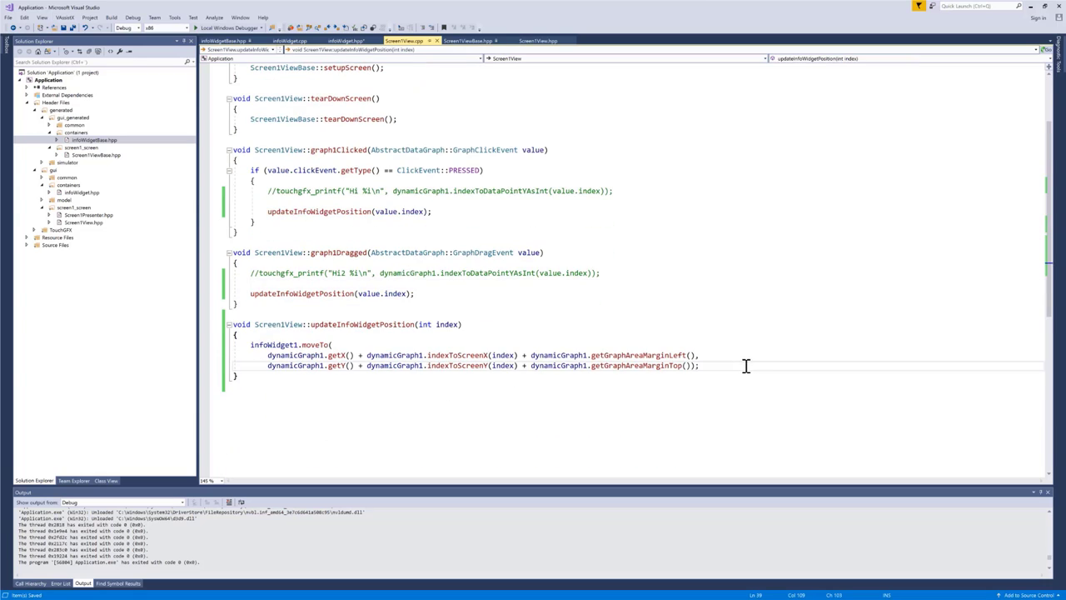
{"action": "type", "text": "in"}
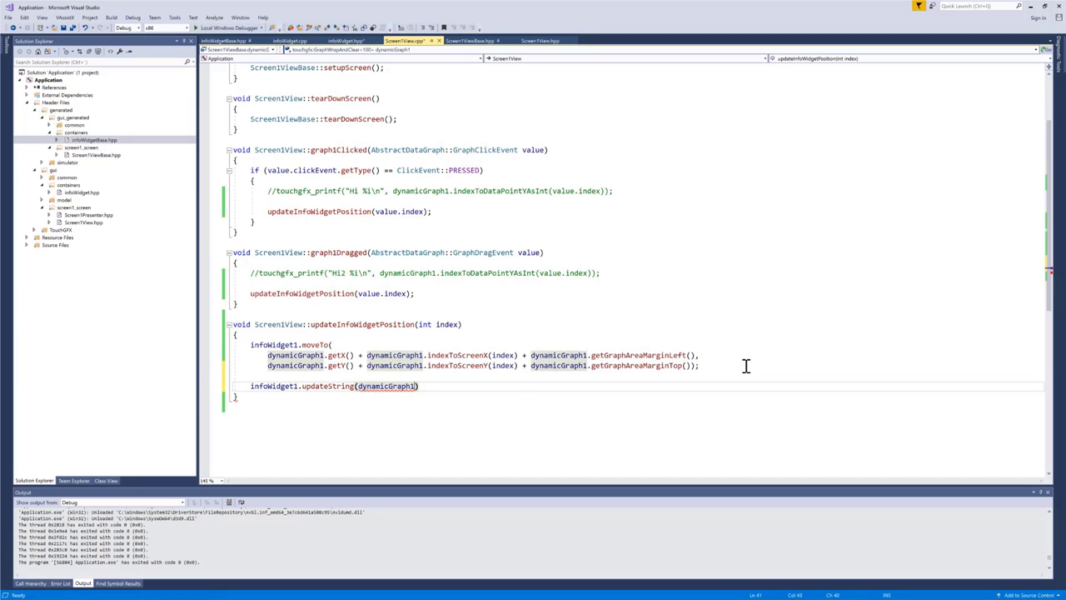
{"action": "type", "text": ".indexToDataPointYAsInt(index"}
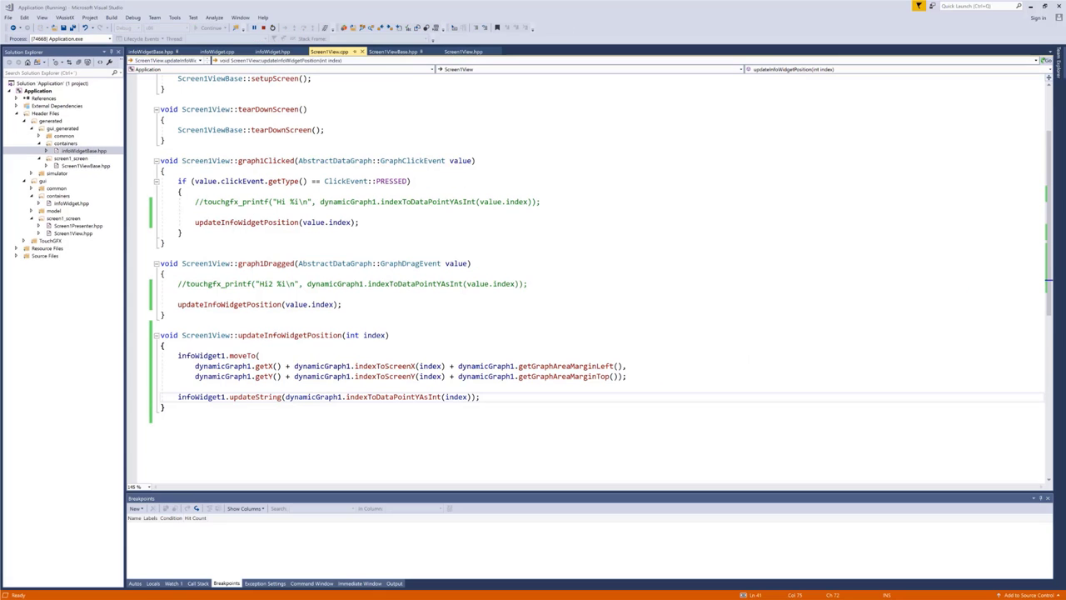
{"action": "left_click", "coordinate": [444, 183]}
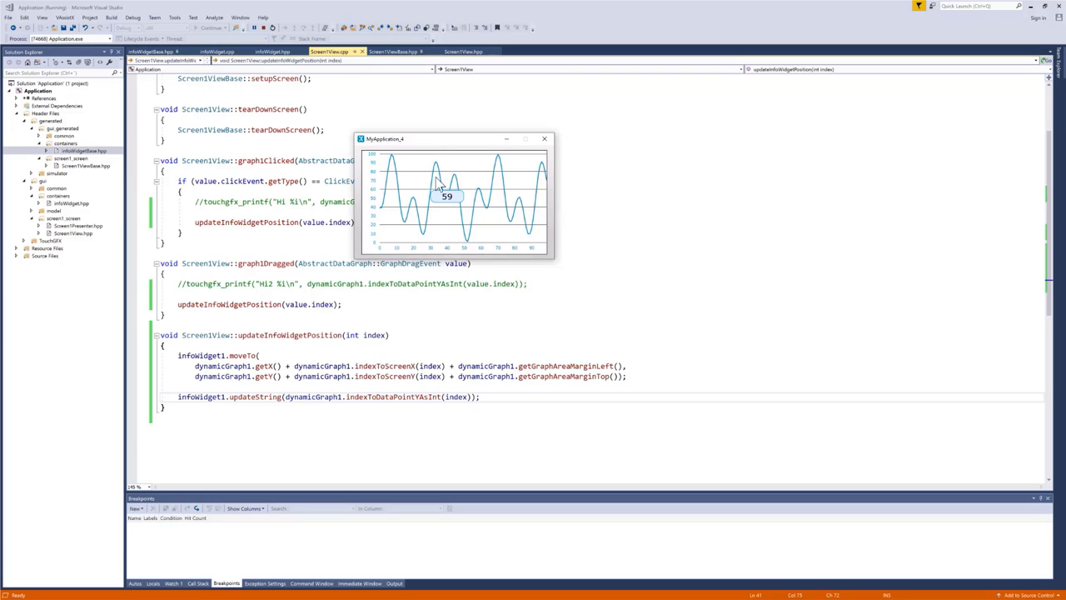
{"action": "mouse_move", "coordinate": [467, 182]}
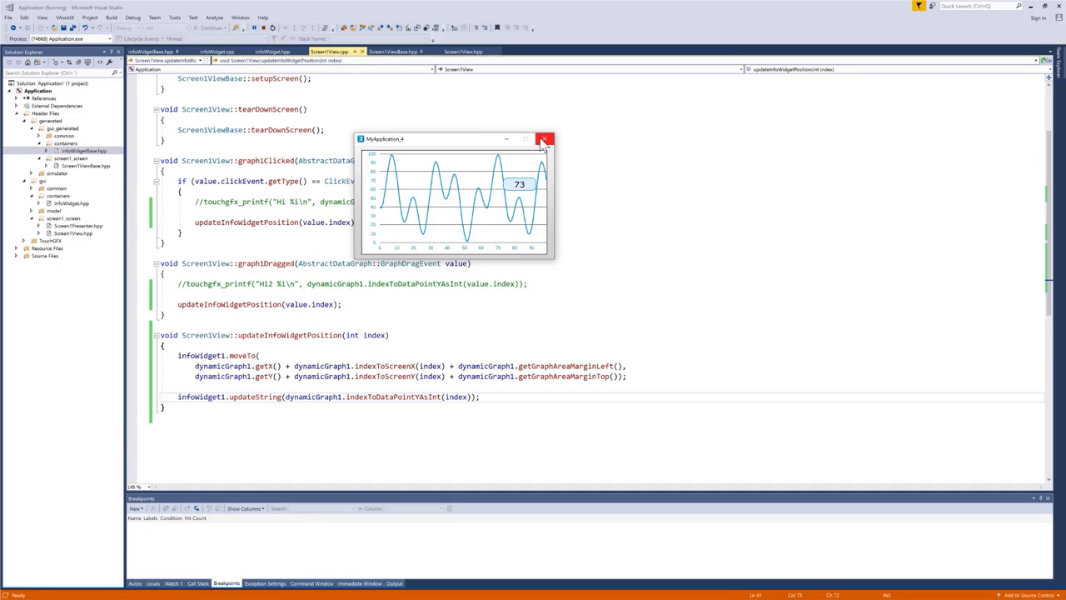
{"action": "left_click", "coordinate": [545, 139]}
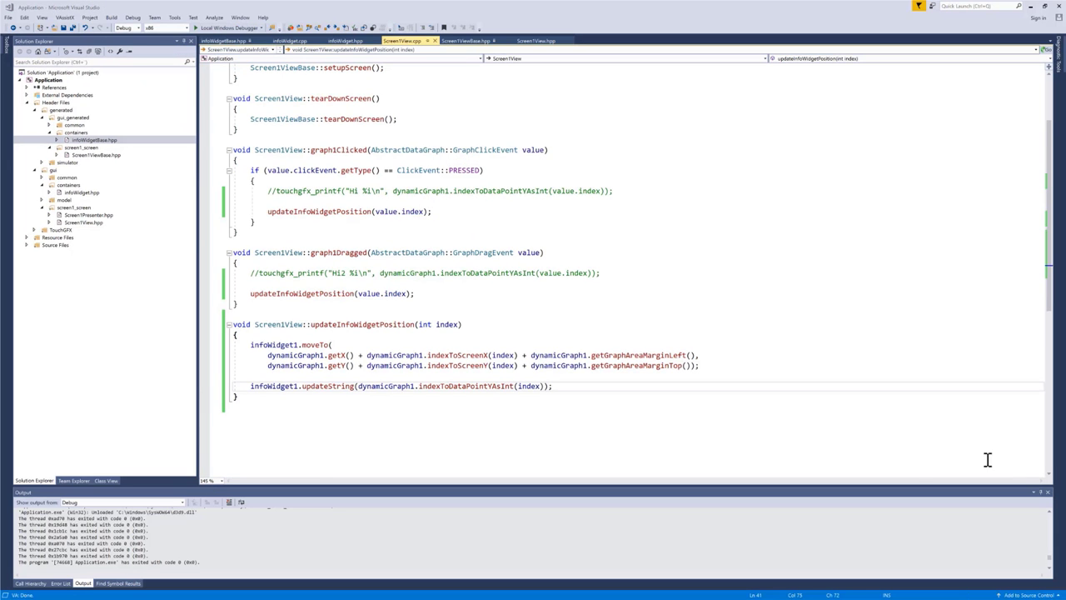
{"action": "mouse_move", "coordinate": [477, 307]}
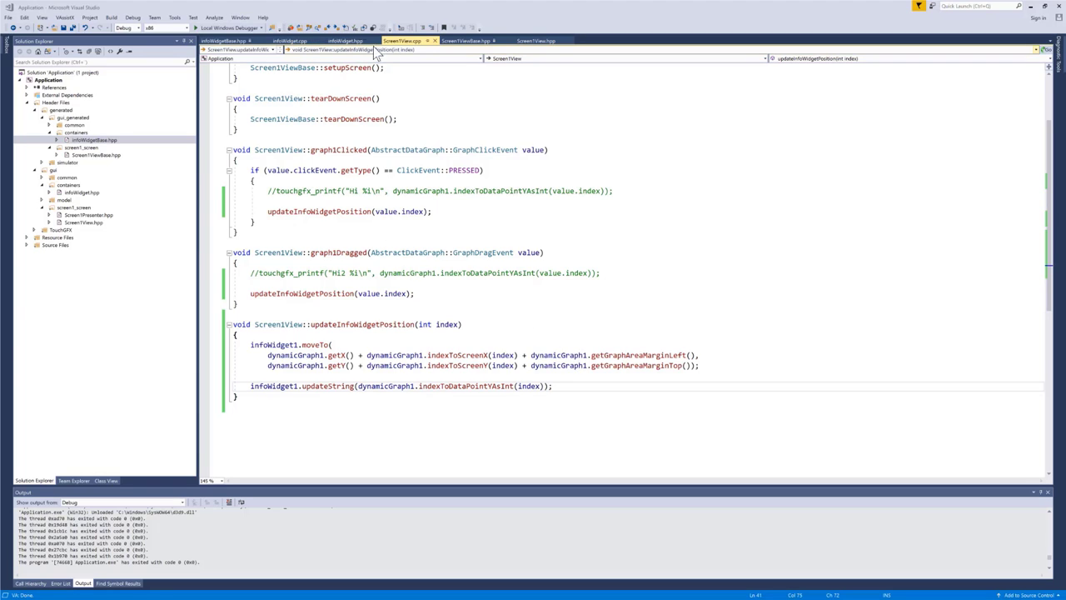
- Declare a public void handleTickEvent(); in Screen1View.hpp
{"action": "left_click", "coordinate": [537, 40]}
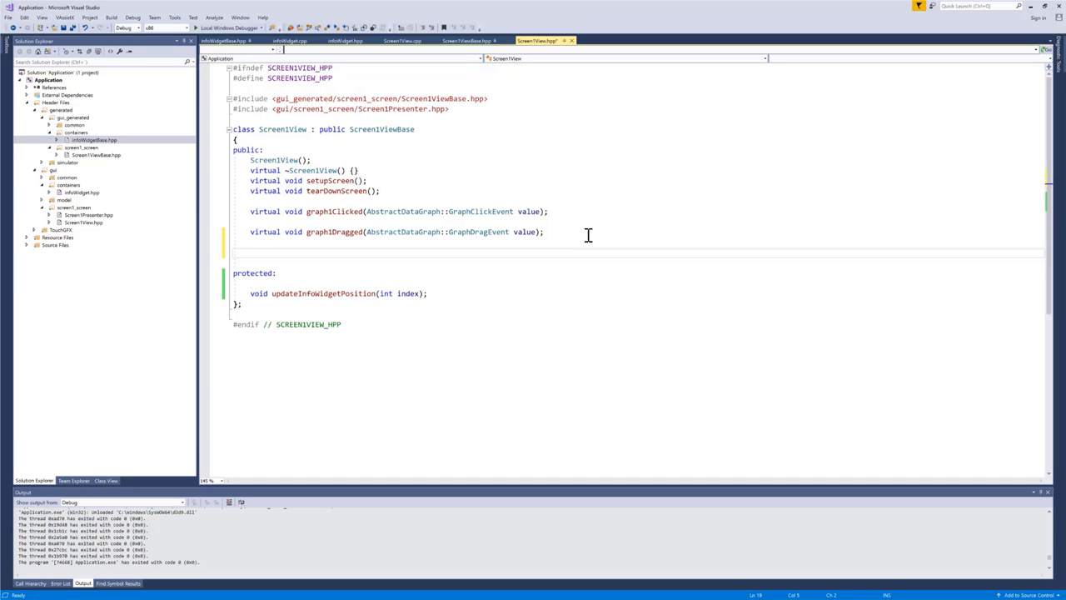
{"action": "type", "text": "void"}
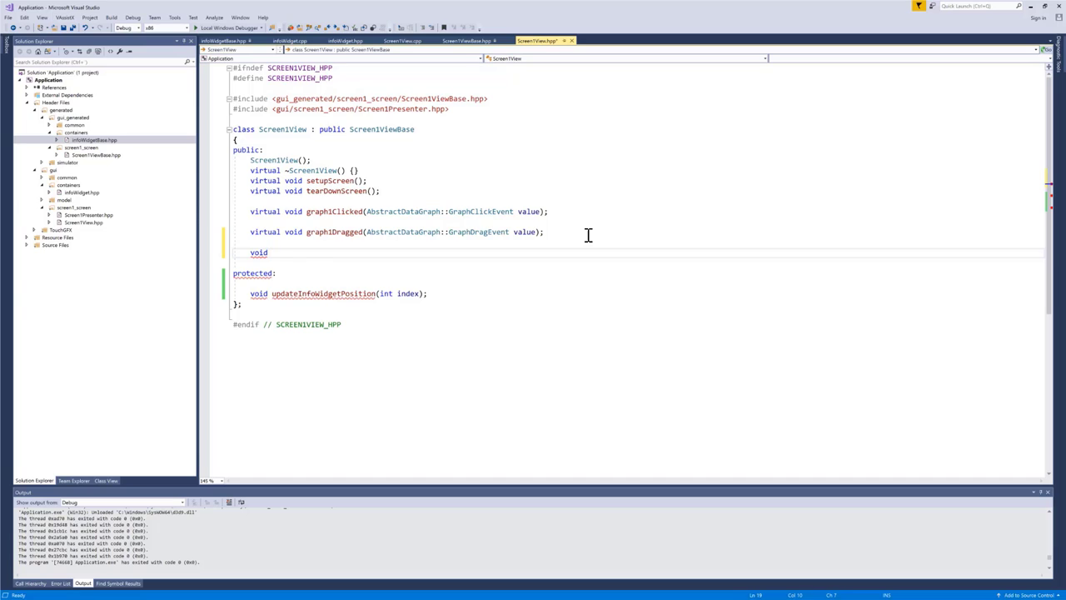
{"action": "type", "text": "handleTickEvent()"}
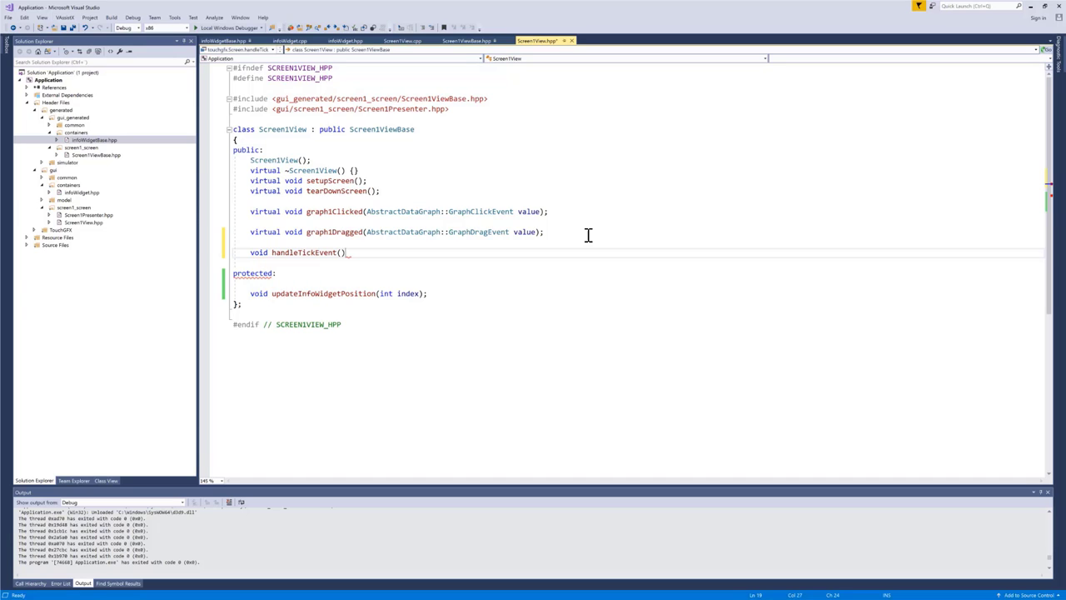
{"action": "type", "text": ";"}
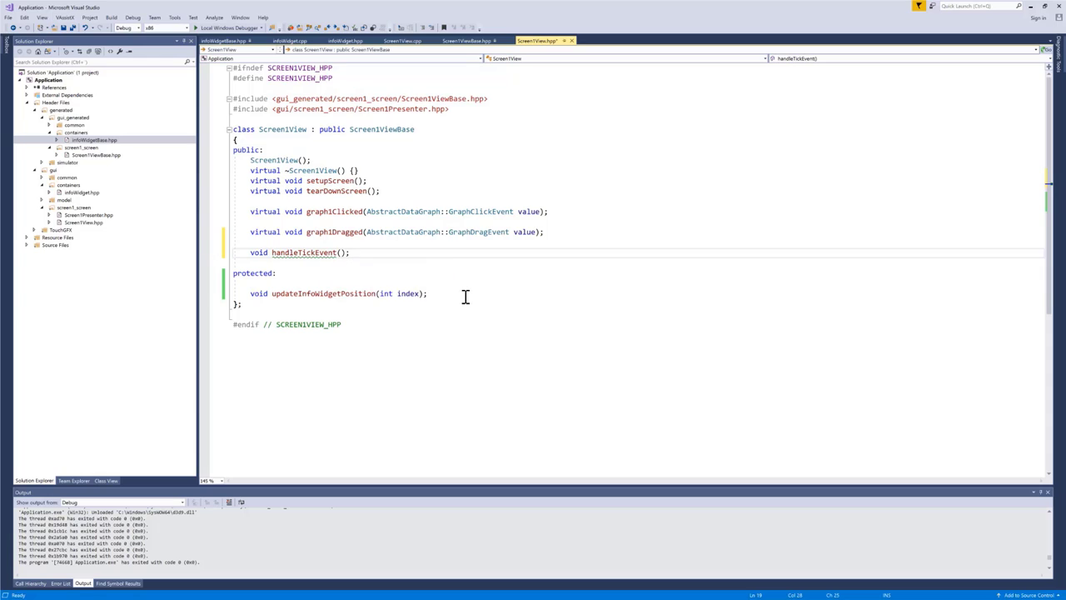
- Declare a protected int tickCounter; member in Screen1View.hpp
{"action": "type", "text": "int"}
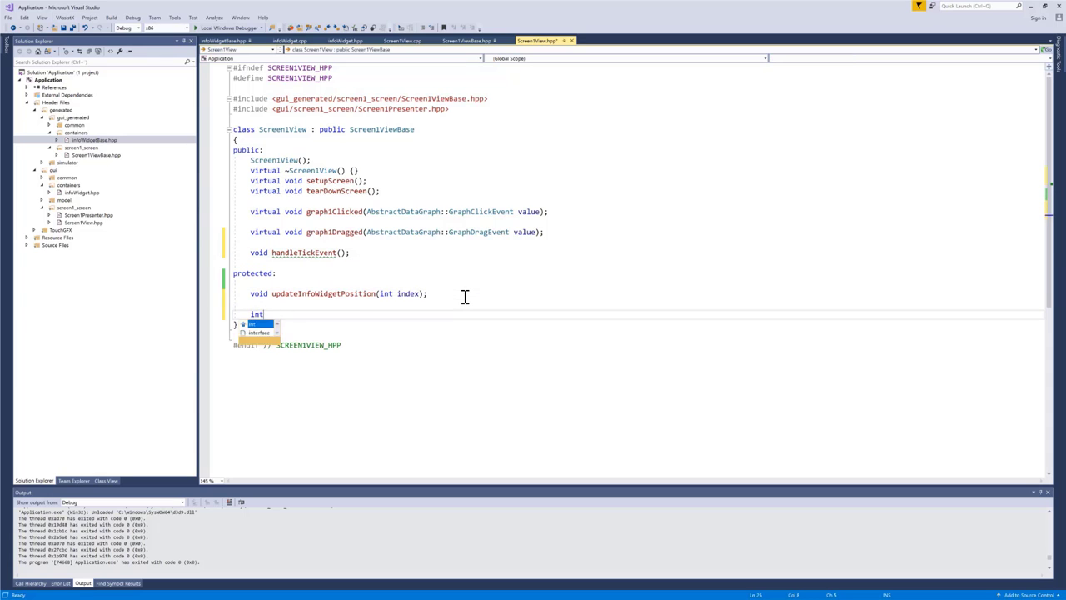
{"action": "type", "text": "tick"}
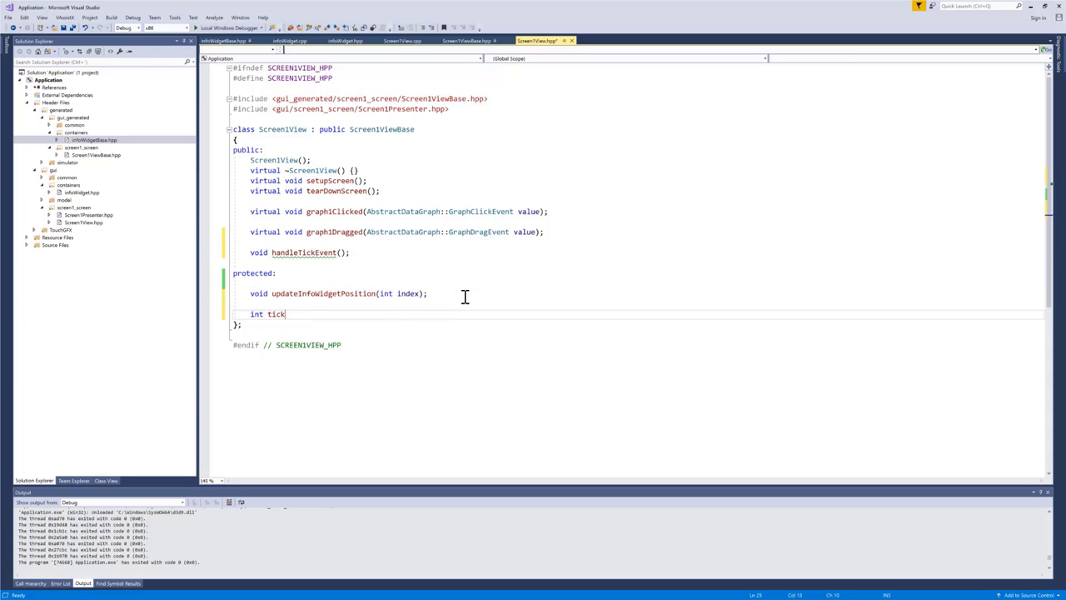
{"action": "type", "text": "Counter"}
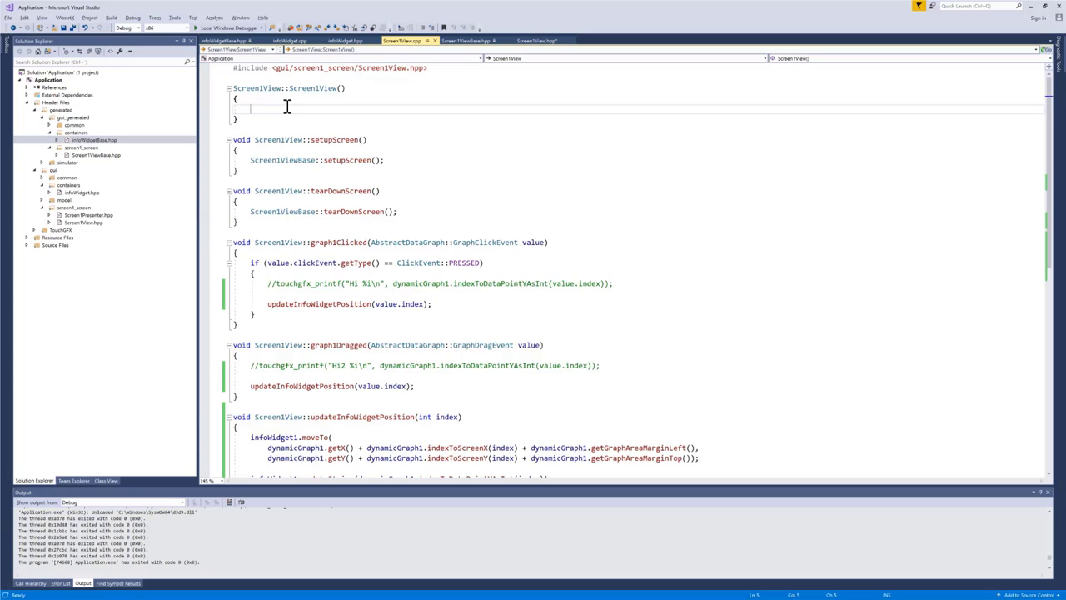
- Initialise tickCounter = 0 in the constructor and generate an empty handleTickEvent body
{"action": "type", "text": "tickCounter"}
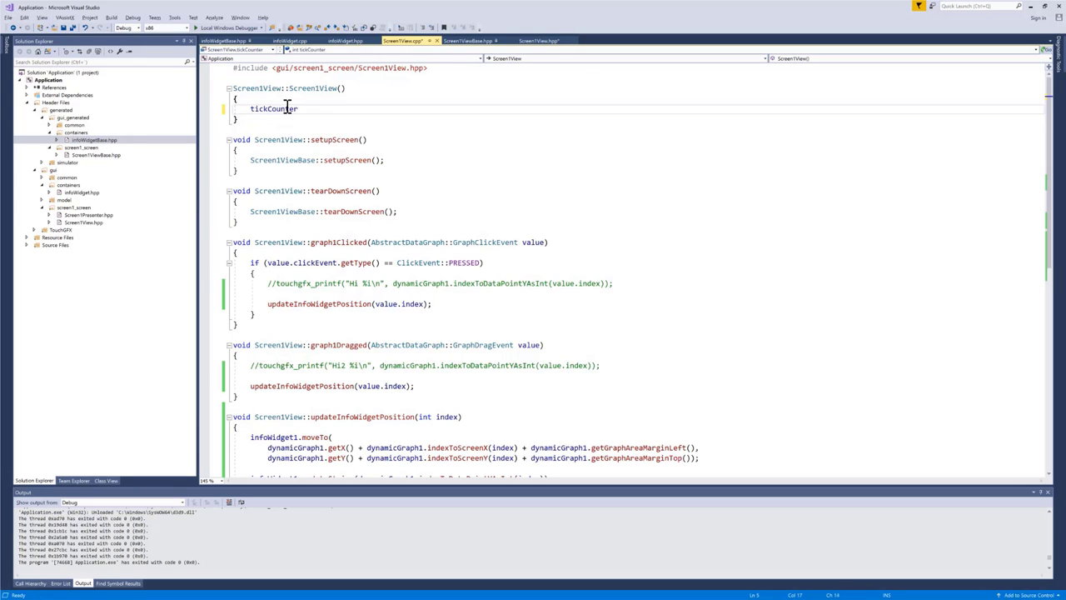
{"action": "type", "text": "= 0;"}
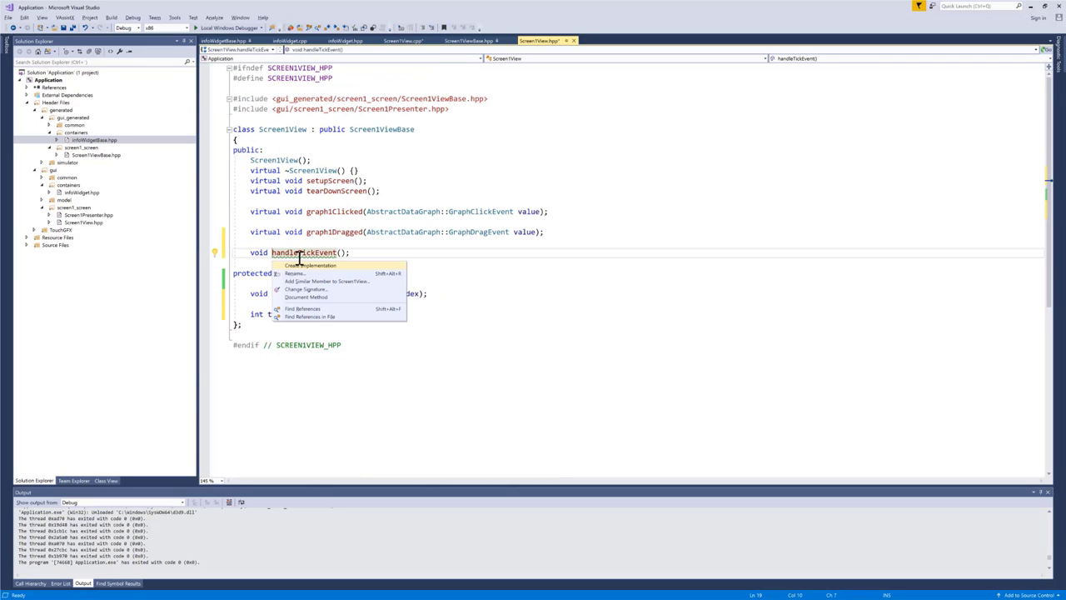
{"action": "left_click", "coordinate": [309, 265]}
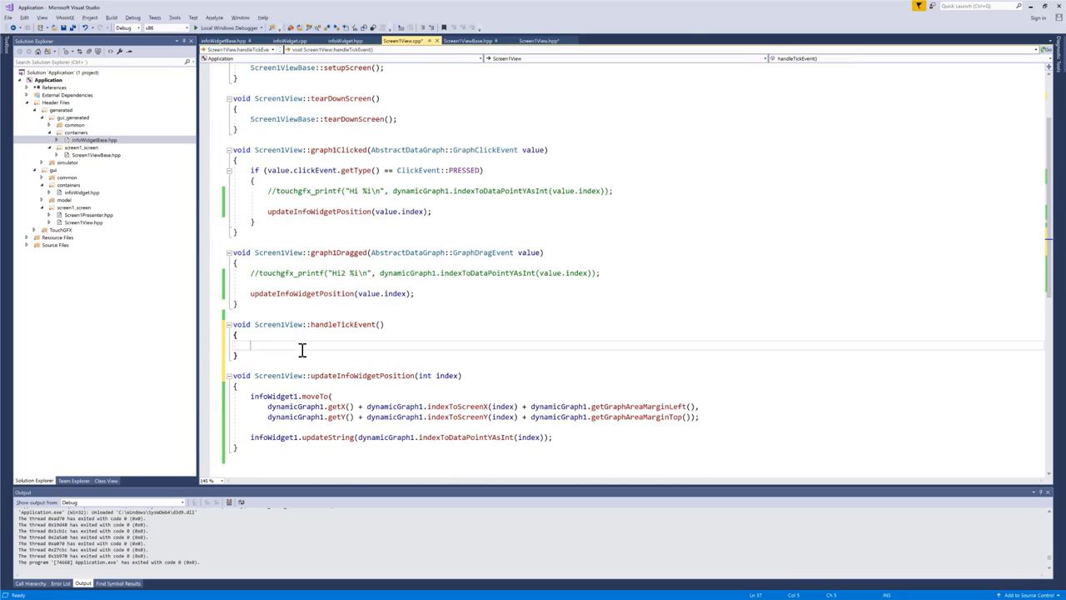
- In handleTickEvent, increment tickCounter and test if (tickCounter % 3 == 0)
{"action": "type", "text": "tickCounter"}
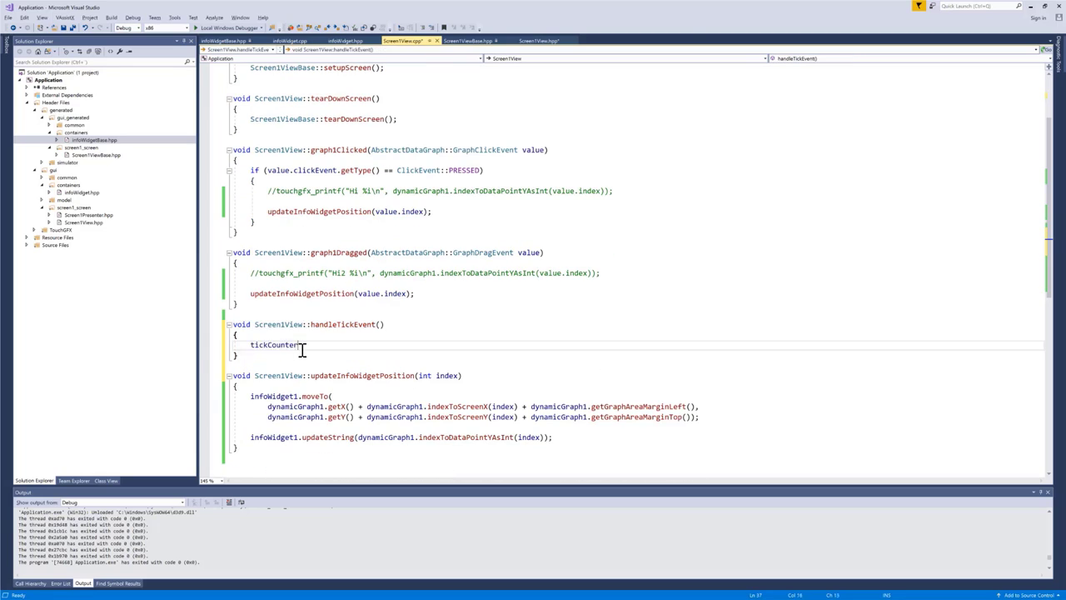
{"action": "type", "text": "++;"}
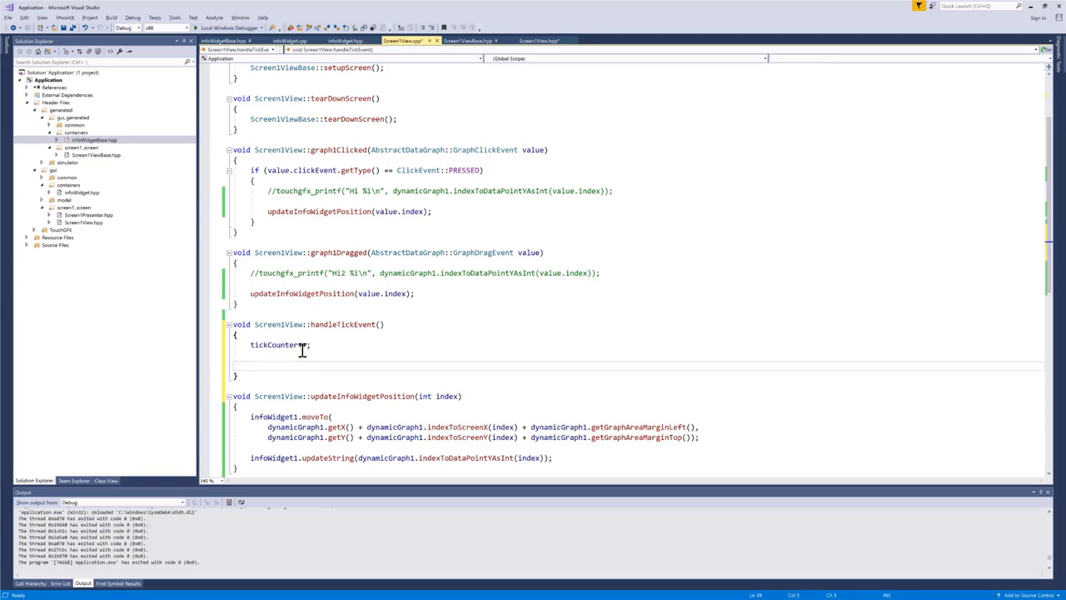
{"action": "type", "text": "if (tickCounter %"}
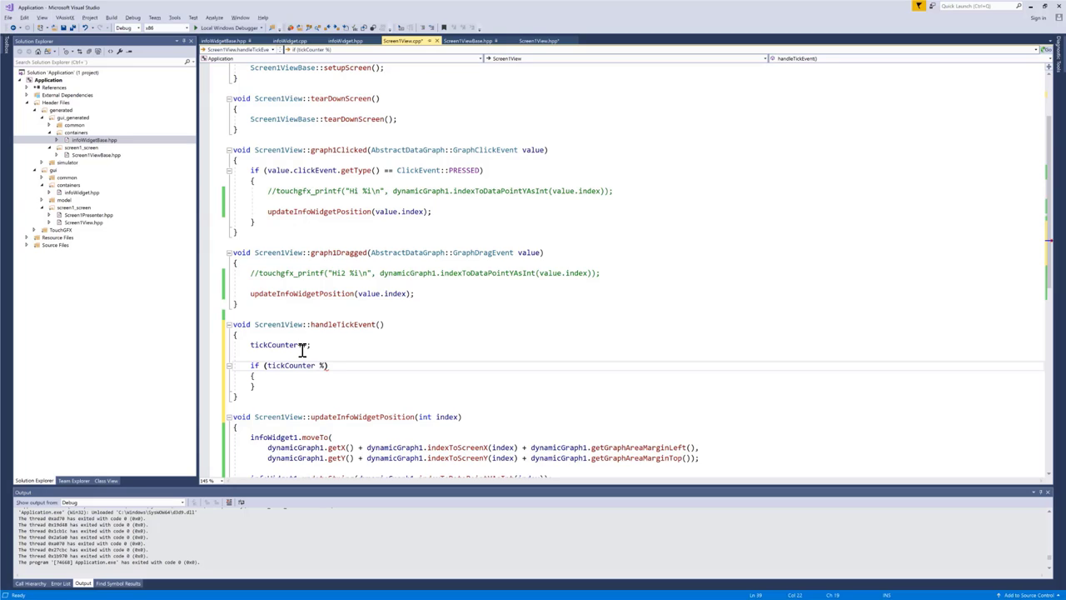
{"action": "type", "text": "3 == 0"}
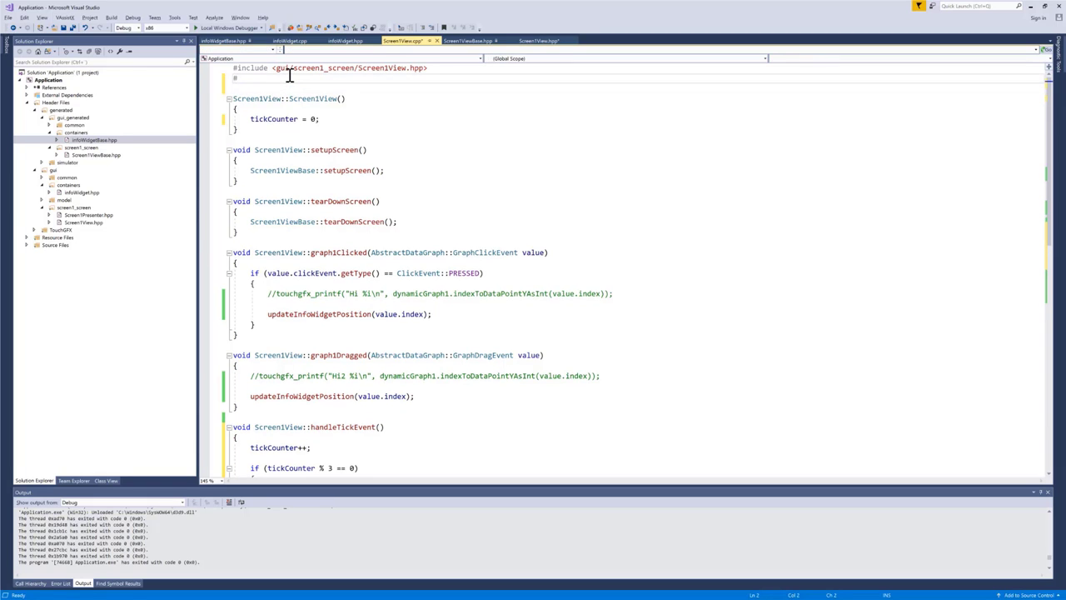
- Include <math.h> and start a dynamicGraph1.addDataPoint call in the third-tick check
{"action": "type", "text": "#include <>"}
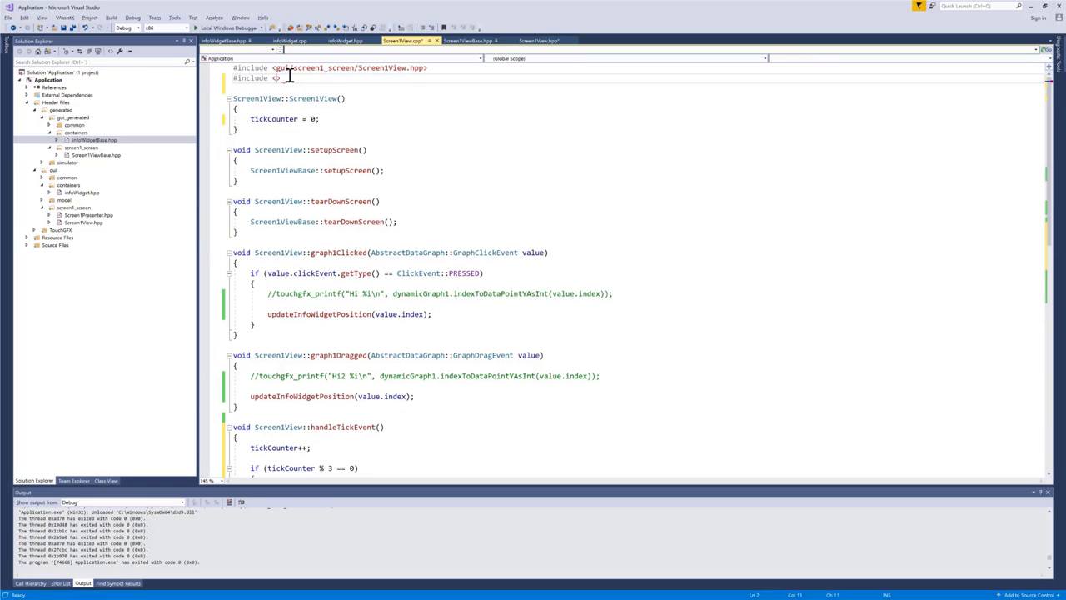
{"action": "type", "text": "math"}
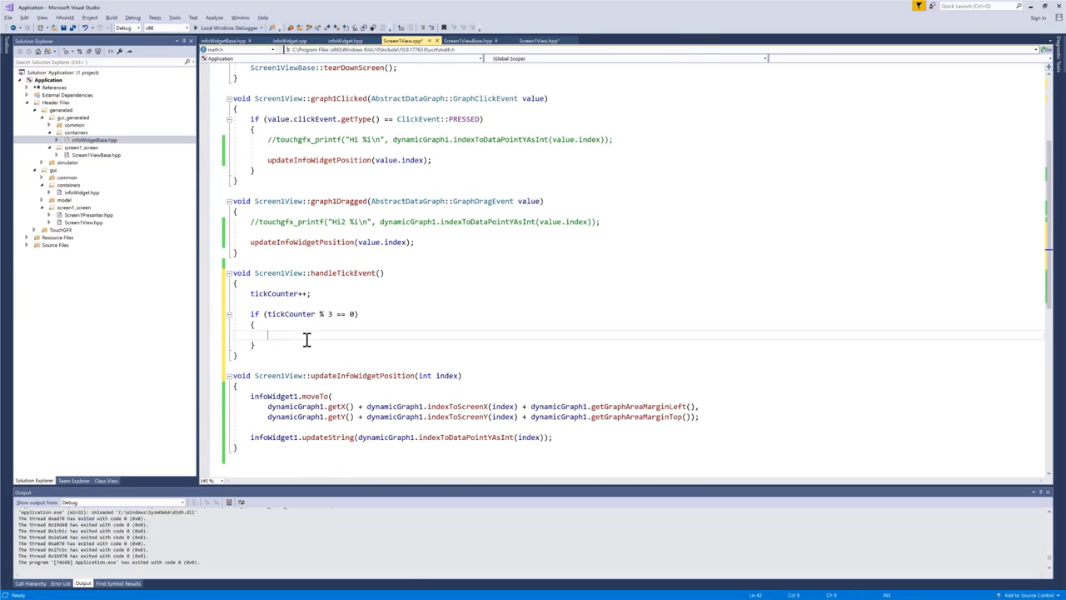
{"action": "type", "text": "dynamicGraph1"}
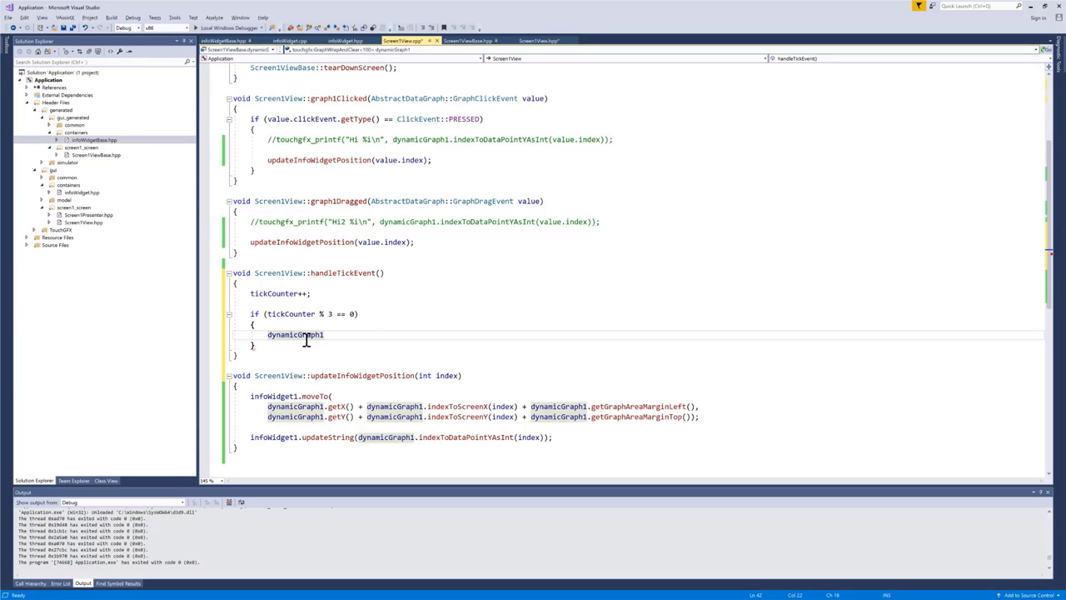
{"action": "type", "text": ".addDataPoint("}
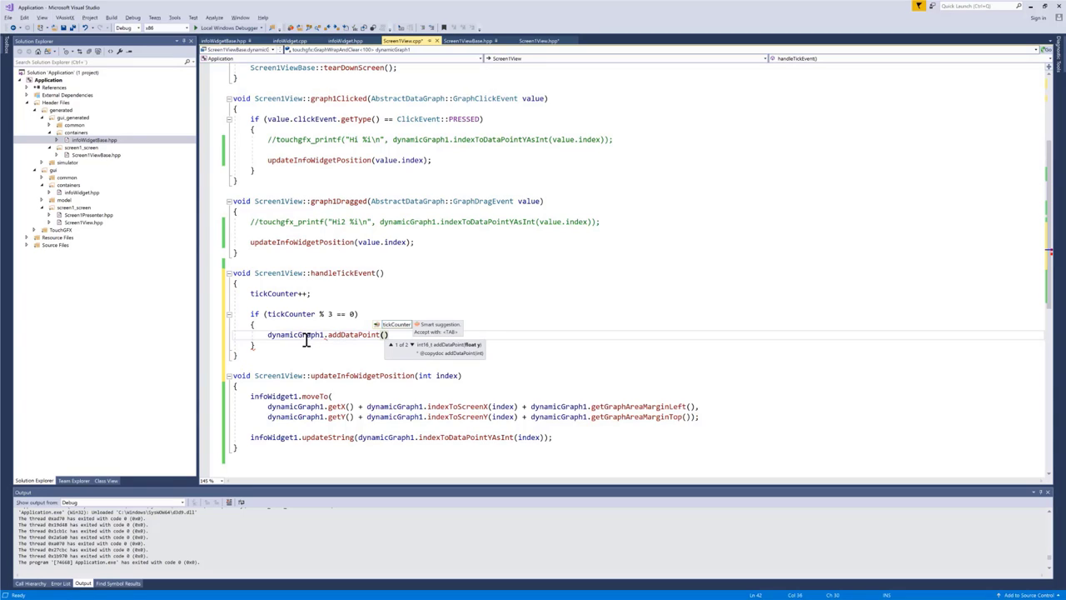
- Pass (sinf(tickCounter * 0.07) + 1) * 40 as the data point value and build
{"action": "type", "text": "sinf"}
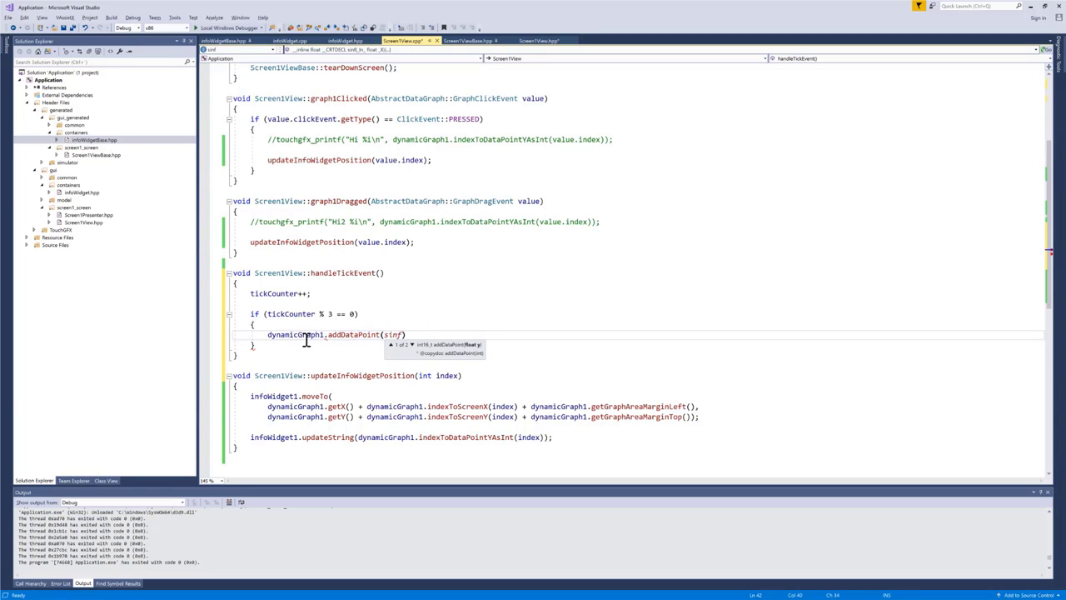
{"action": "type", "text": "("}
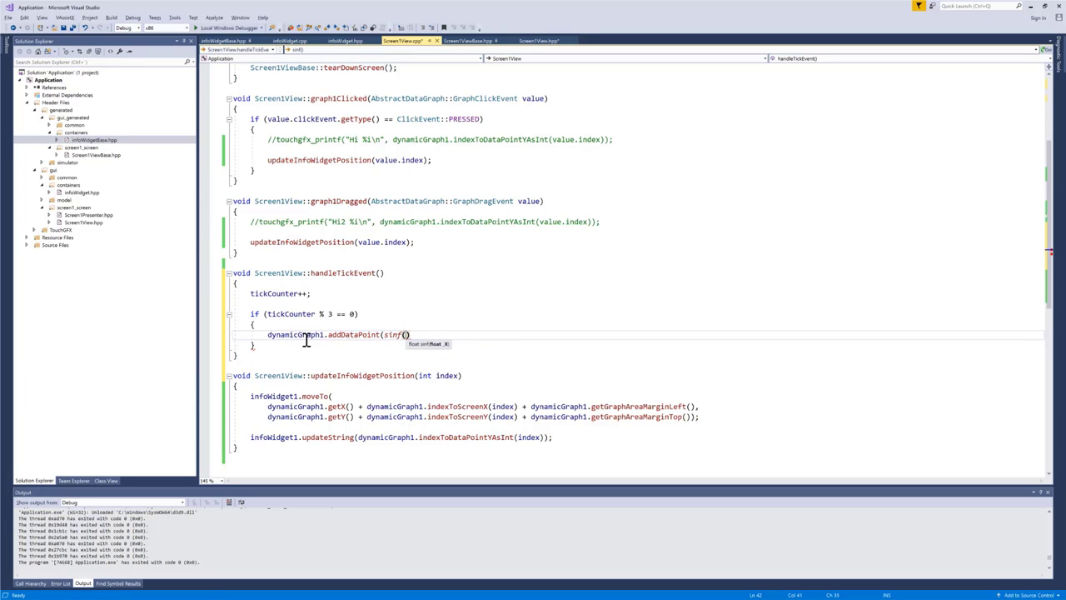
{"action": "type", "text": "tickCounter"}
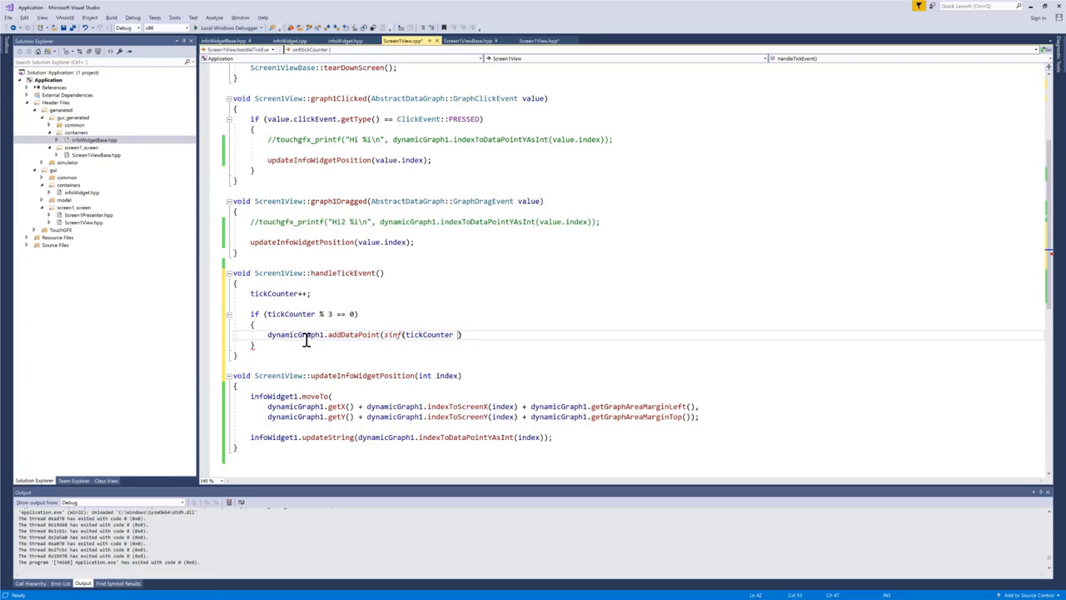
{"action": "type", "text": "* 0"}
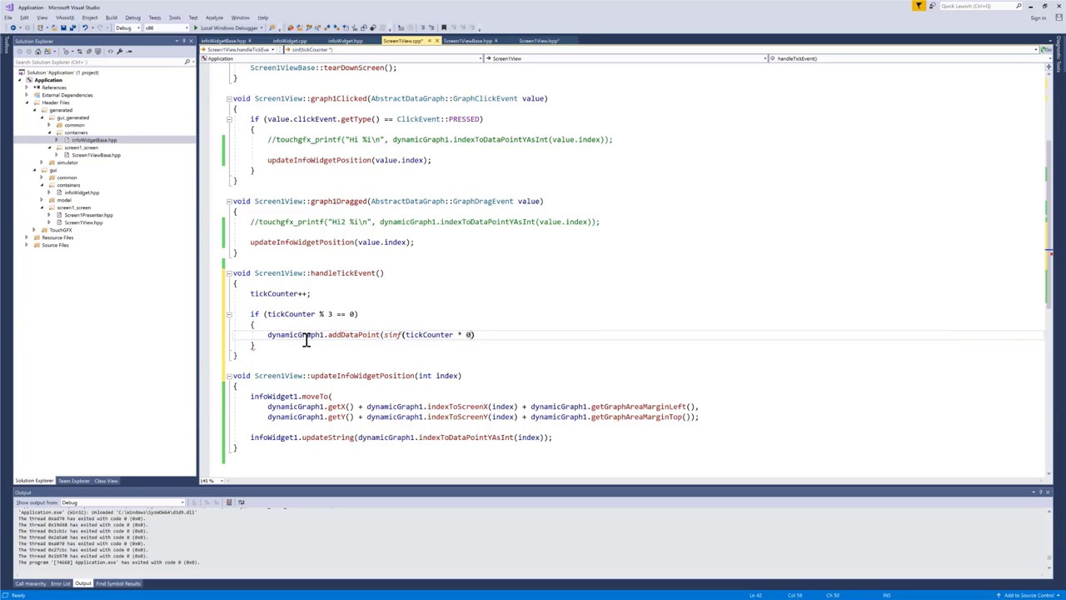
{"action": "type", "text": ".07"}
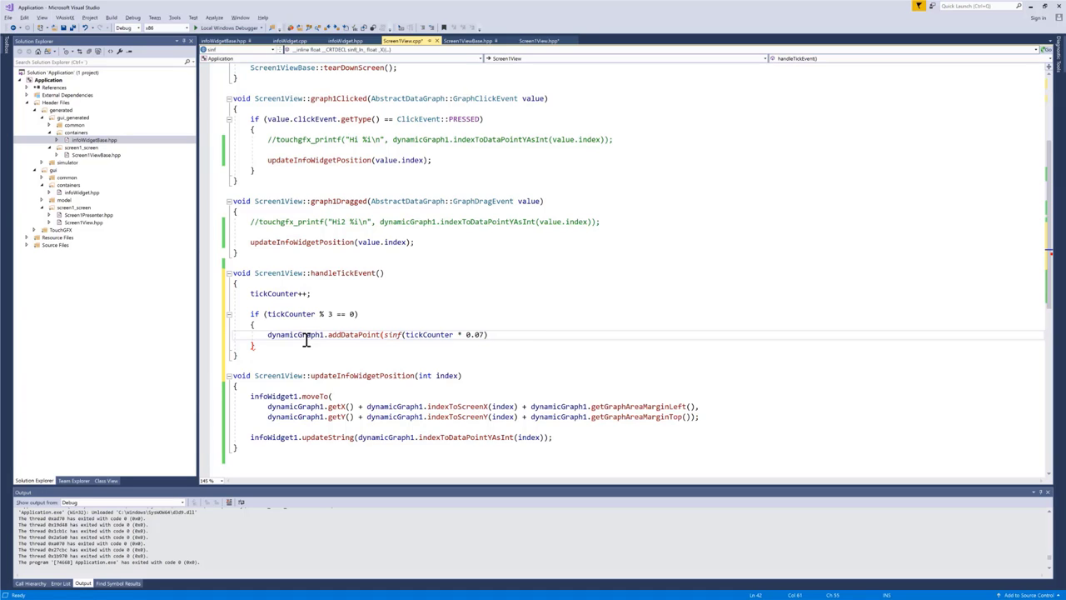
{"action": "type", "text": "+ 1"}
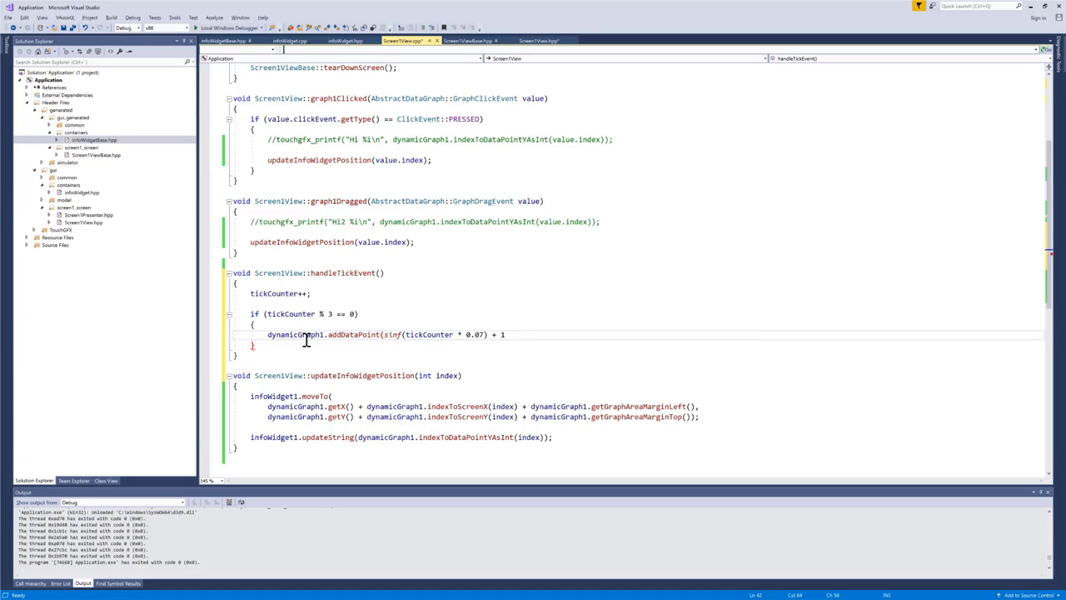
{"action": "double_click", "coordinate": [392, 334]}
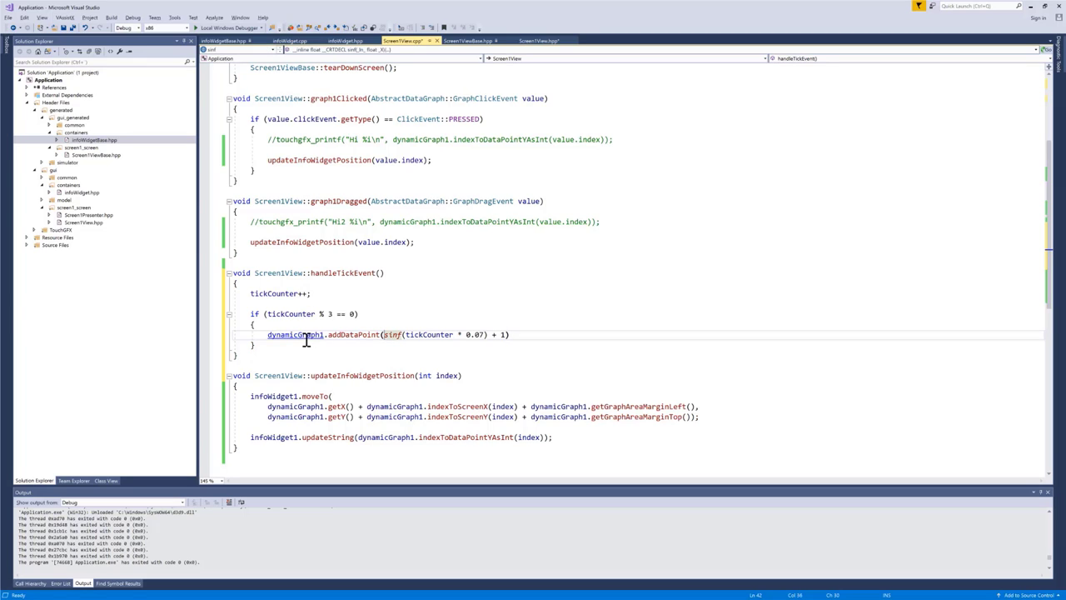
{"action": "type", "text": "("}
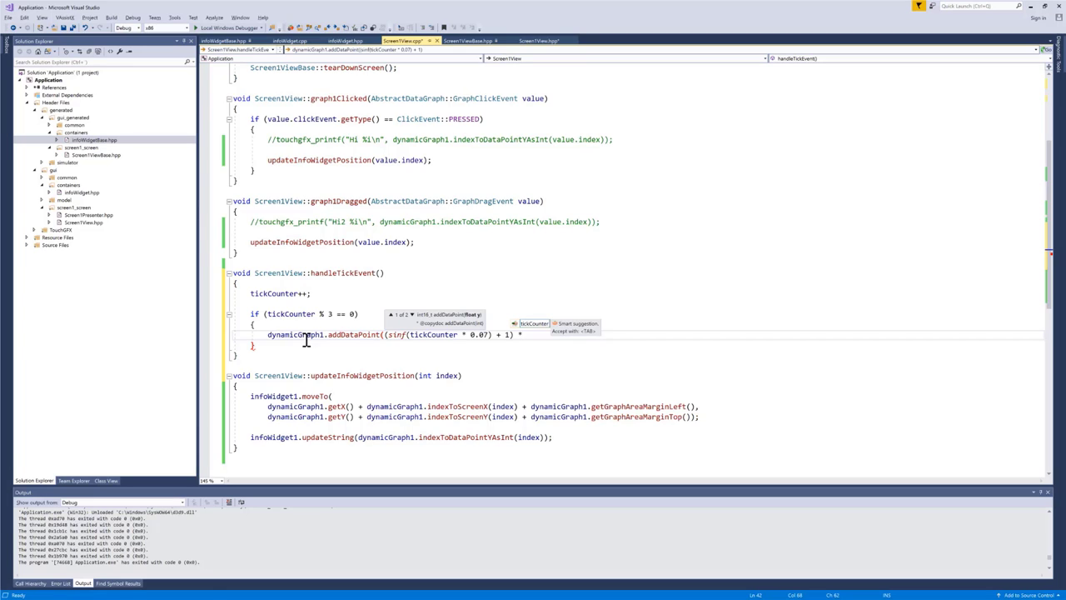
{"action": "type", "text": "* 40);"}
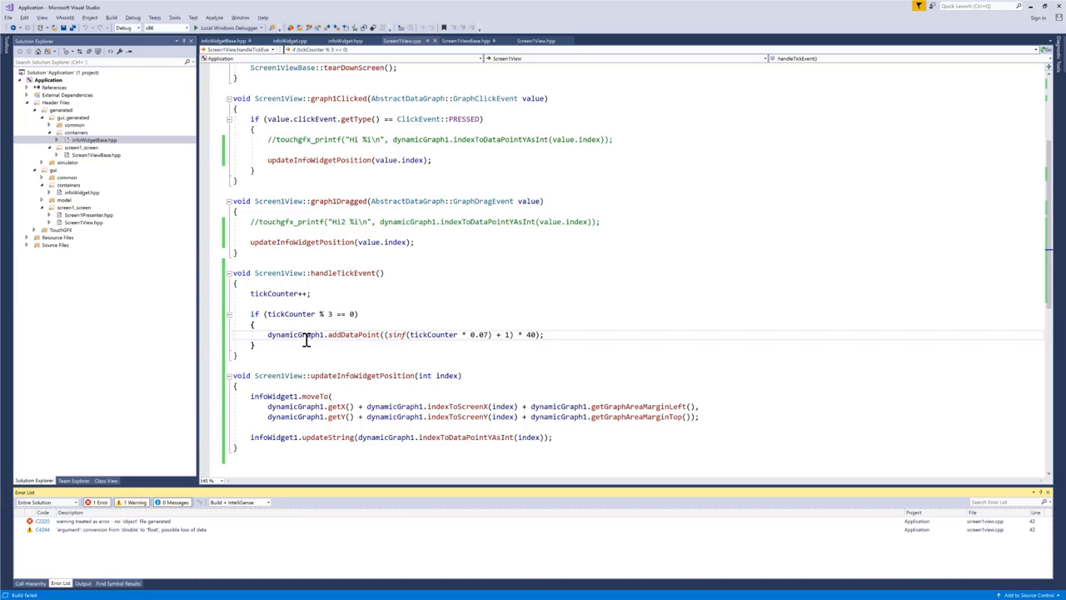
{"action": "mouse_move", "coordinate": [399, 339]}
{"action": "type", "text": "(int) "}
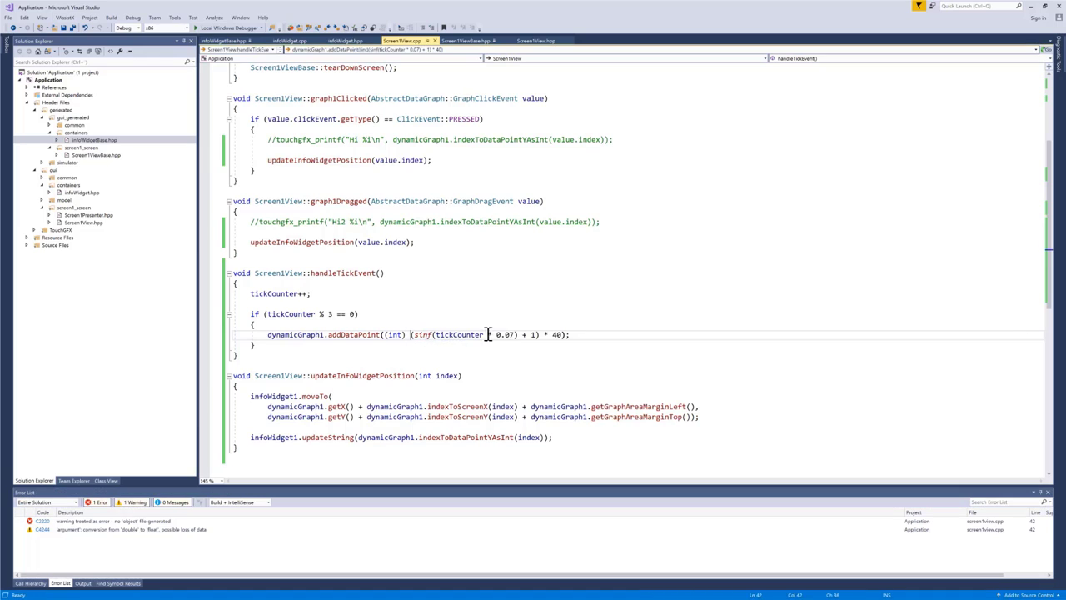
- Change the 0.07 literal to 0.07f in the addDataPoint expression
{"action": "type", "text": "f"}
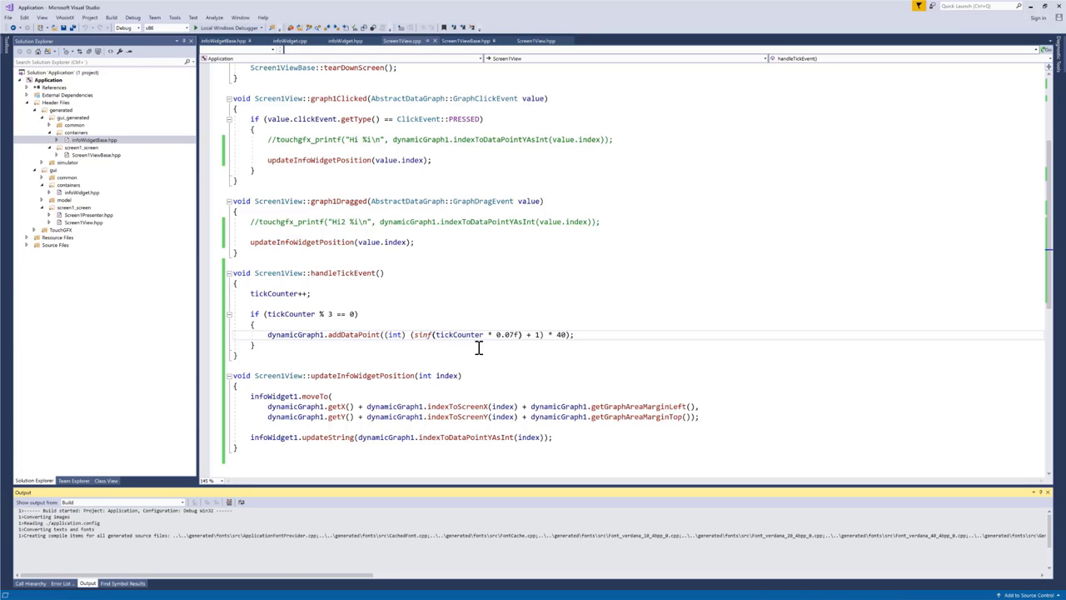
{"action": "left_click", "coordinate": [194, 27]}
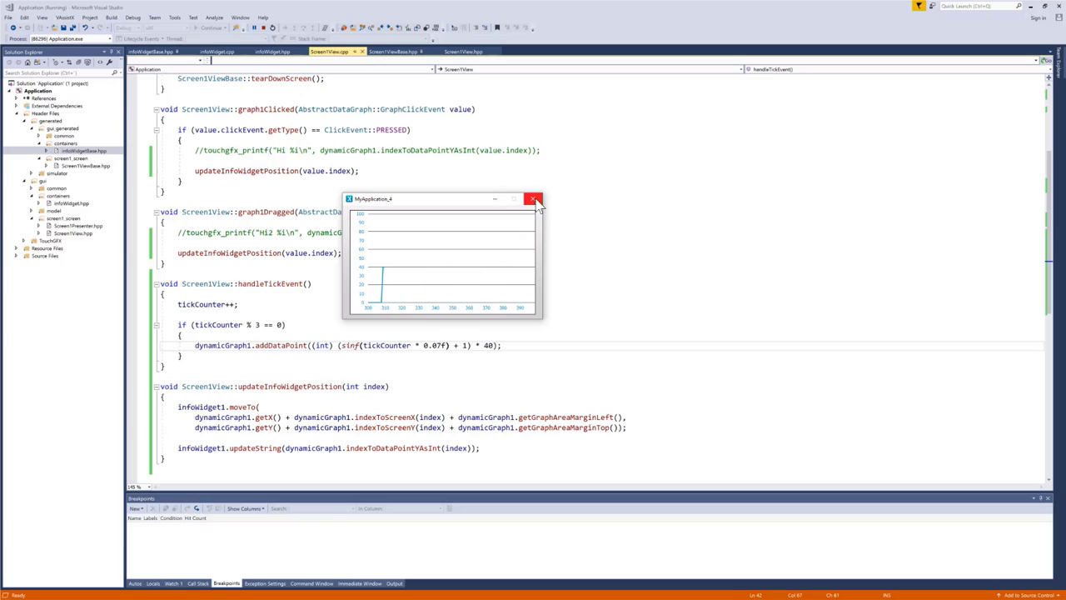
{"action": "left_click", "coordinate": [535, 198]}
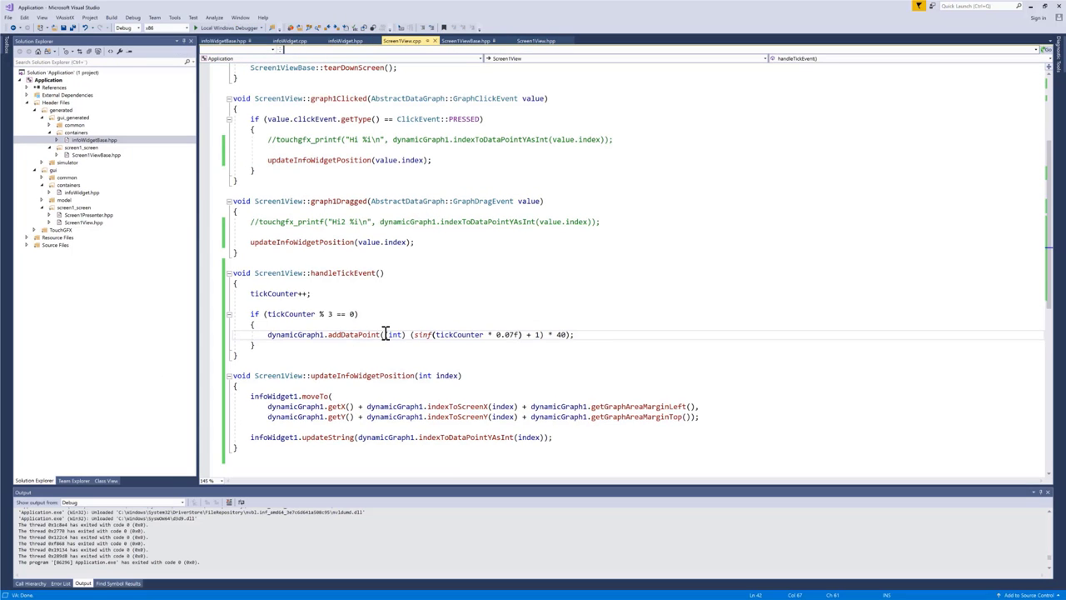
- Delete the (int) cast from addDataPoint and run the simulator to see a smooth sine wave
{"action": "double_click", "coordinate": [394, 334]}
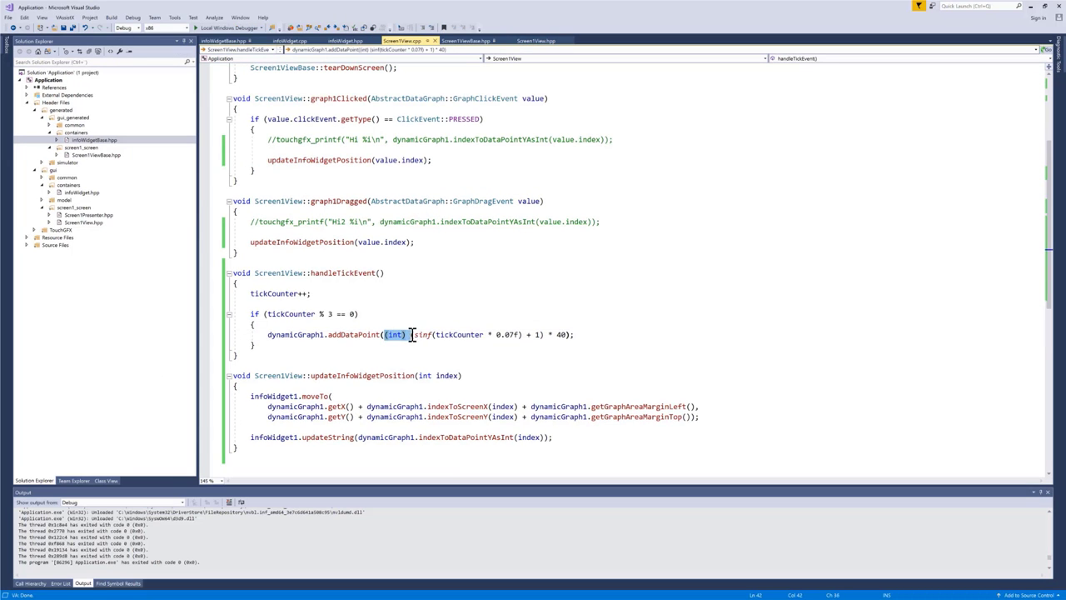
{"action": "key", "text": "Delete"}
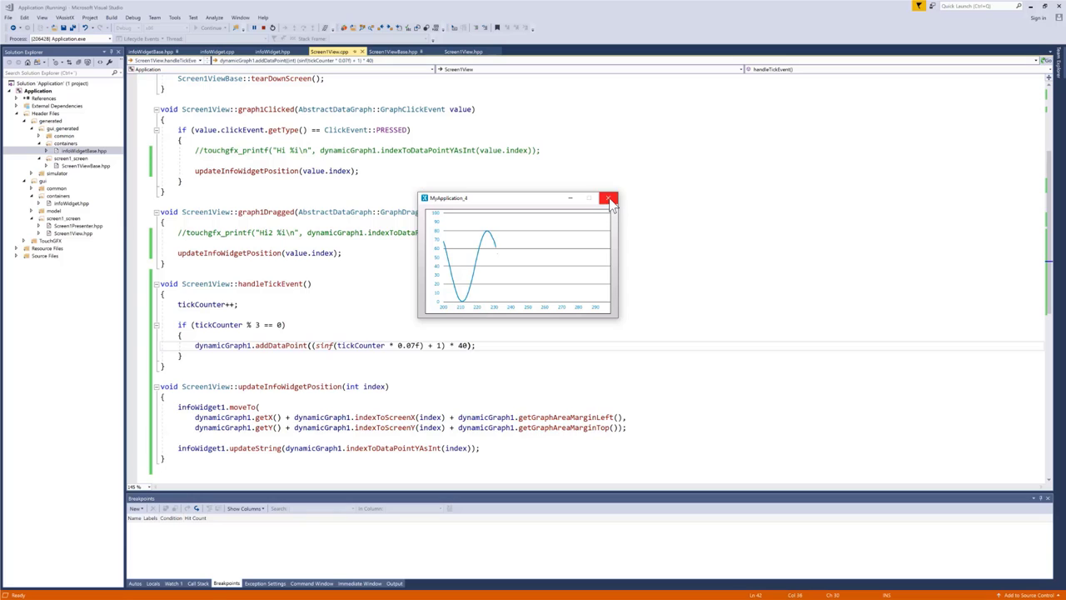
{"action": "left_click", "coordinate": [608, 198]}
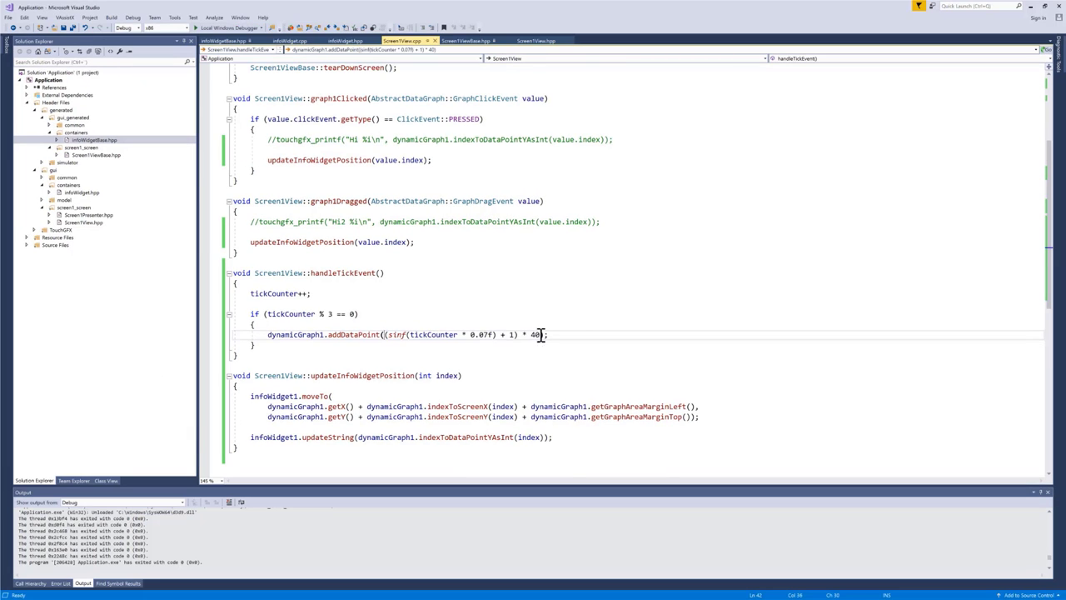
- Append + rand() % 10 noise to the data point value and build
{"action": "type", "text": "+ rand("}
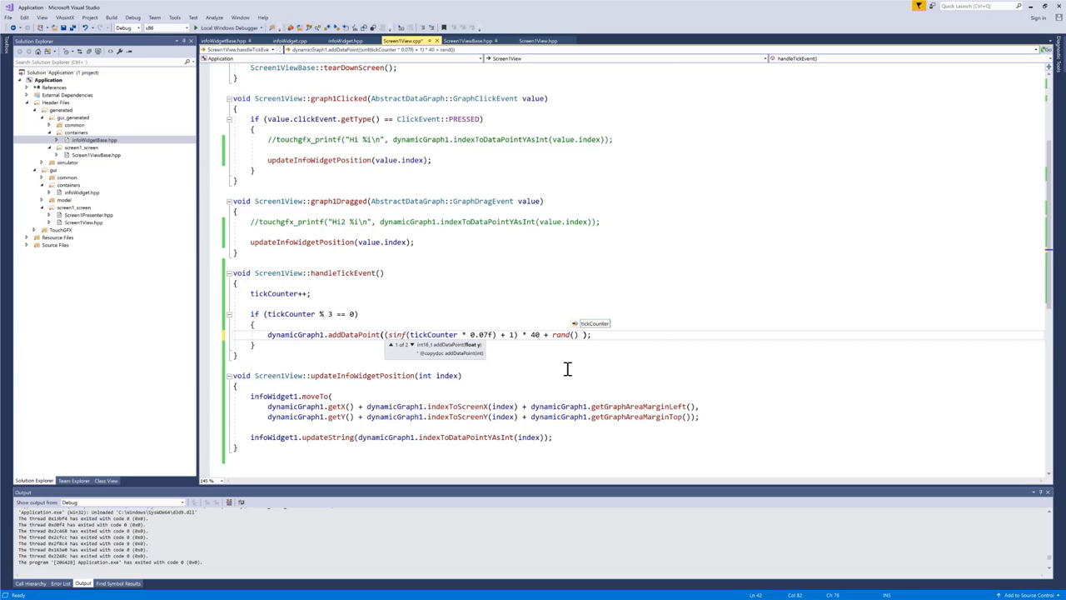
{"action": "type", "text": "%"}
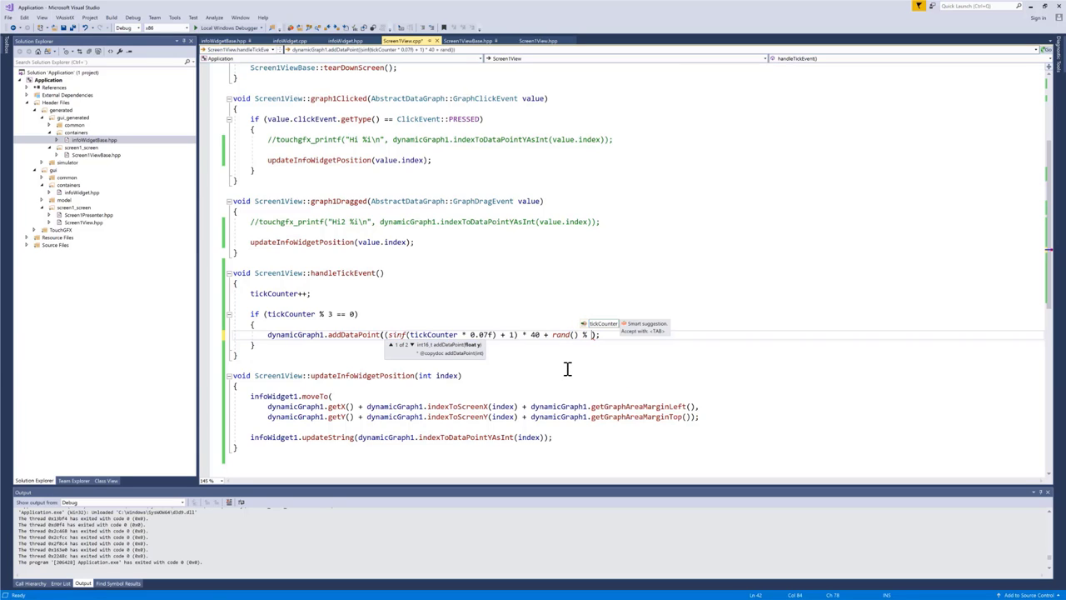
{"action": "type", "text": "10"}
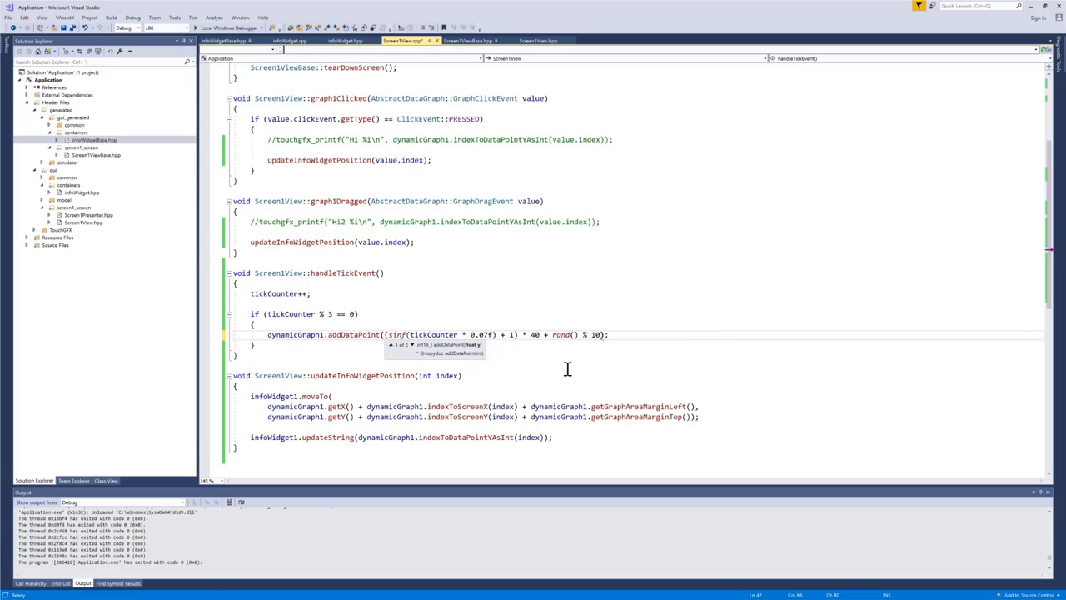
{"action": "key", "text": "F7"}
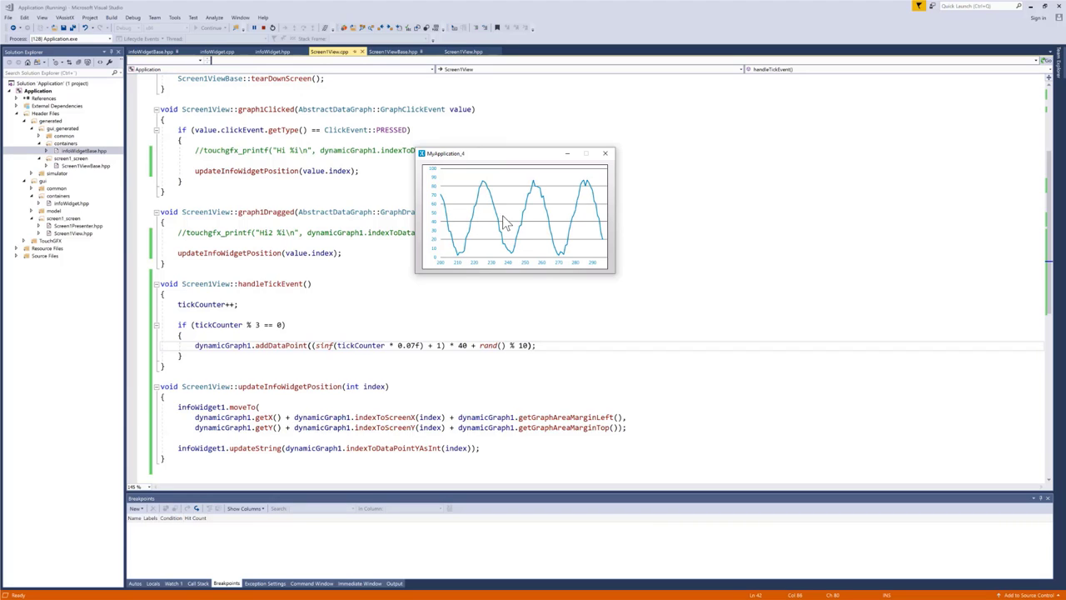
{"action": "left_click", "coordinate": [495, 225]}
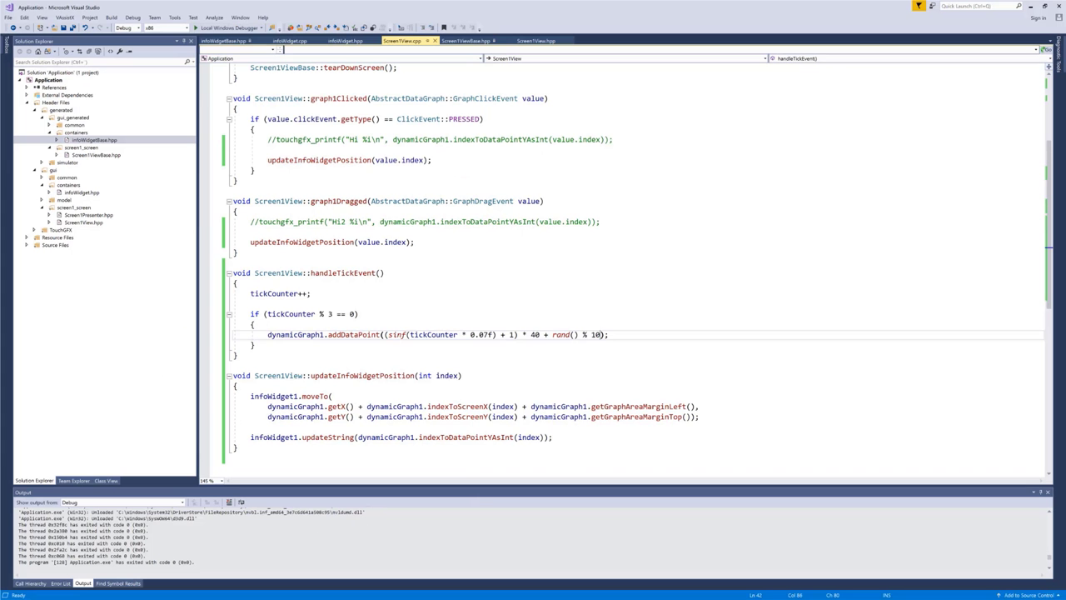
{"action": "mouse_move", "coordinate": [971, 459]}
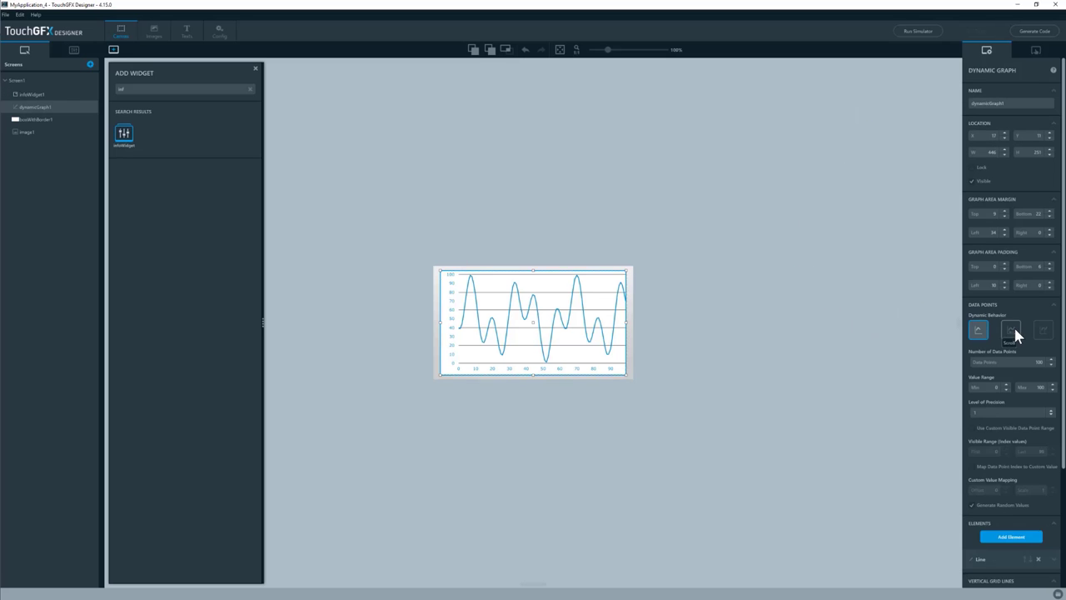
{"action": "left_click", "coordinate": [1011, 330]}
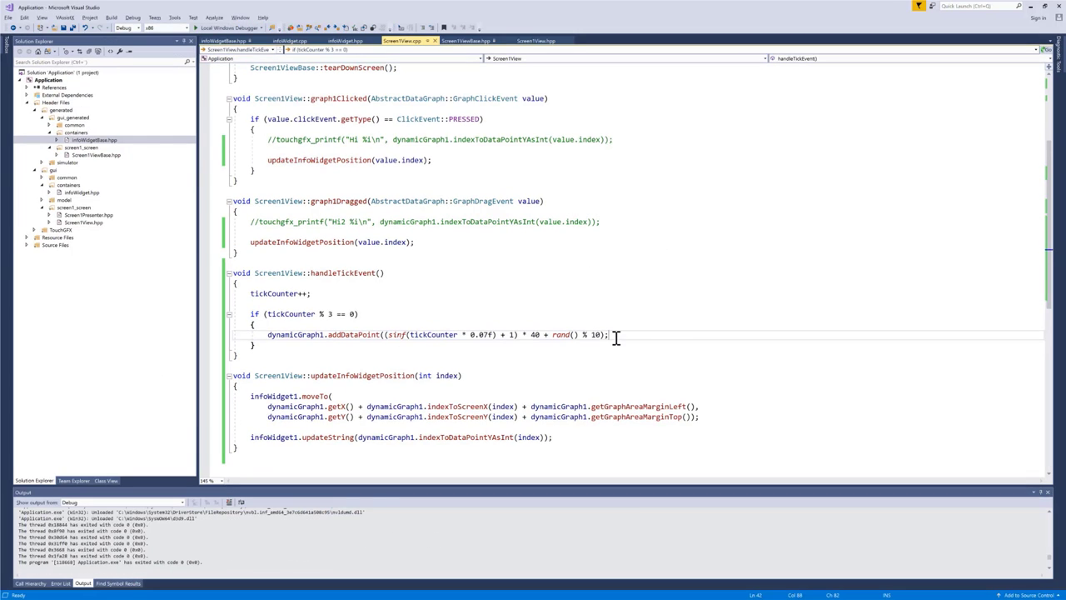
- Call updateInfoWidgetPosition(); after addDataPoint in handleTickEvent
{"action": "key", "text": "enter"}
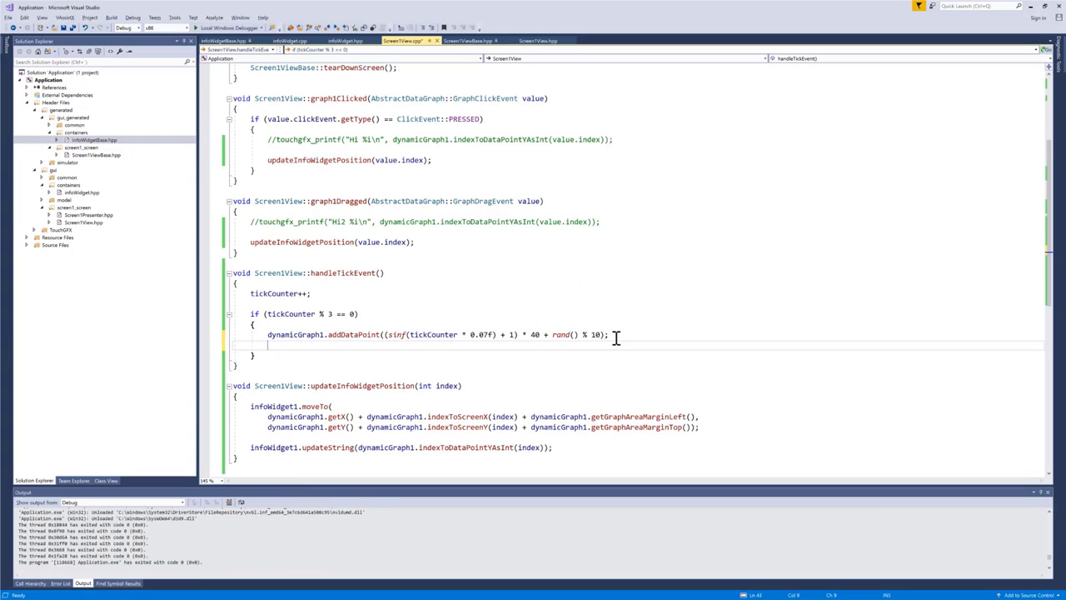
{"action": "type", "text": "updateInfoWidgetPosition();"}
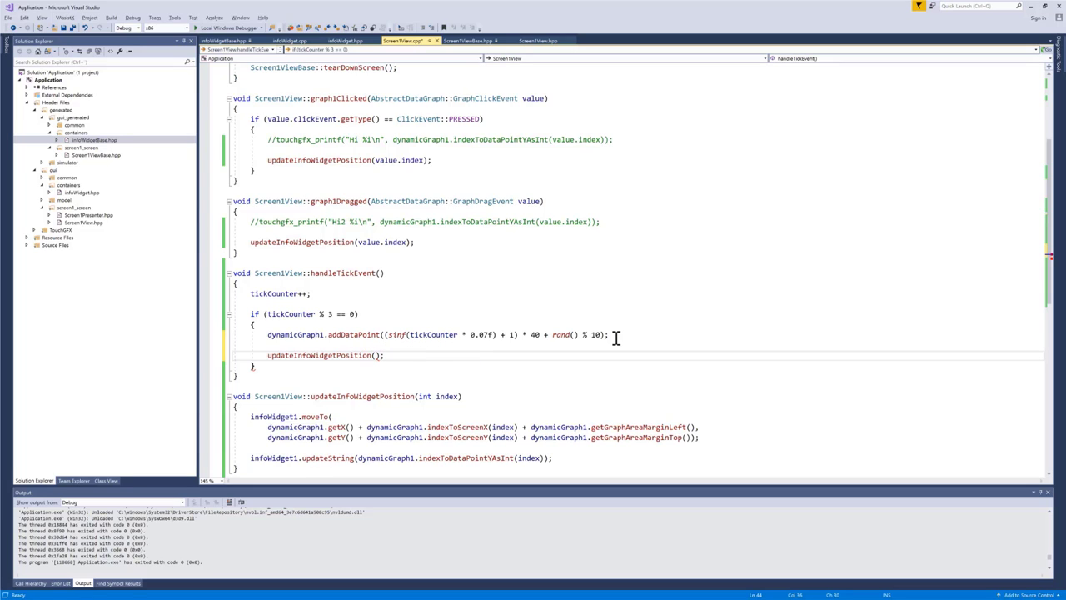
{"action": "left_click", "coordinate": [374, 355]}
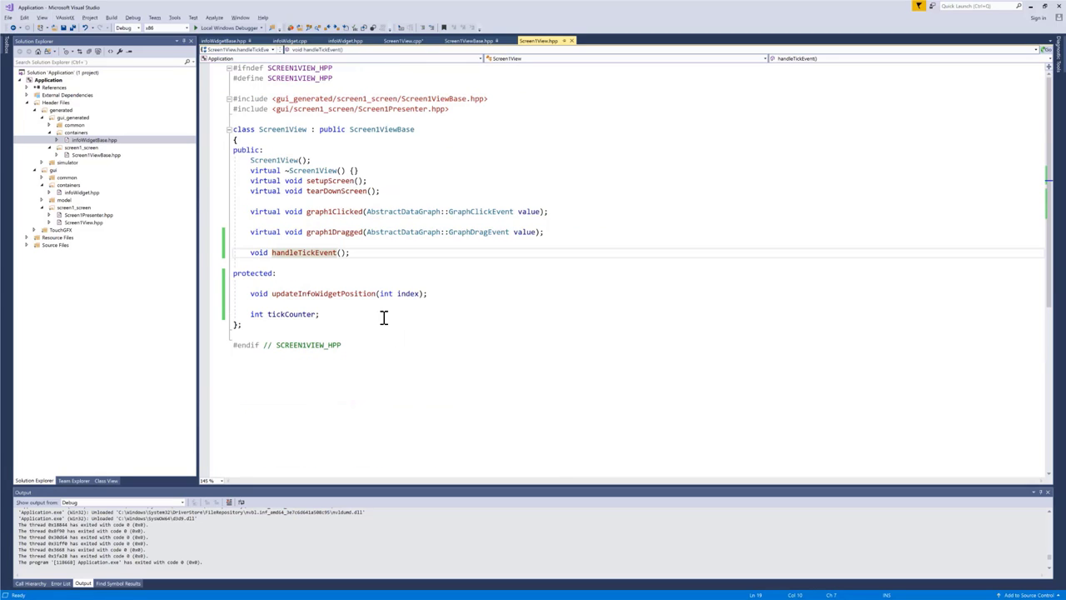
- Declare a protected int lastIndex; member in Screen1View.hpp
{"action": "type", "text": "int"}
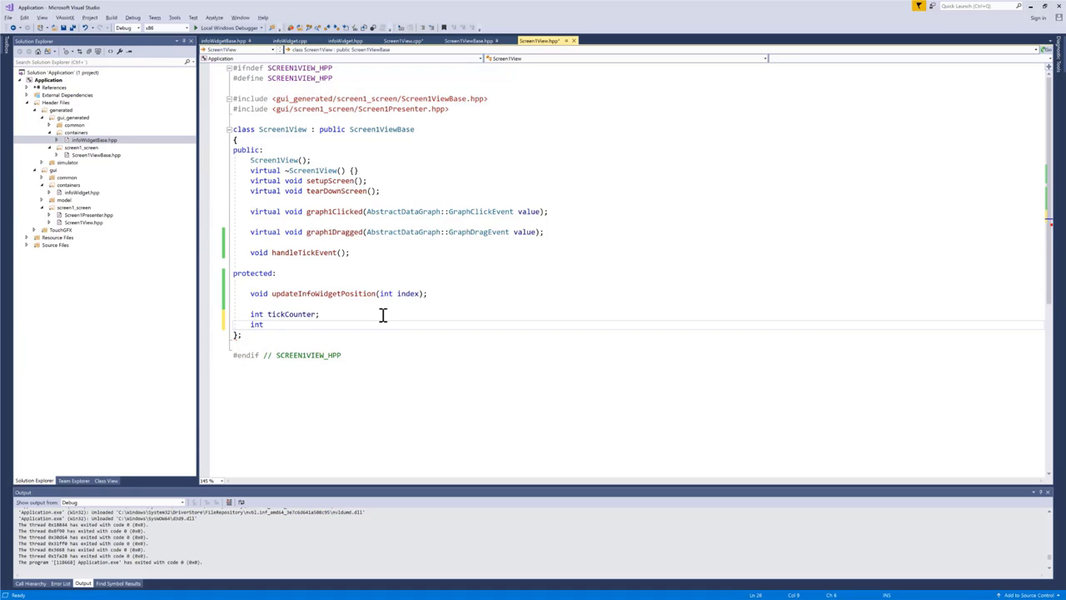
{"action": "type", "text": "las"}
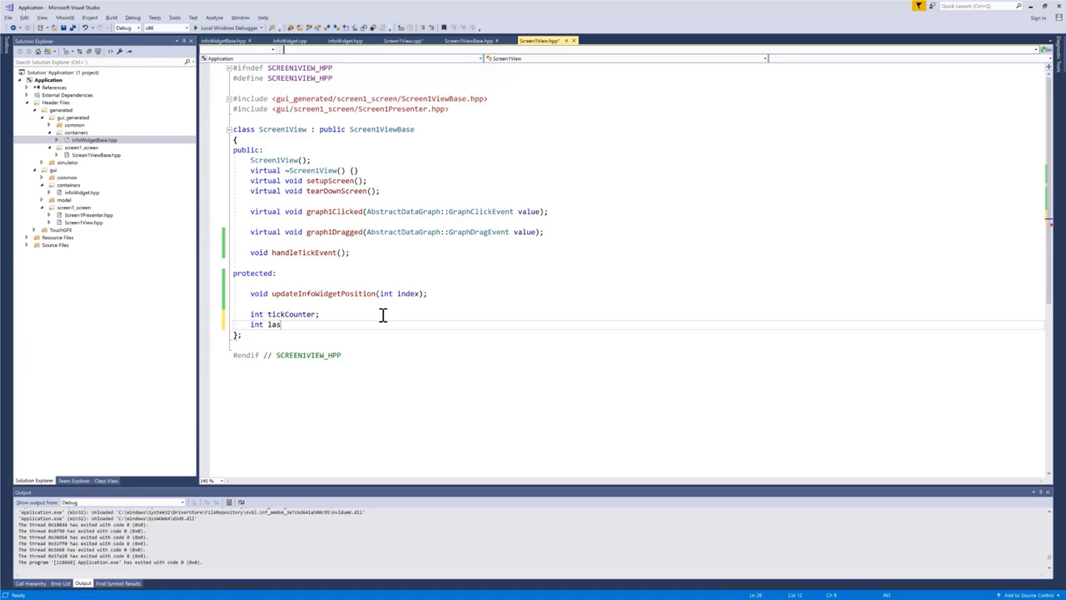
{"action": "type", "text": "tIndex"}
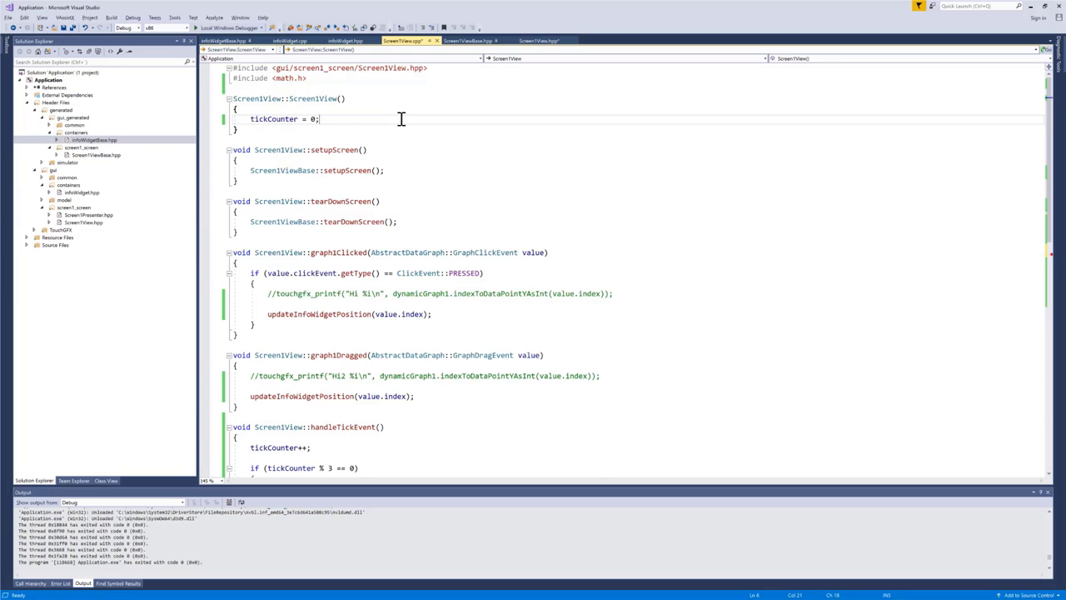
- Store value.index in lastIndex in the graph handlers and use lastIndex in updateInfoWidgetPosition
{"action": "type", "text": "lastIndex"}
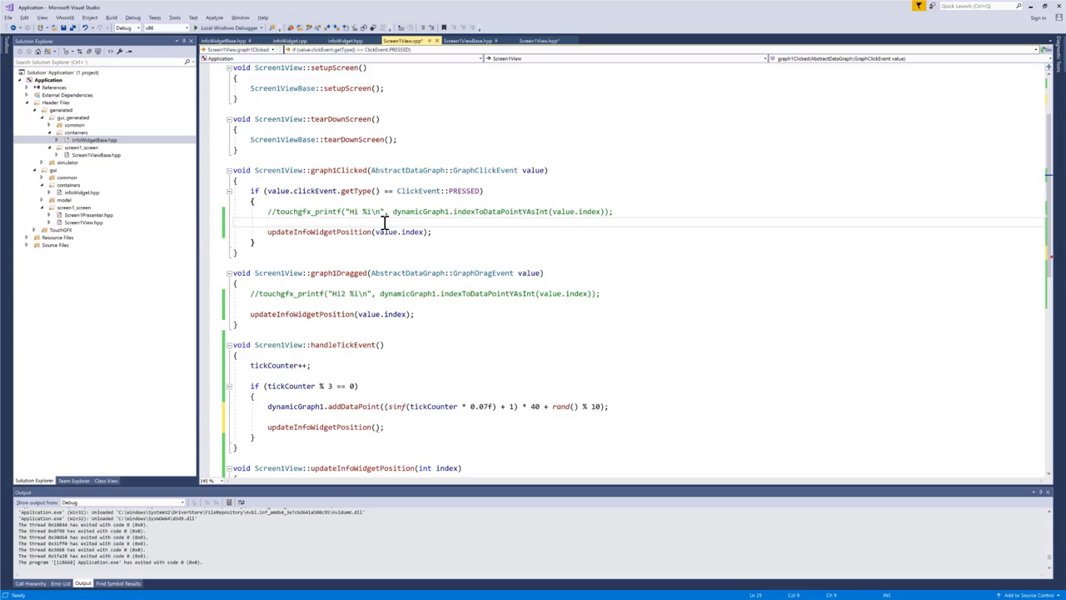
{"action": "type", "text": "lastIndex ="}
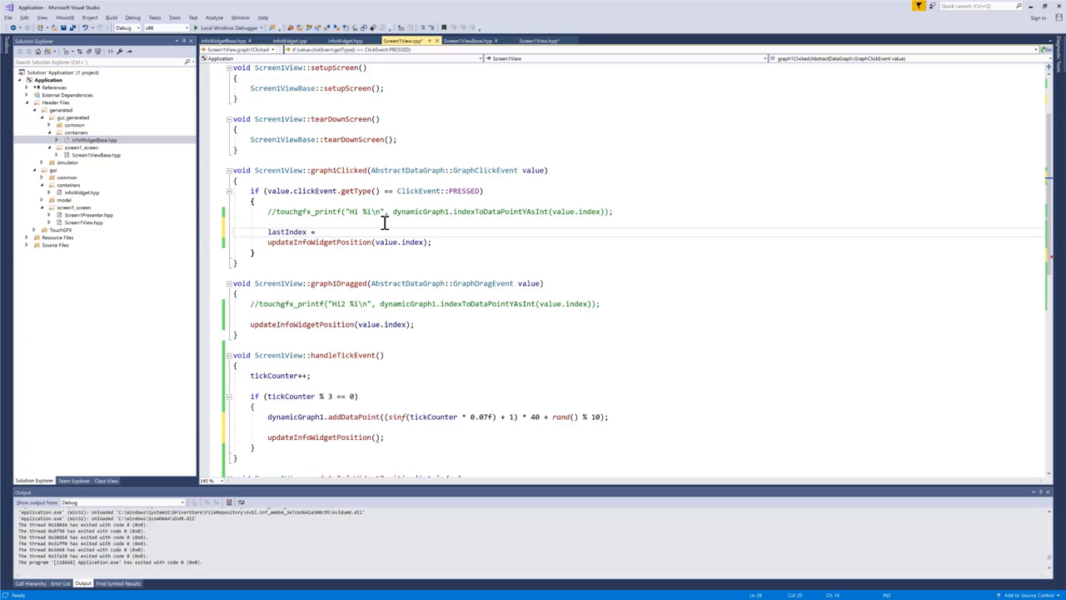
{"action": "type", "text": "value.index;"}
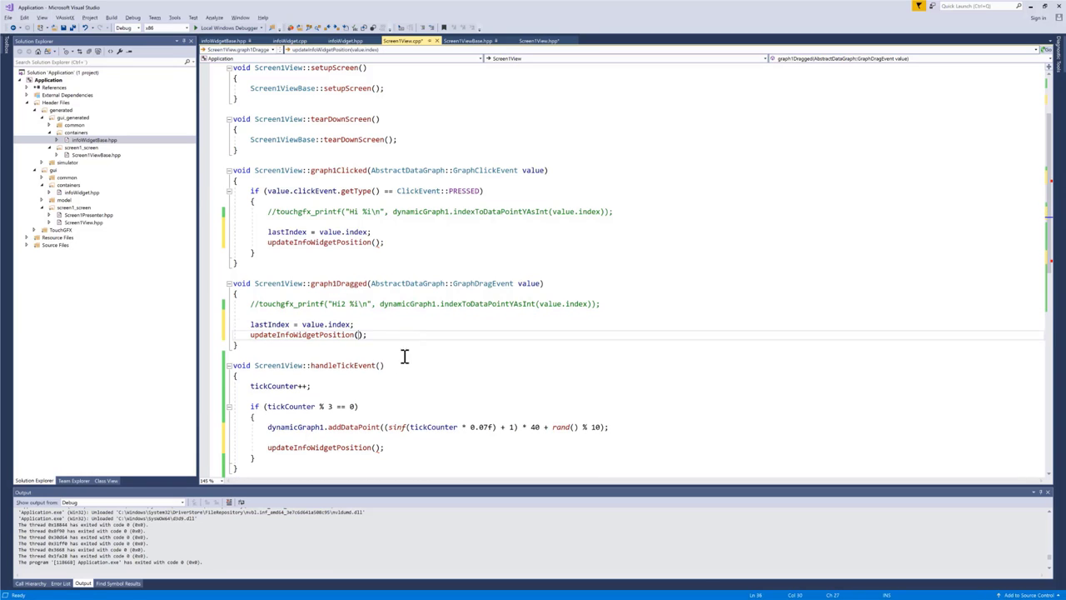
{"action": "scroll", "scroll_direction": "down", "scroll_amount": 3}
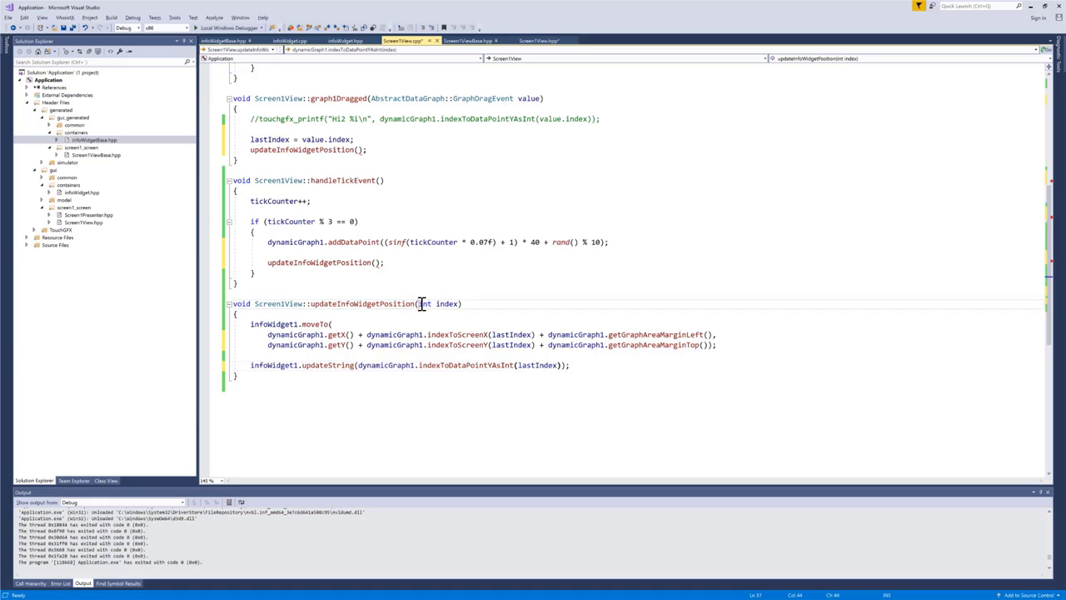
- Remove the int index parameter from updateInfoWidgetPosition's definition and declaration, then save
{"action": "double_click", "coordinate": [436, 303]}
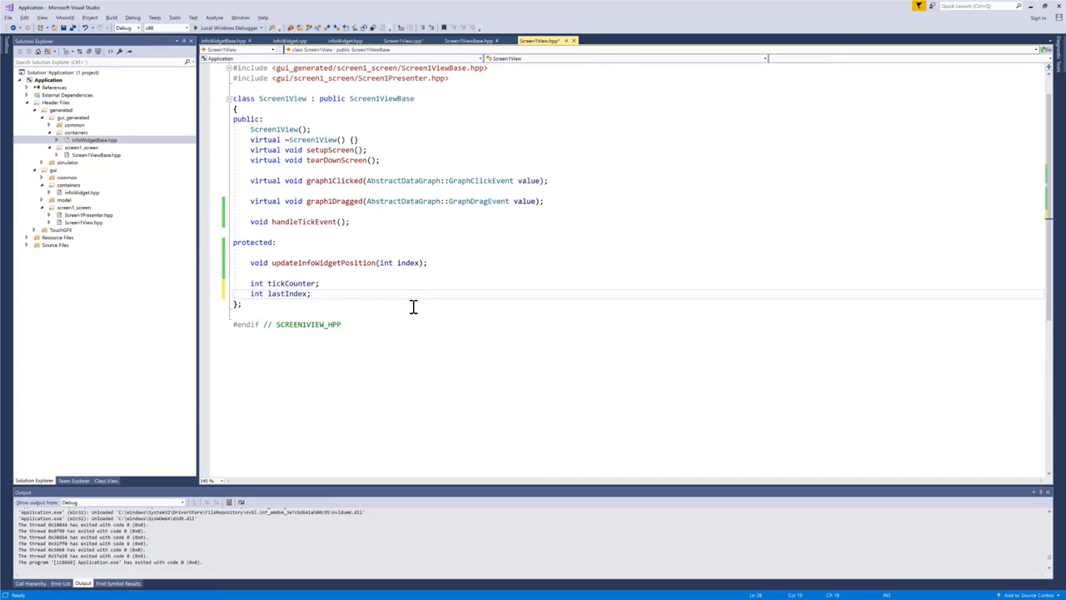
{"action": "double_click", "coordinate": [400, 262]}
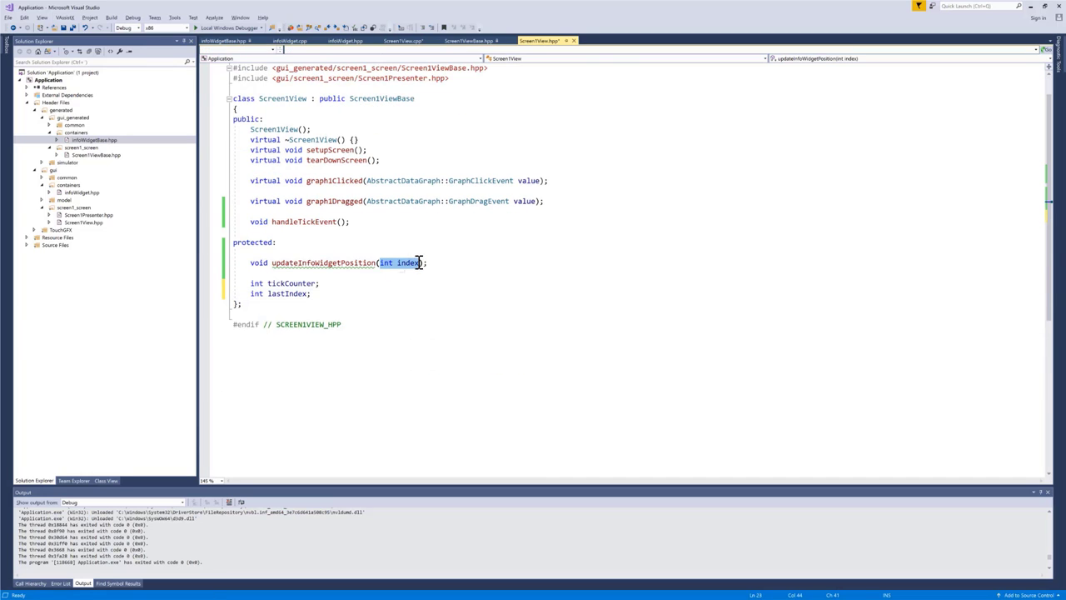
{"action": "left_click", "coordinate": [399, 40]}
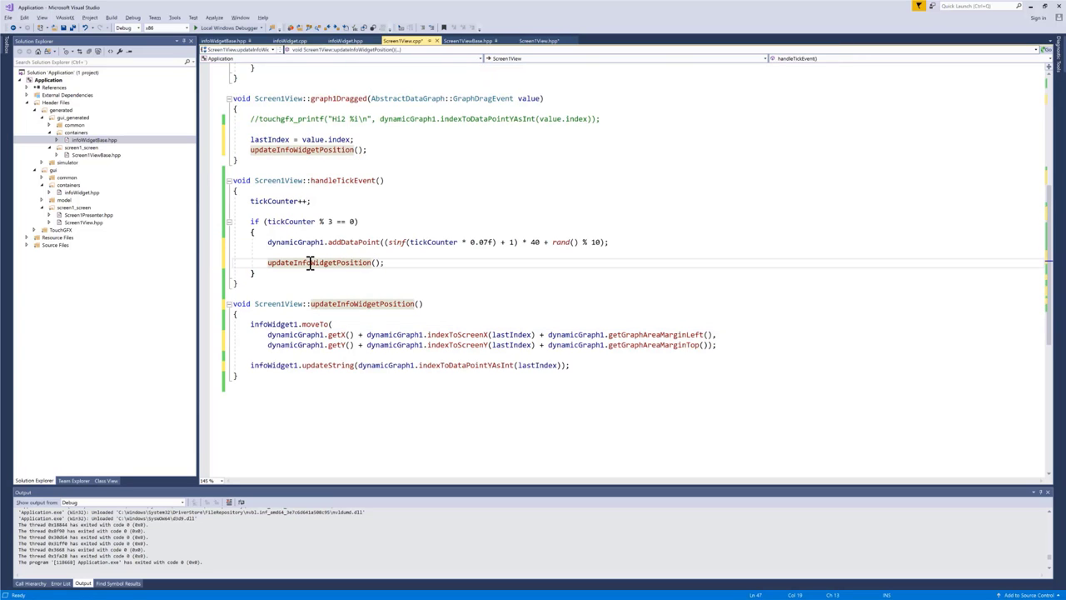
{"action": "key", "text": "F7"}
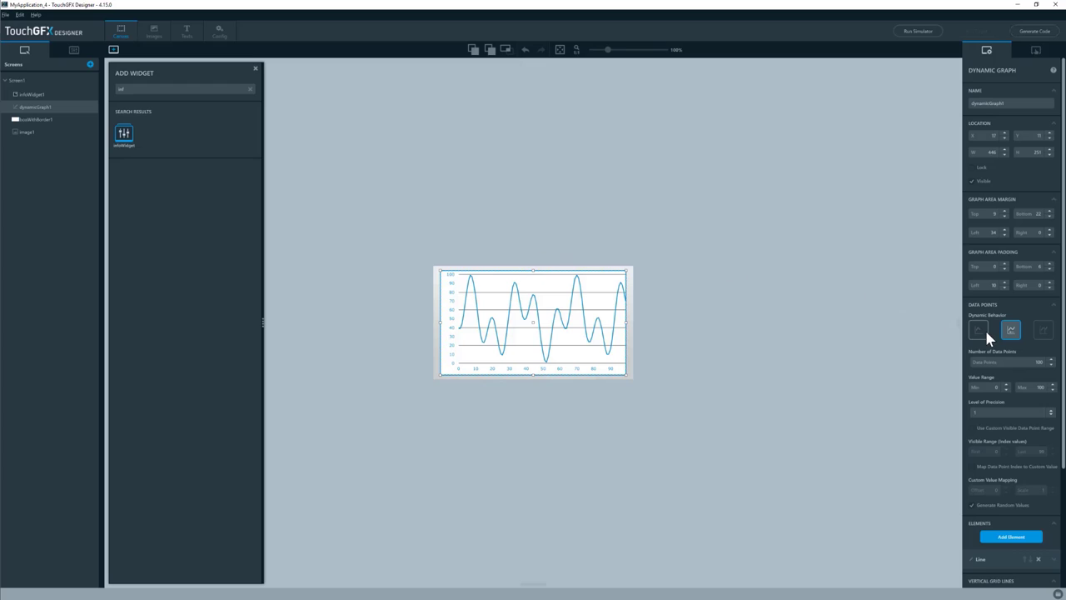
- Inspect dynamicGraph1's Data Points properties in TouchGFX Designer
{"action": "left_click", "coordinate": [979, 330]}
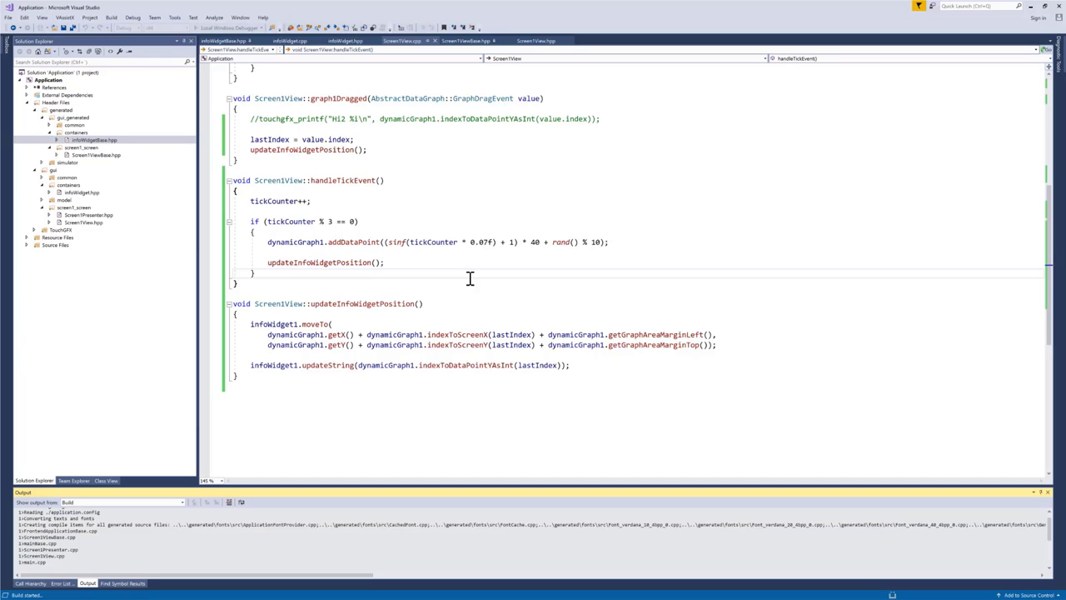
- Run the simulator, close it and return to the Screen1View constructor
{"action": "left_click", "coordinate": [111, 16]}
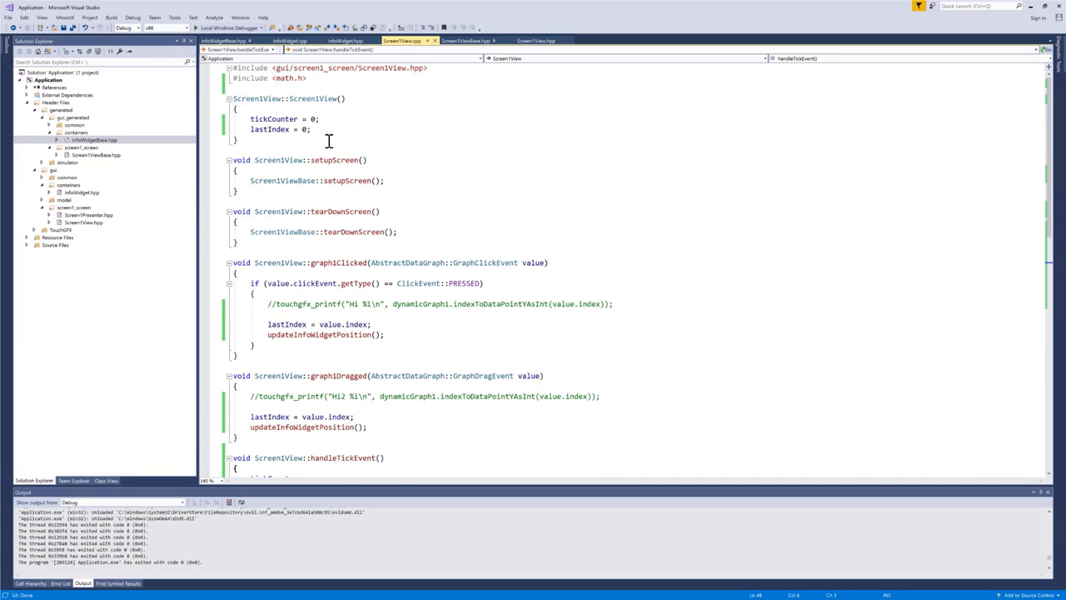
- Set lastIndex = -1 in the constructor and add if (lastIndex < 0) in updateInfoWidgetPosition
{"action": "type", "text": "-1"}
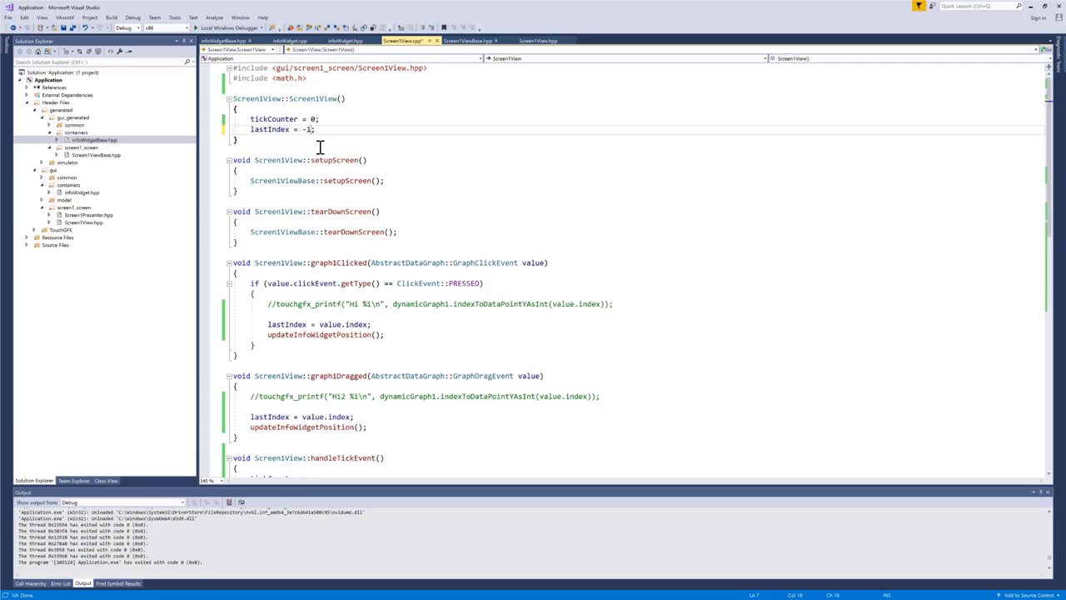
{"action": "scroll", "scroll_direction": "down", "scroll_amount": 3}
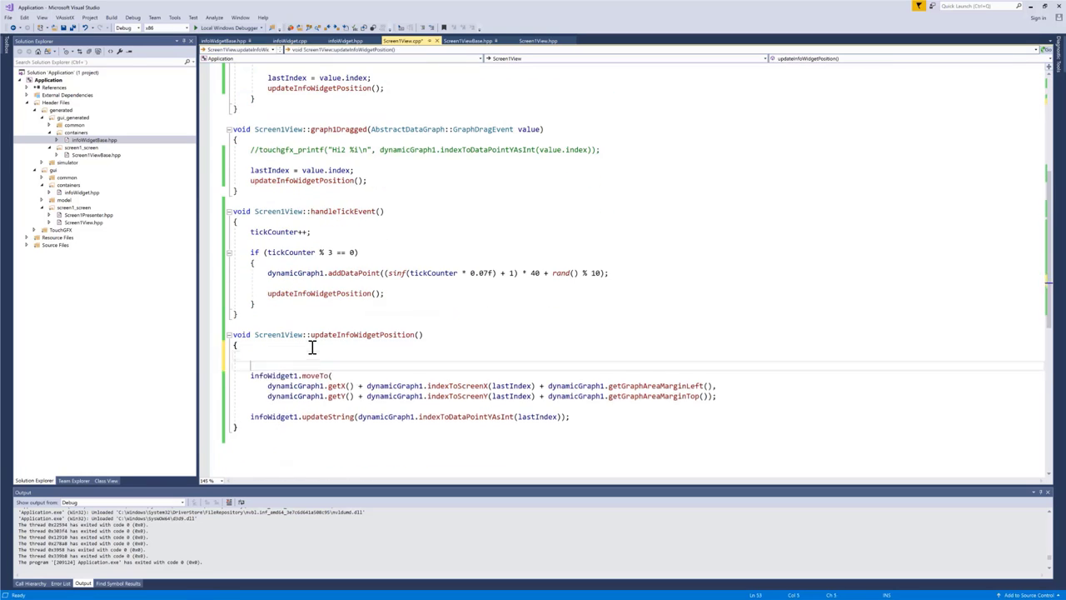
{"action": "type", "text": "if ()"}
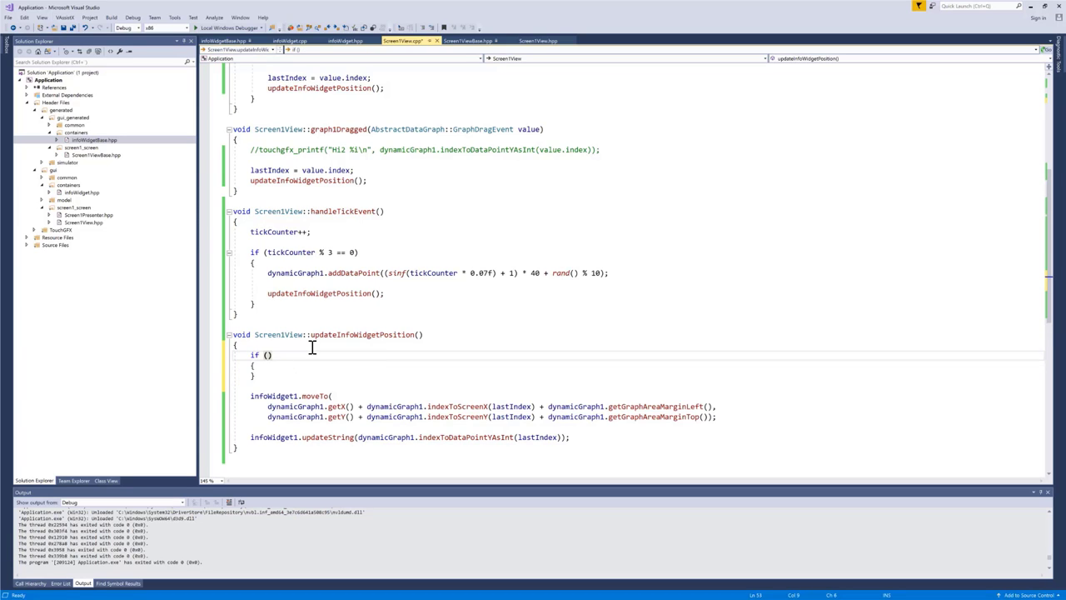
{"action": "type", "text": "lastIndex >= 0"}
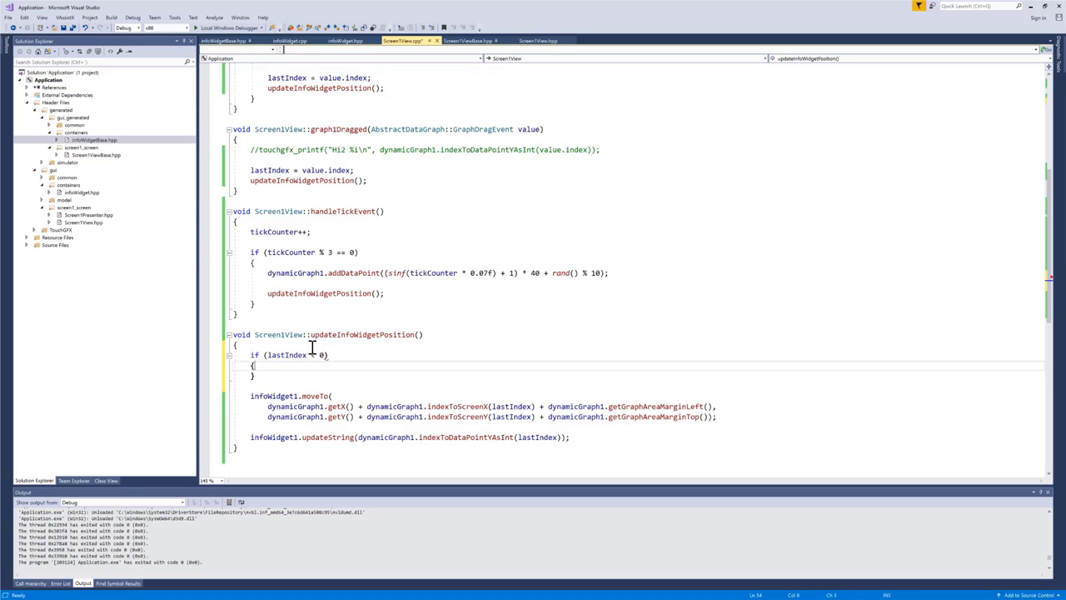
{"action": "type", "text": "in"}
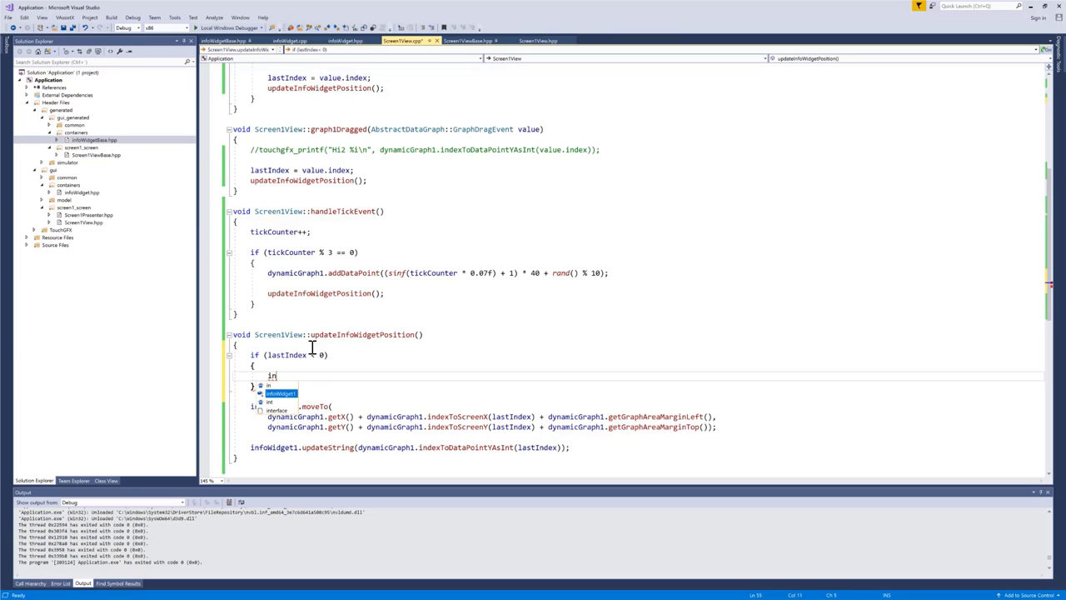
- Move infoWidget1 to (-100, -100) when lastIndex is negative, else keep the existing positioning
{"action": "type", "text": "infoWidget1.moveTo("}
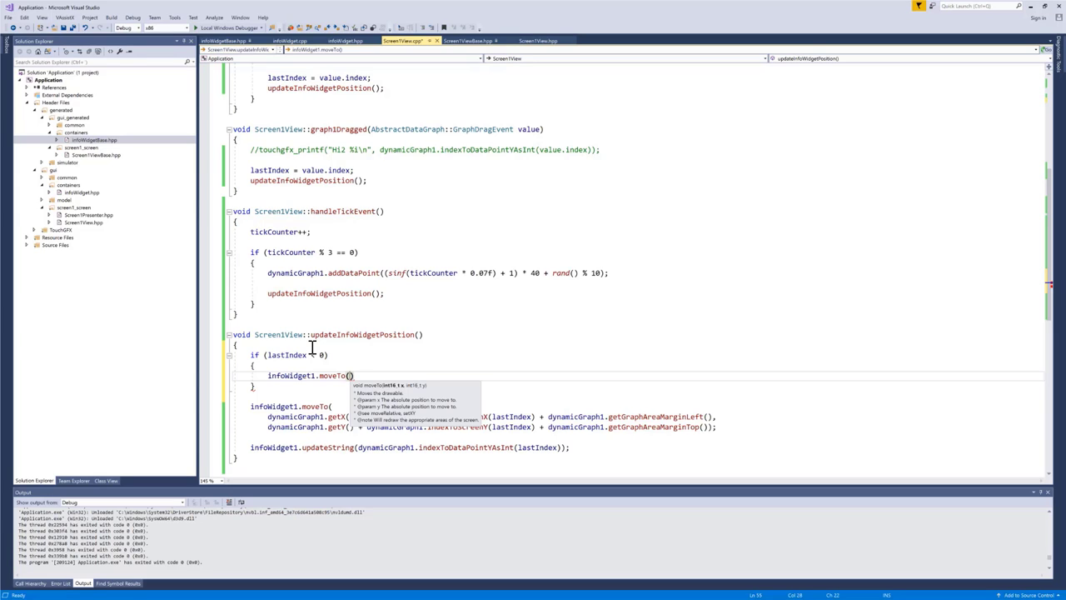
{"action": "type", "text": "-100,"}
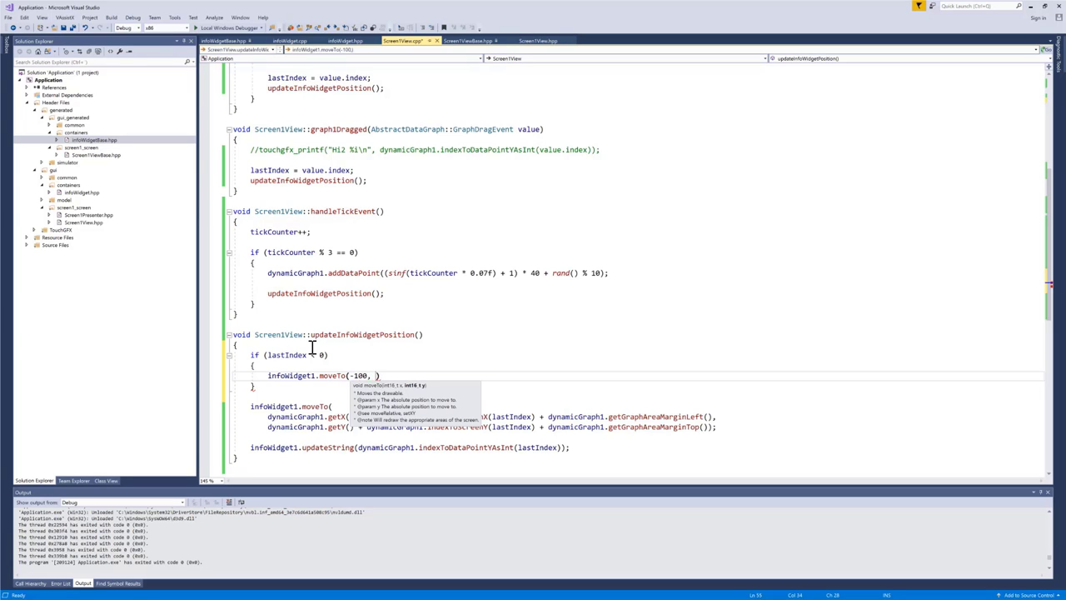
{"action": "type", "text": "-100"}
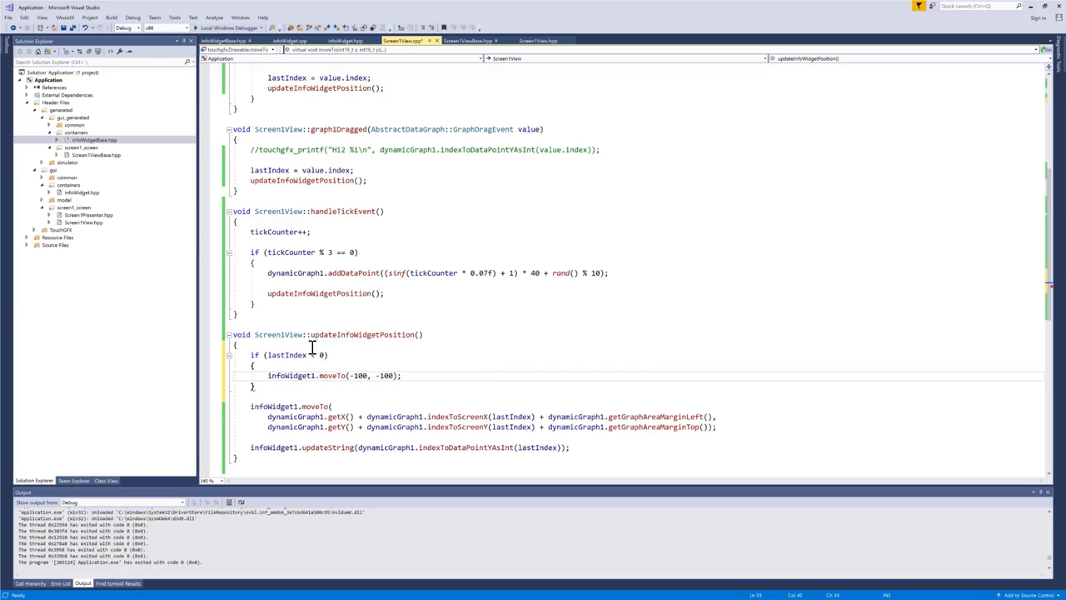
{"action": "type", "text": "else"}
{"action": "type", "text": "}"}
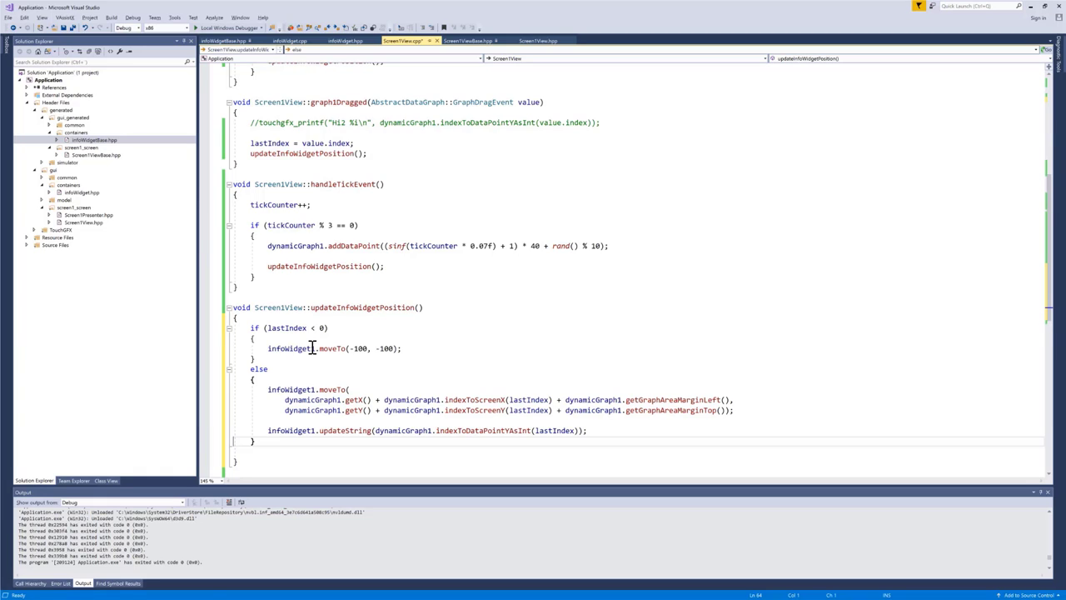
{"action": "mouse_move", "coordinate": [334, 361]}
{"action": "type", "text": "int "}
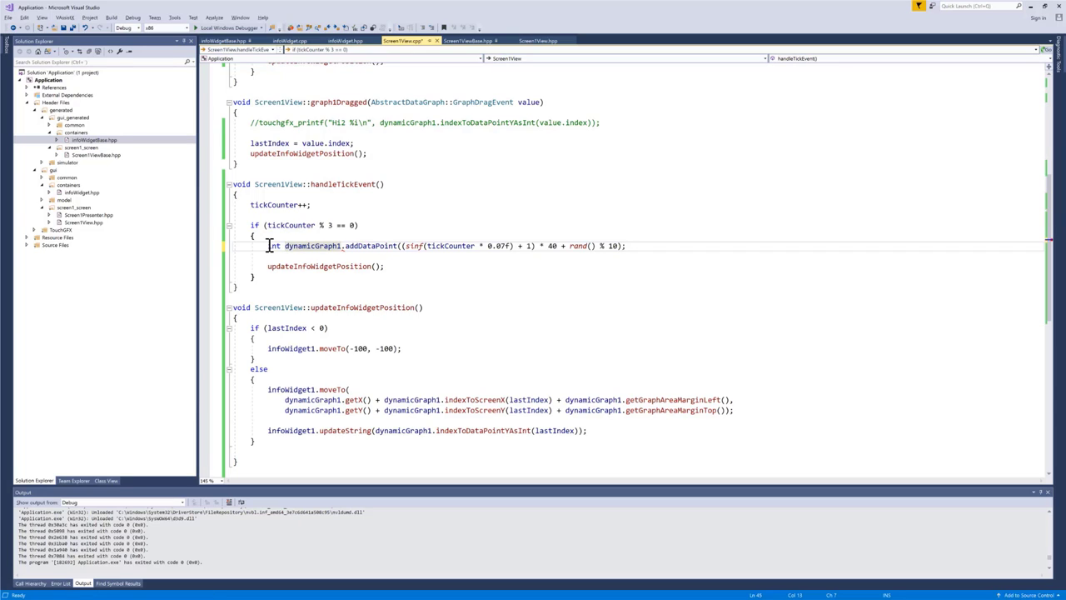
- Store addDataPoint's result in int newIndex and set lastIndex = -1 when newIndex == 0
{"action": "type", "text": "newIndex"}
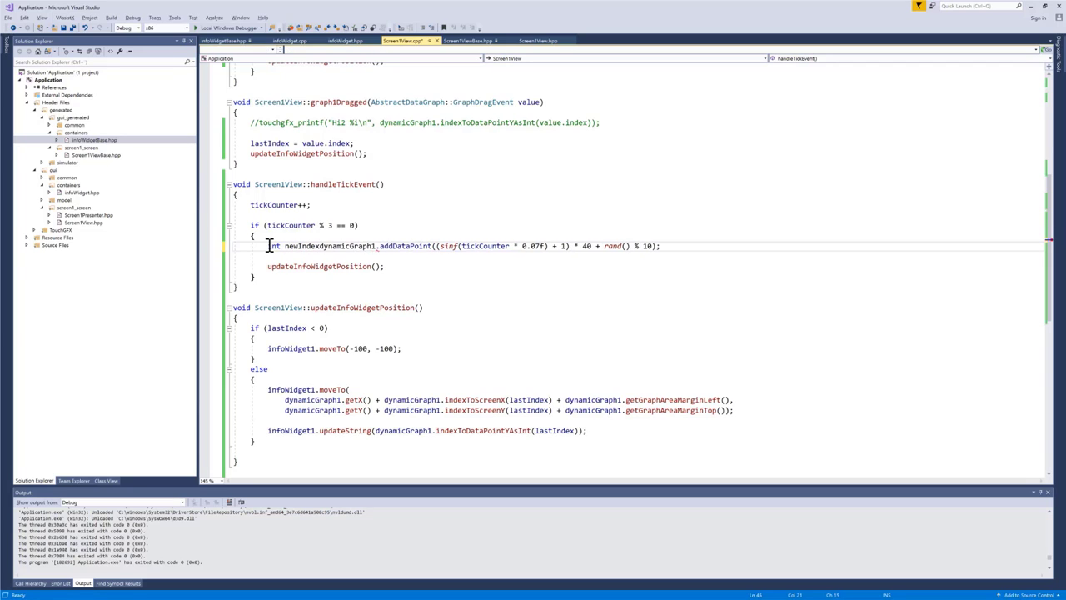
{"action": "type", "text": "="}
{"action": "type", "text": "if ("}
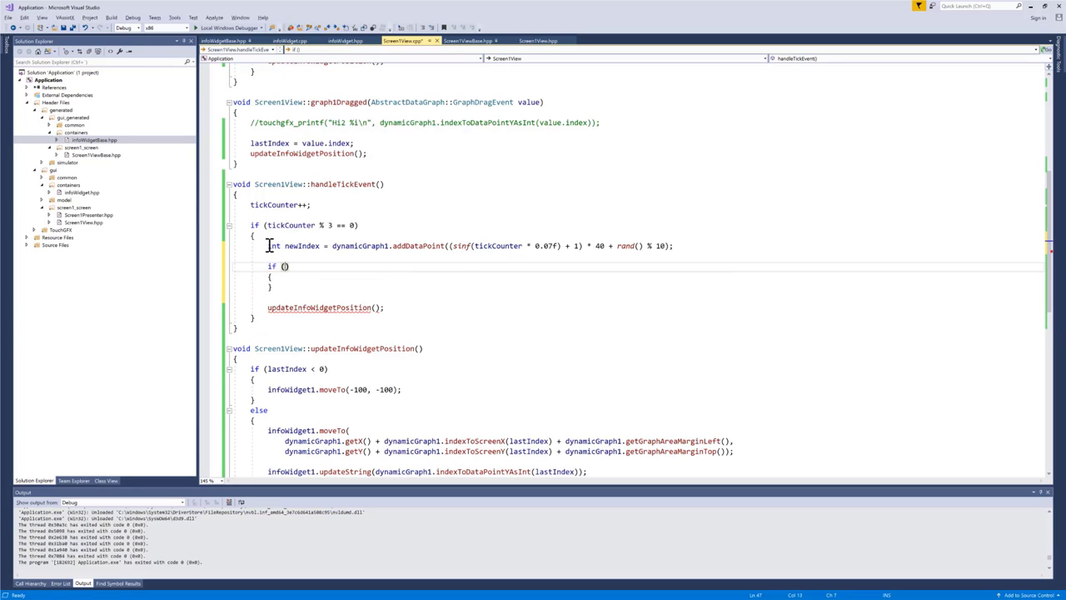
{"action": "type", "text": "newIndex"}
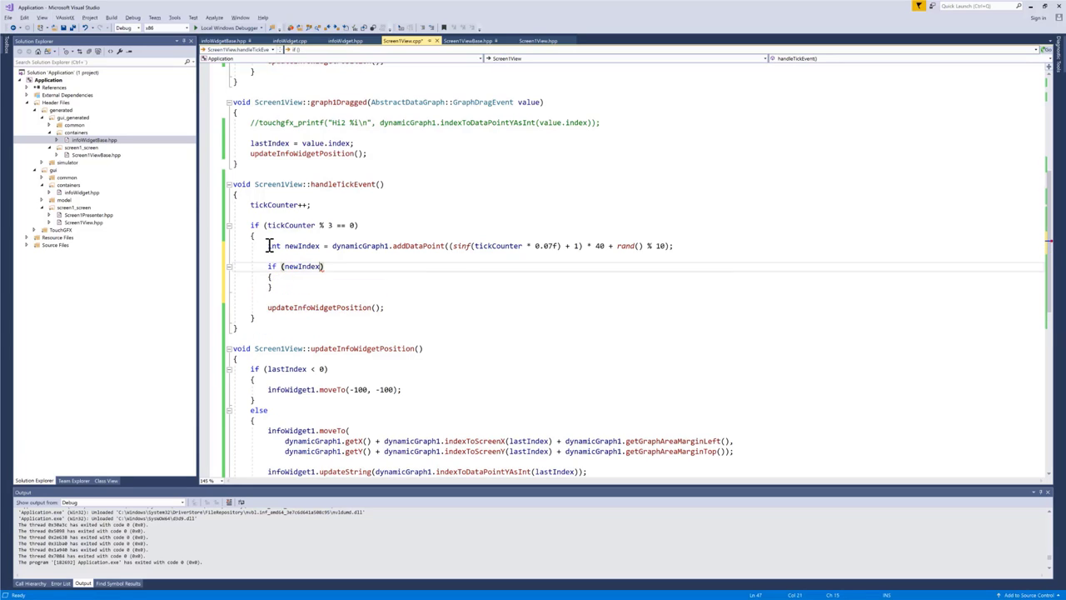
{"action": "double_click", "coordinate": [301, 246]}
{"action": "type", "text": "lastIndex ="}
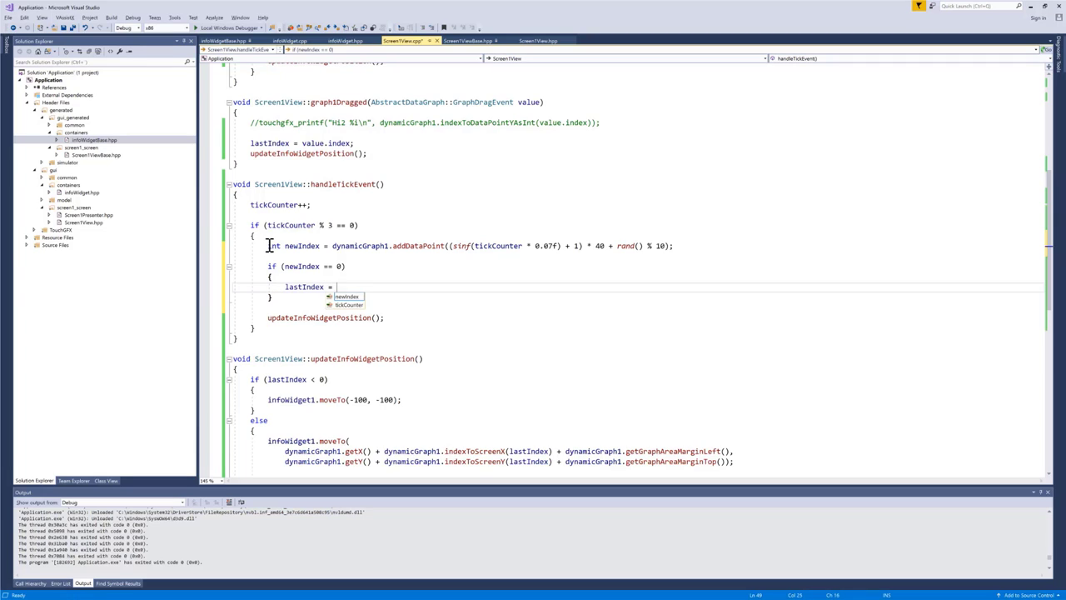
{"action": "type", "text": "-1"}
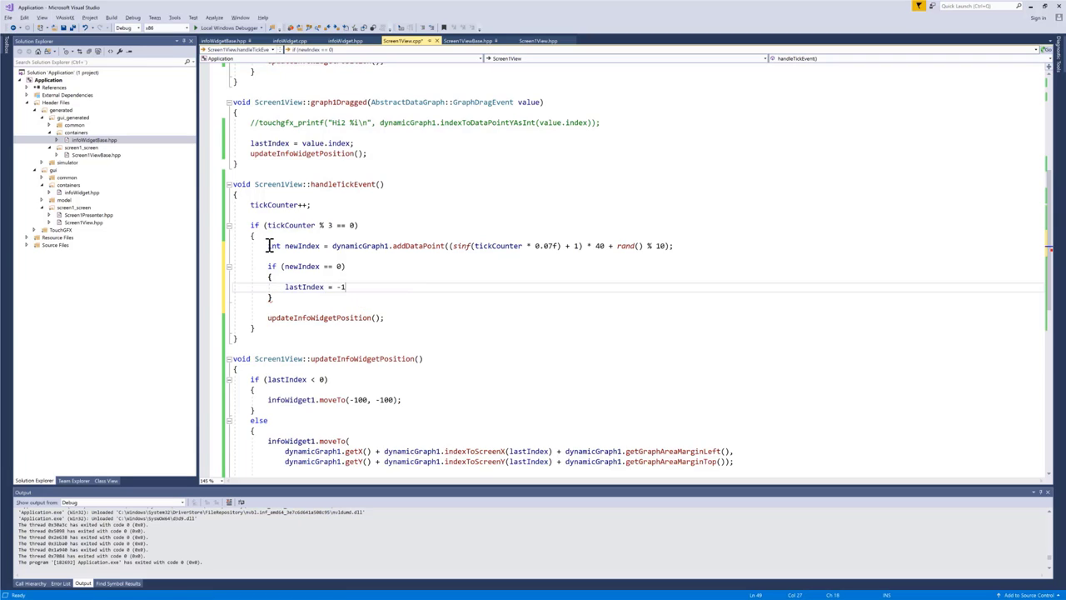
{"action": "type", "text": ";"}
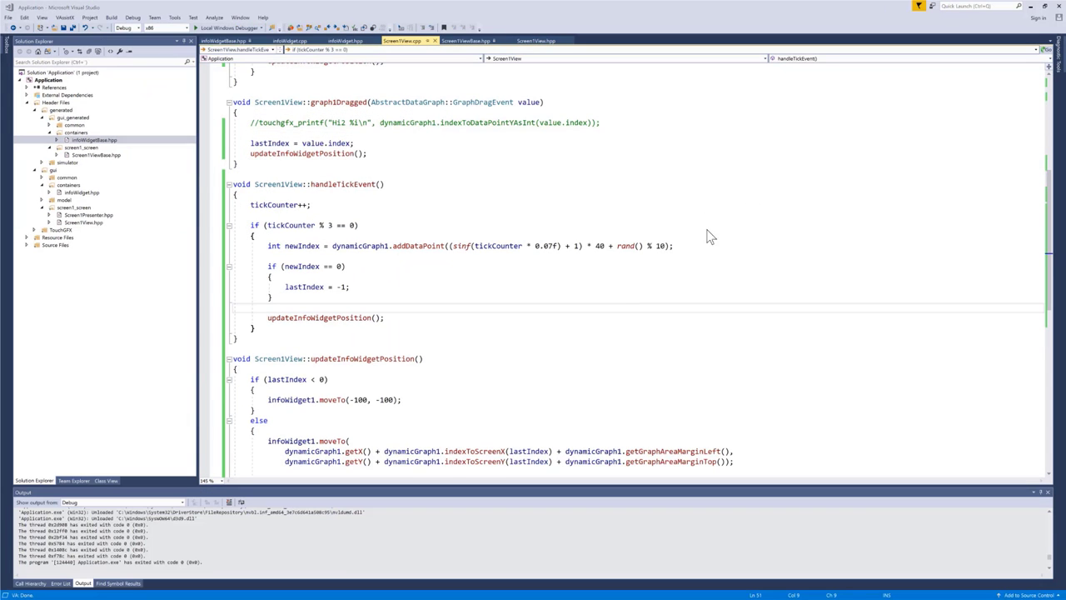
{"action": "mouse_move", "coordinate": [630, 280]}
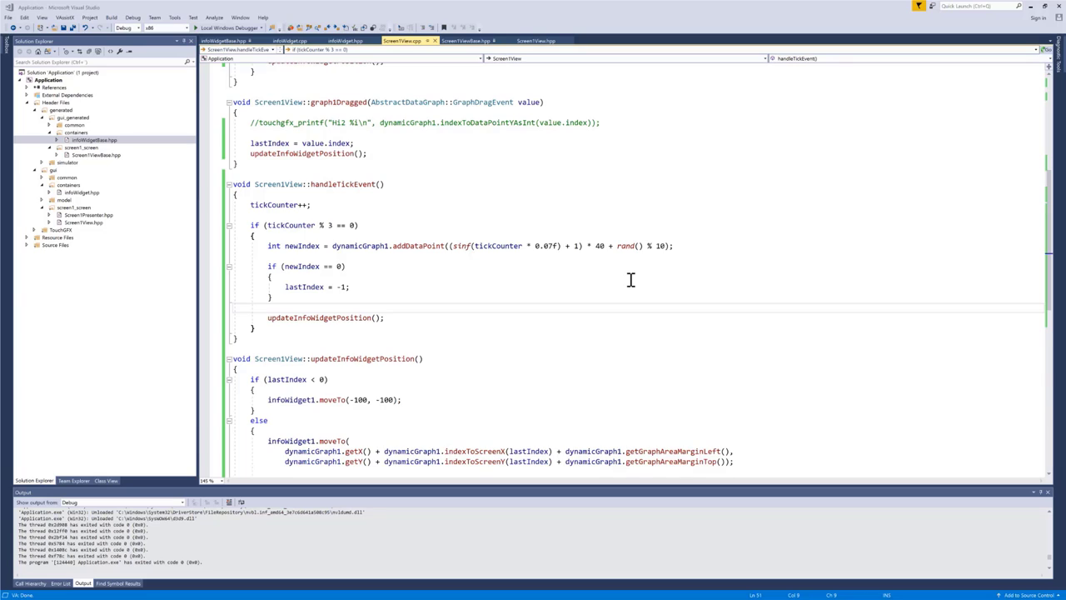
{"action": "mouse_move", "coordinate": [711, 231]}
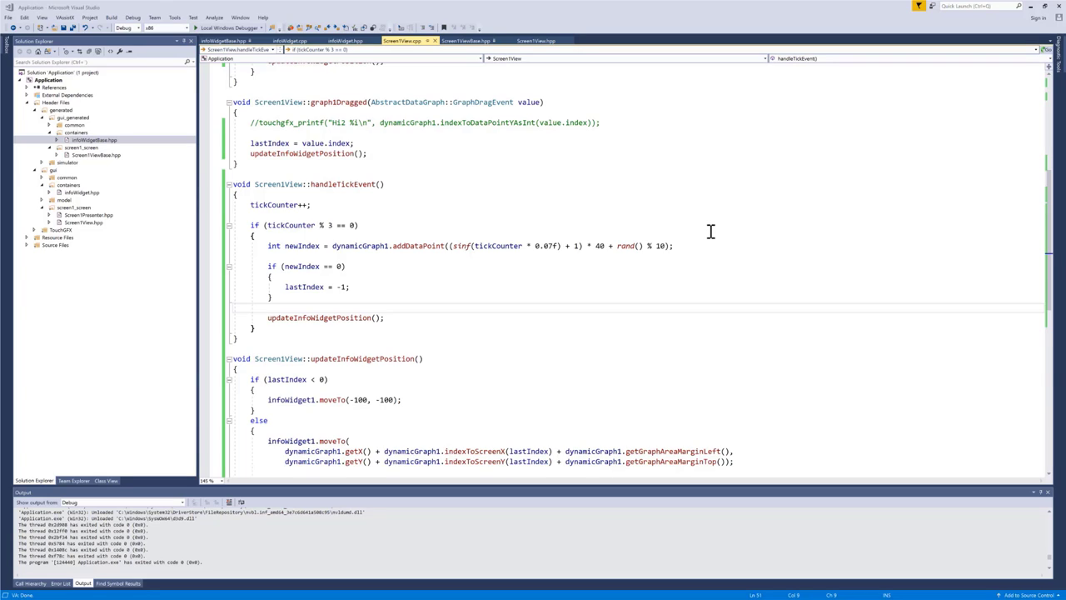